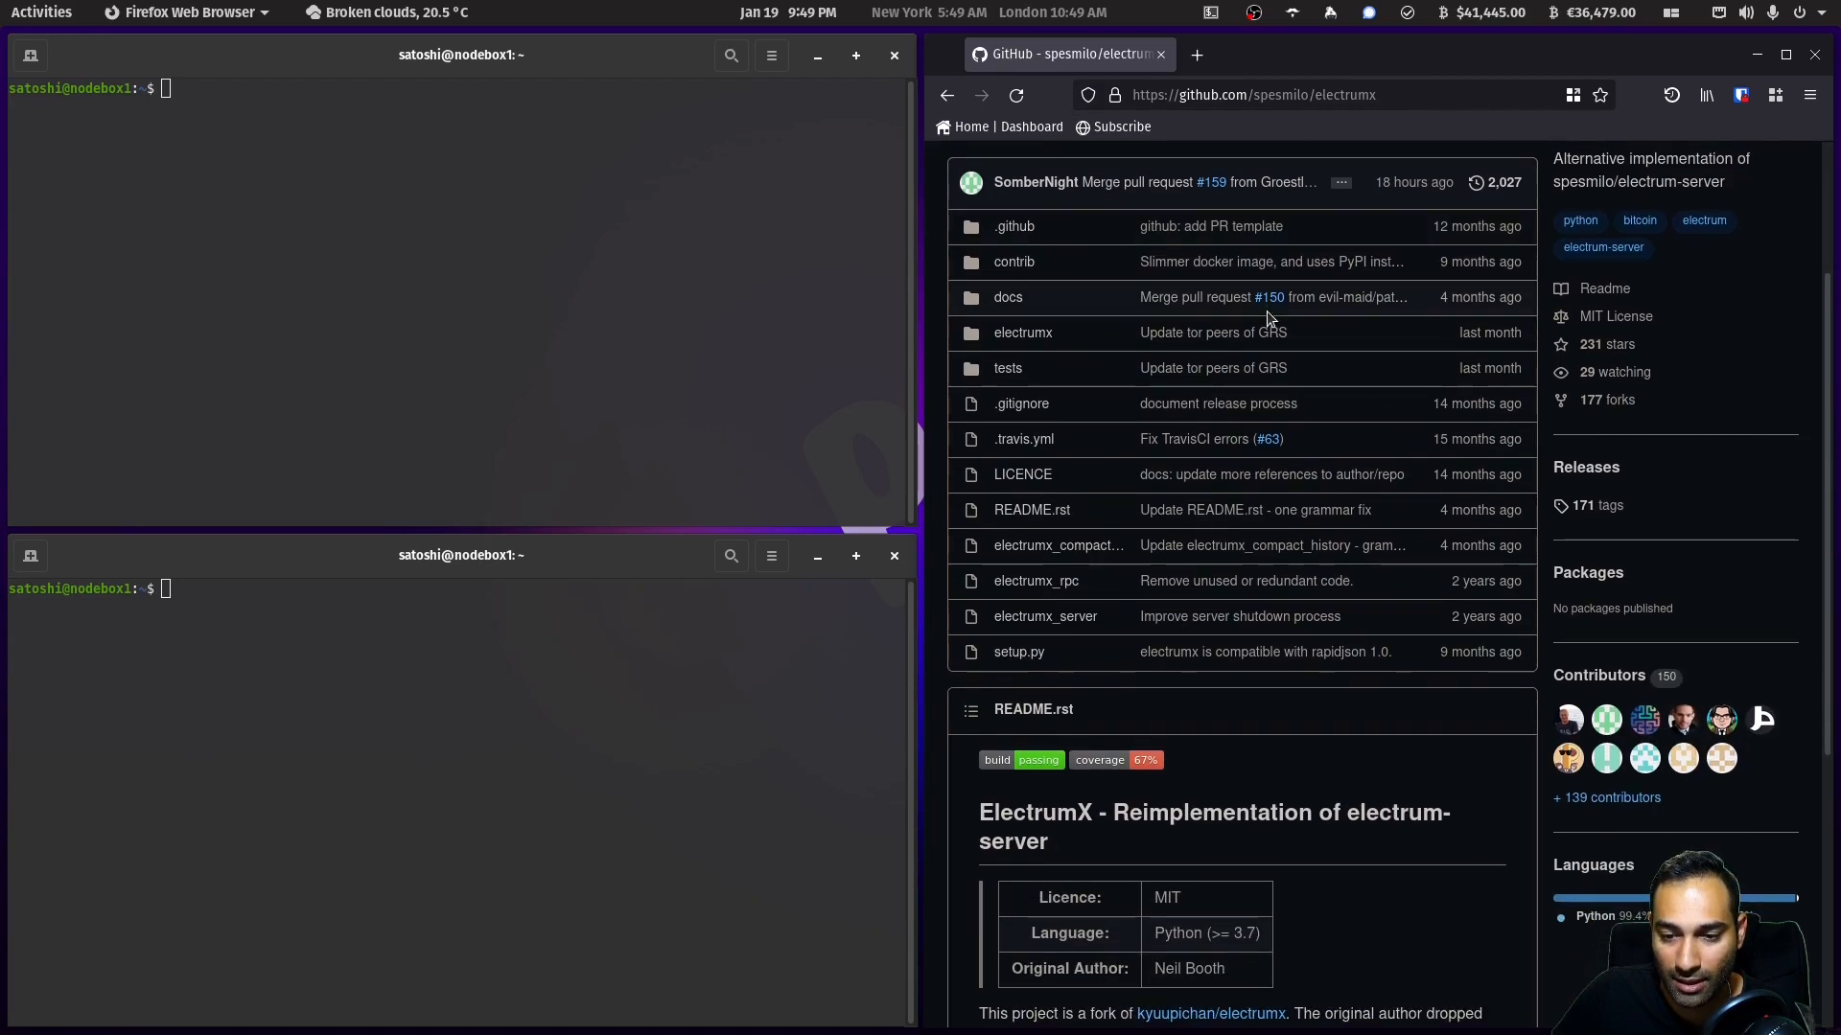
Step: Open ElectrumX's readthedocs HOWTO guide and scroll through its Prerequisites section
scroll(down, 3)
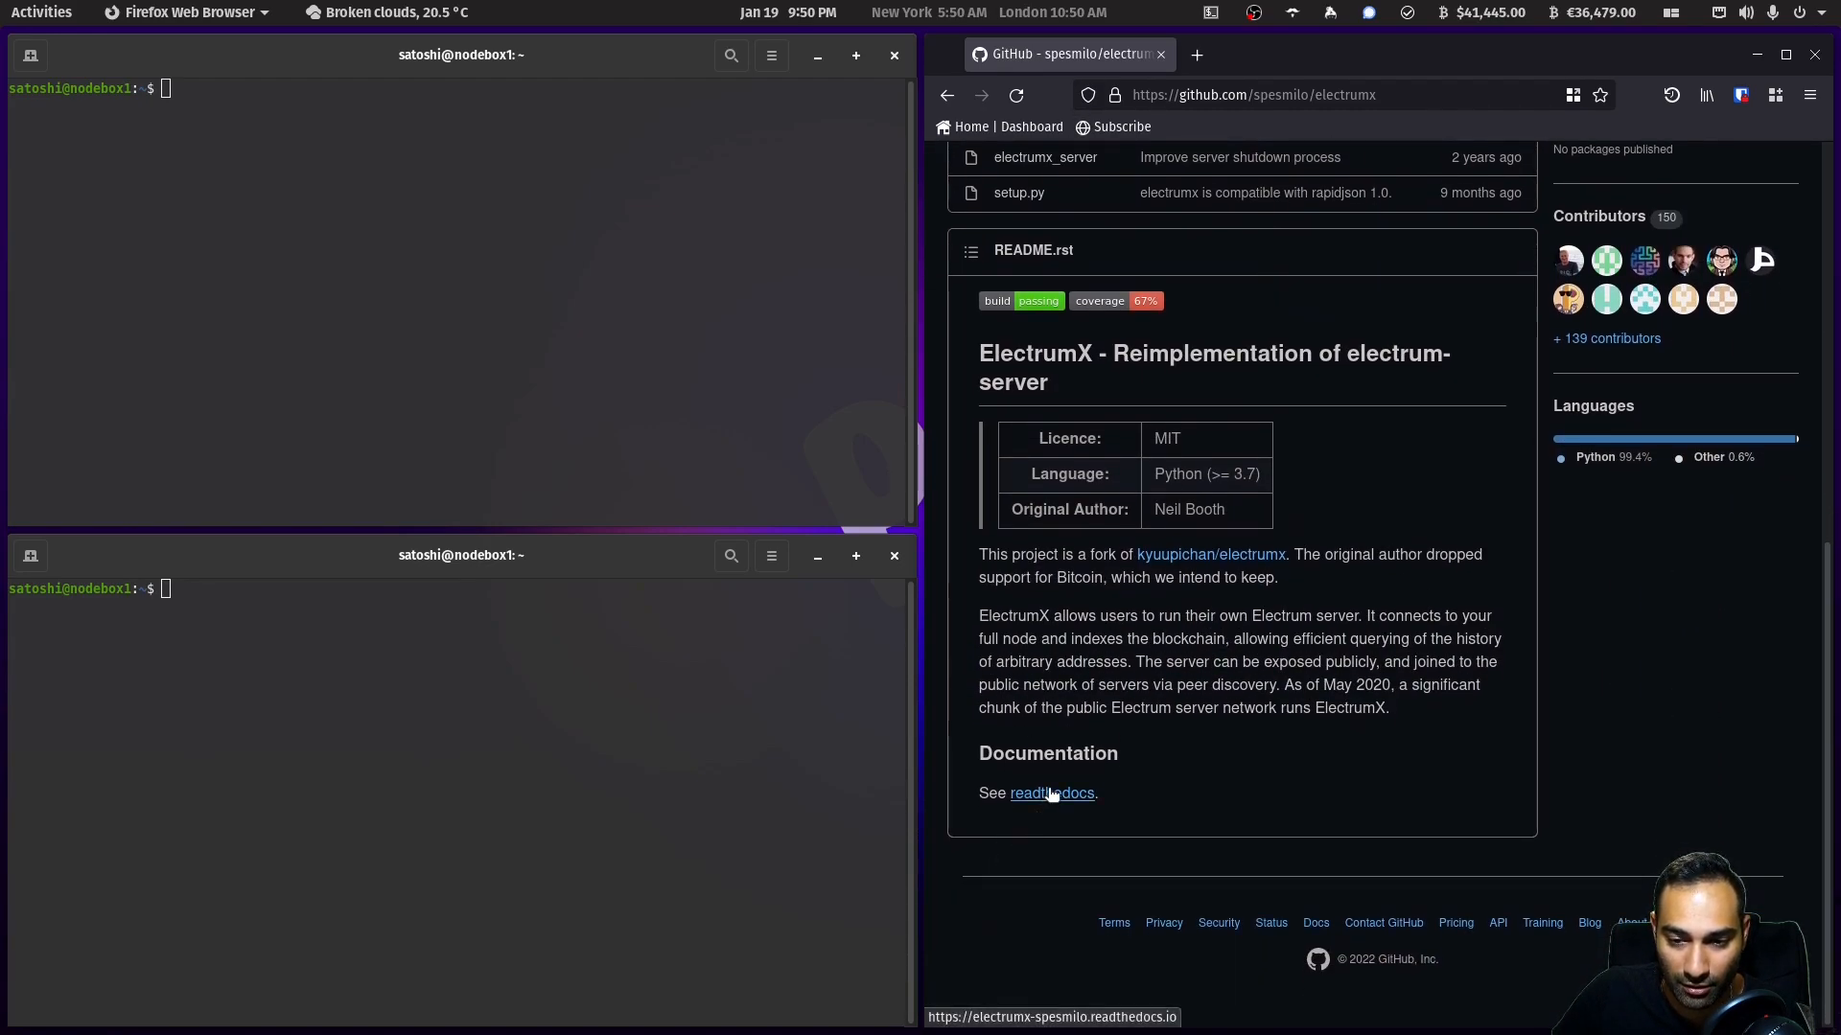
click(1050, 792)
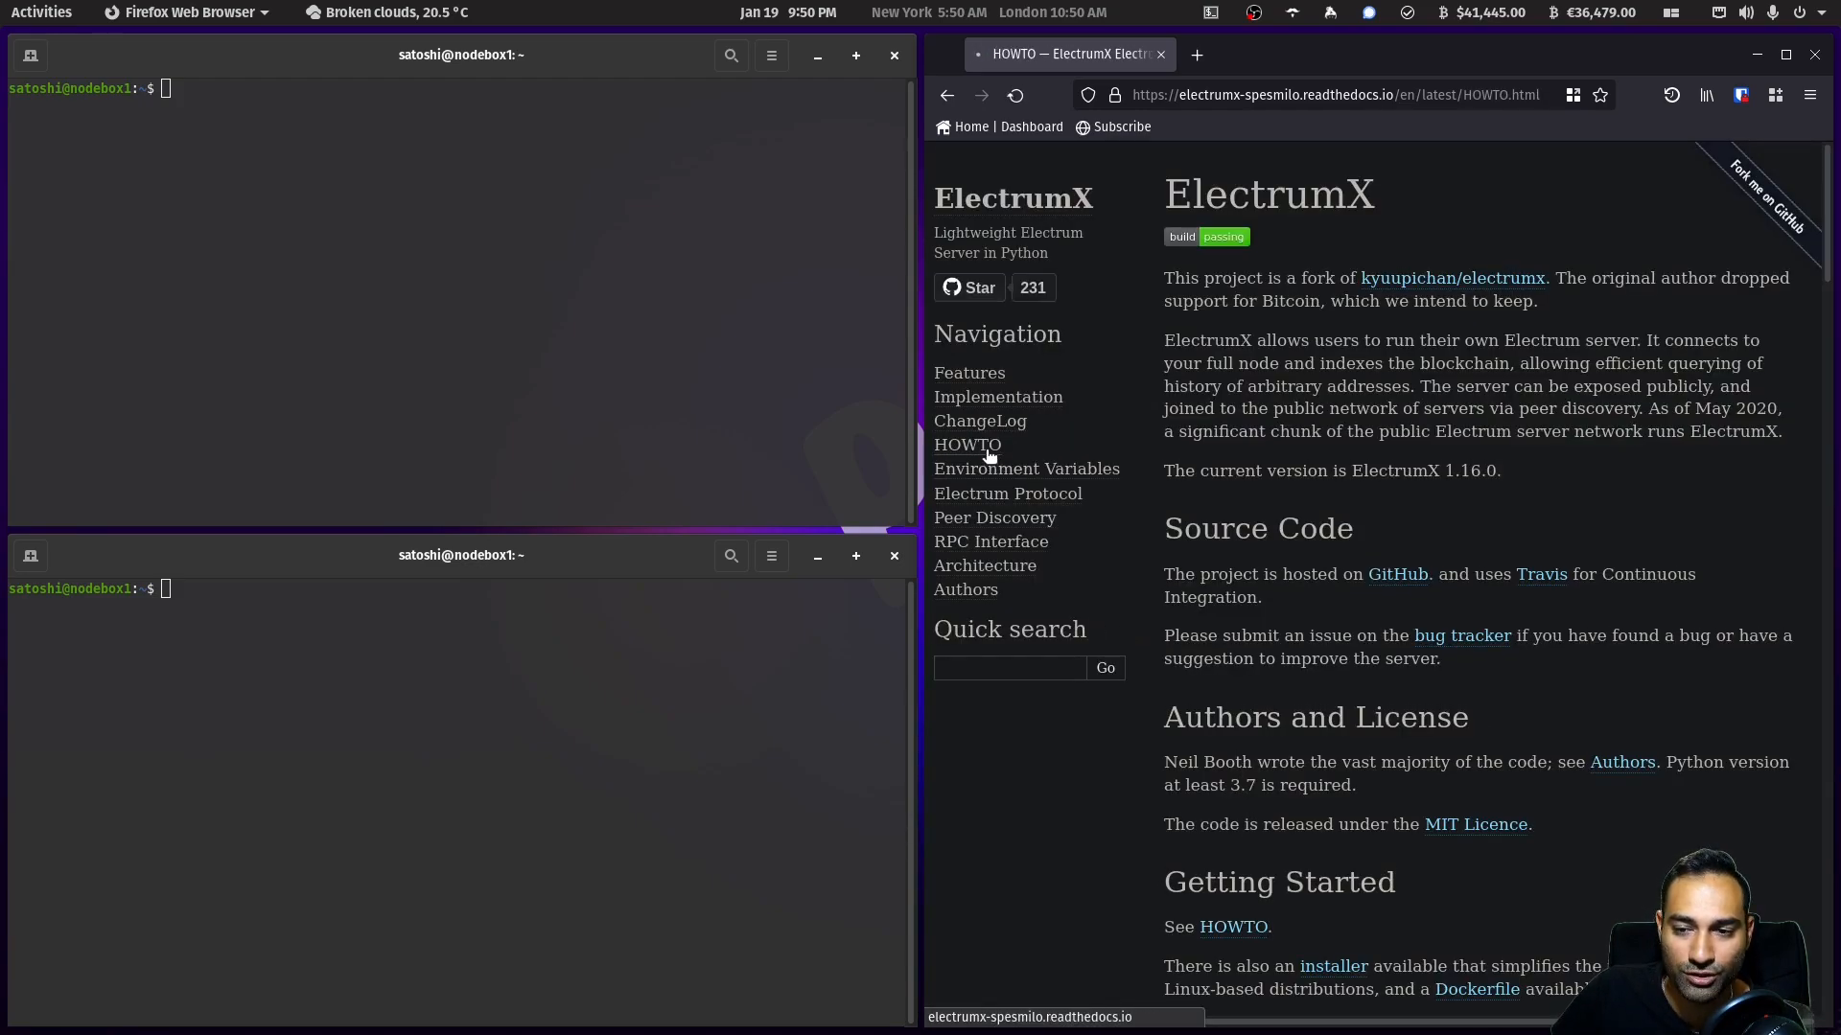
click(966, 444)
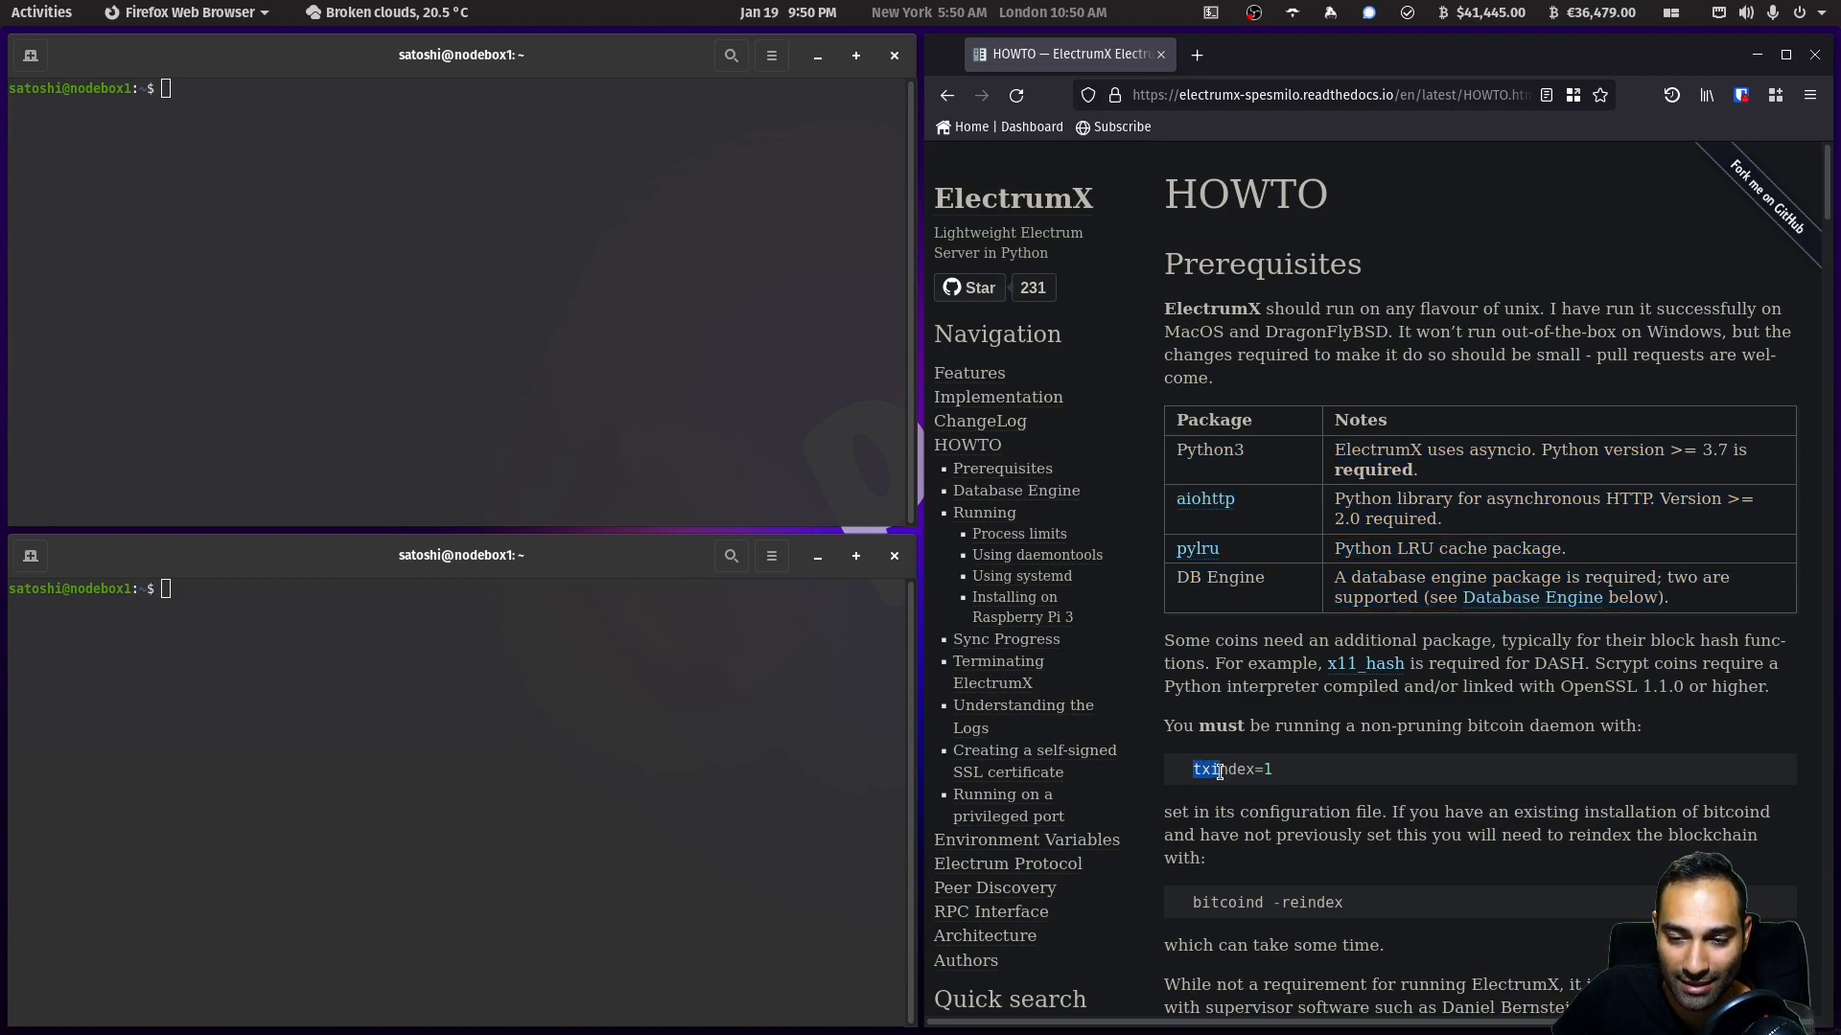
scroll(down, 3)
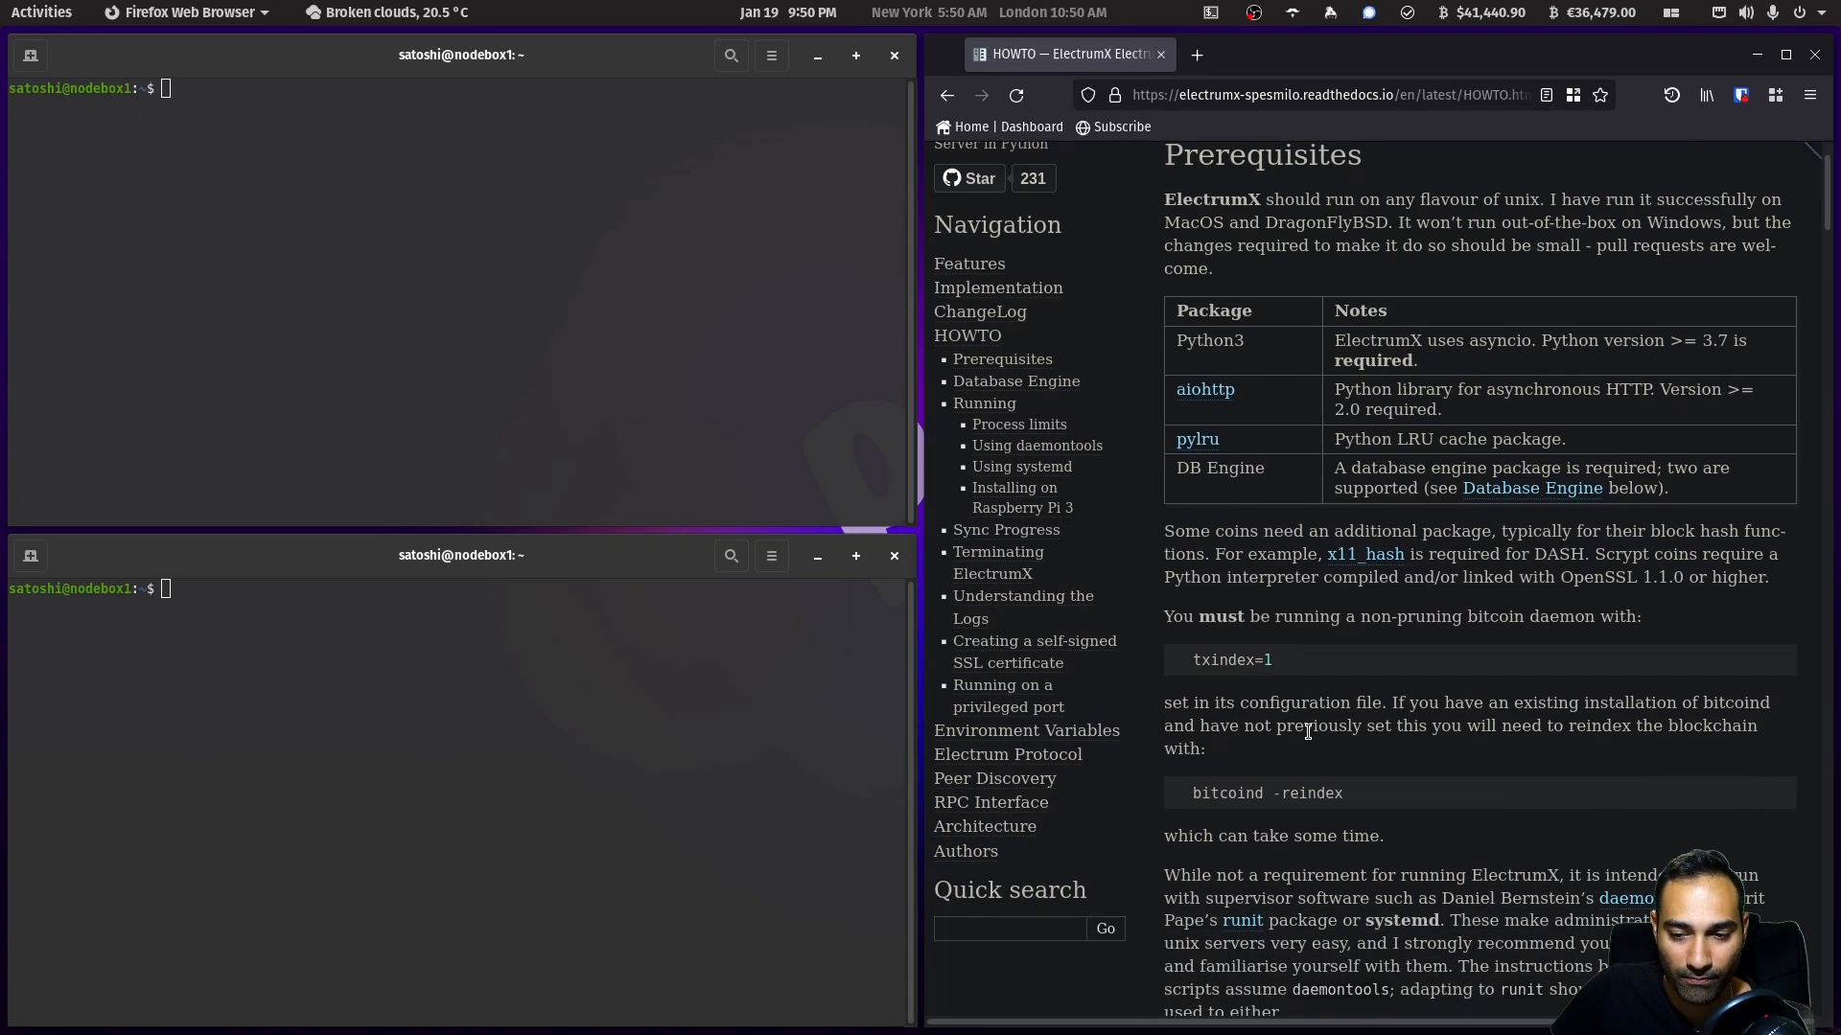
scroll(down, 3)
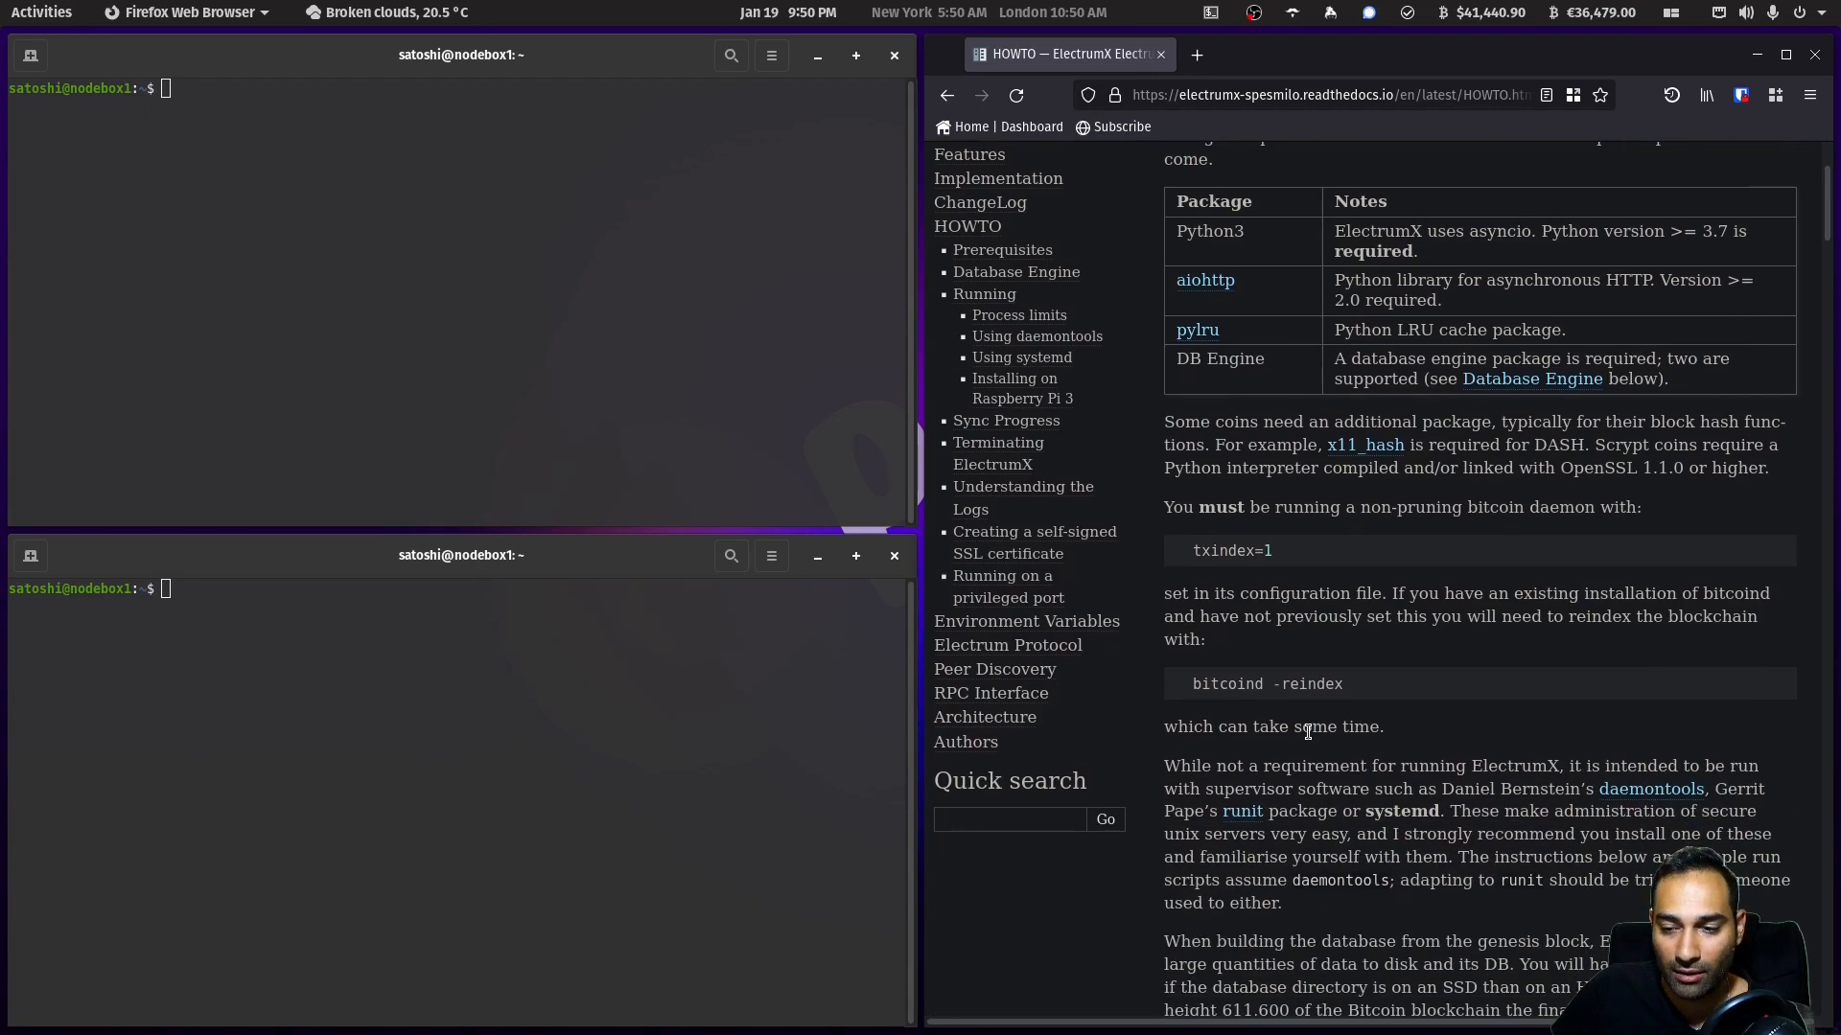
scroll(down, 3)
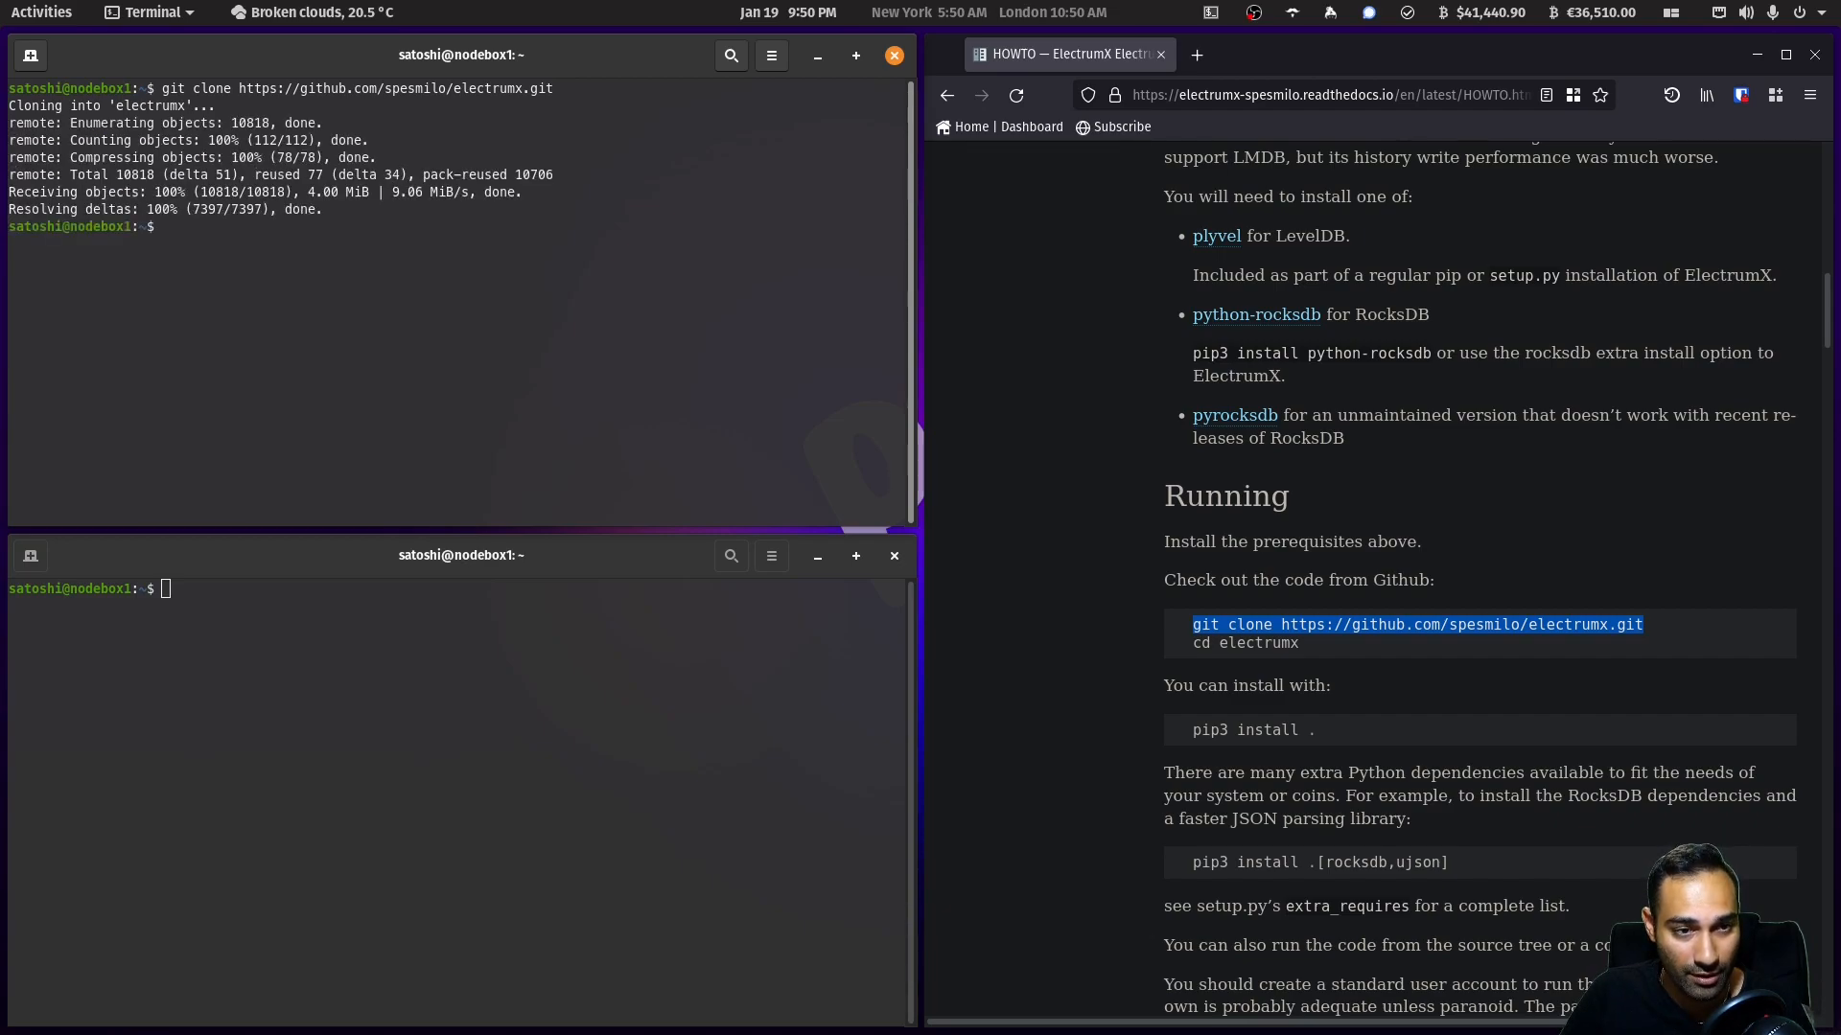
Step: Enter the cloned electrumx folder and build it with python3 setup.py build
text(ls)
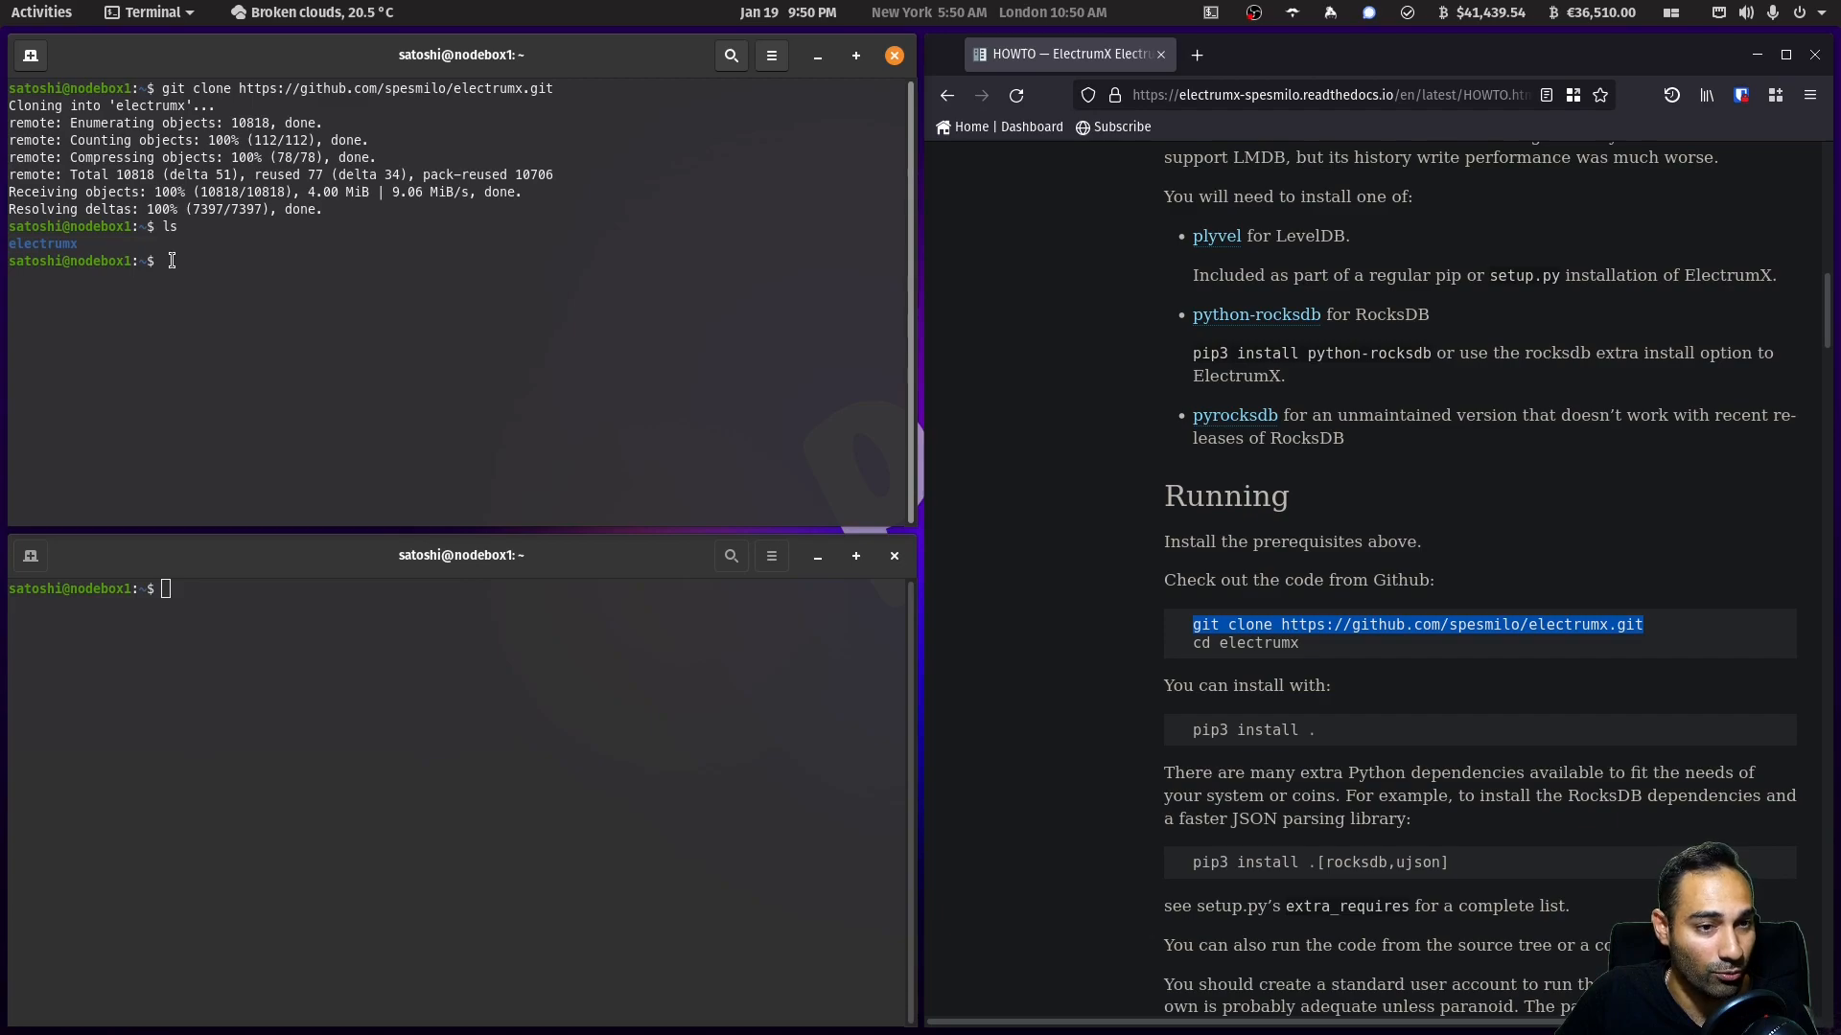
text(c)
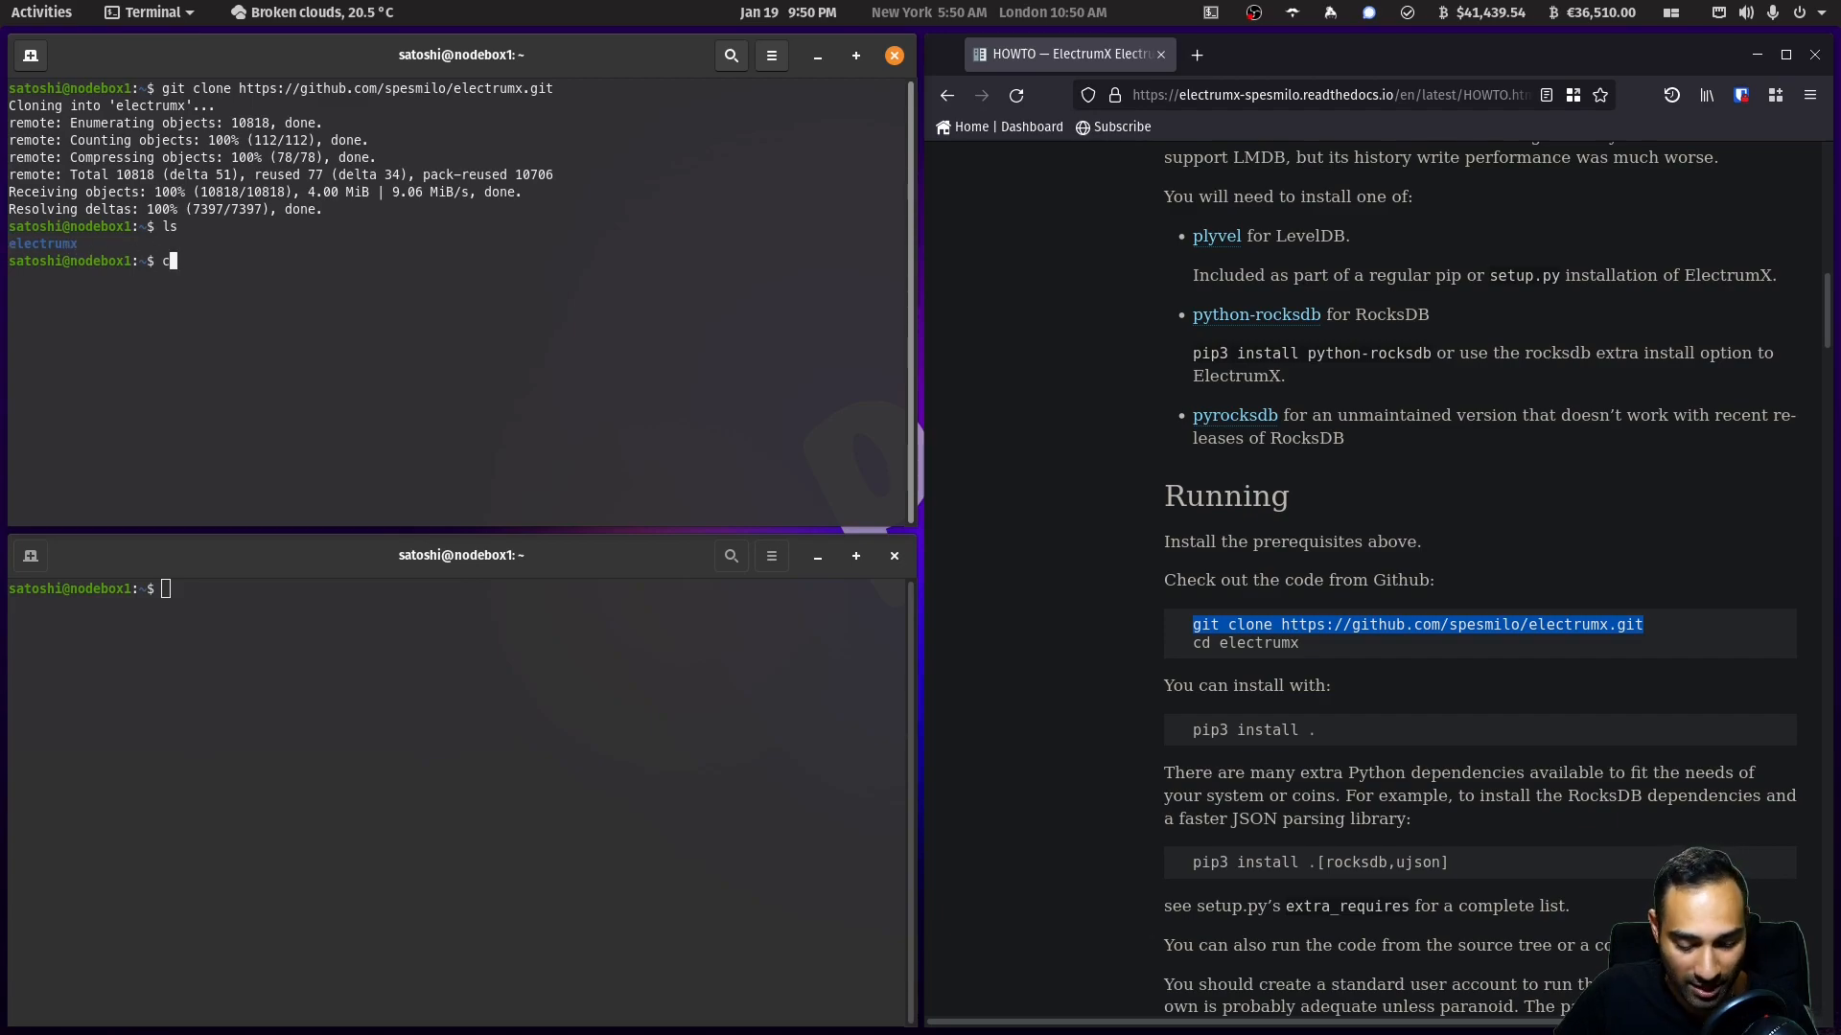
text(cd electrumx/)
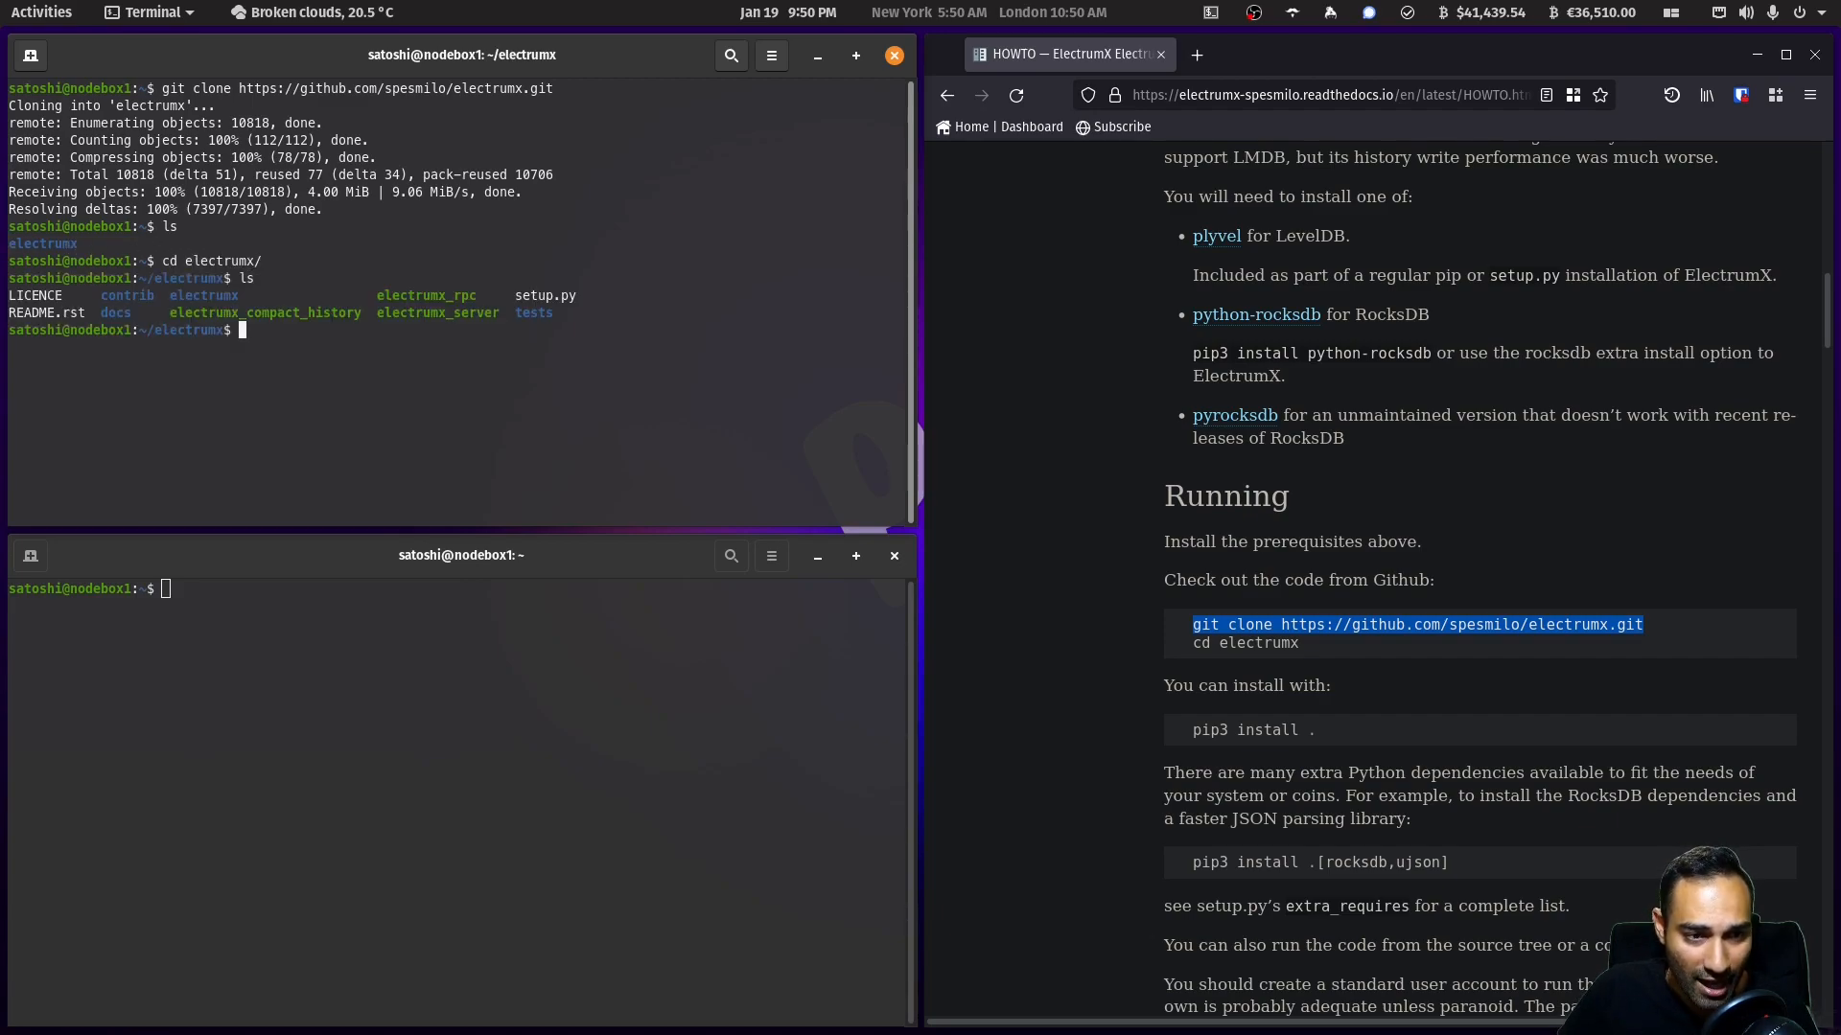
double_click(537, 294)
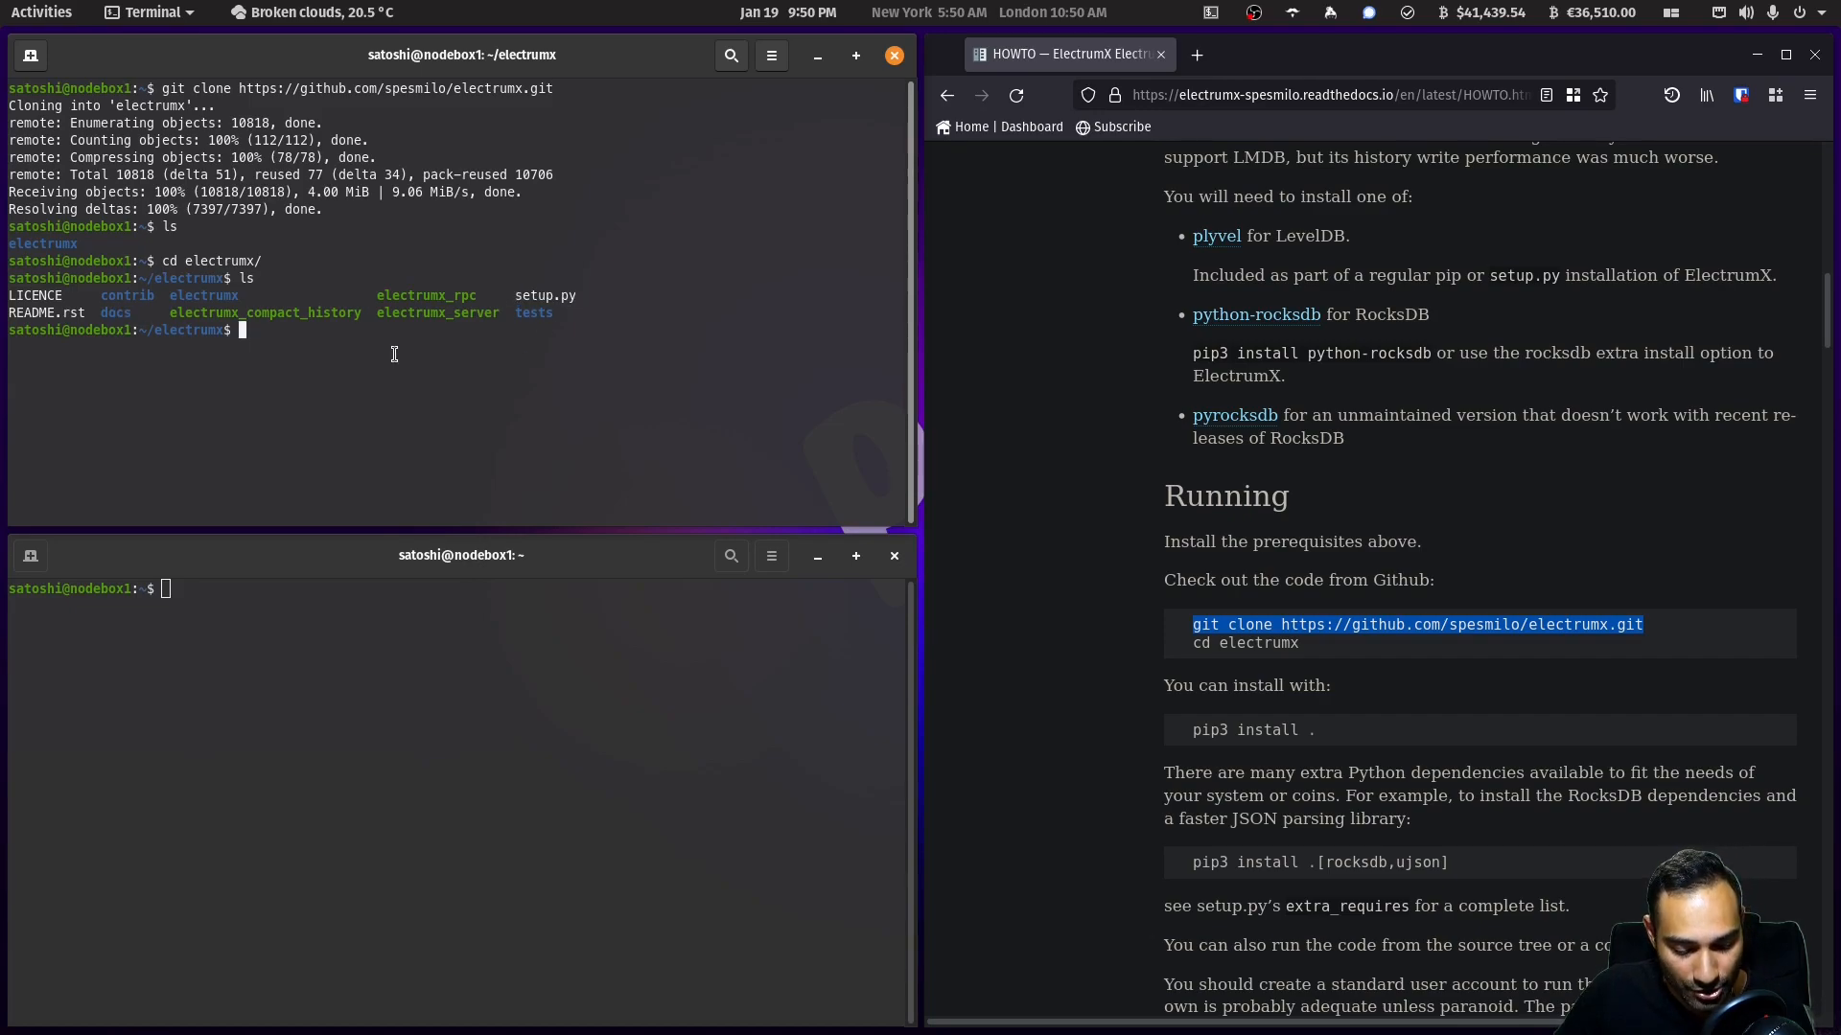
text(python3)
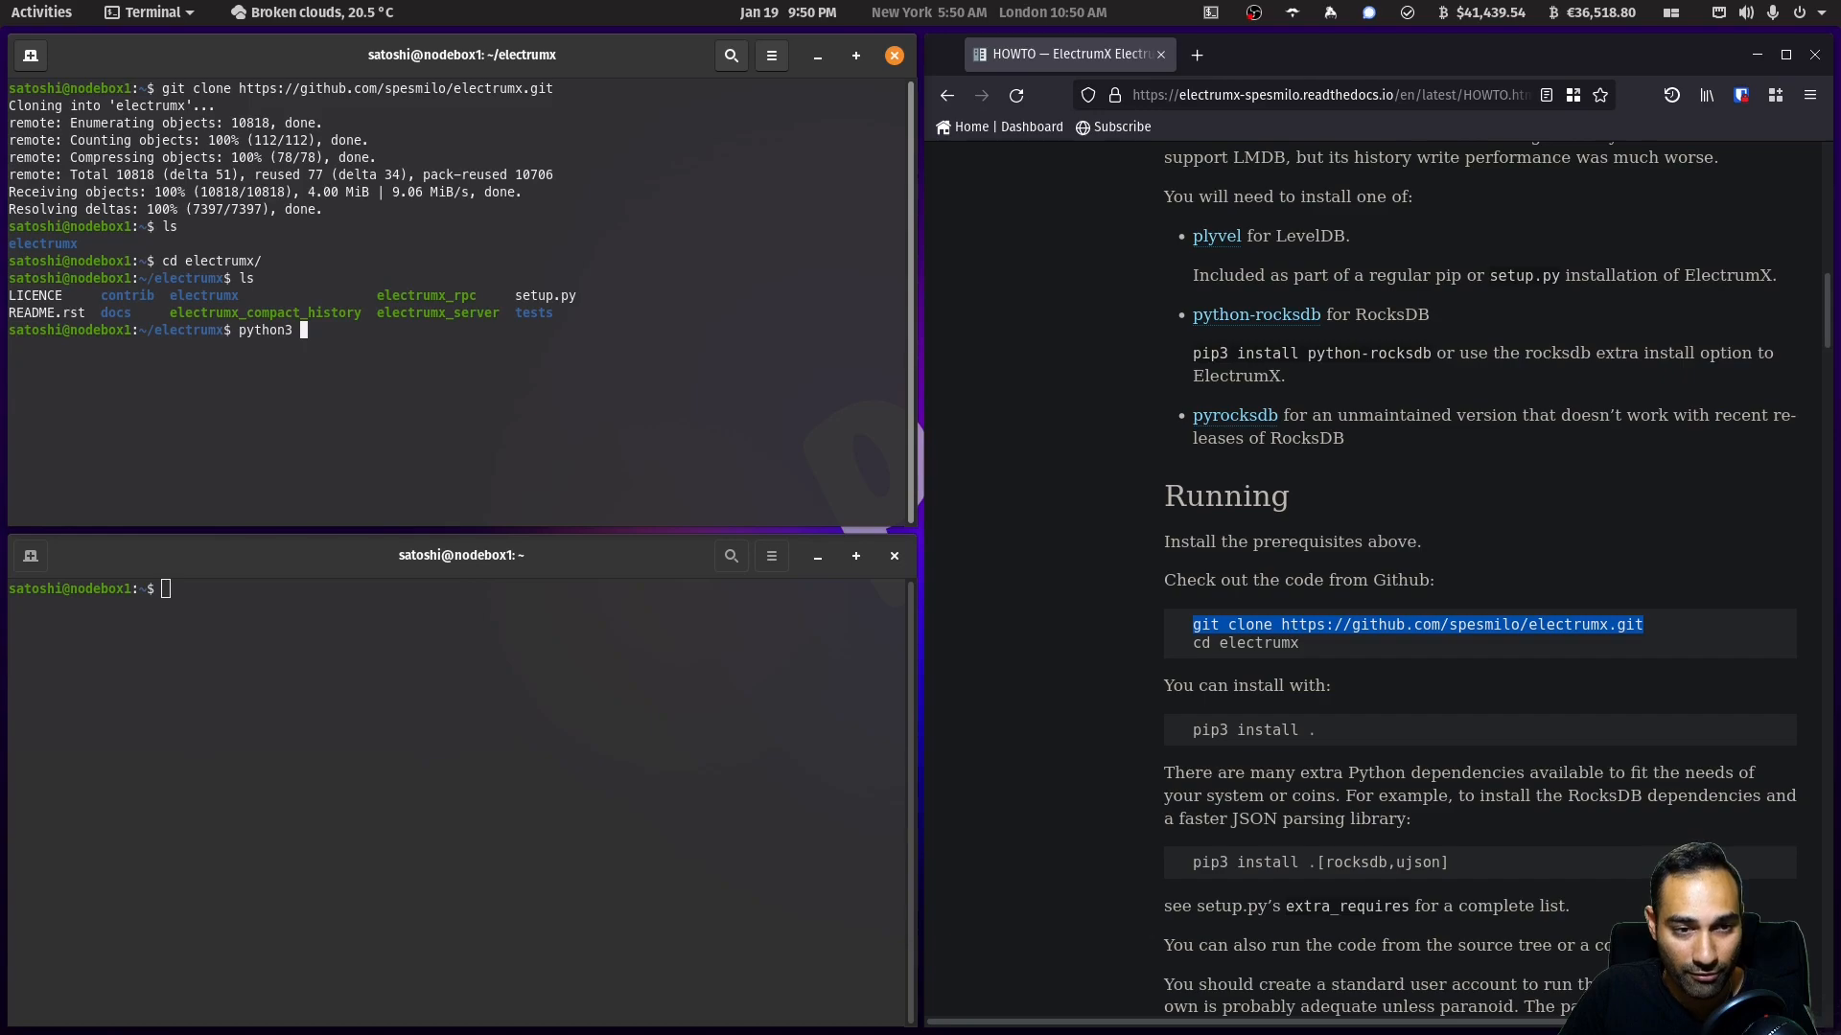
text(setup.)
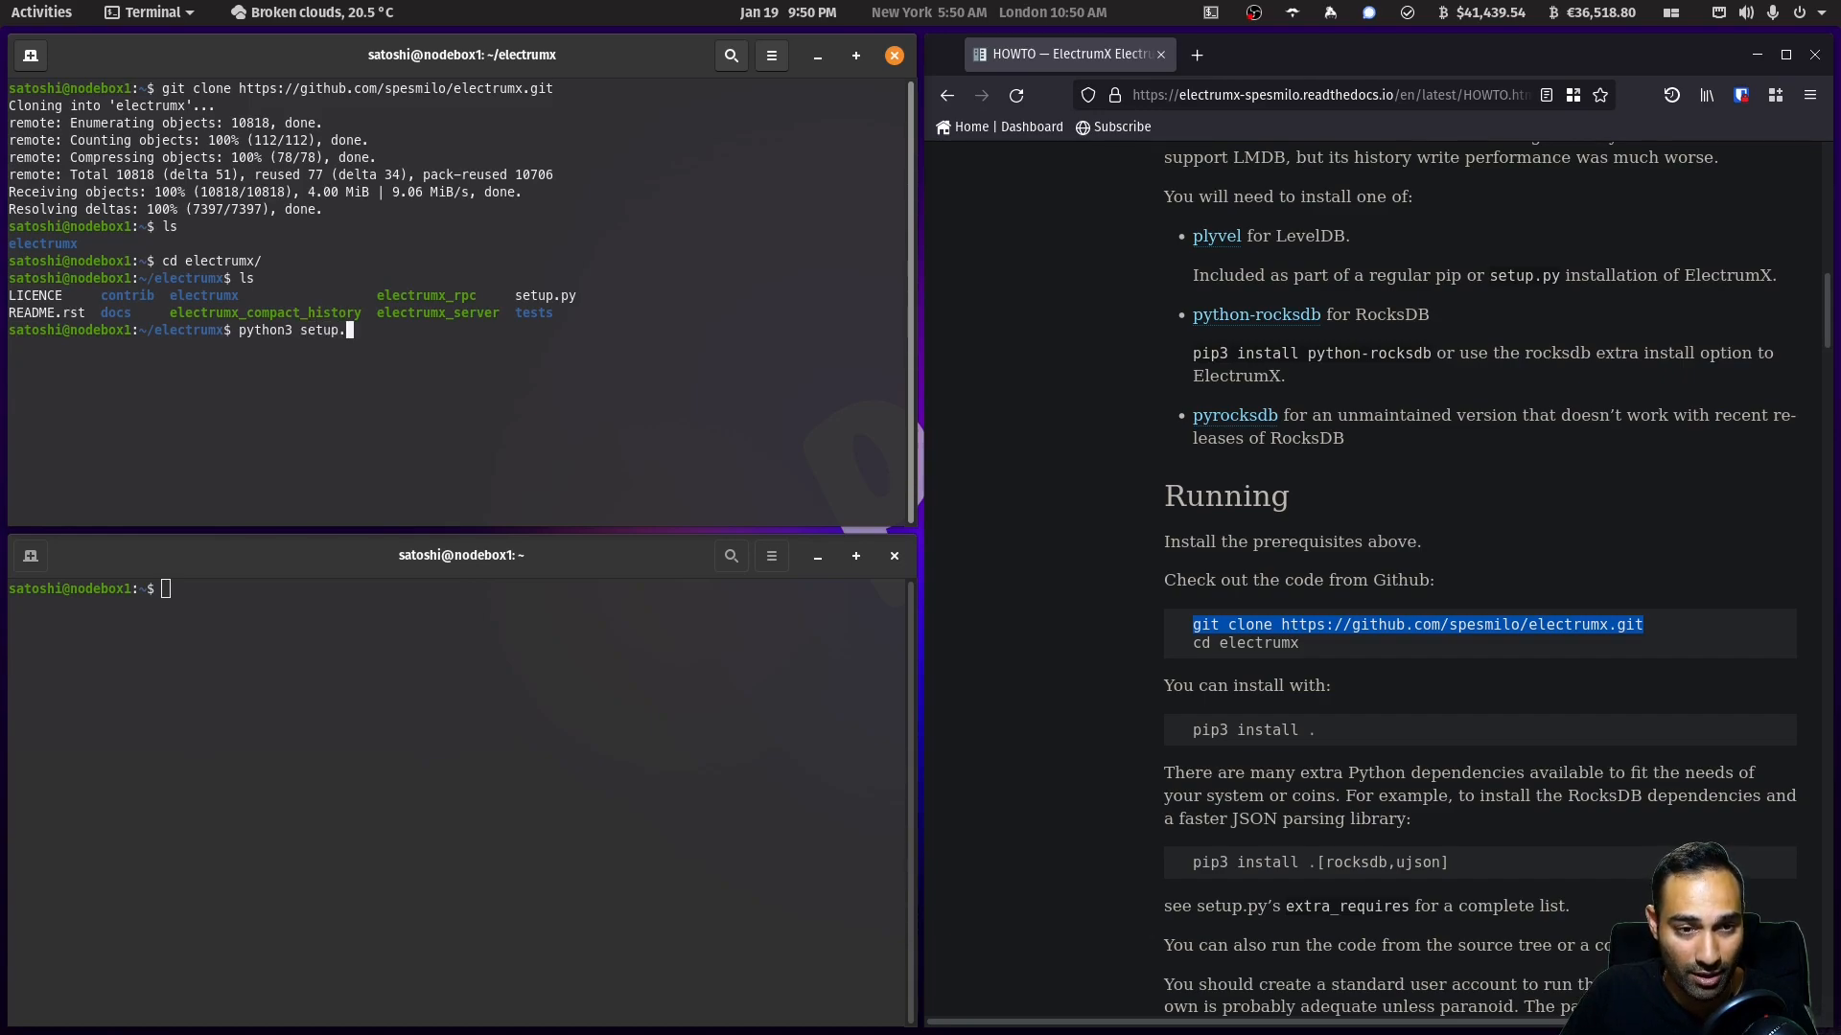
text(build)
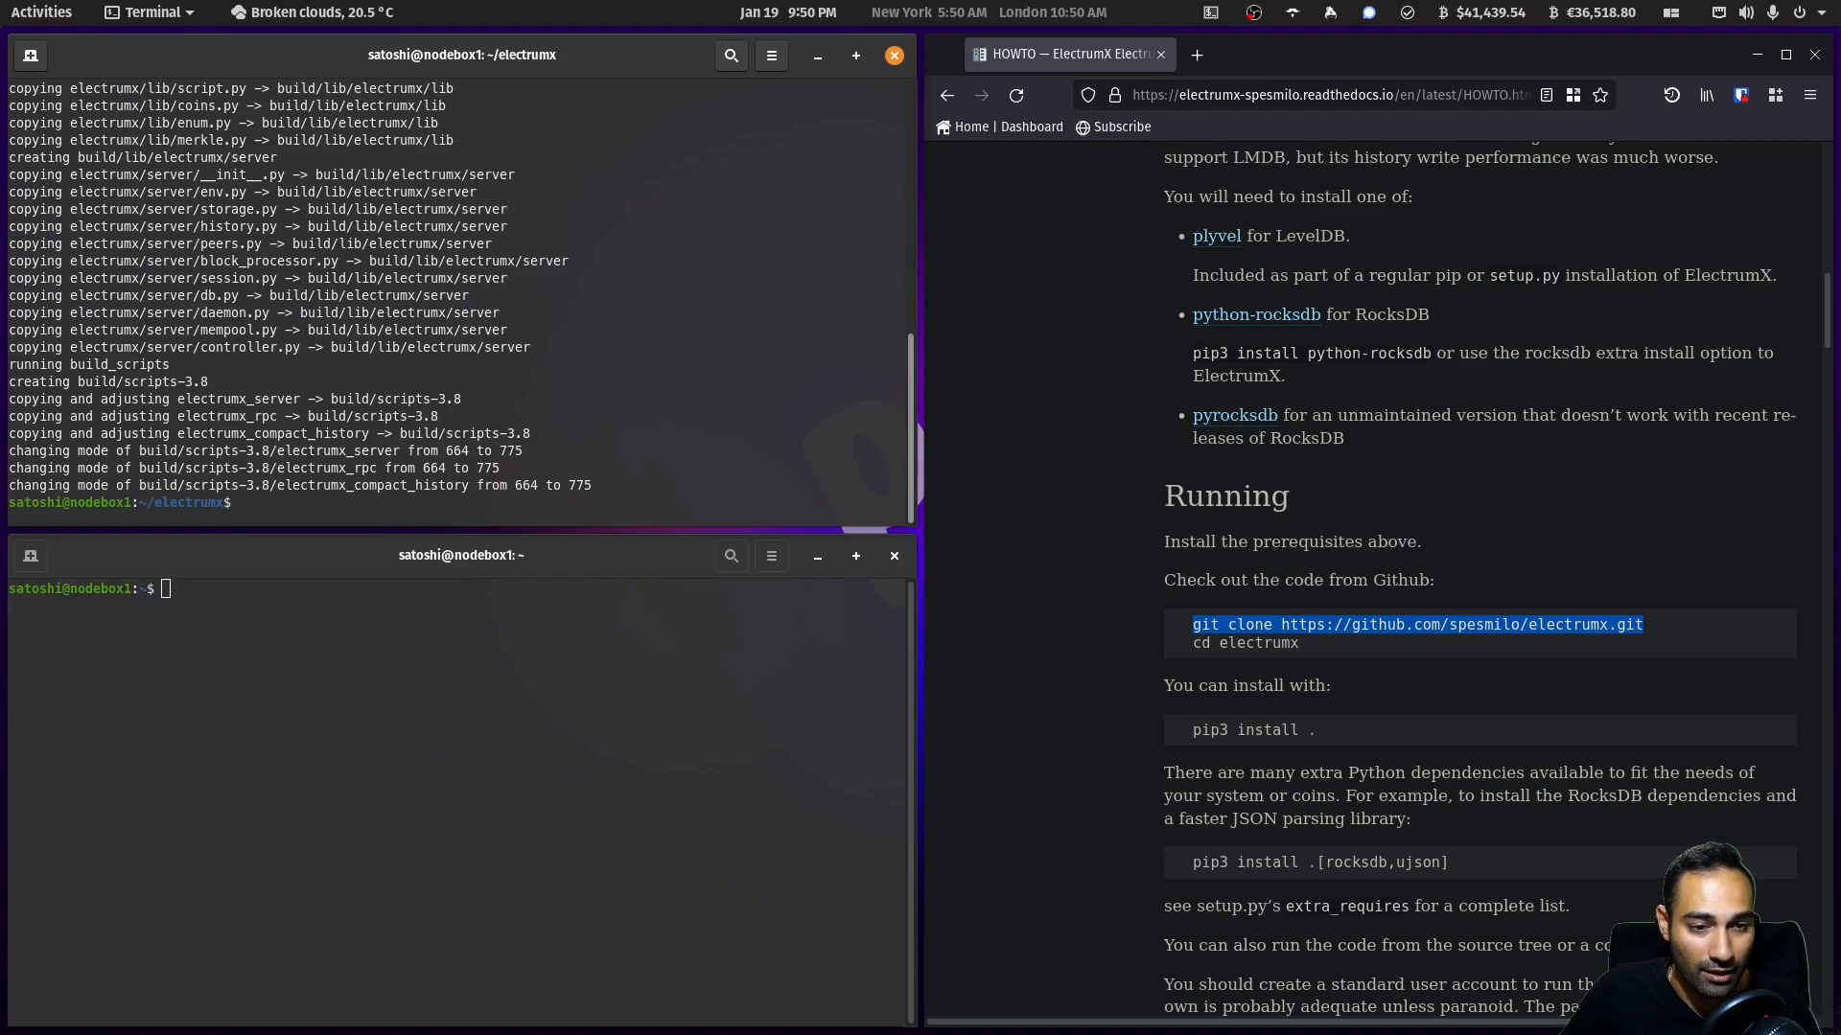
Step: Run python3 setup.py install, then rerun it with sudo after the permission error
text(python3 setup.py)
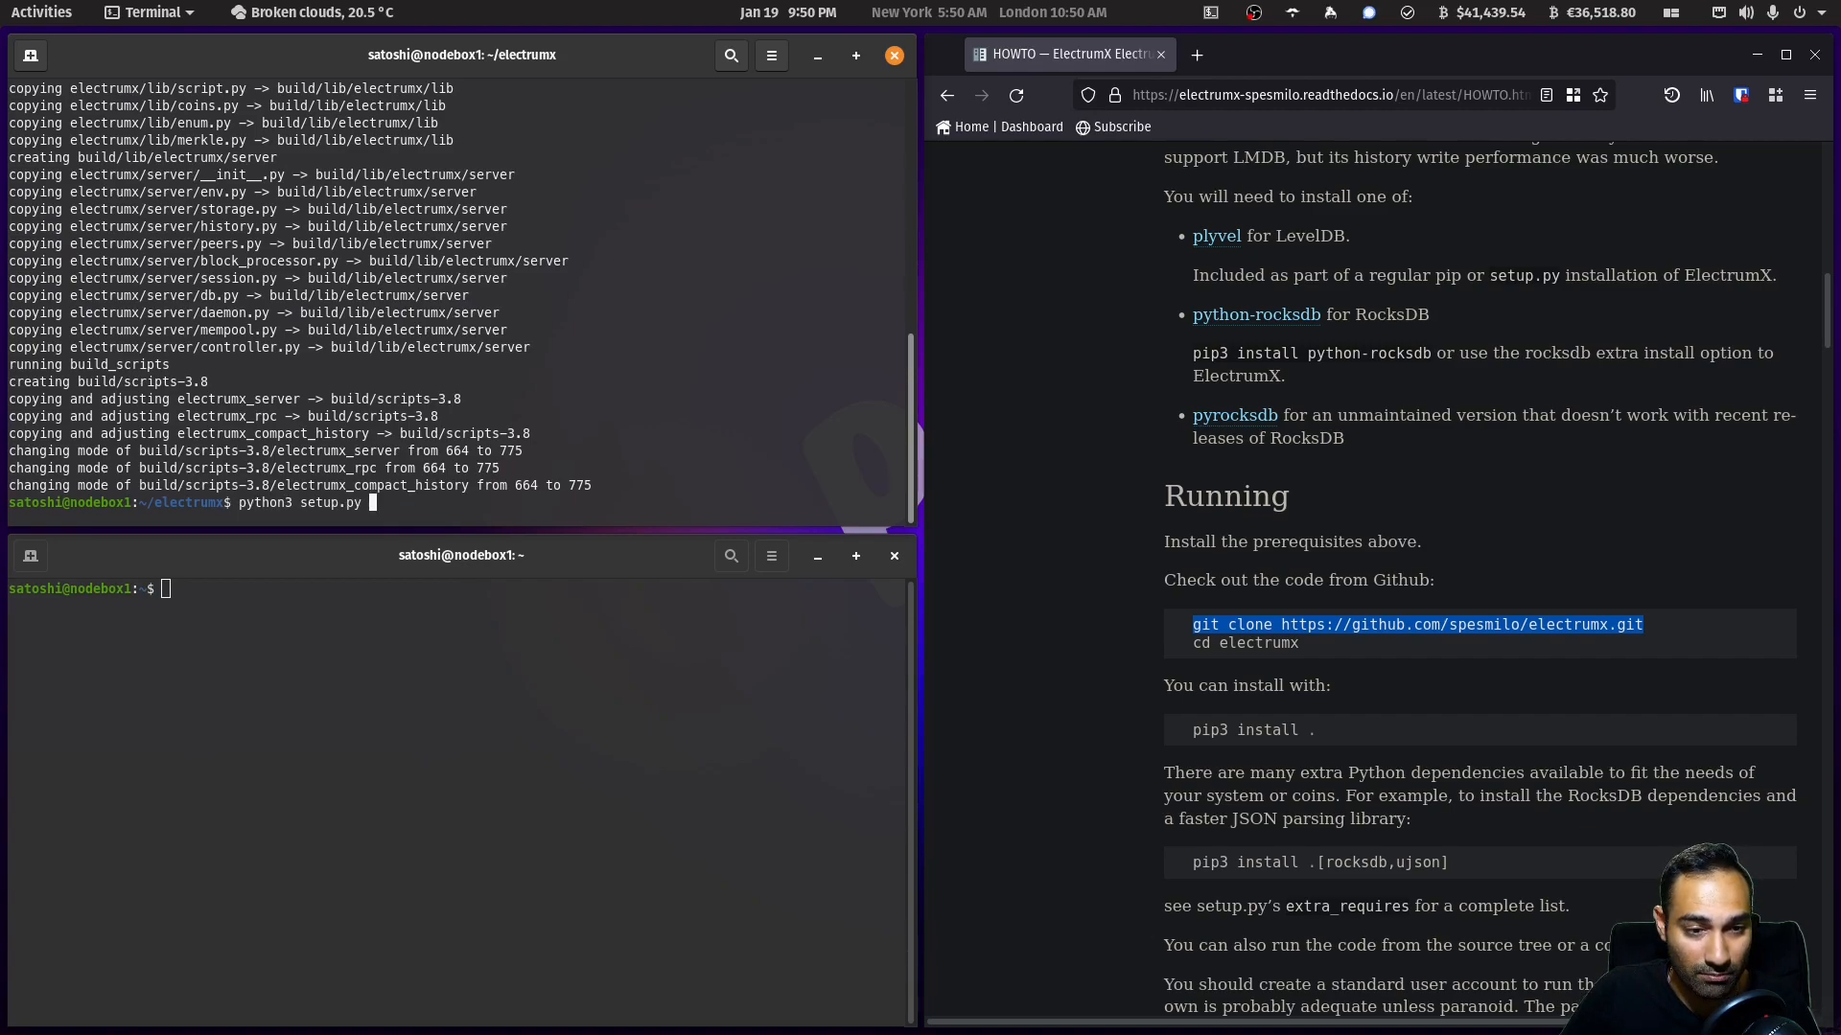
text(i)
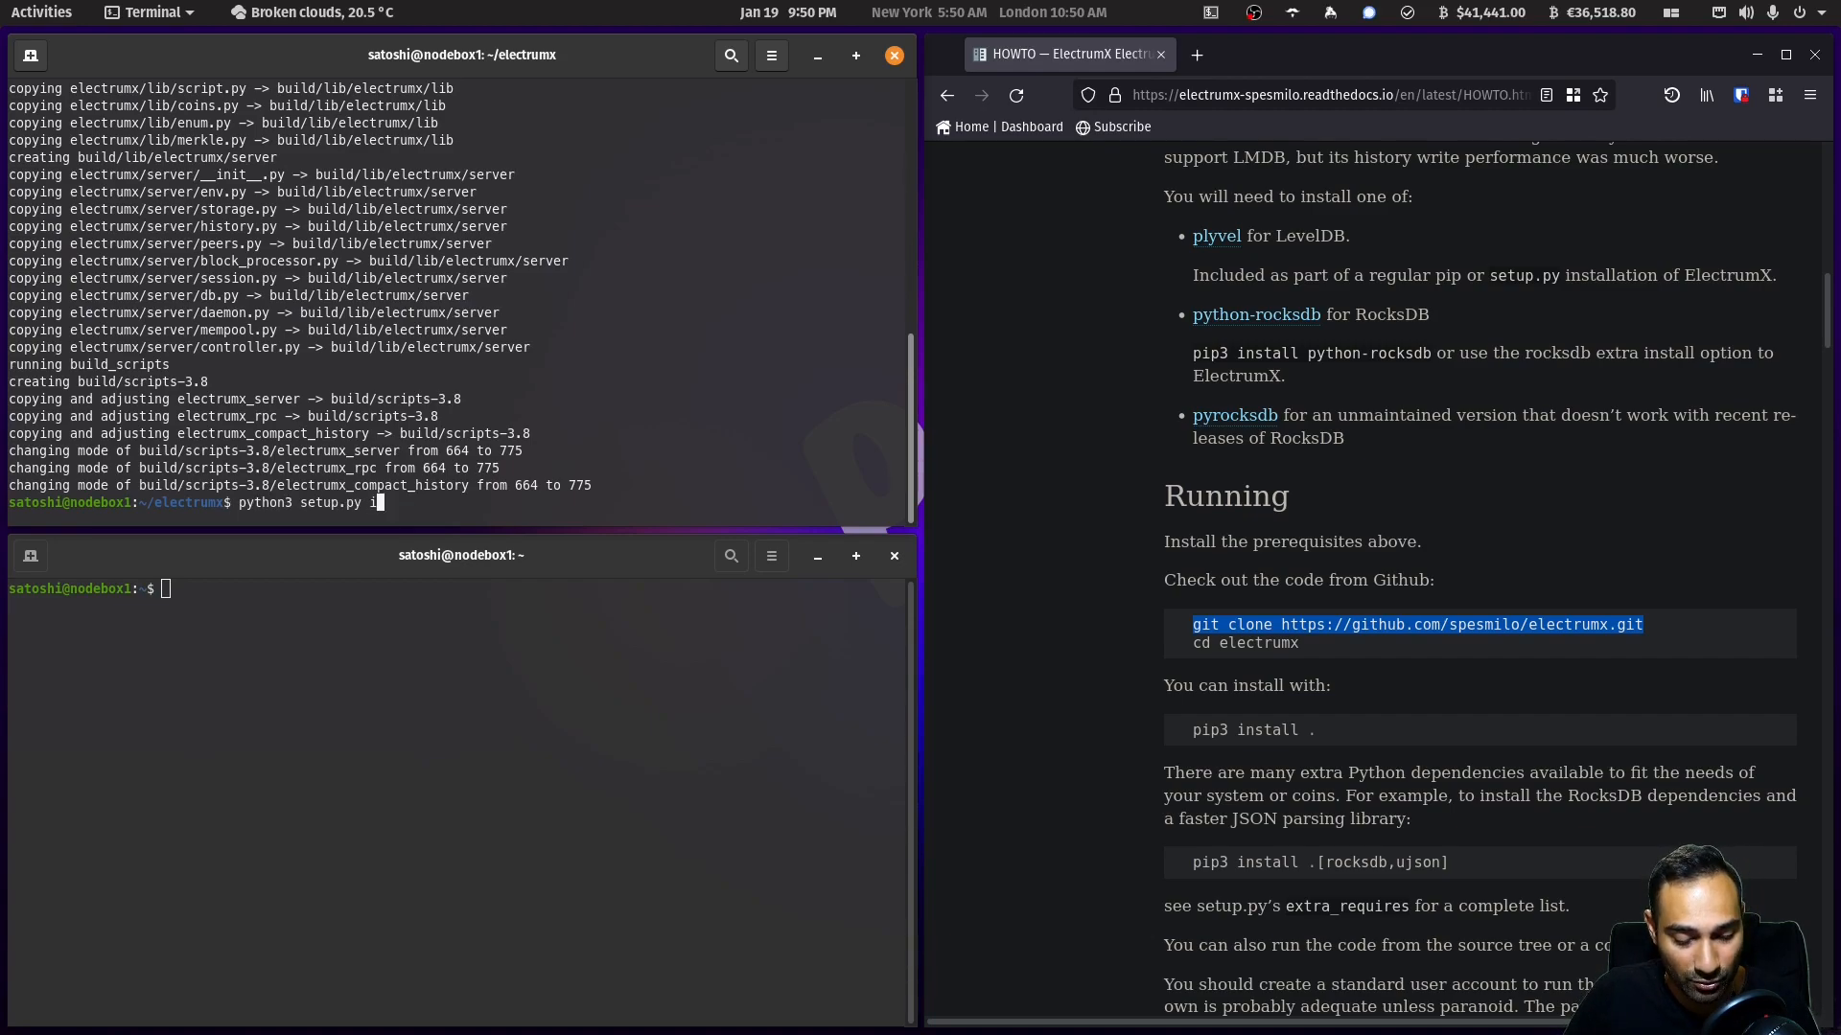
text(nstall)
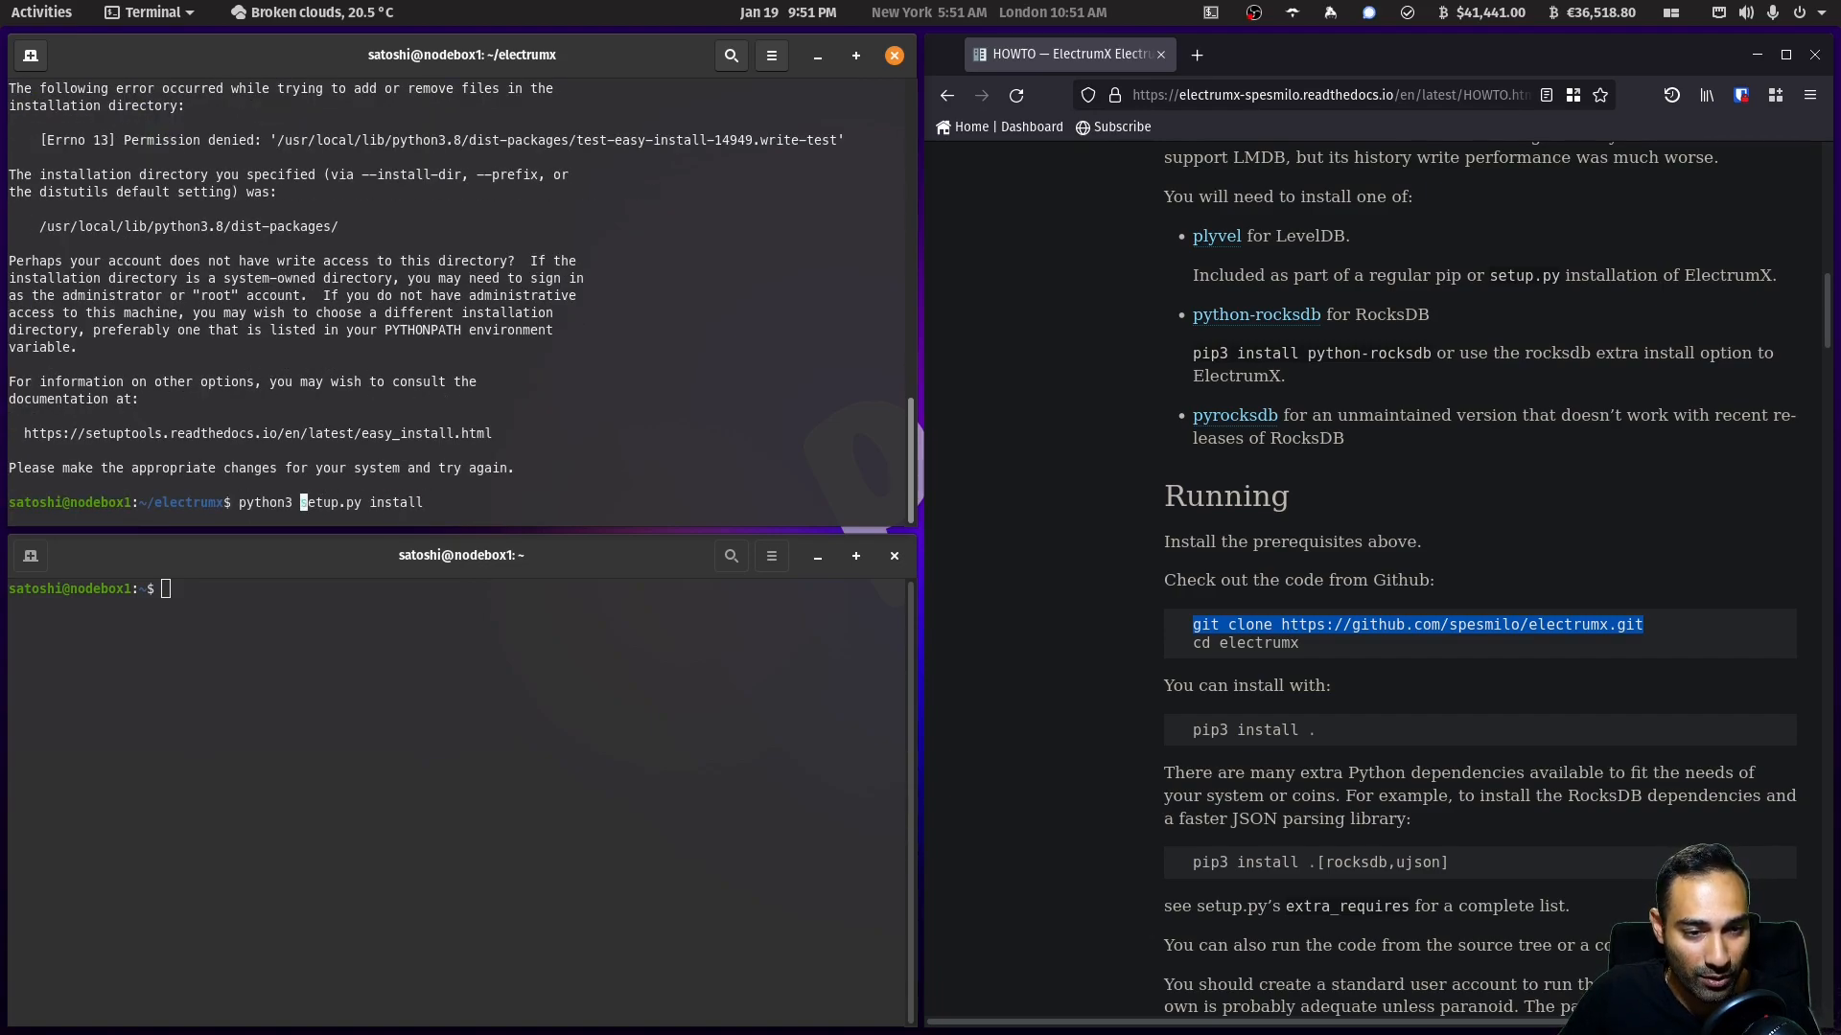
key(Return)
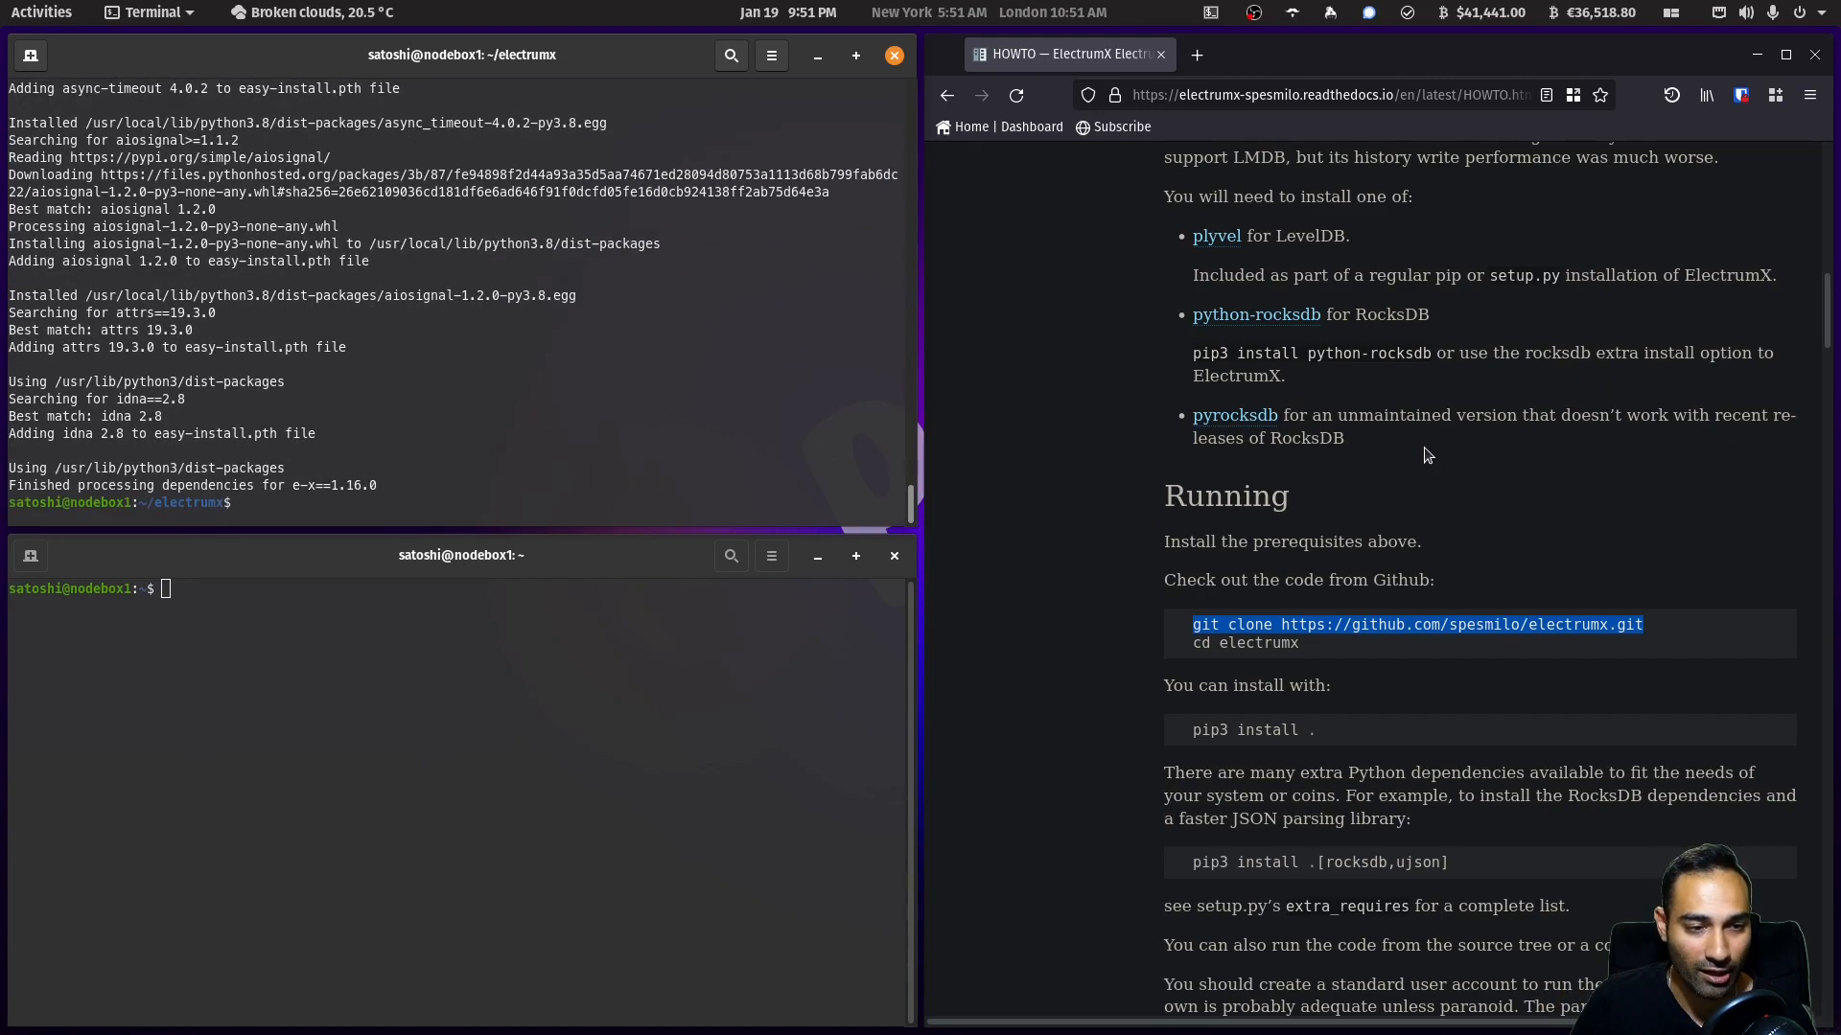
Step: List the ElectrumX folder and scroll the HOWTO down to Using systemd
scroll(down, 3)
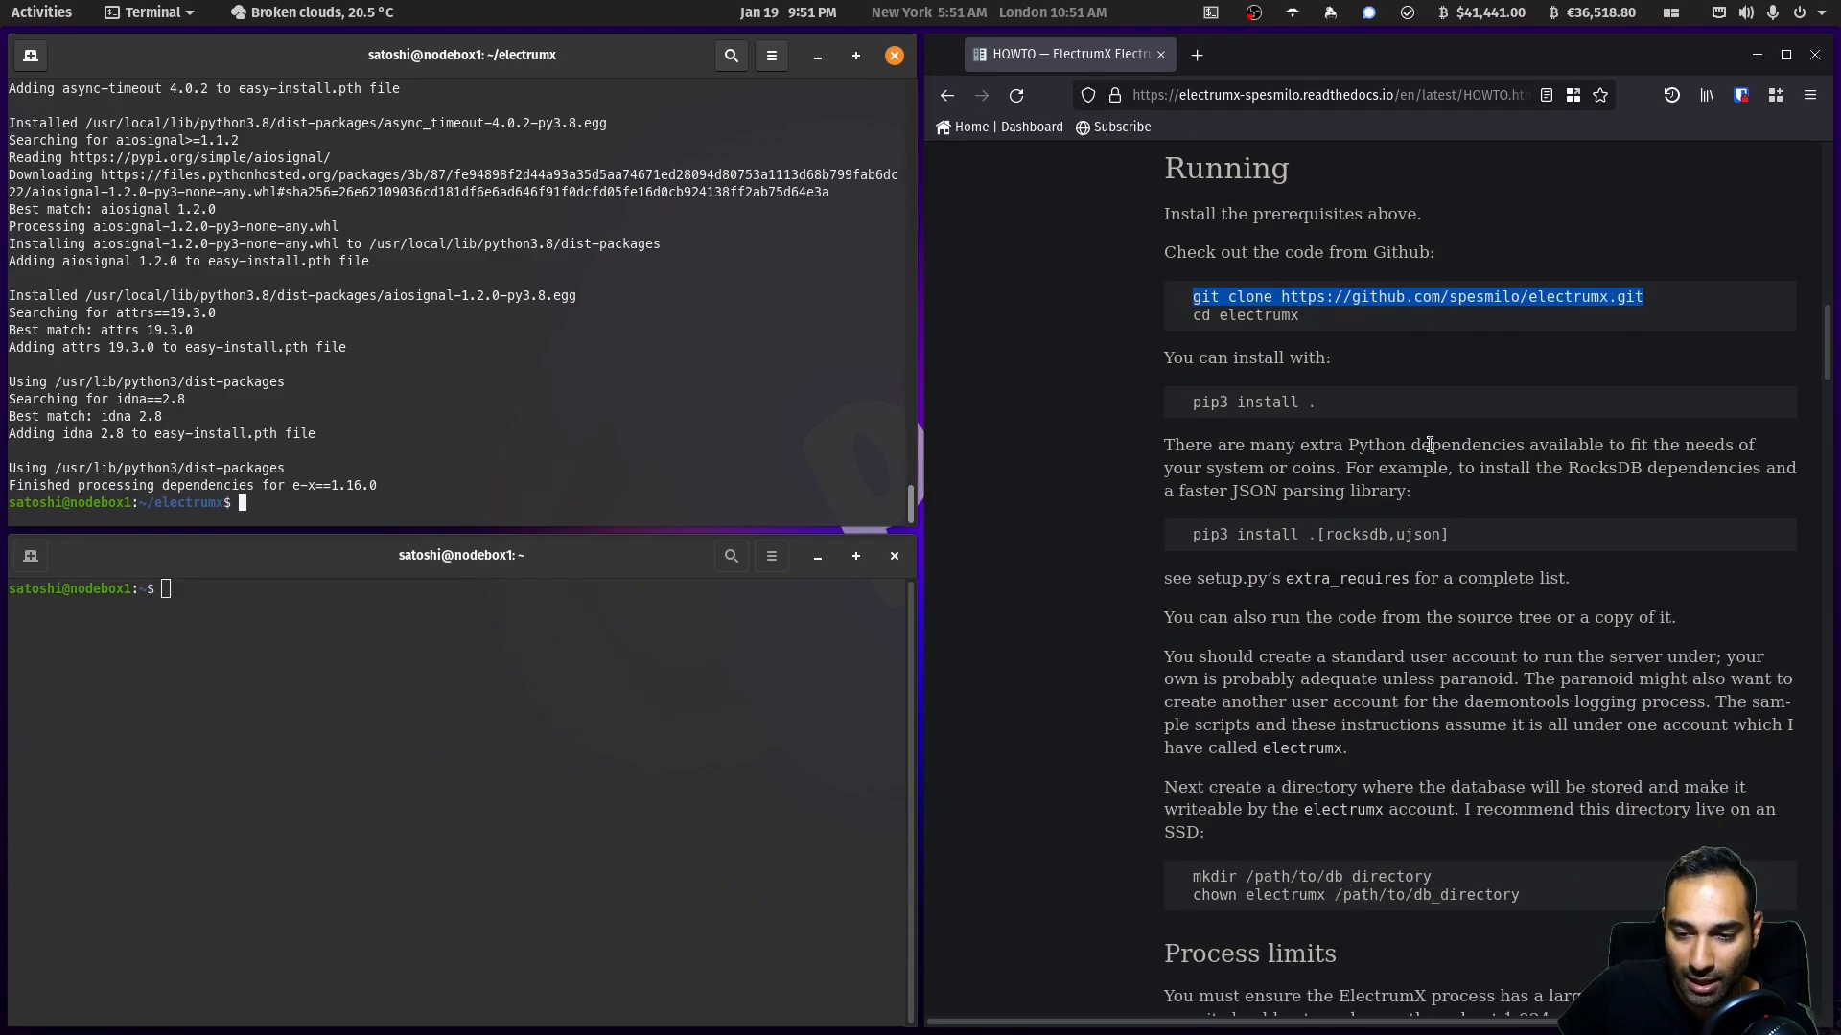
scroll(down, 3)
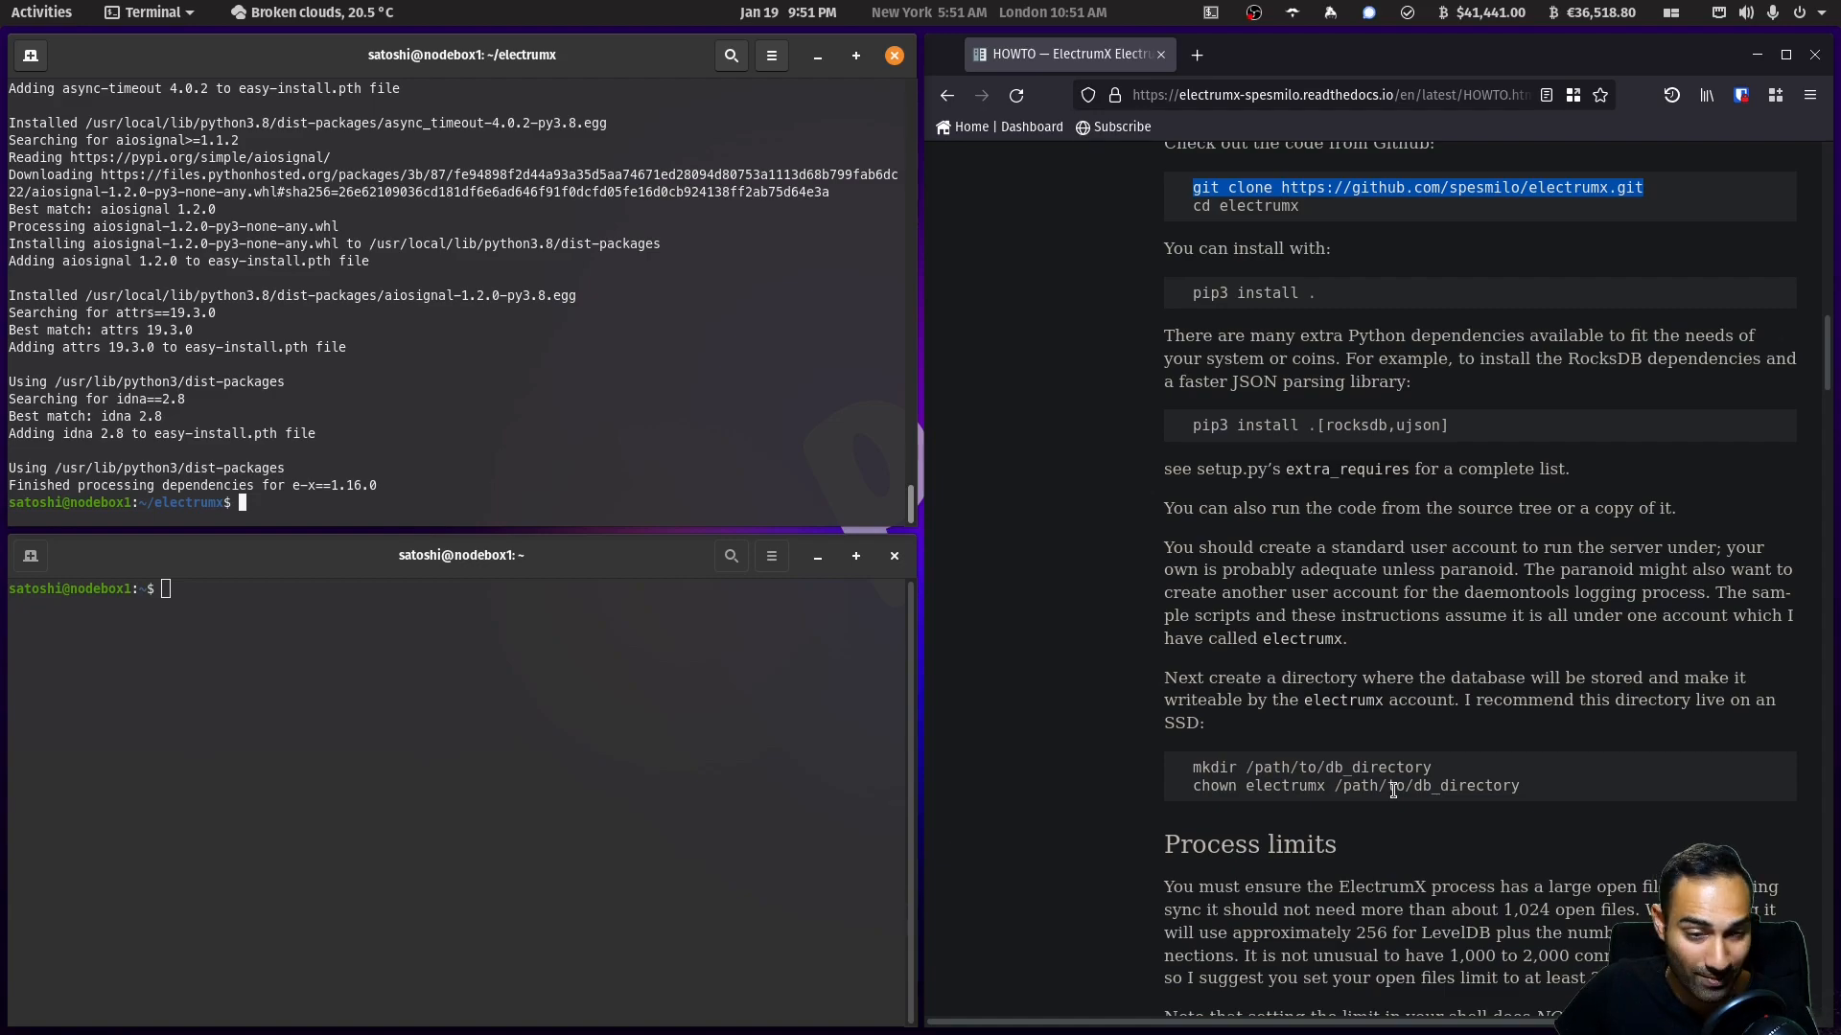
text(ls)
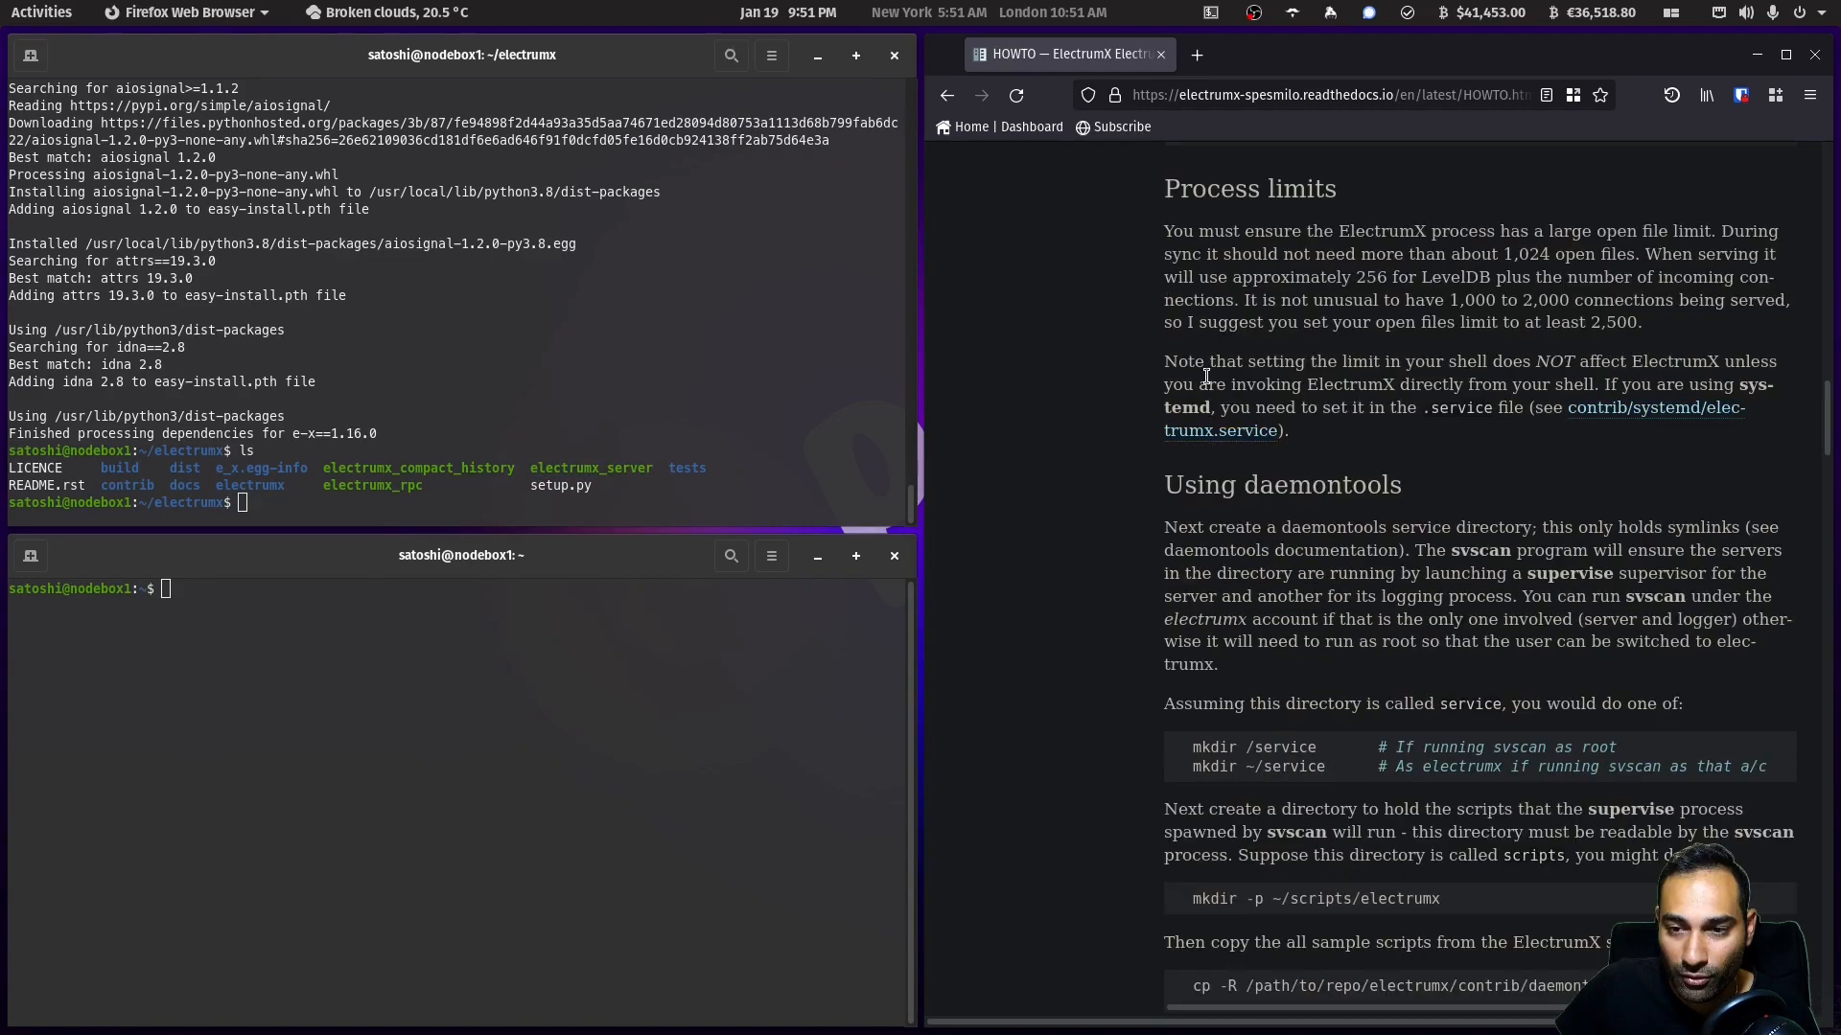
scroll(down, 3)
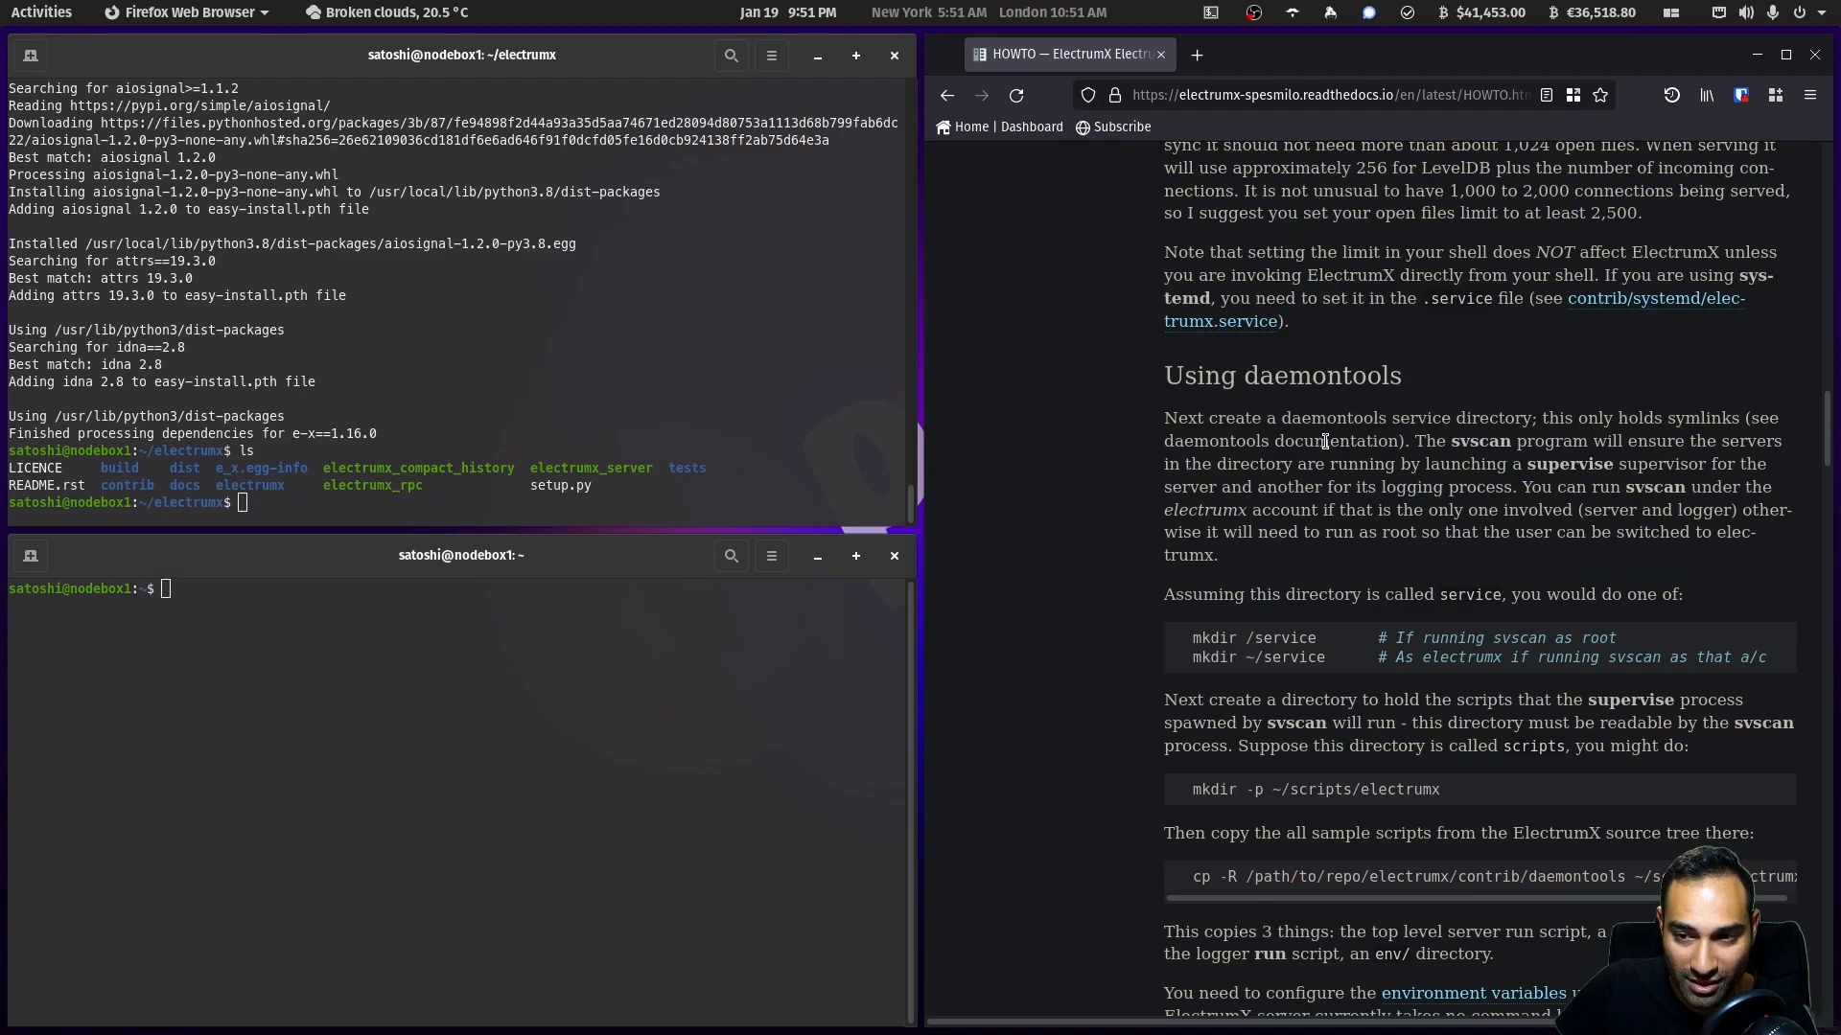
scroll(down, 3)
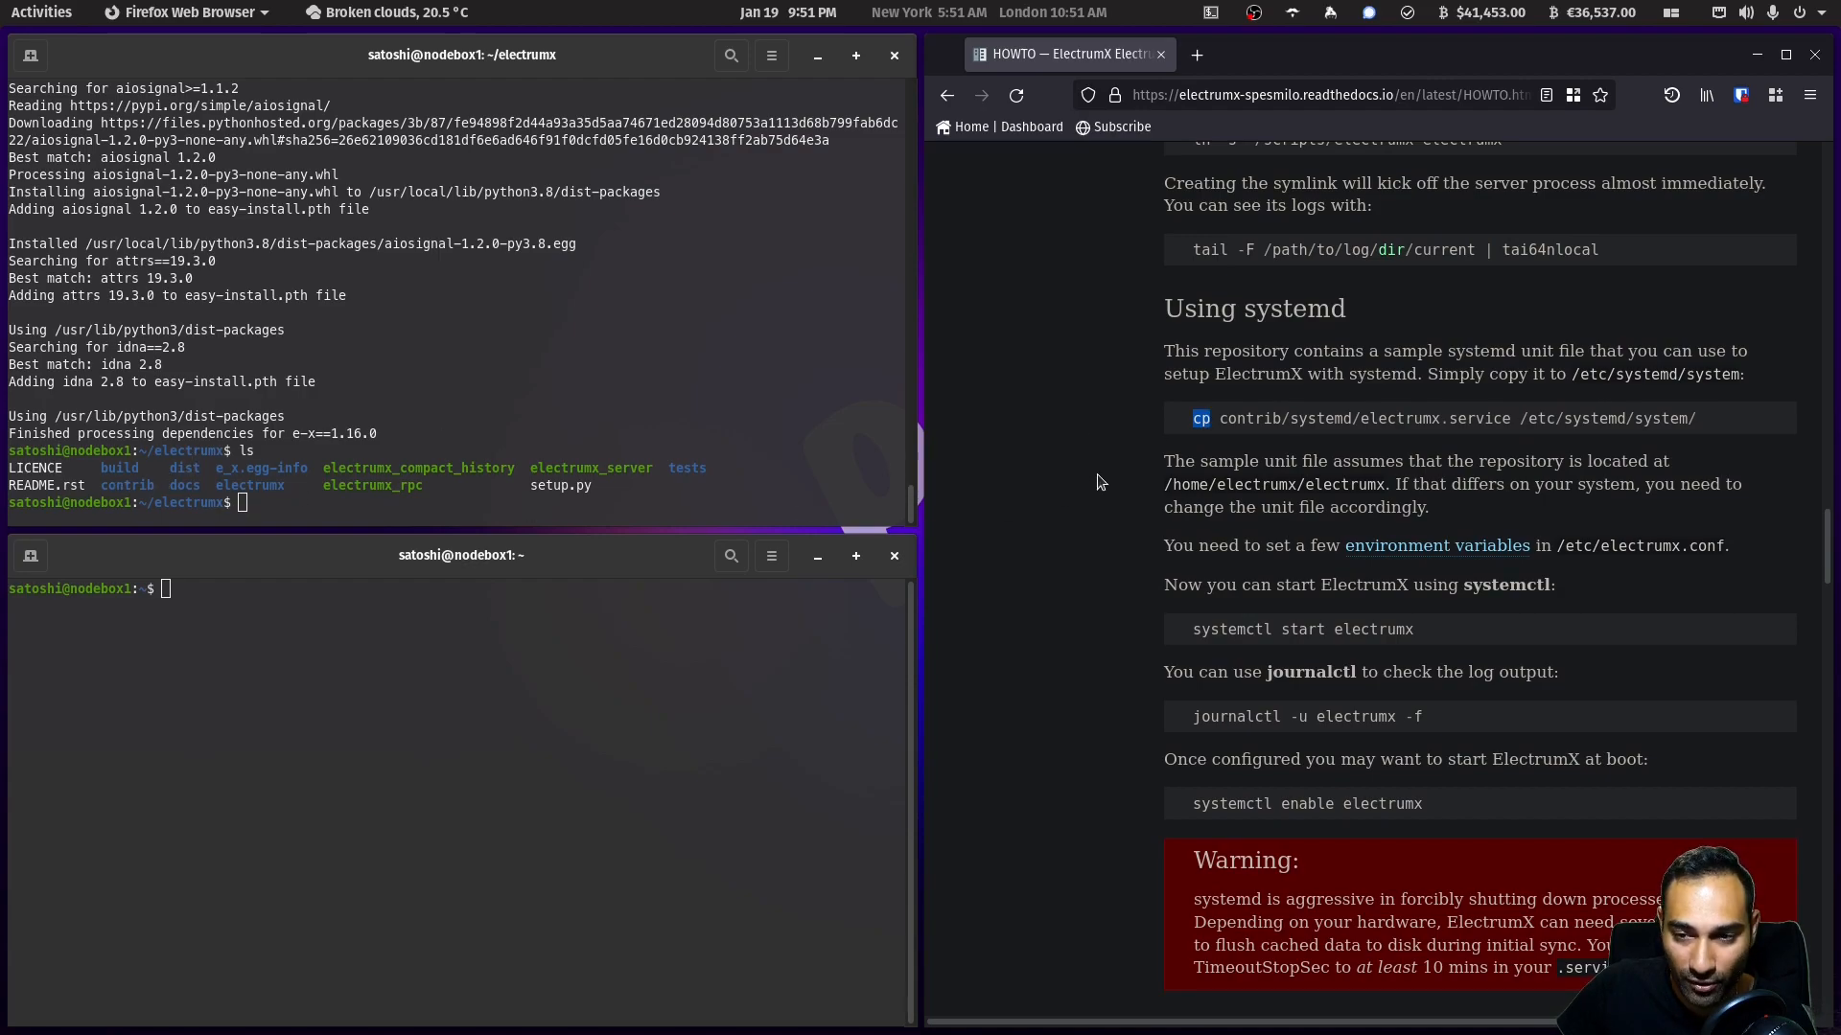
mouse_move(1494, 455)
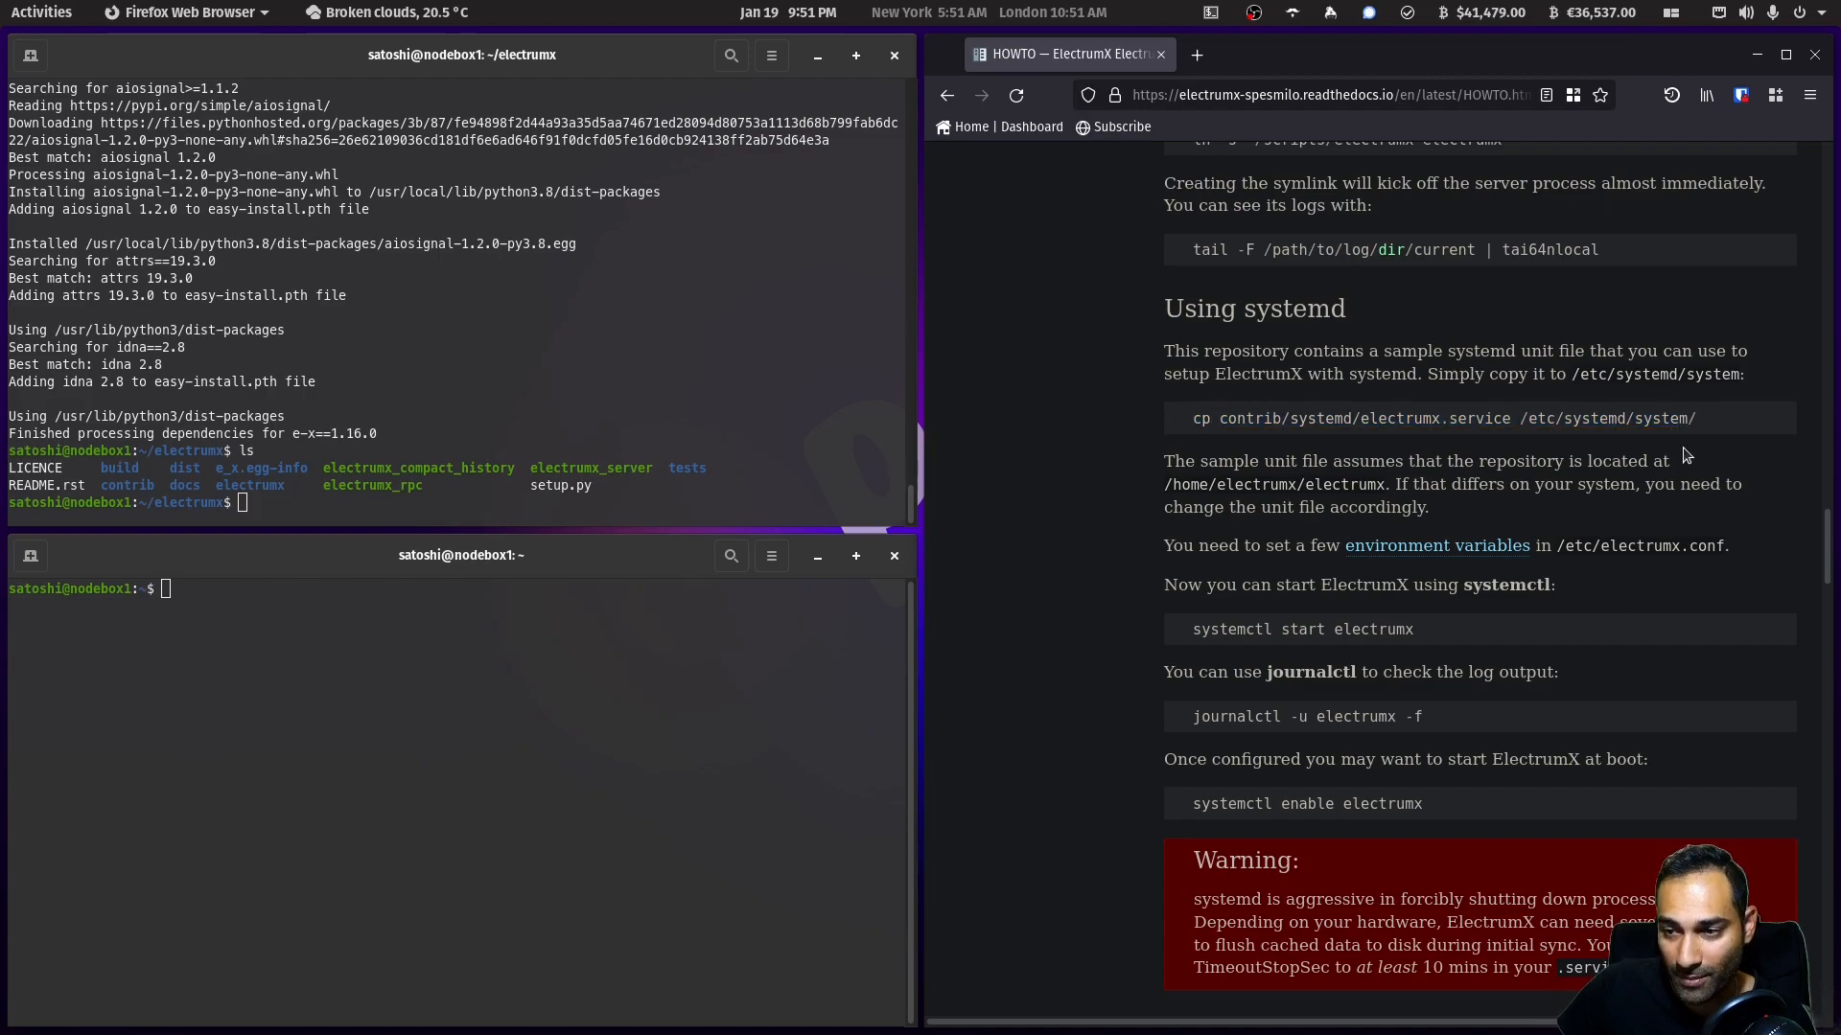
mouse_move(1515, 412)
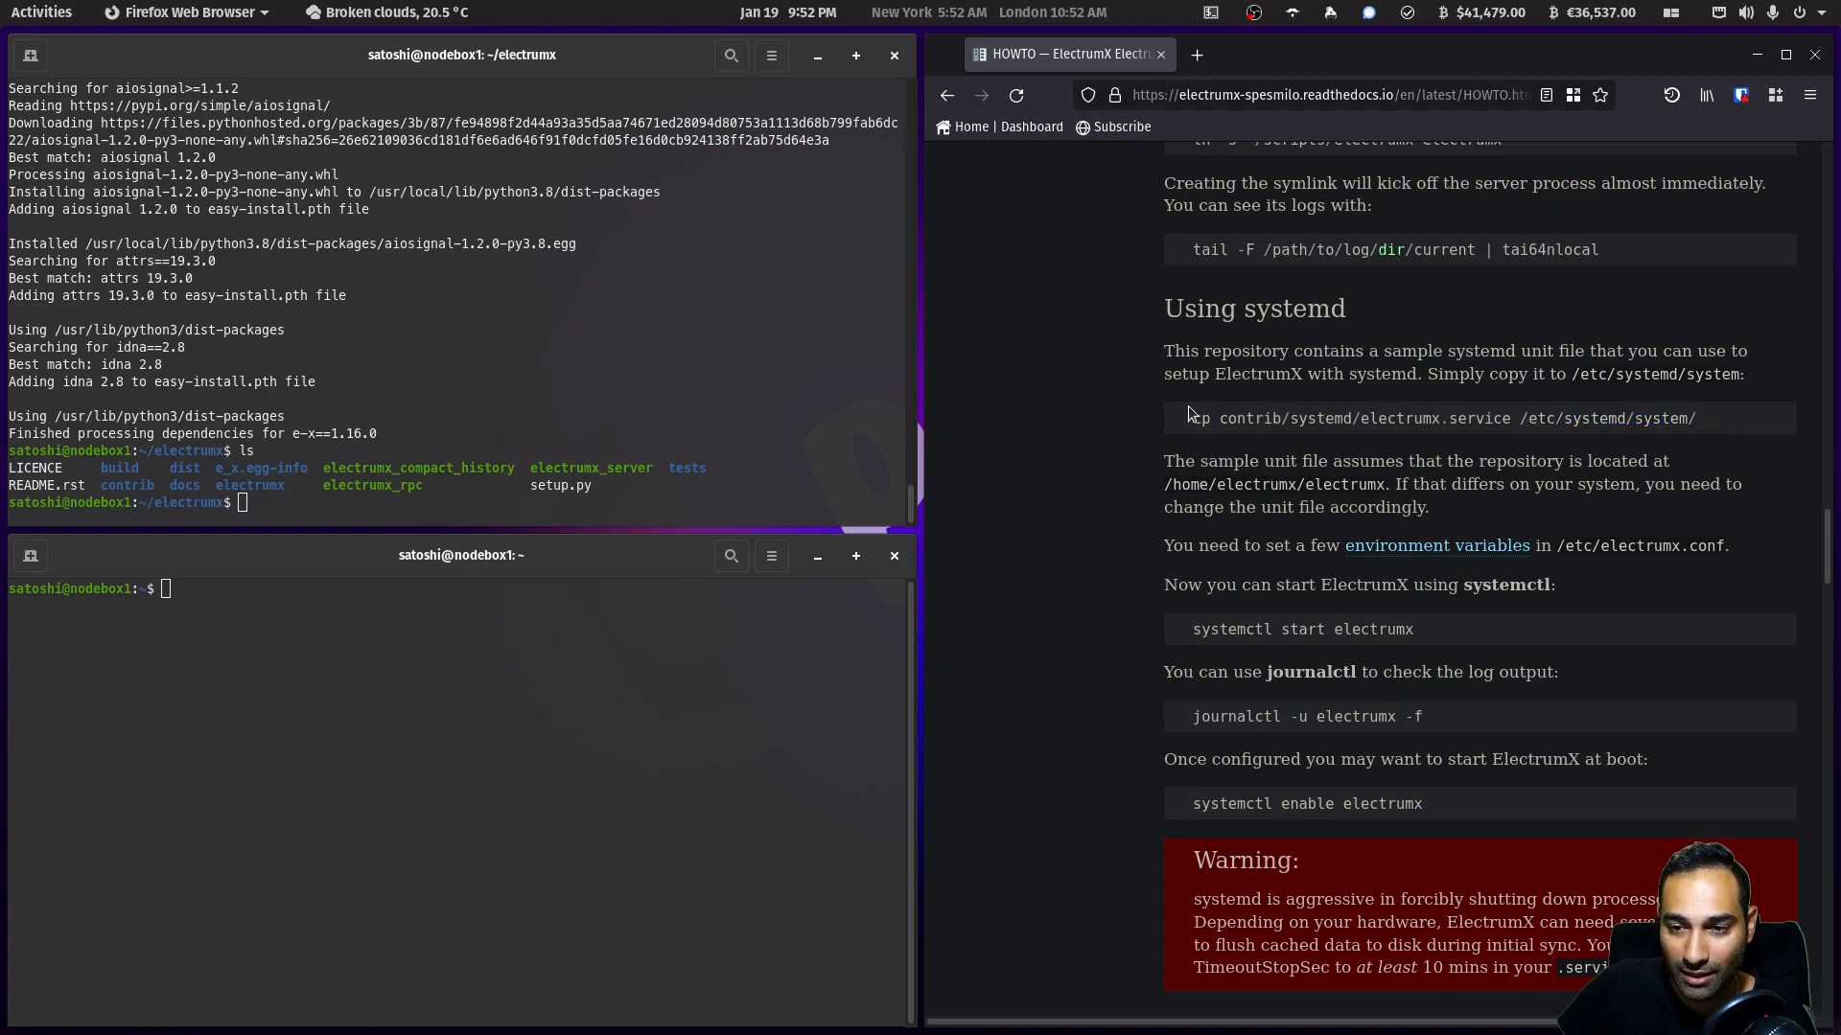
Step: Copy contrib/systemd/electrumx.service into /etc/systemd/system/, retrying with sudo
right_click(1408, 418)
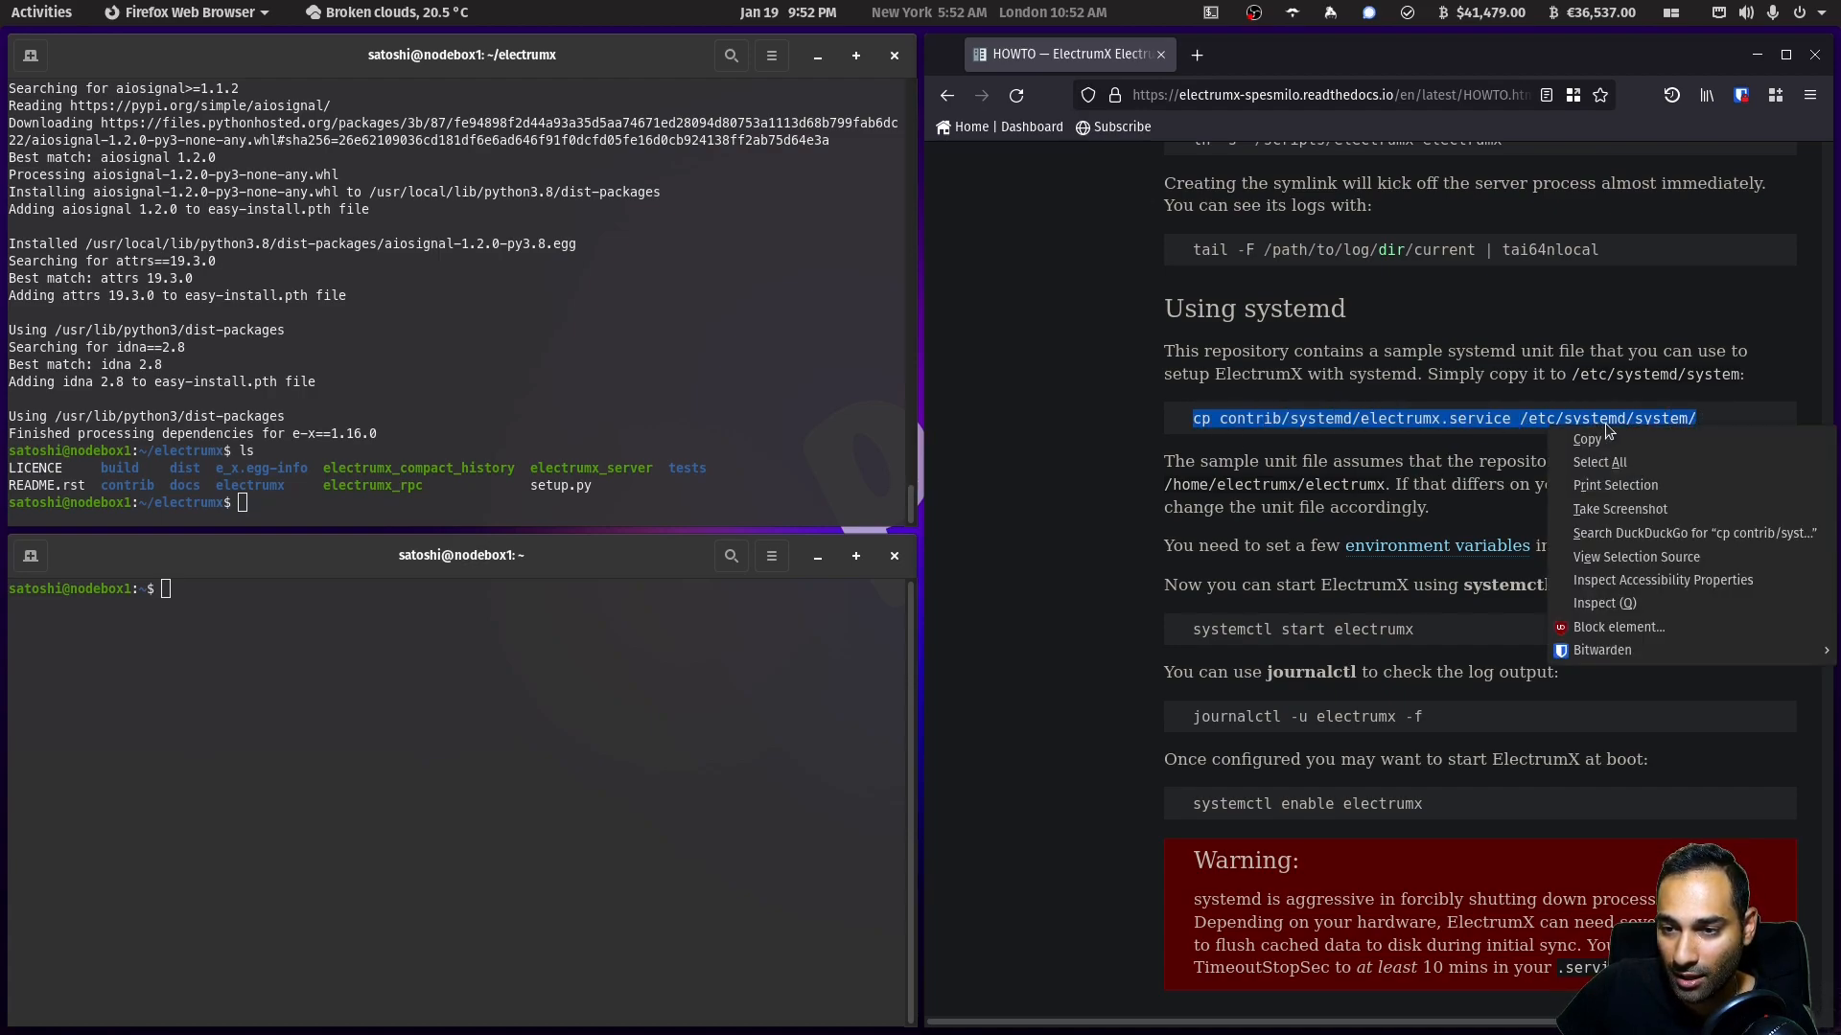
right_click(411, 539)
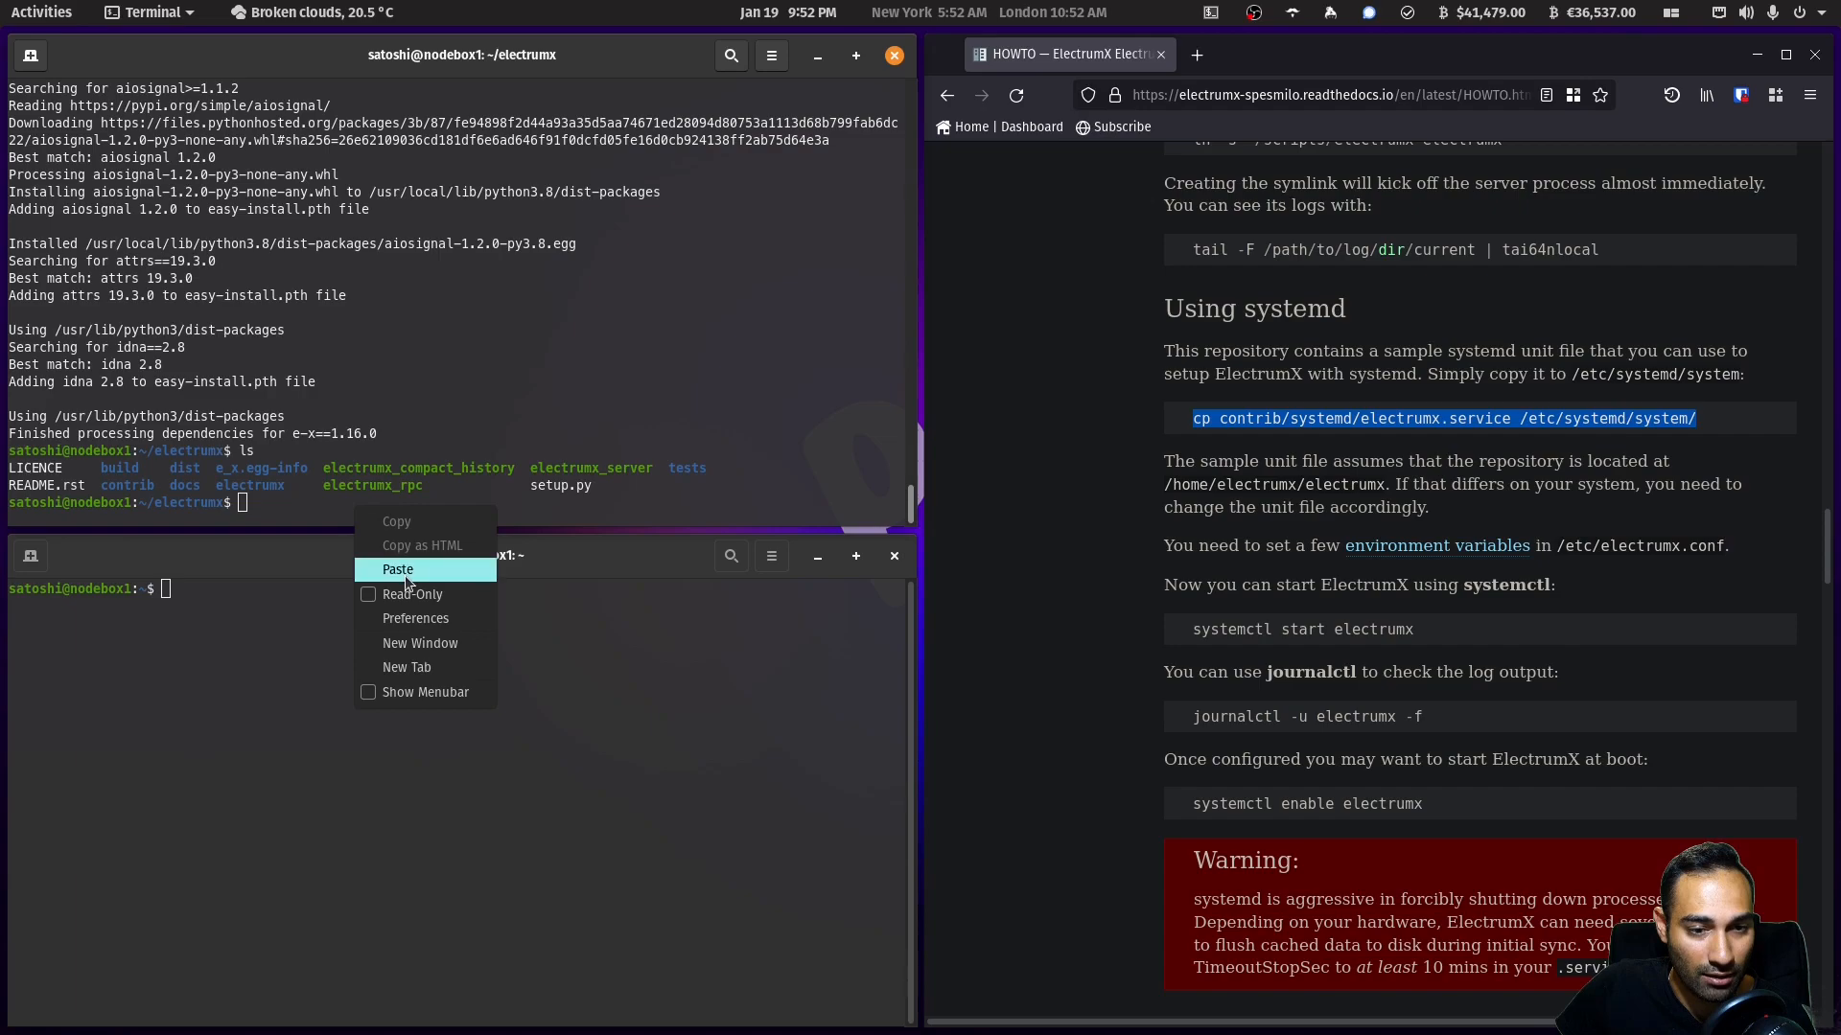
click(398, 570)
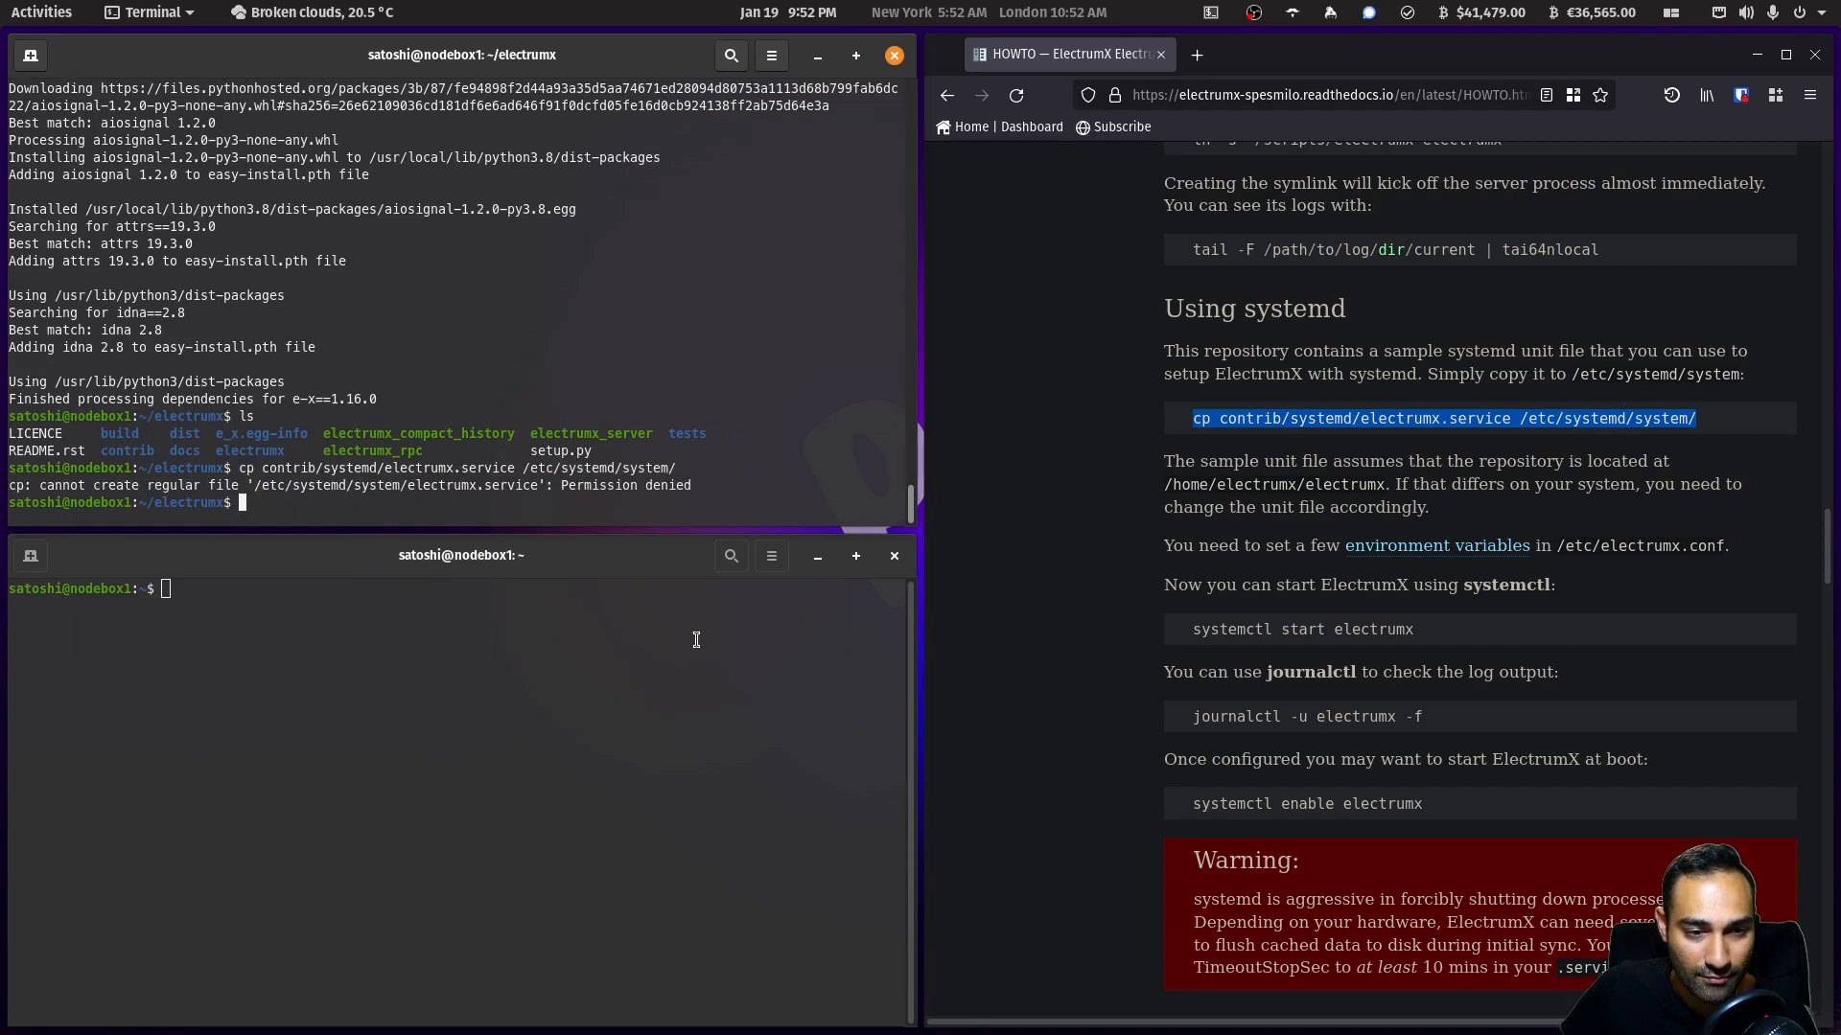
text(cp contrib/systemd/electrumx.service /etc/systemd/system/)
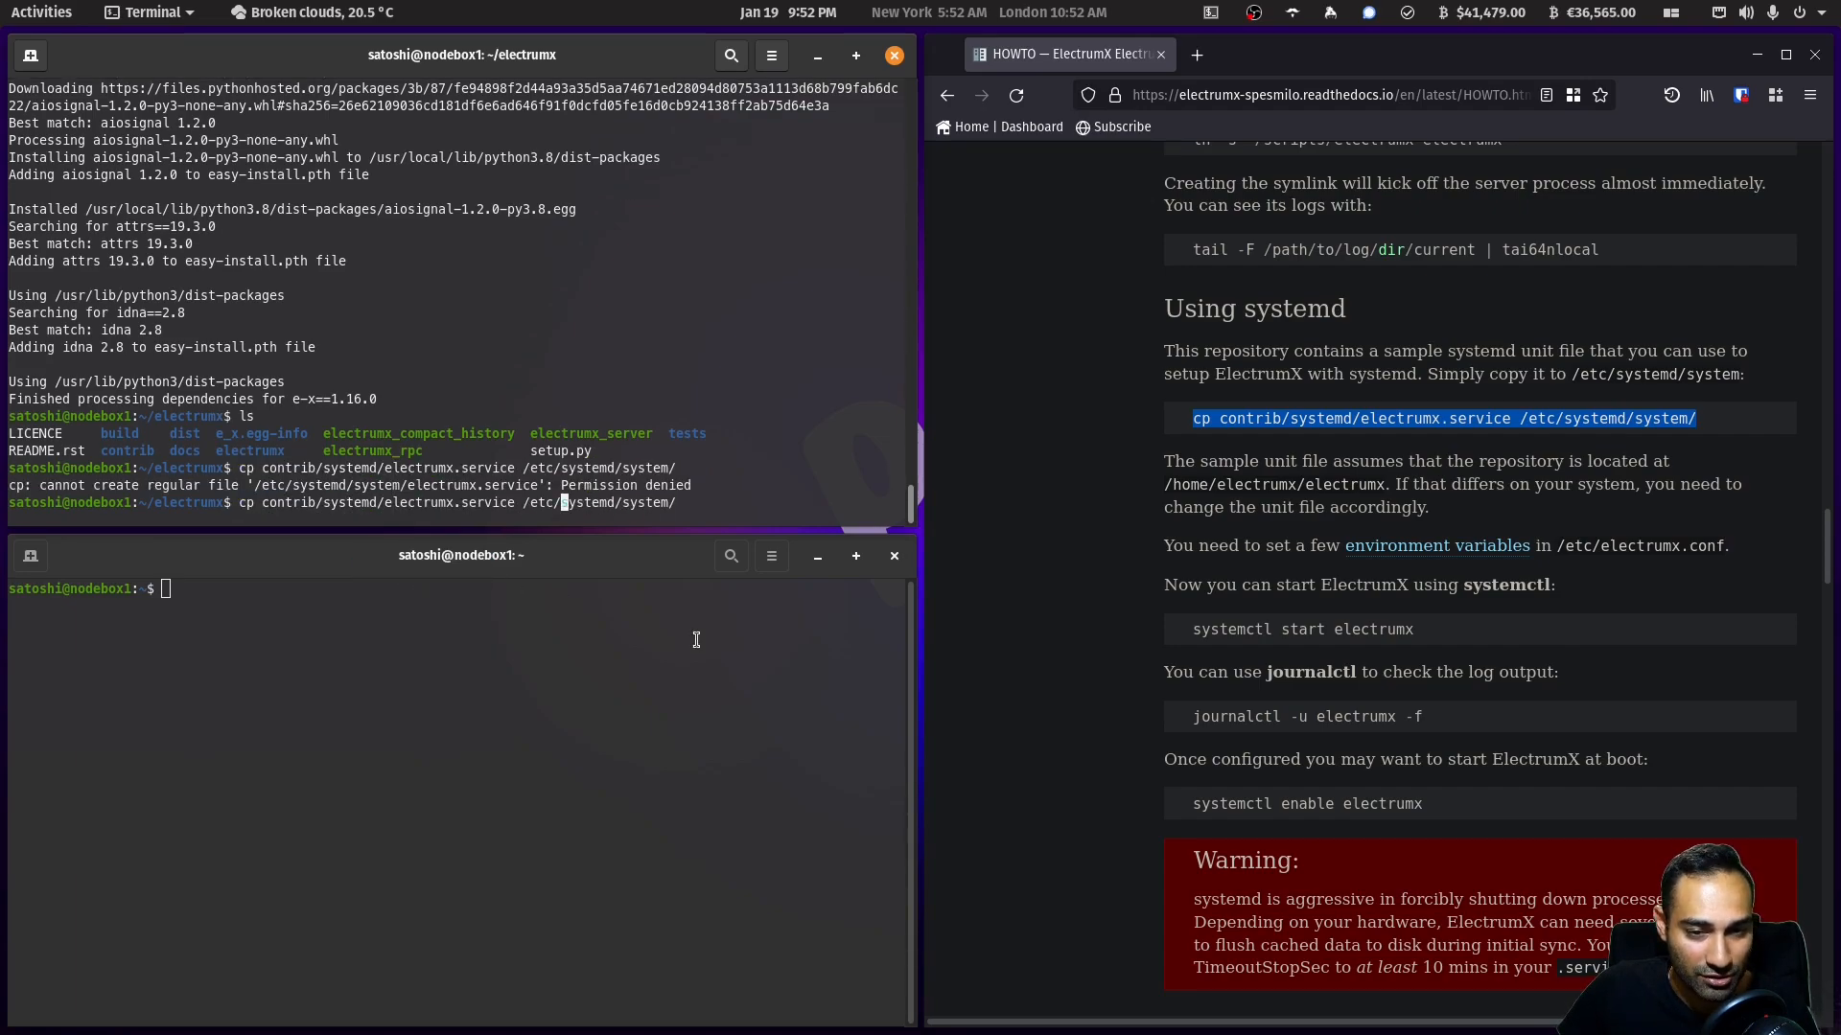
text(sudo)
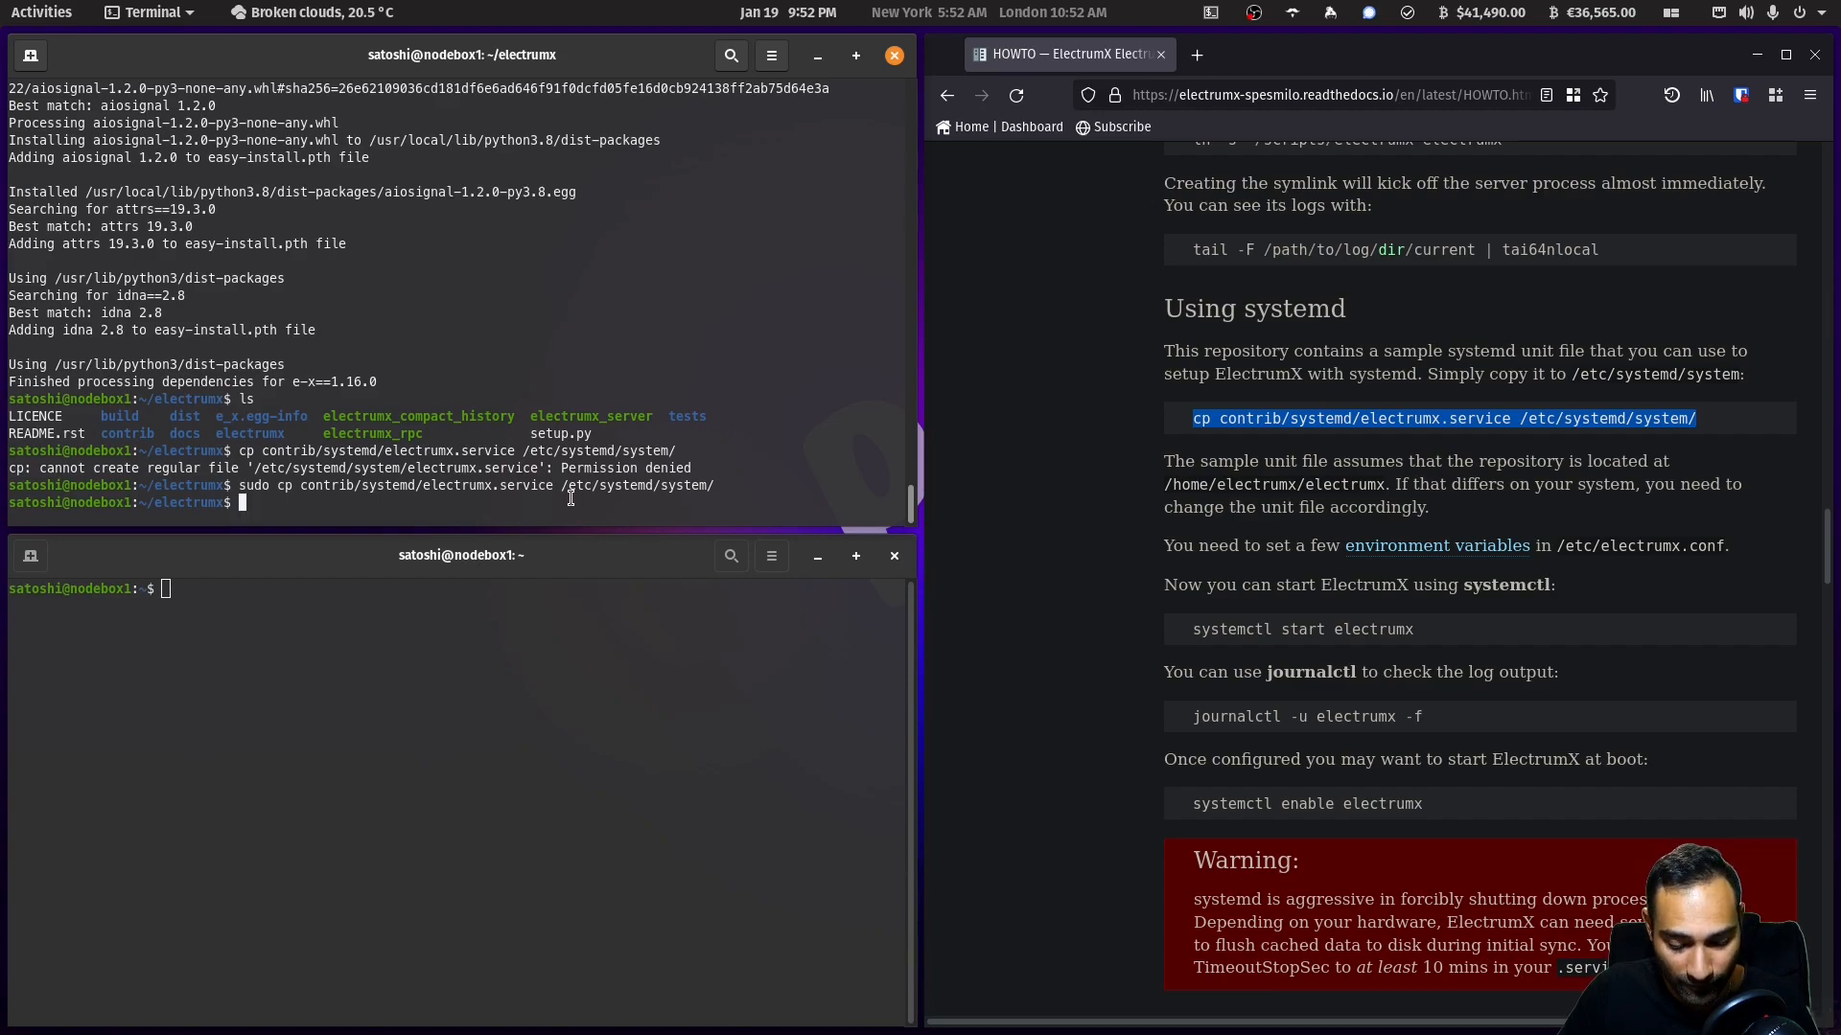
Step: Open /etc/systemd/system/electrumx.service in nano with sudo
text(sudo nano /)
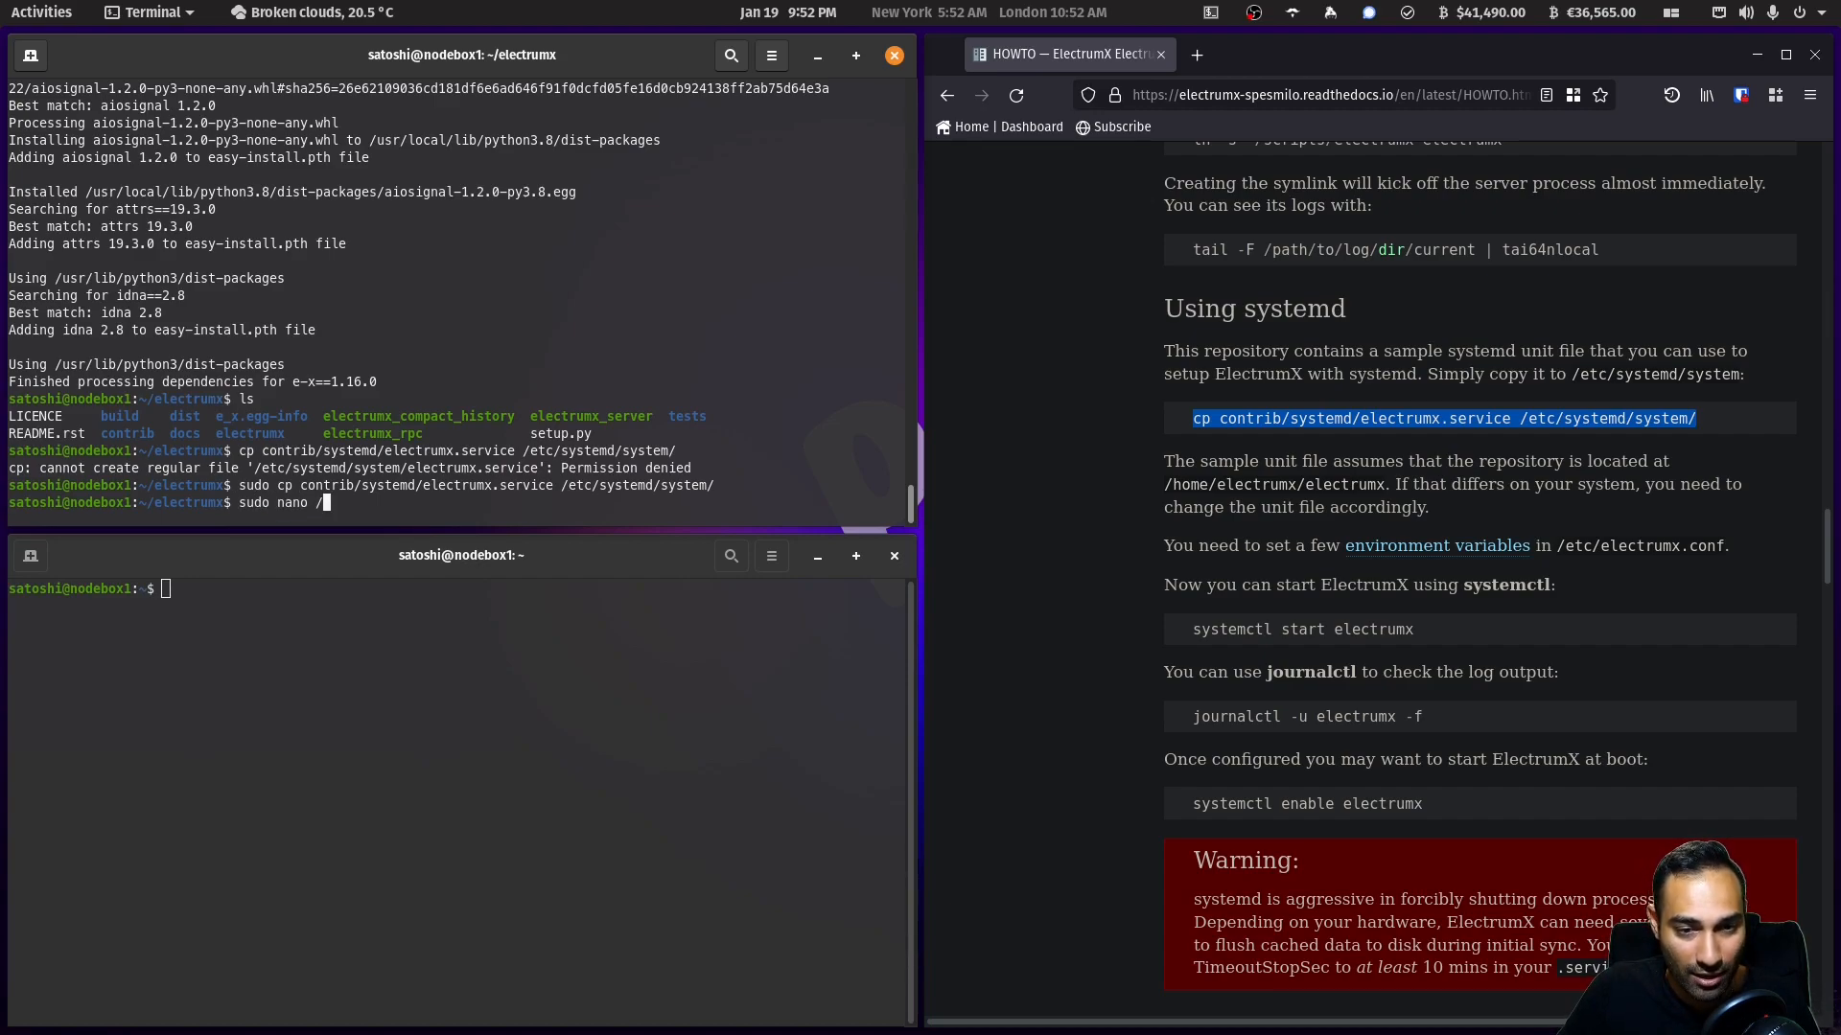
text(etc/systemd/system)
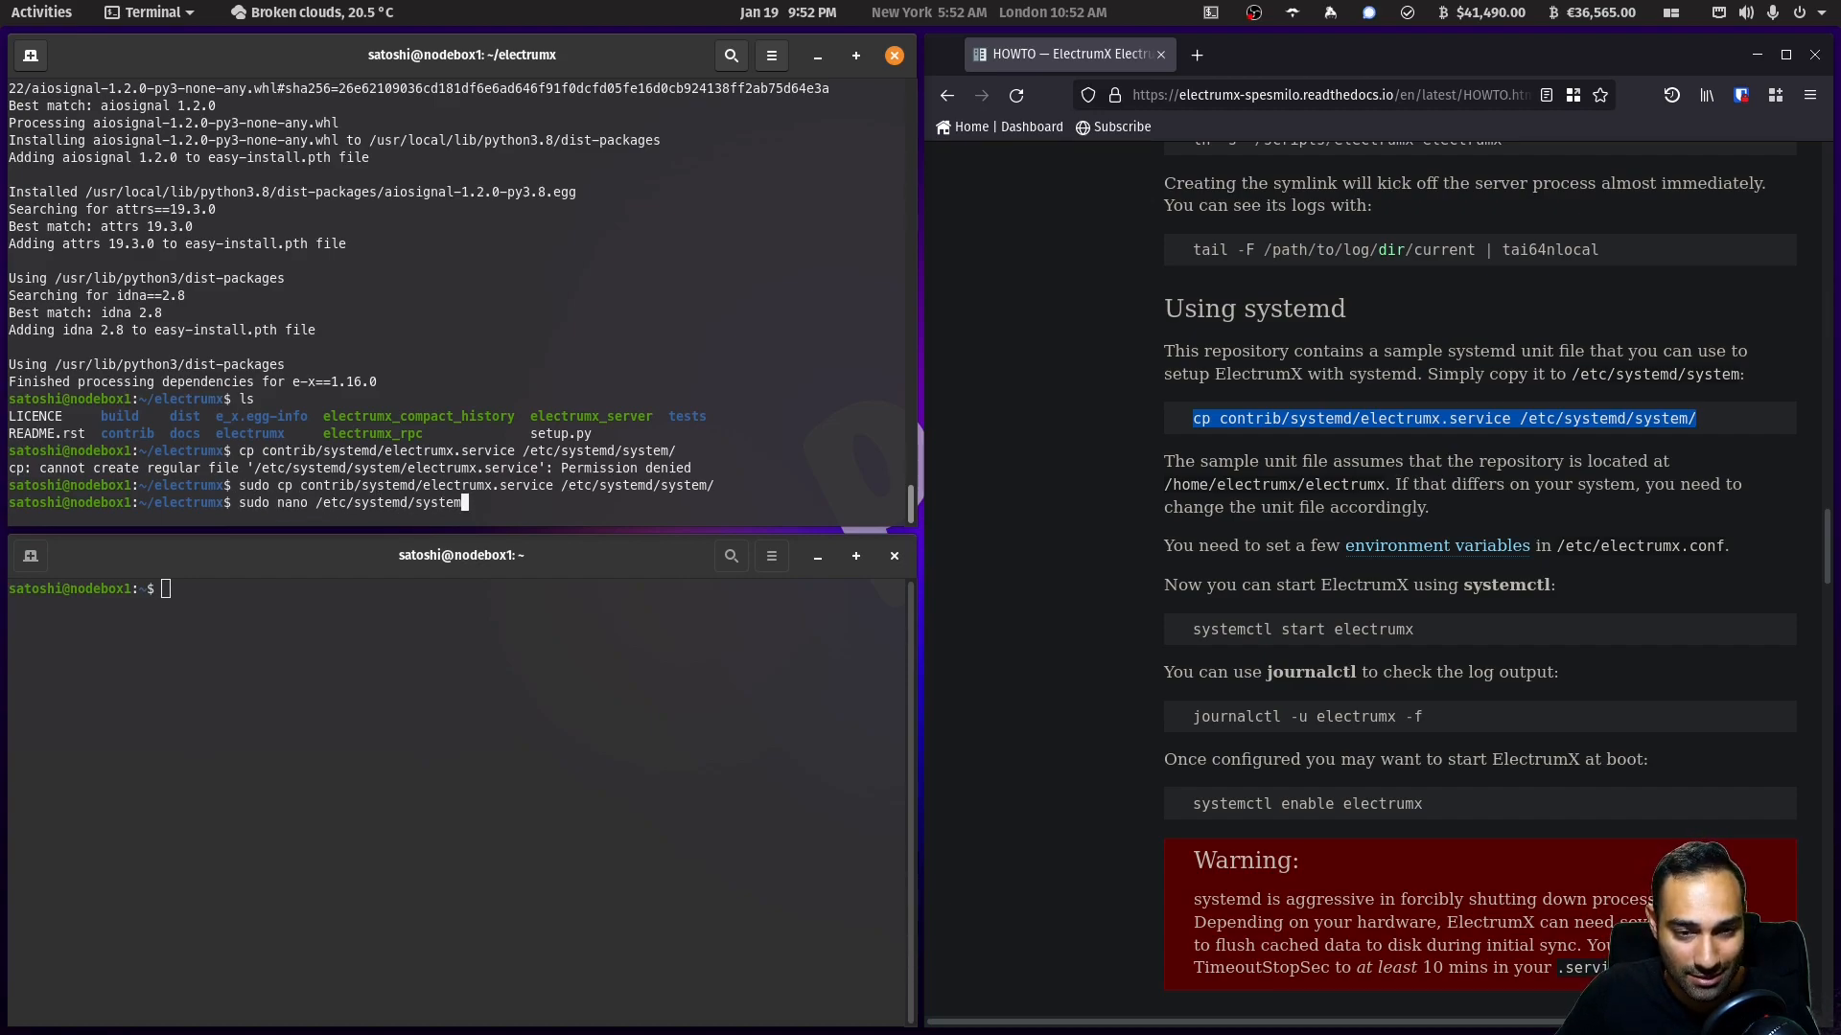
text(elect)
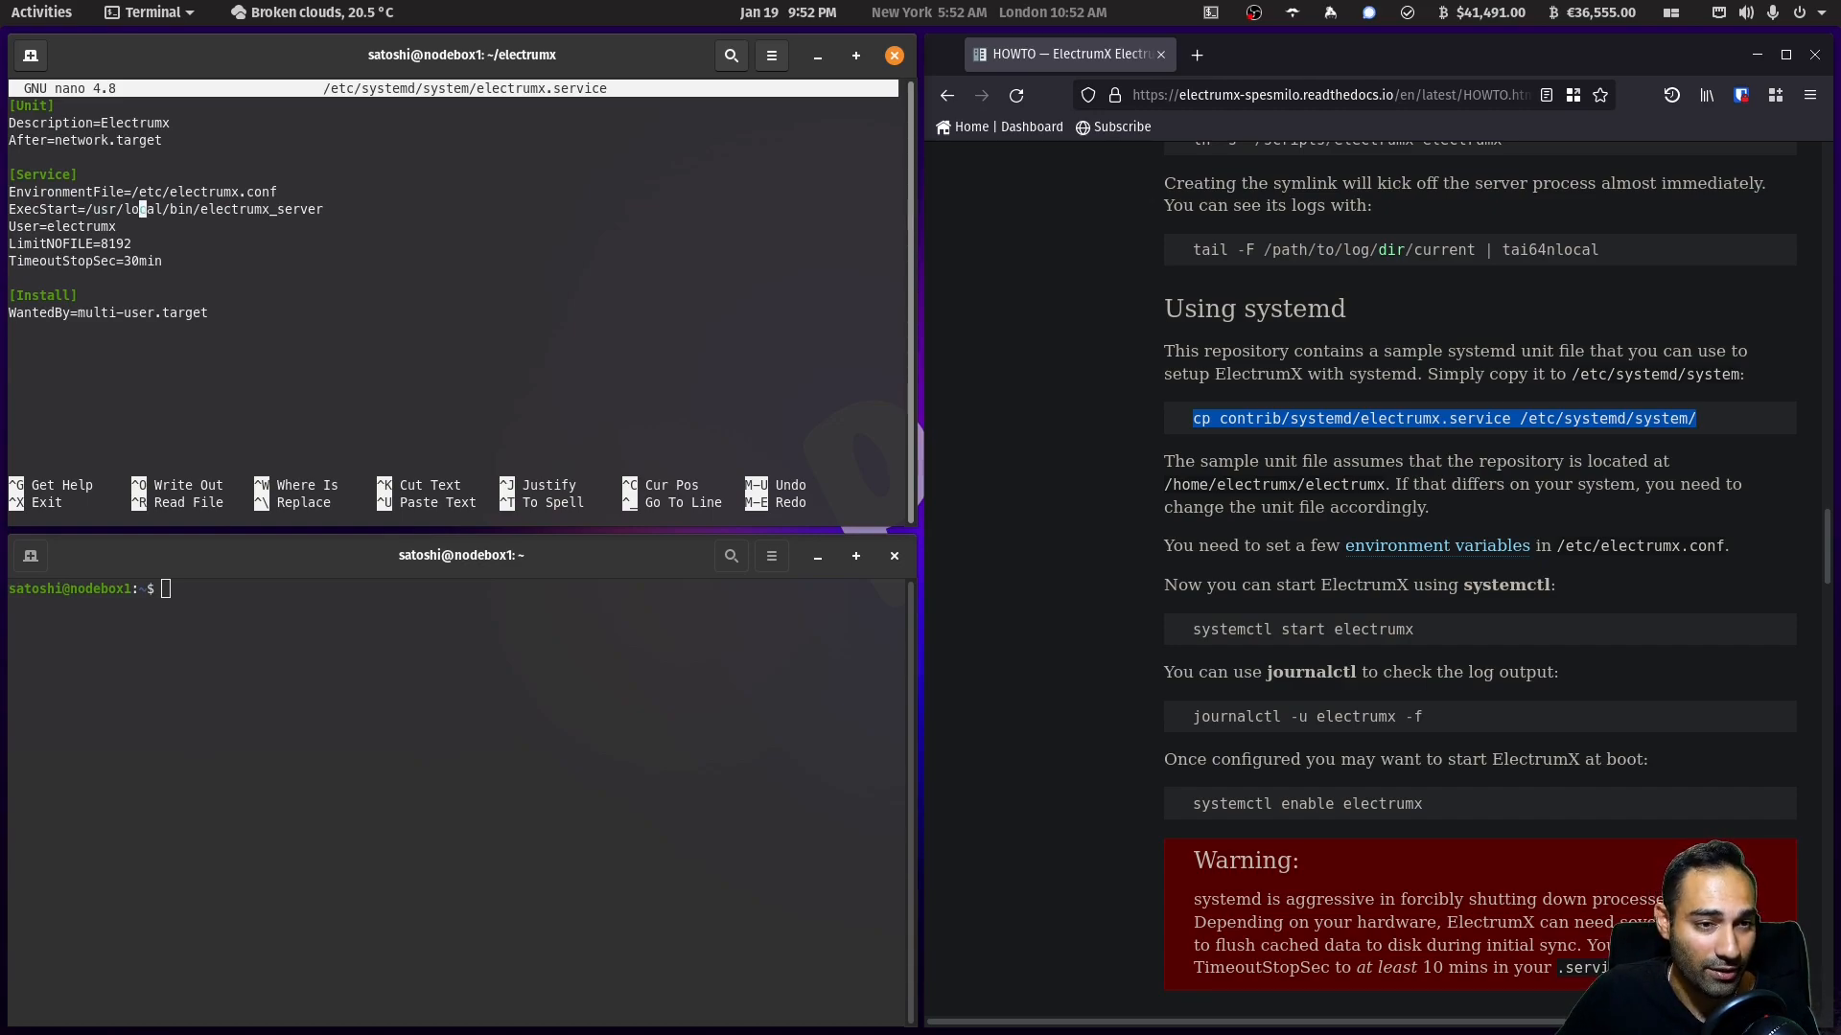
Step: Set ExecStart to /home/satoshi/electrumx/electrumx_server and User to satoshi, then save
click(313, 665)
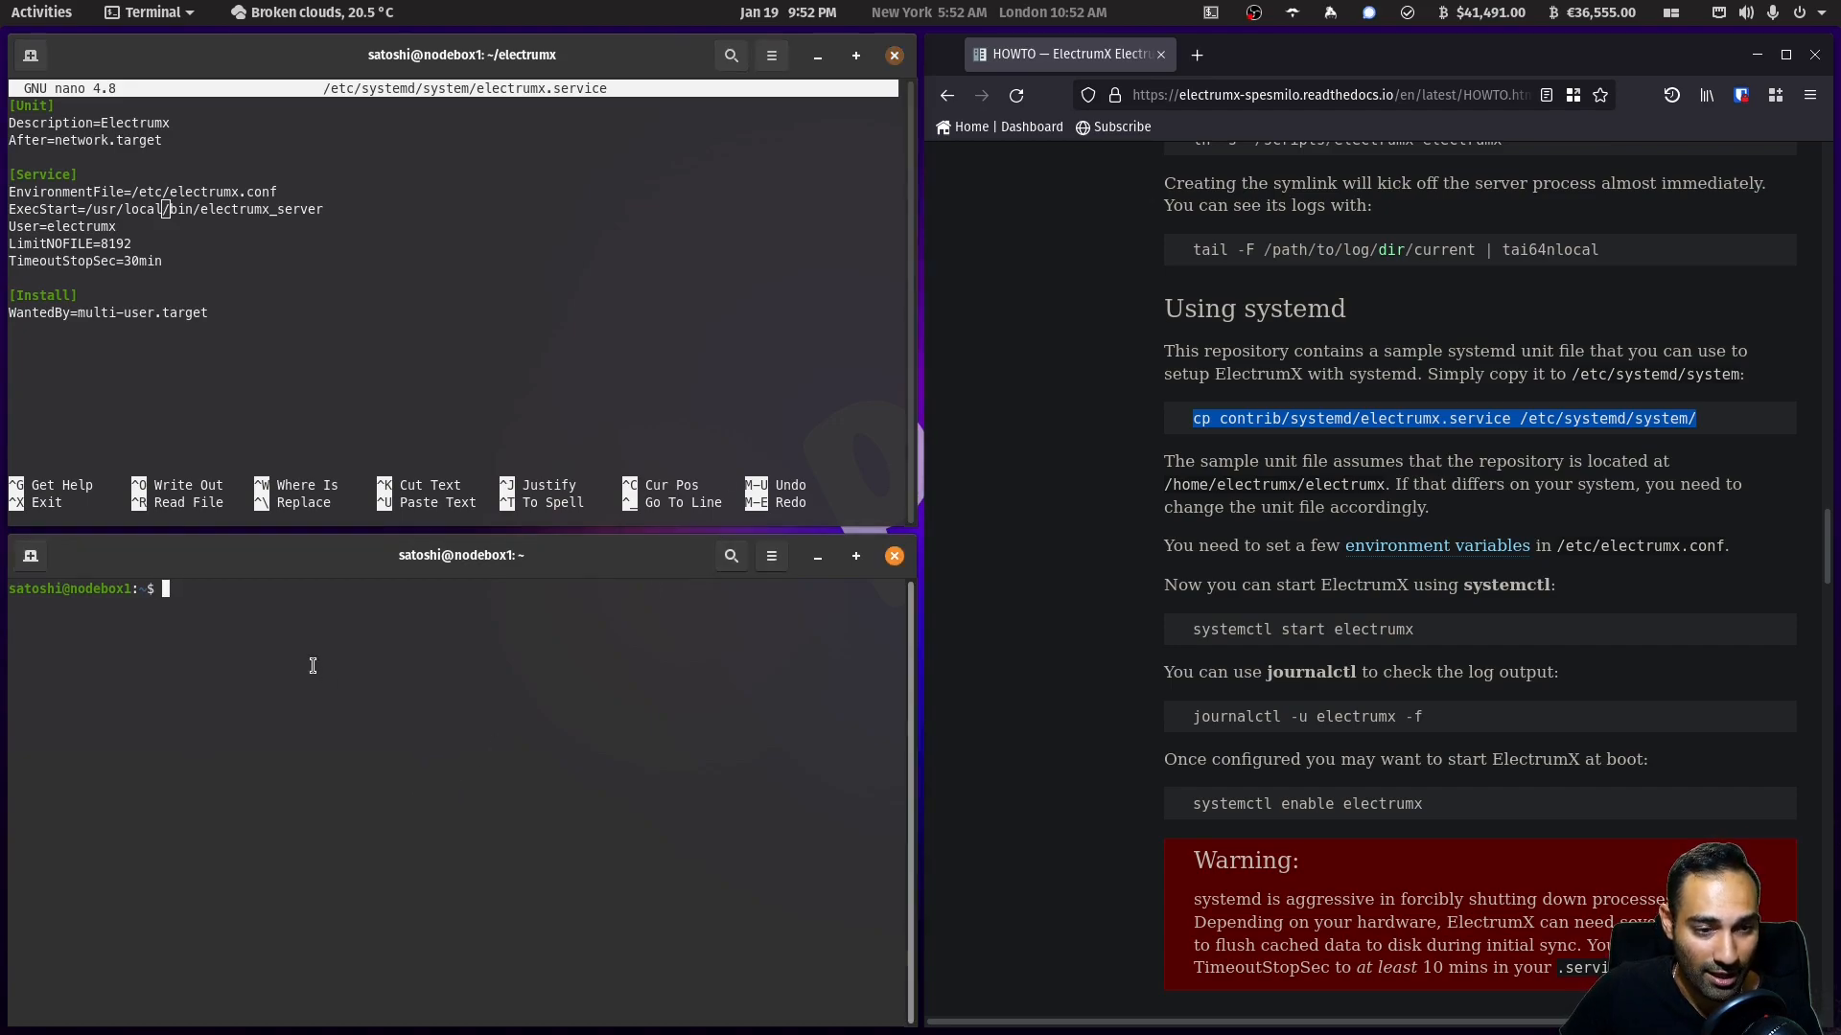
text(l)
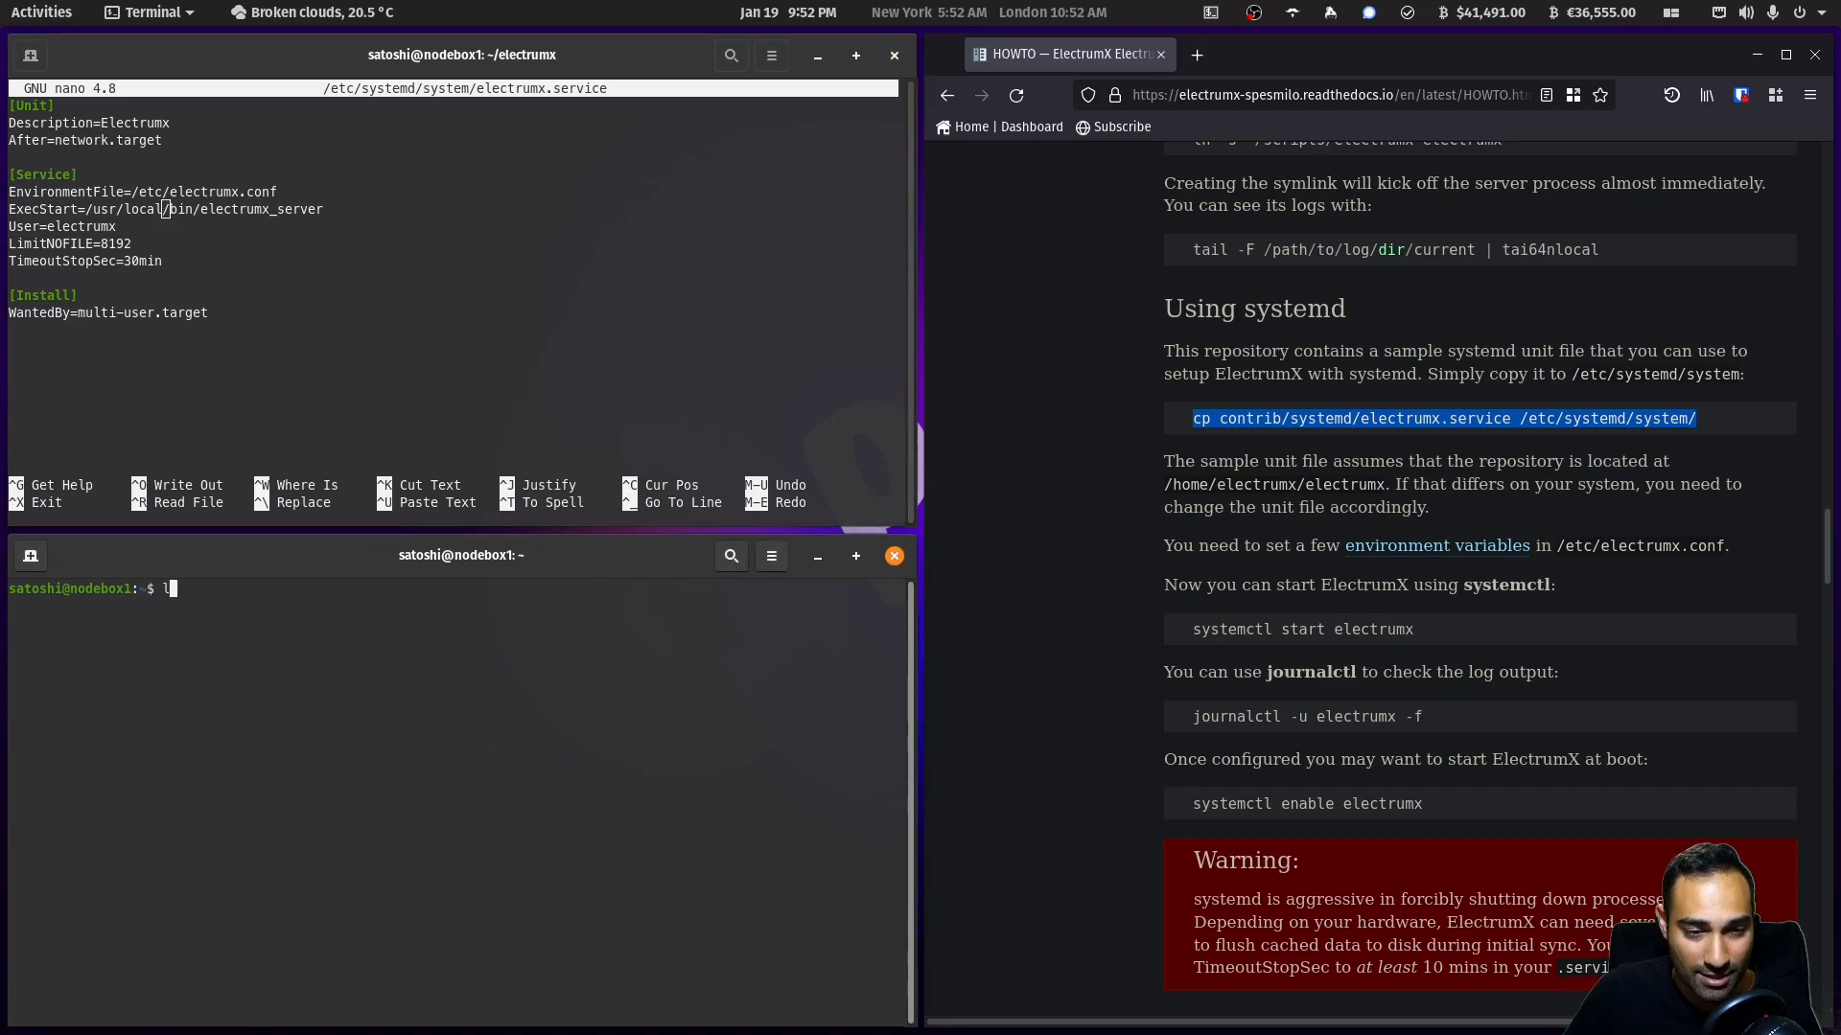
text(cd electrumx/)
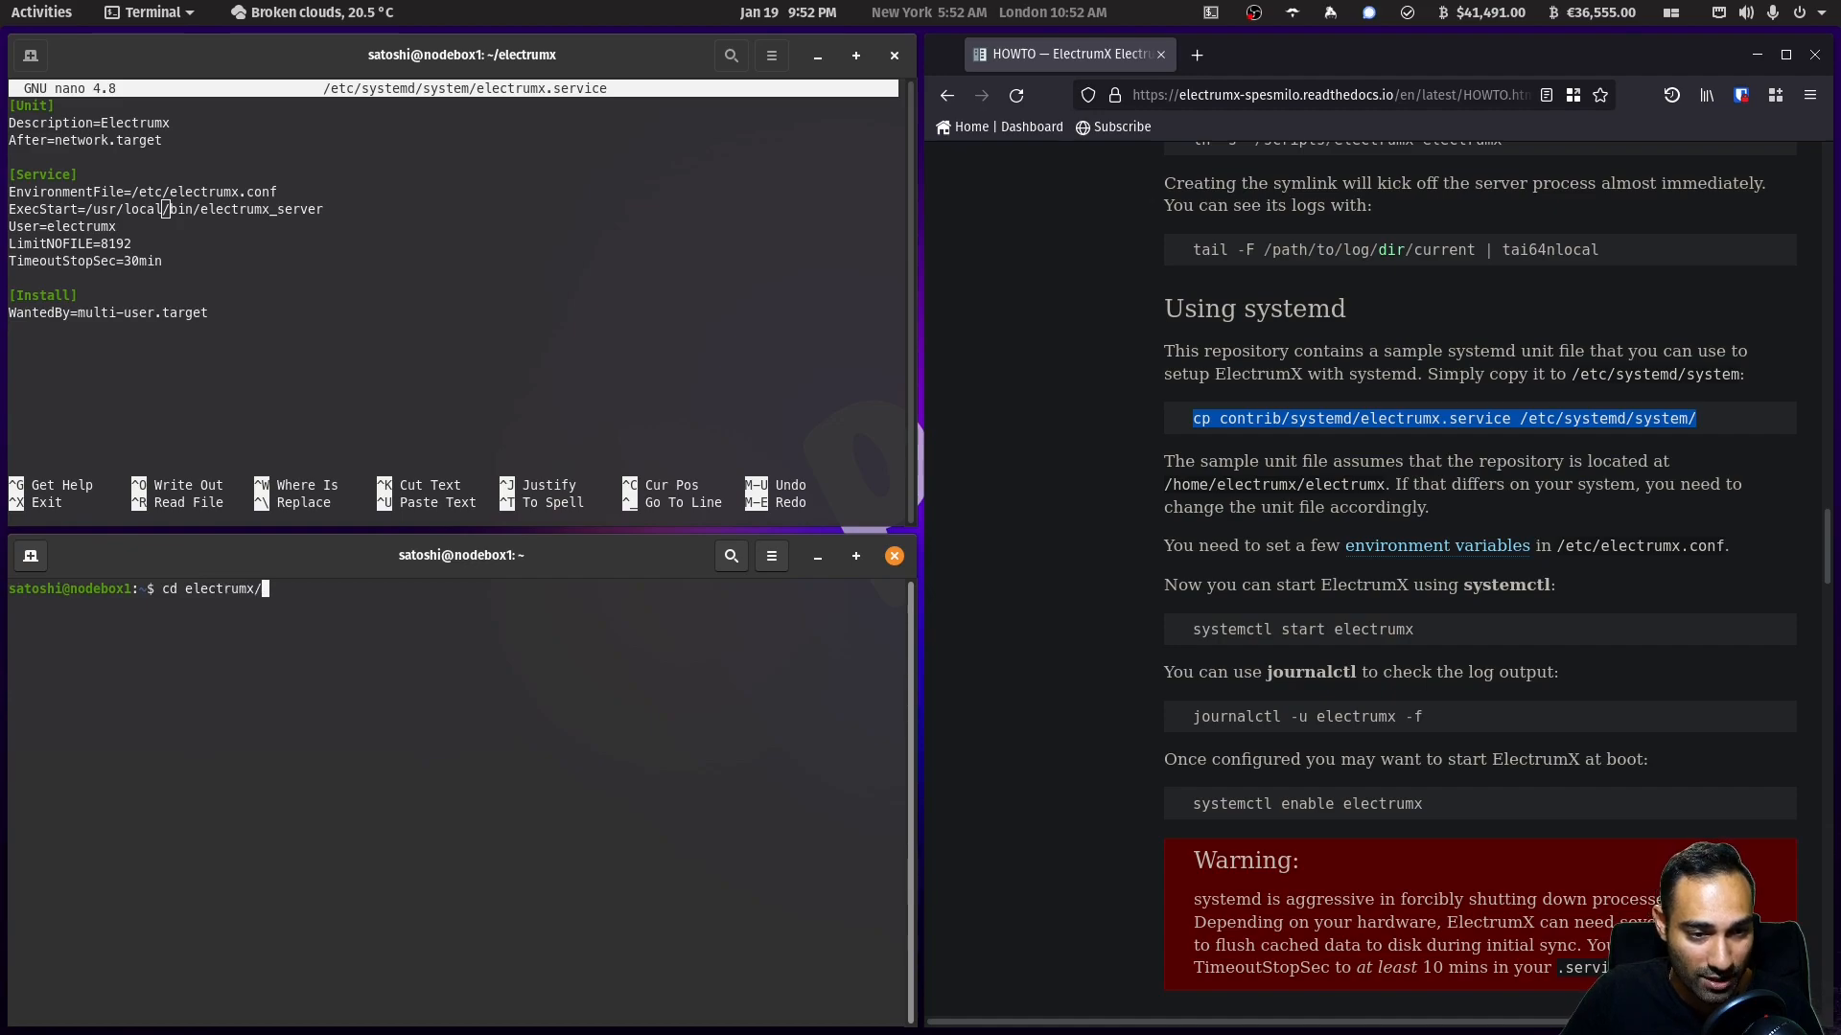
text(ls)
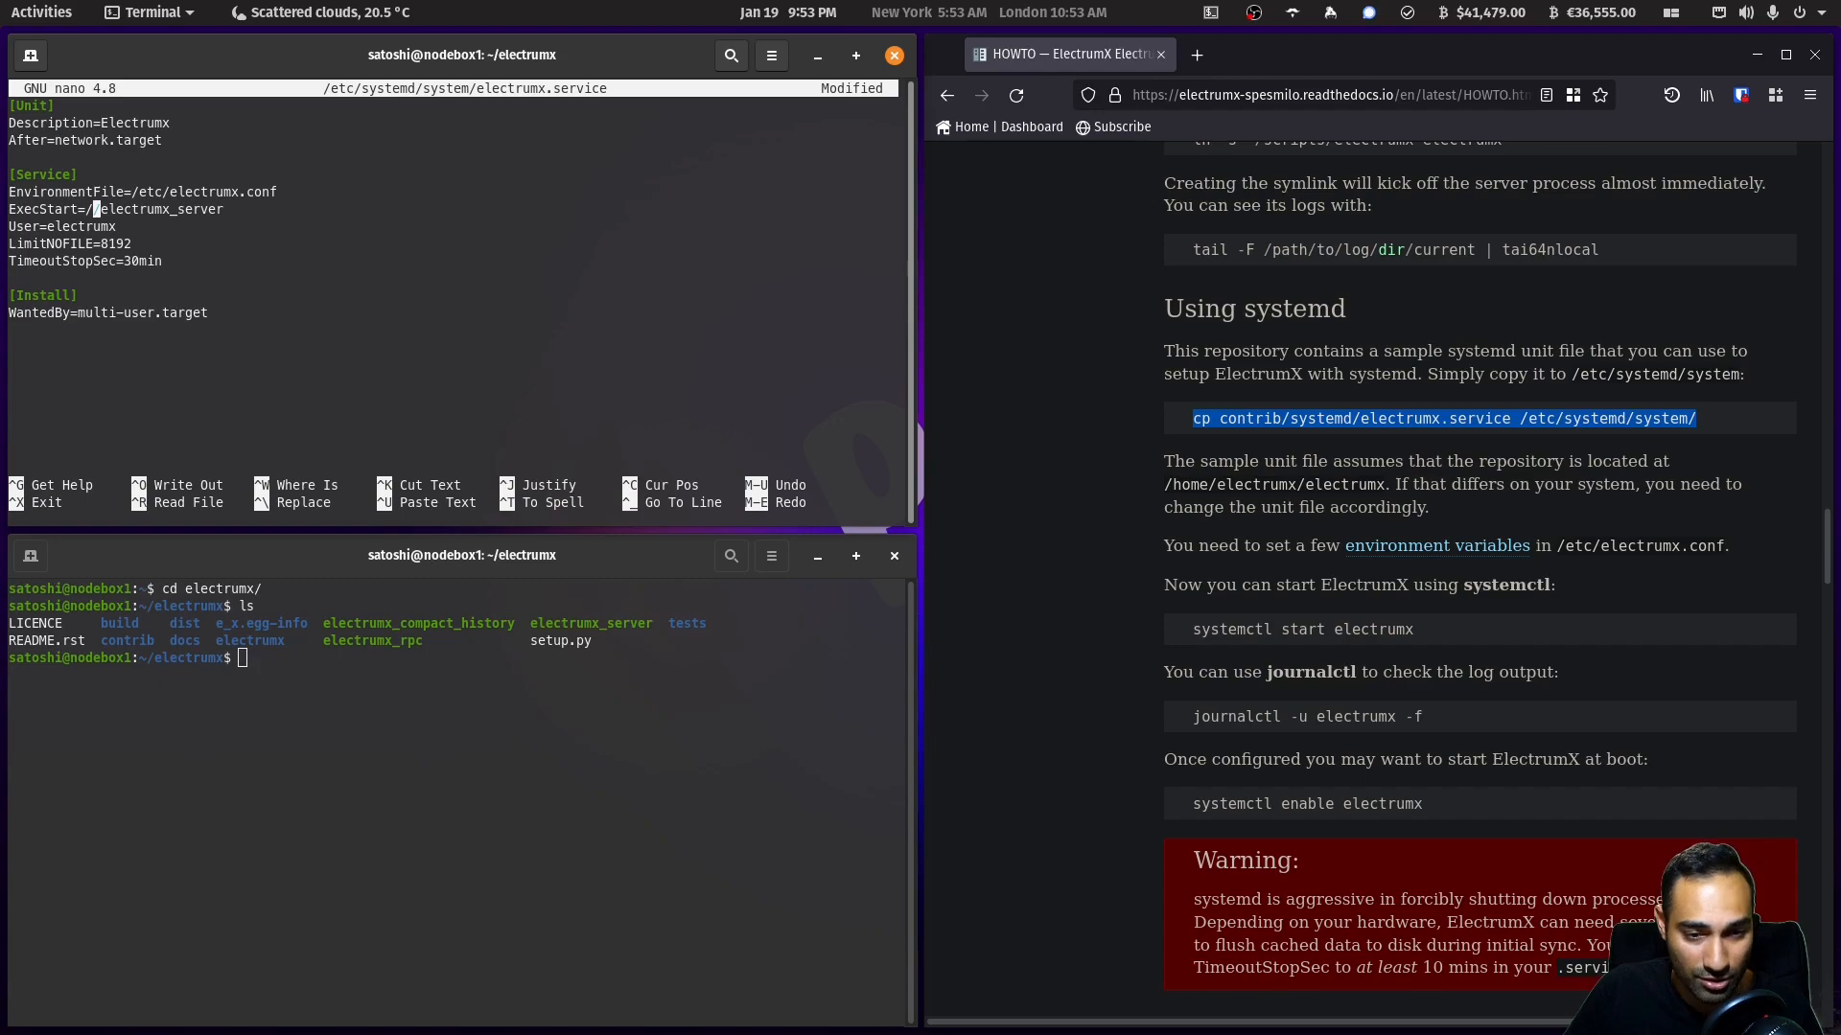
text(home/satoshi/electrumx)
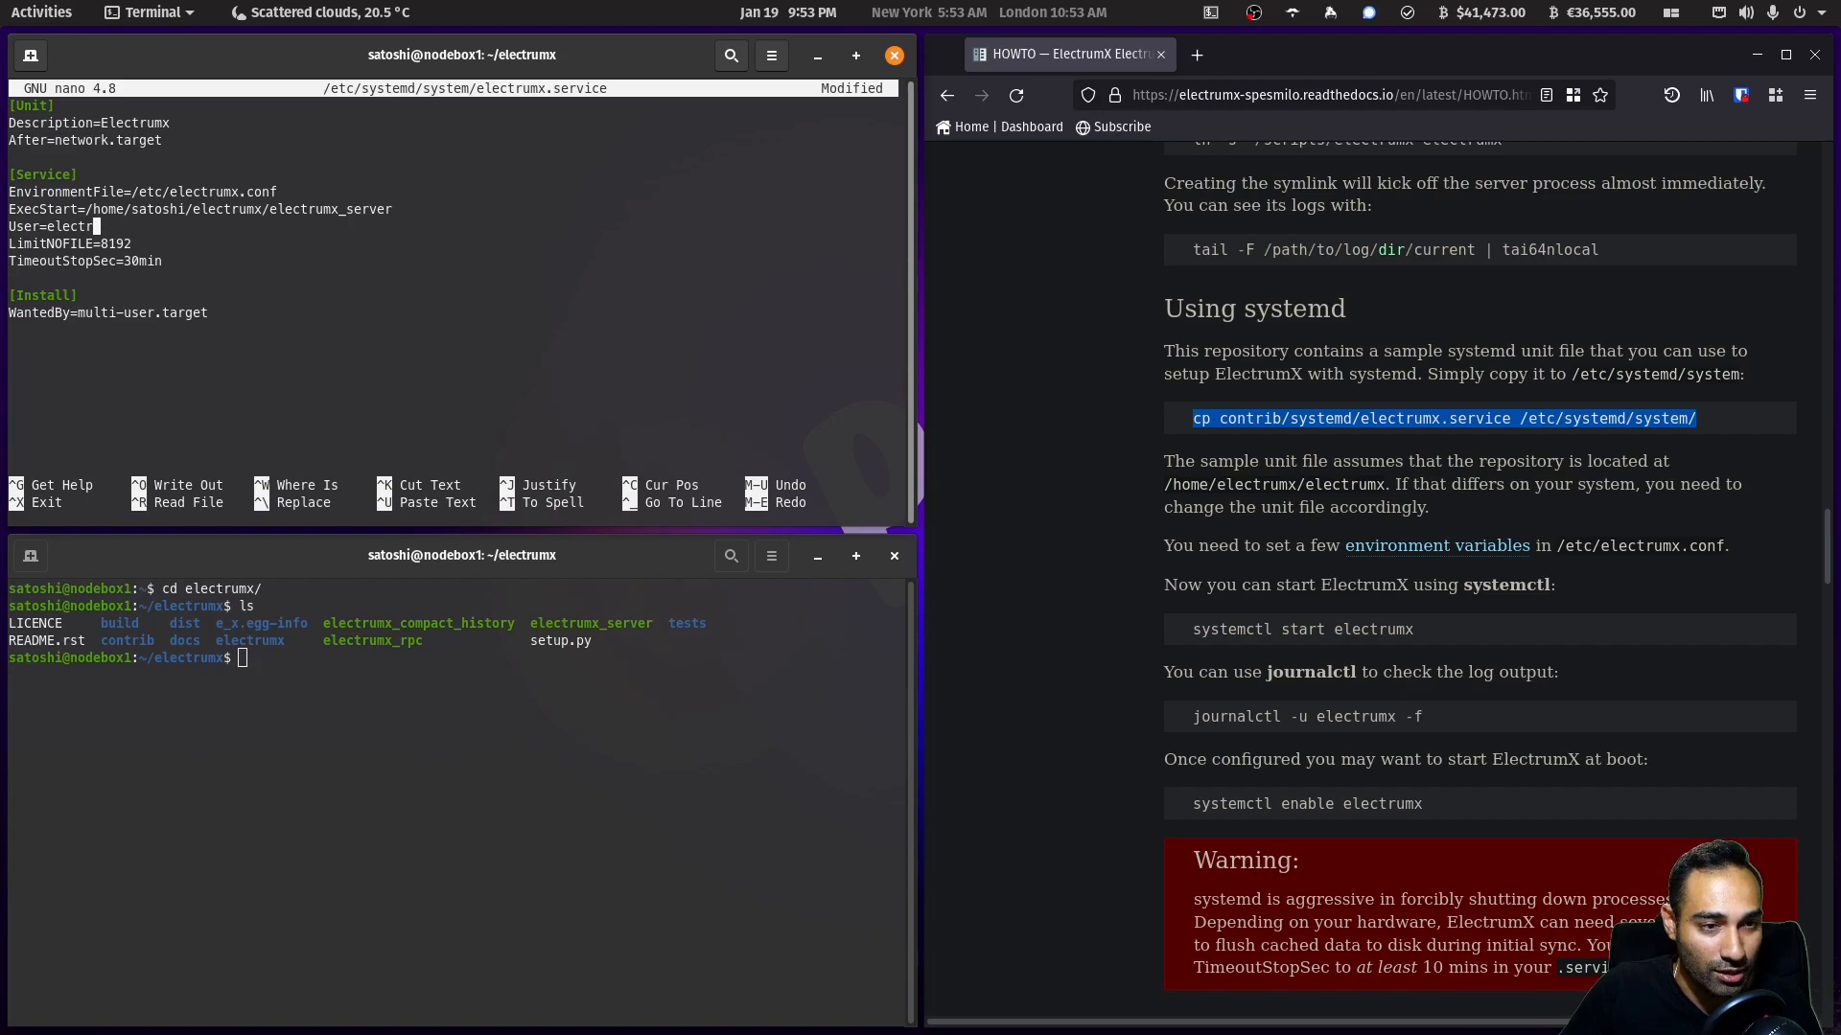
text(satoshi)
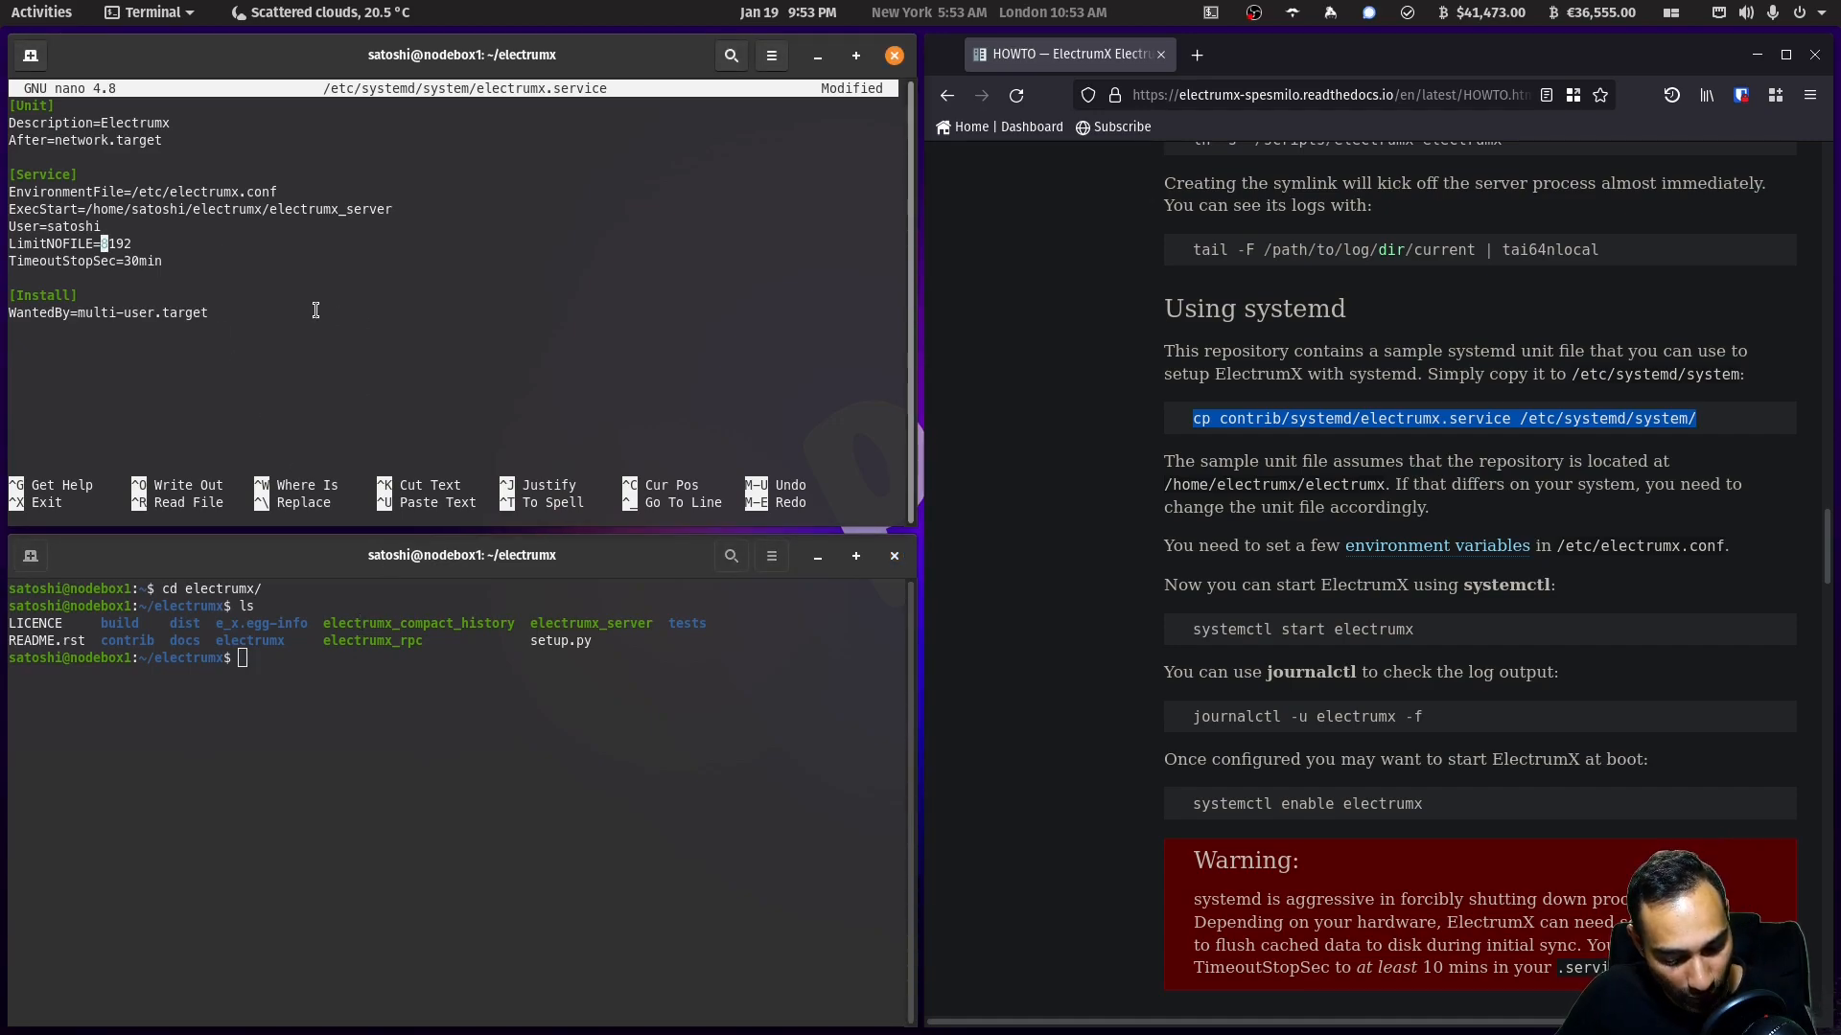
key(ctrl+o)
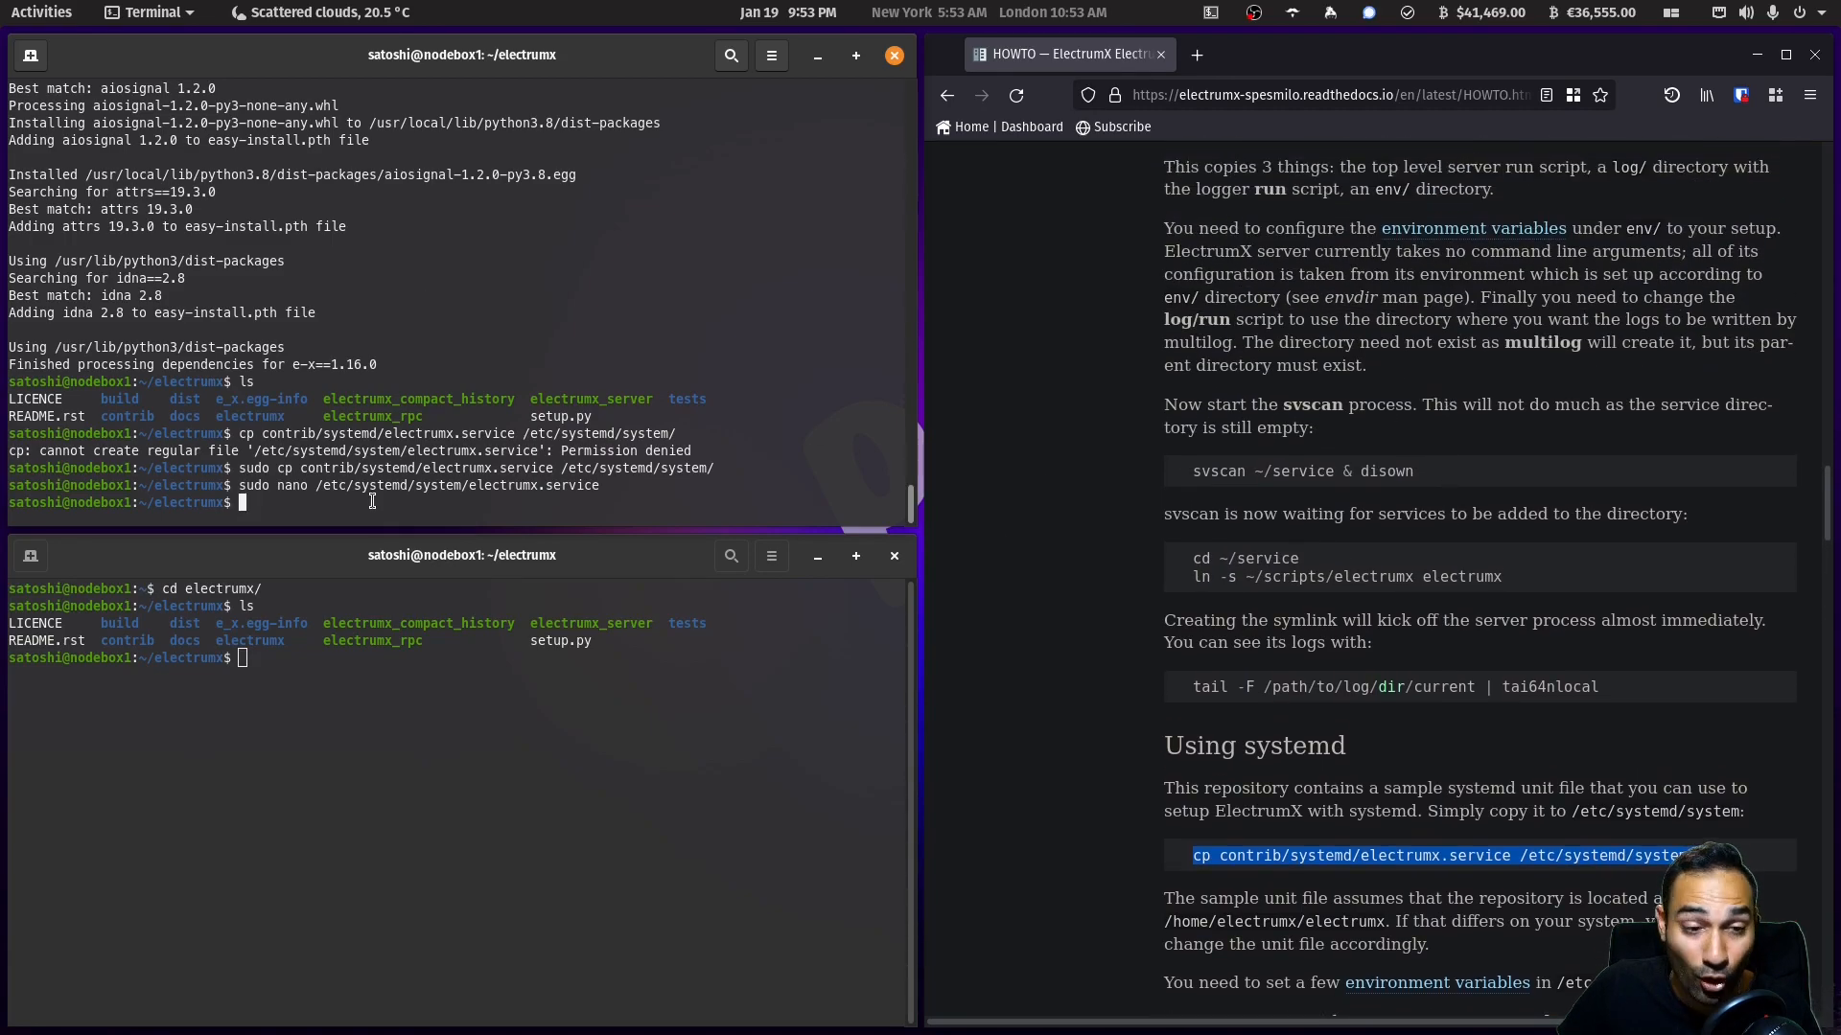
Step: Copy electrumx.conf from contrib/systemd into /etc/ using sudo
text(cd contrib/)
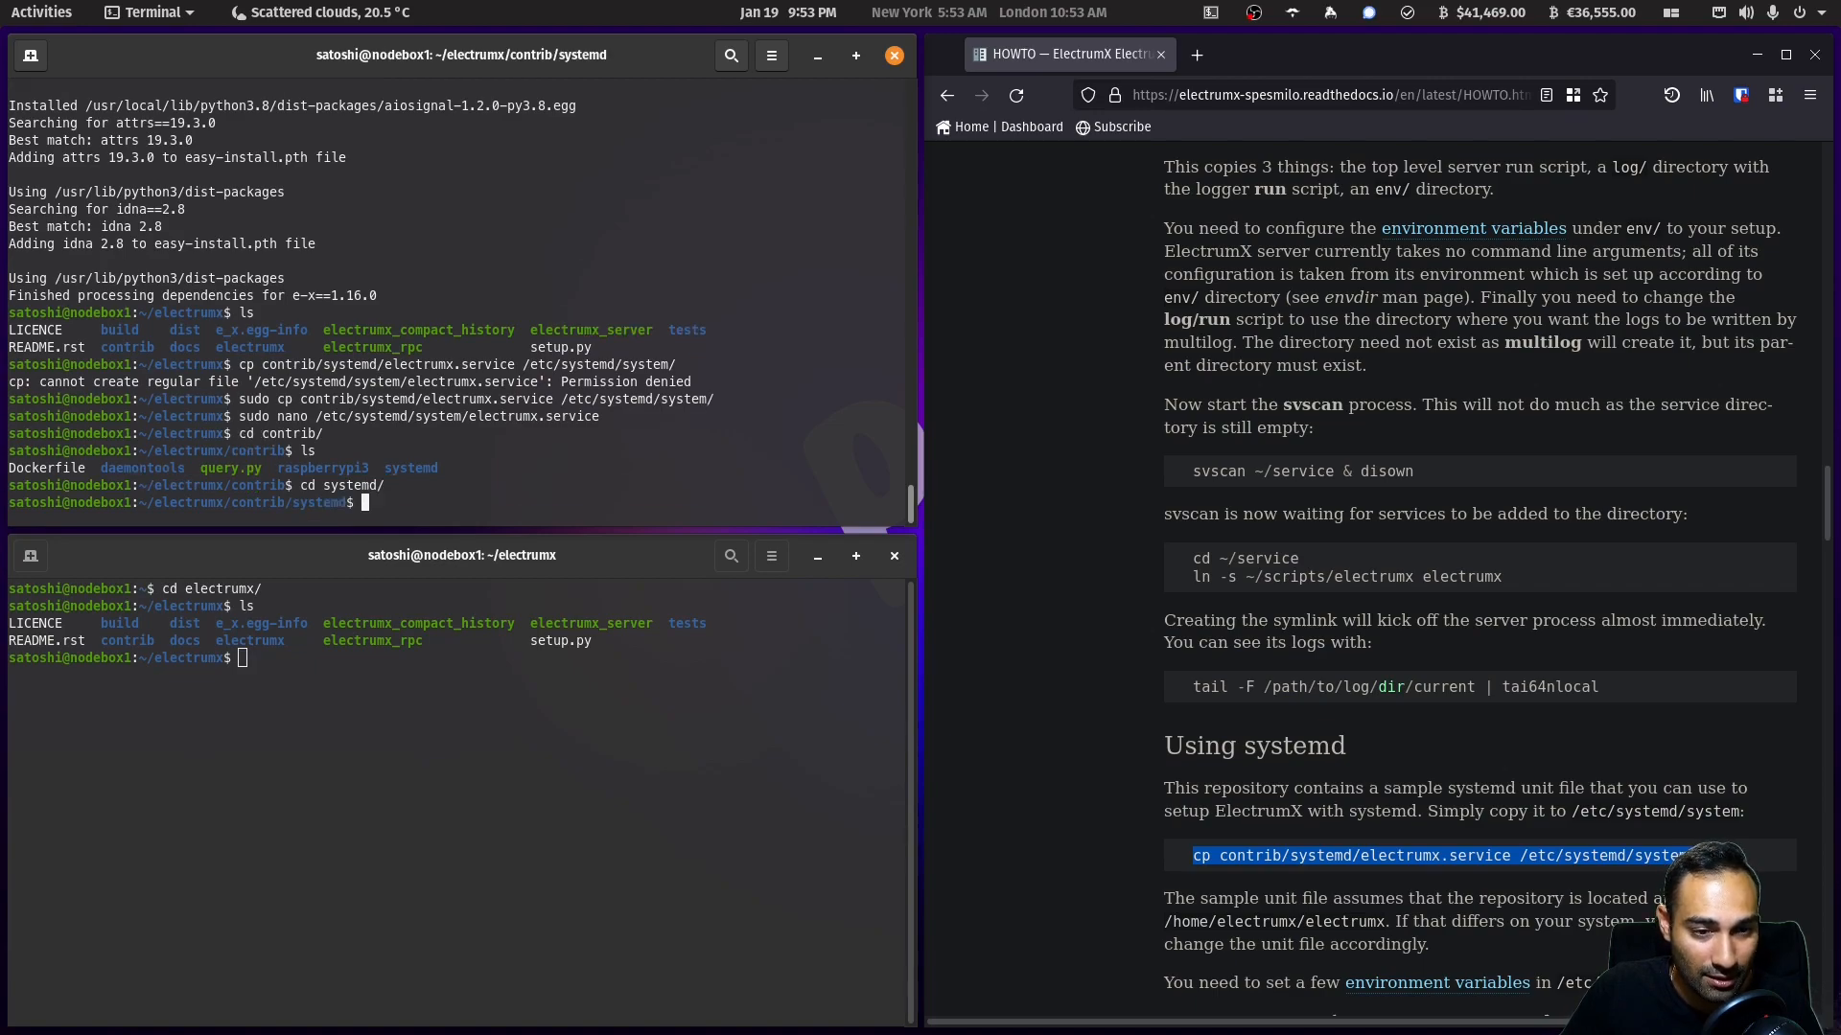
text(ls)
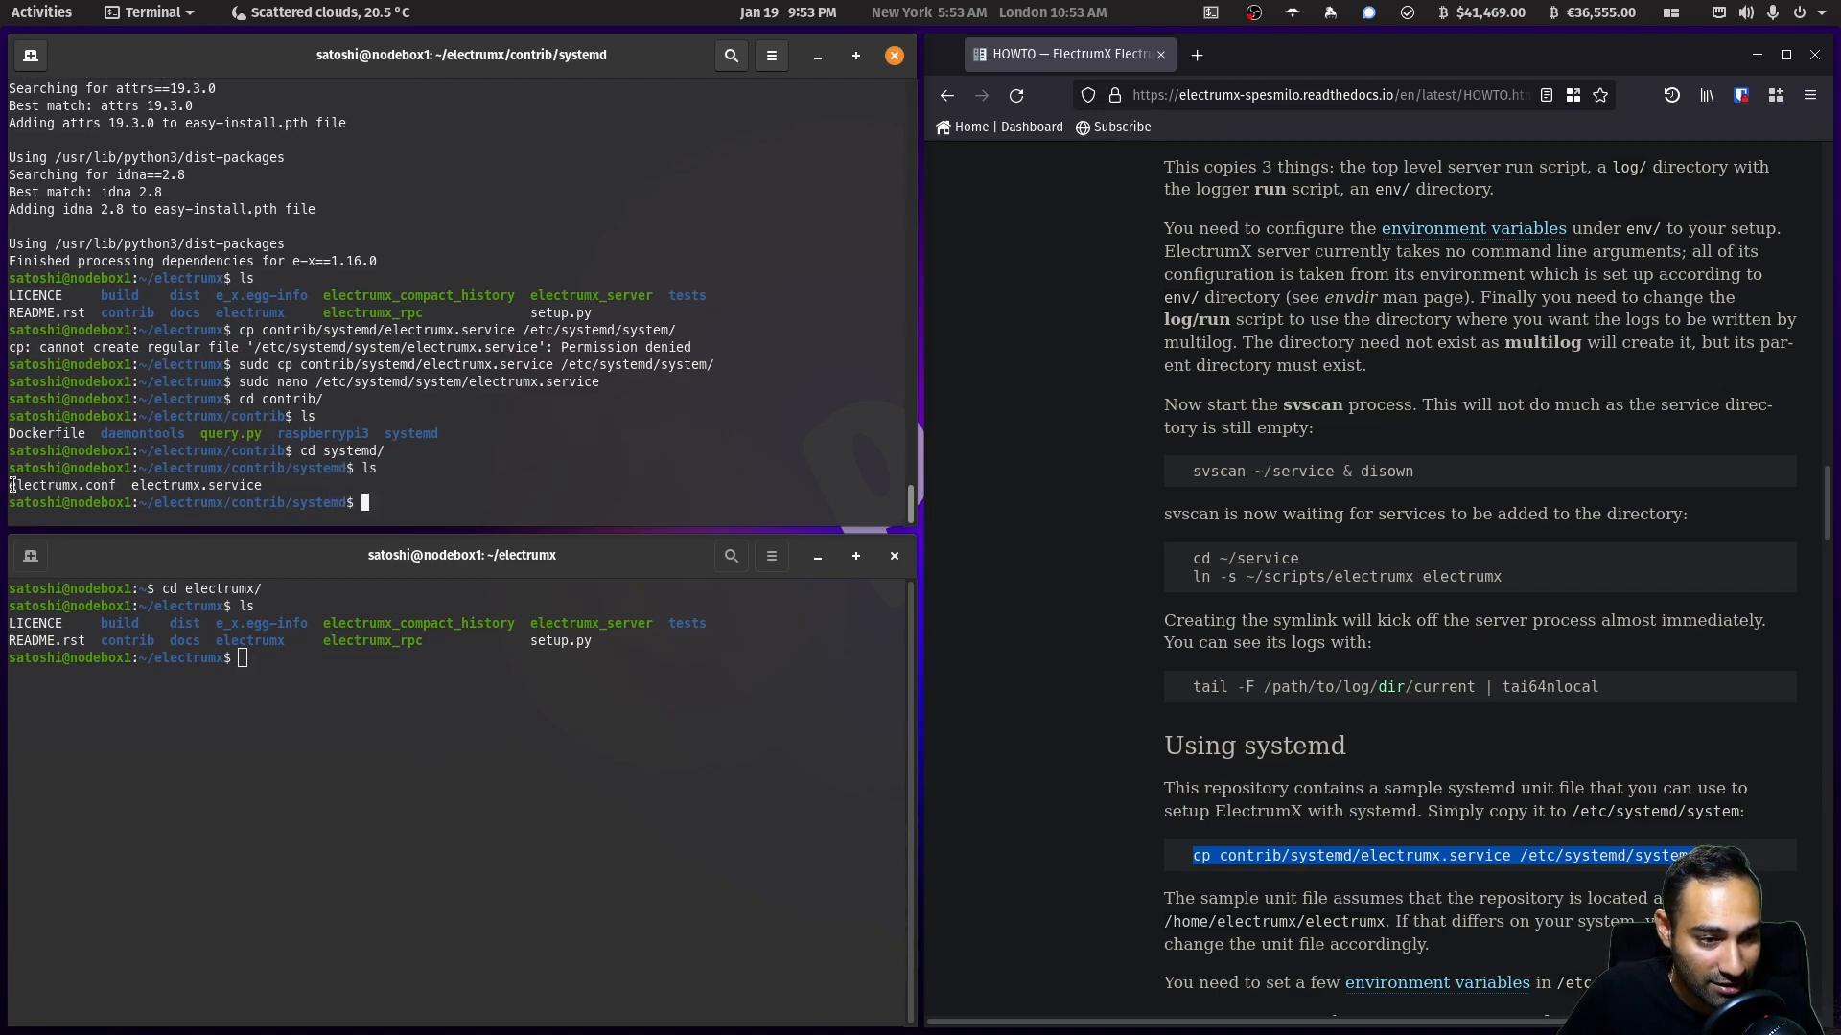
double_click(56, 486)
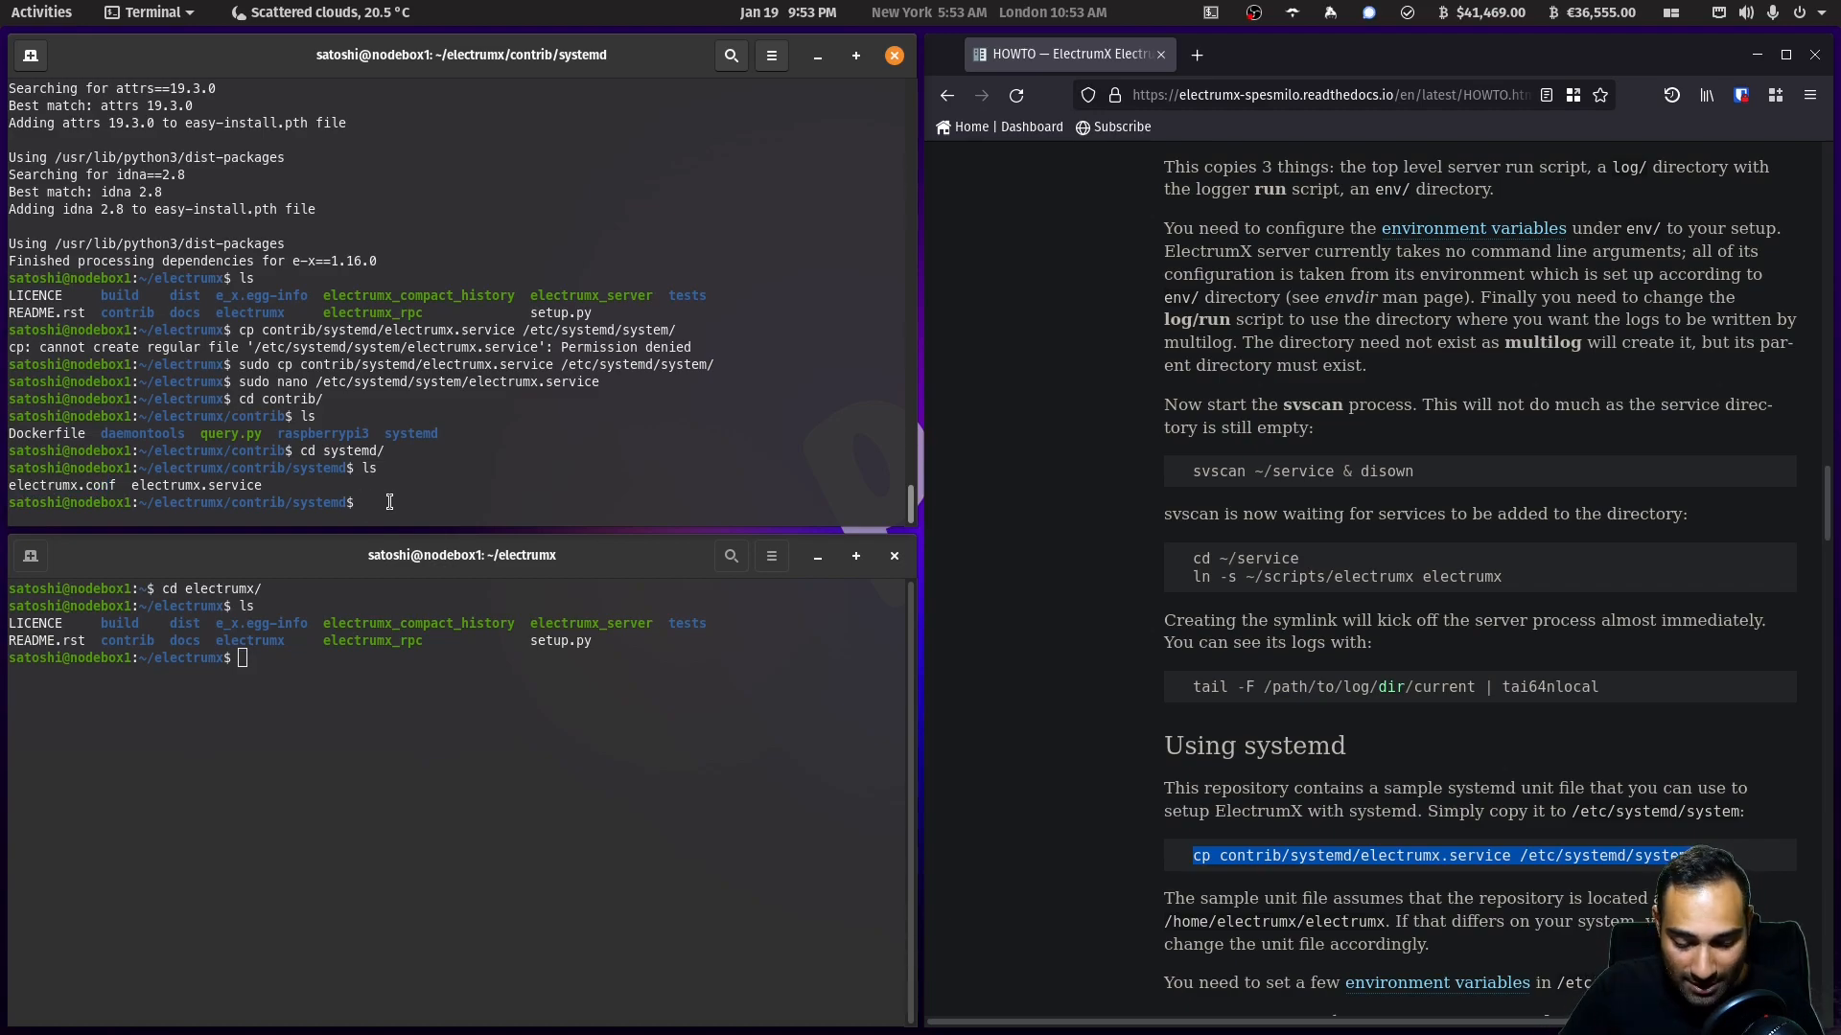
text(sudo)
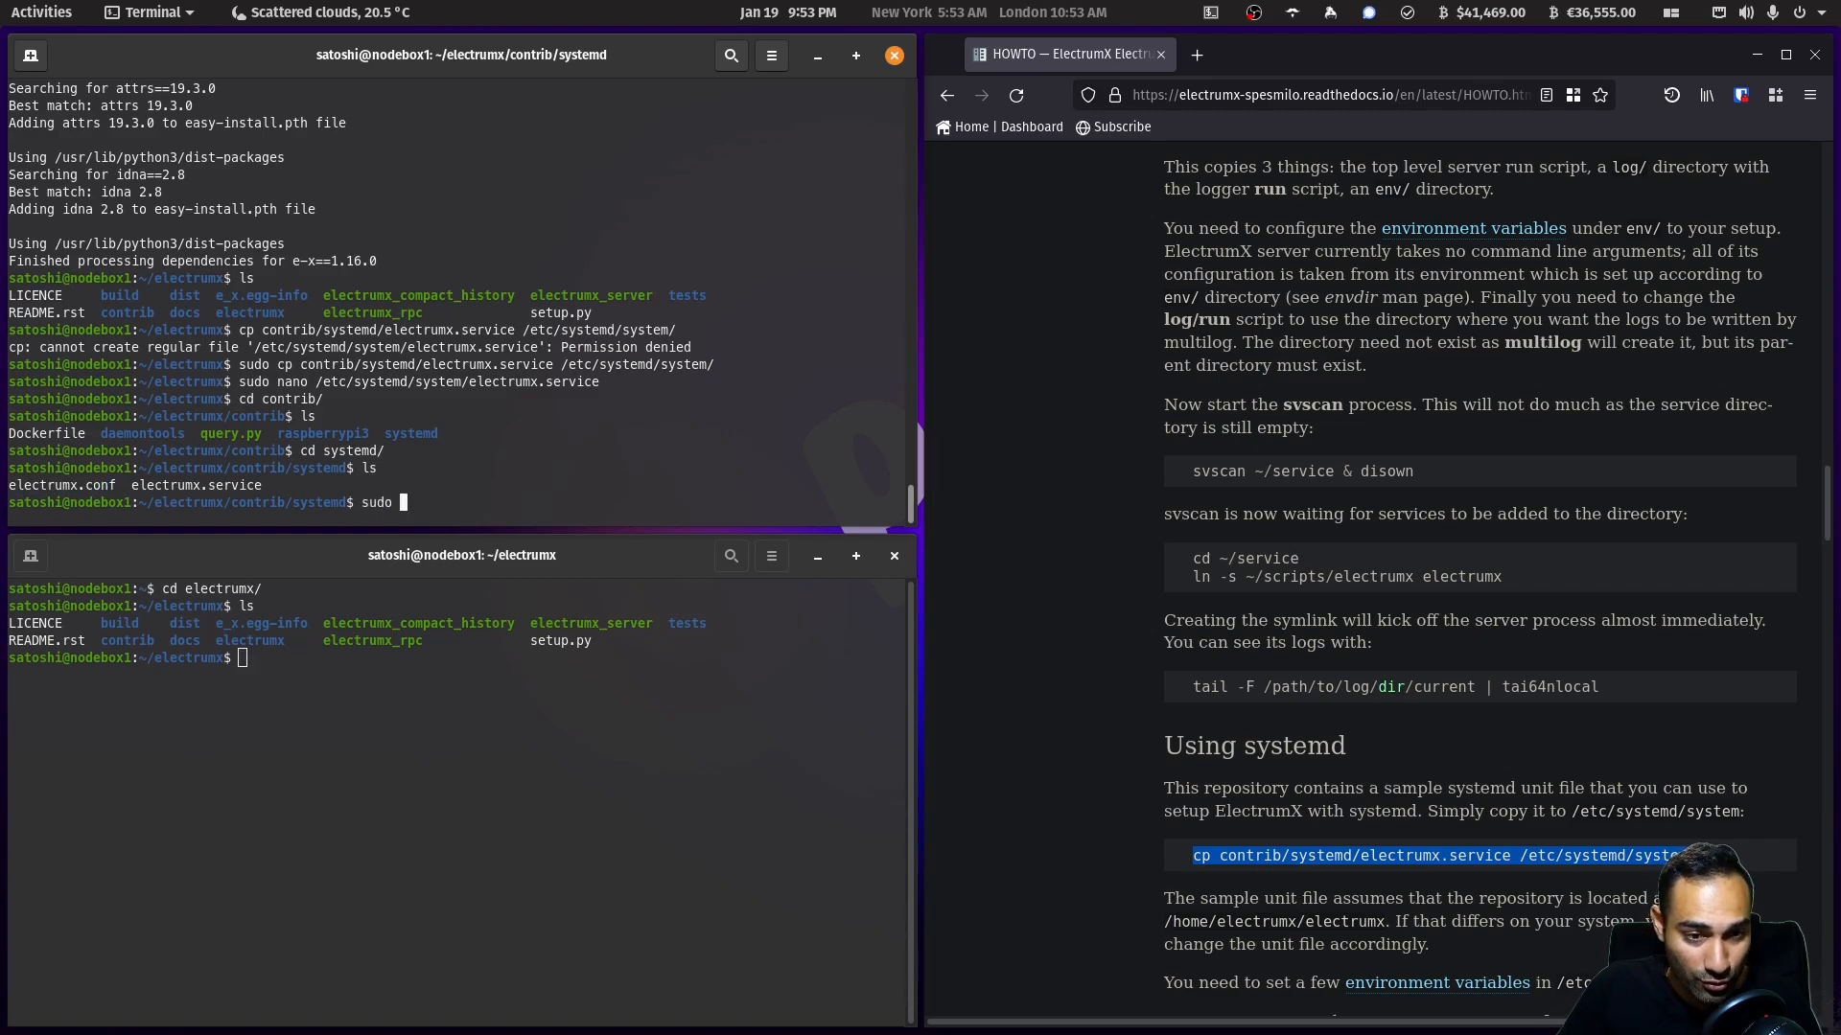
text(cp electrumx.)
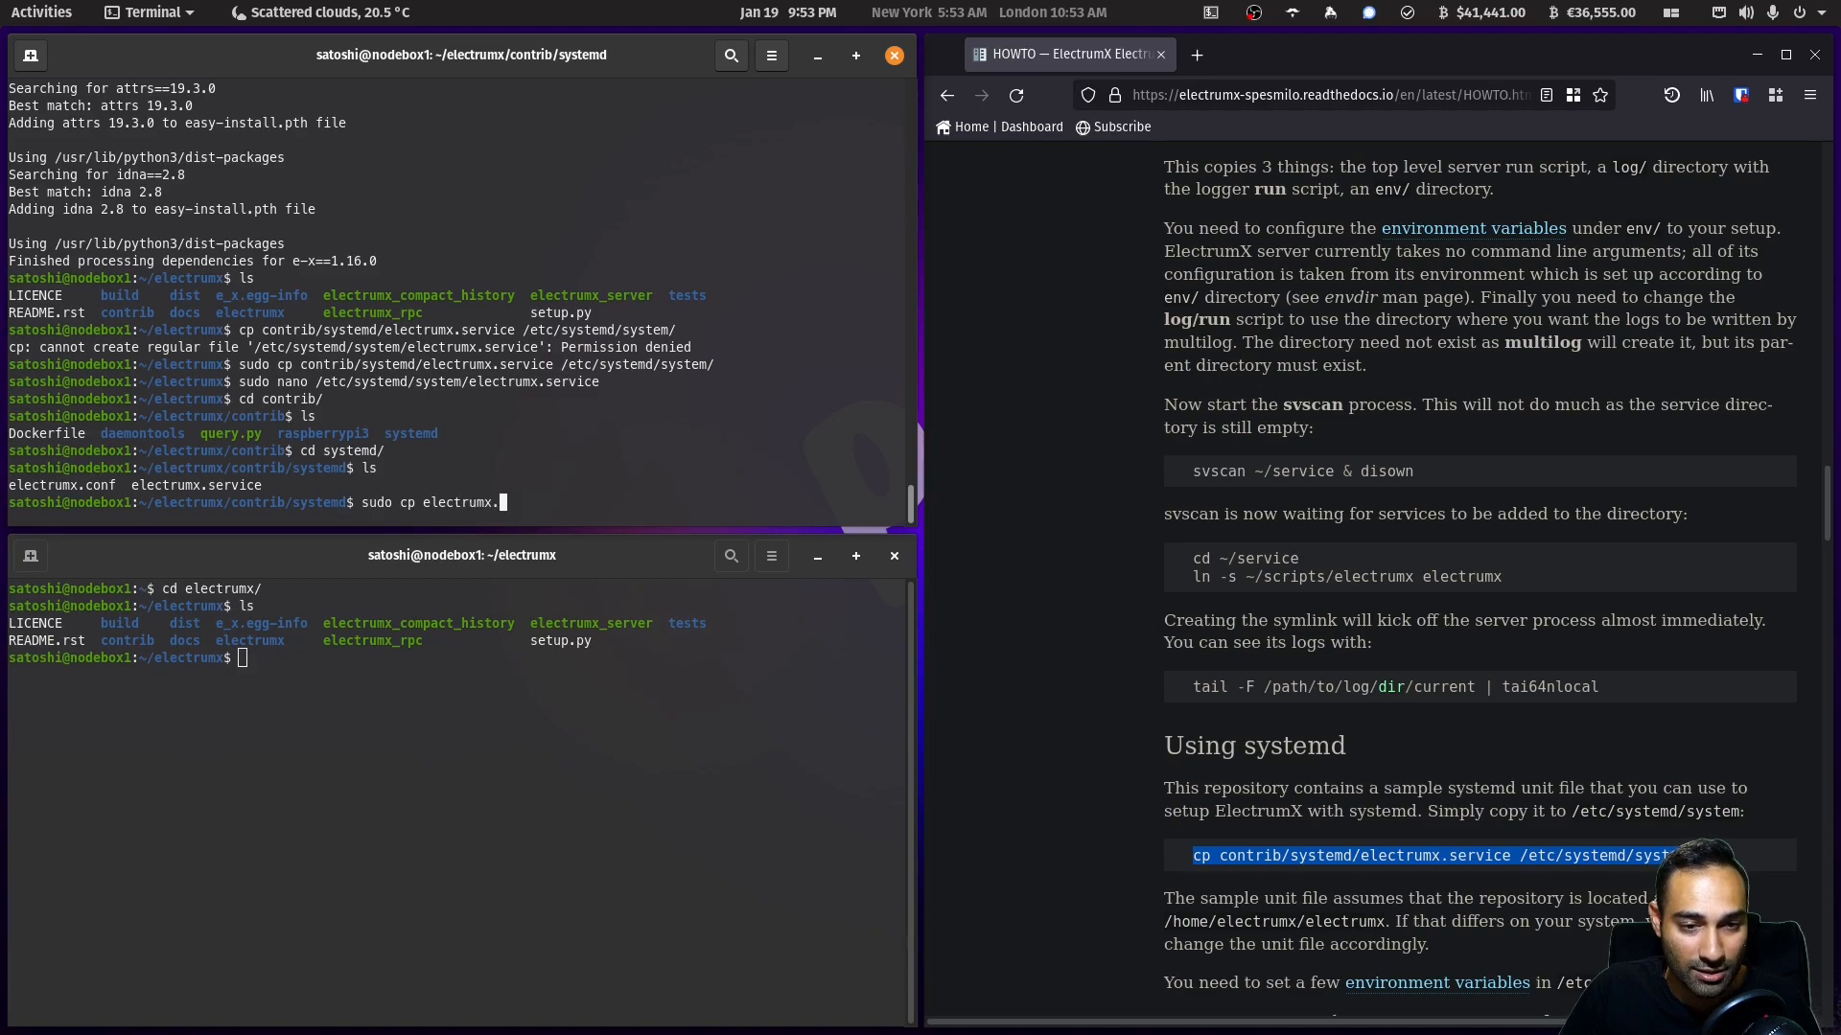
text(conf /etc/)
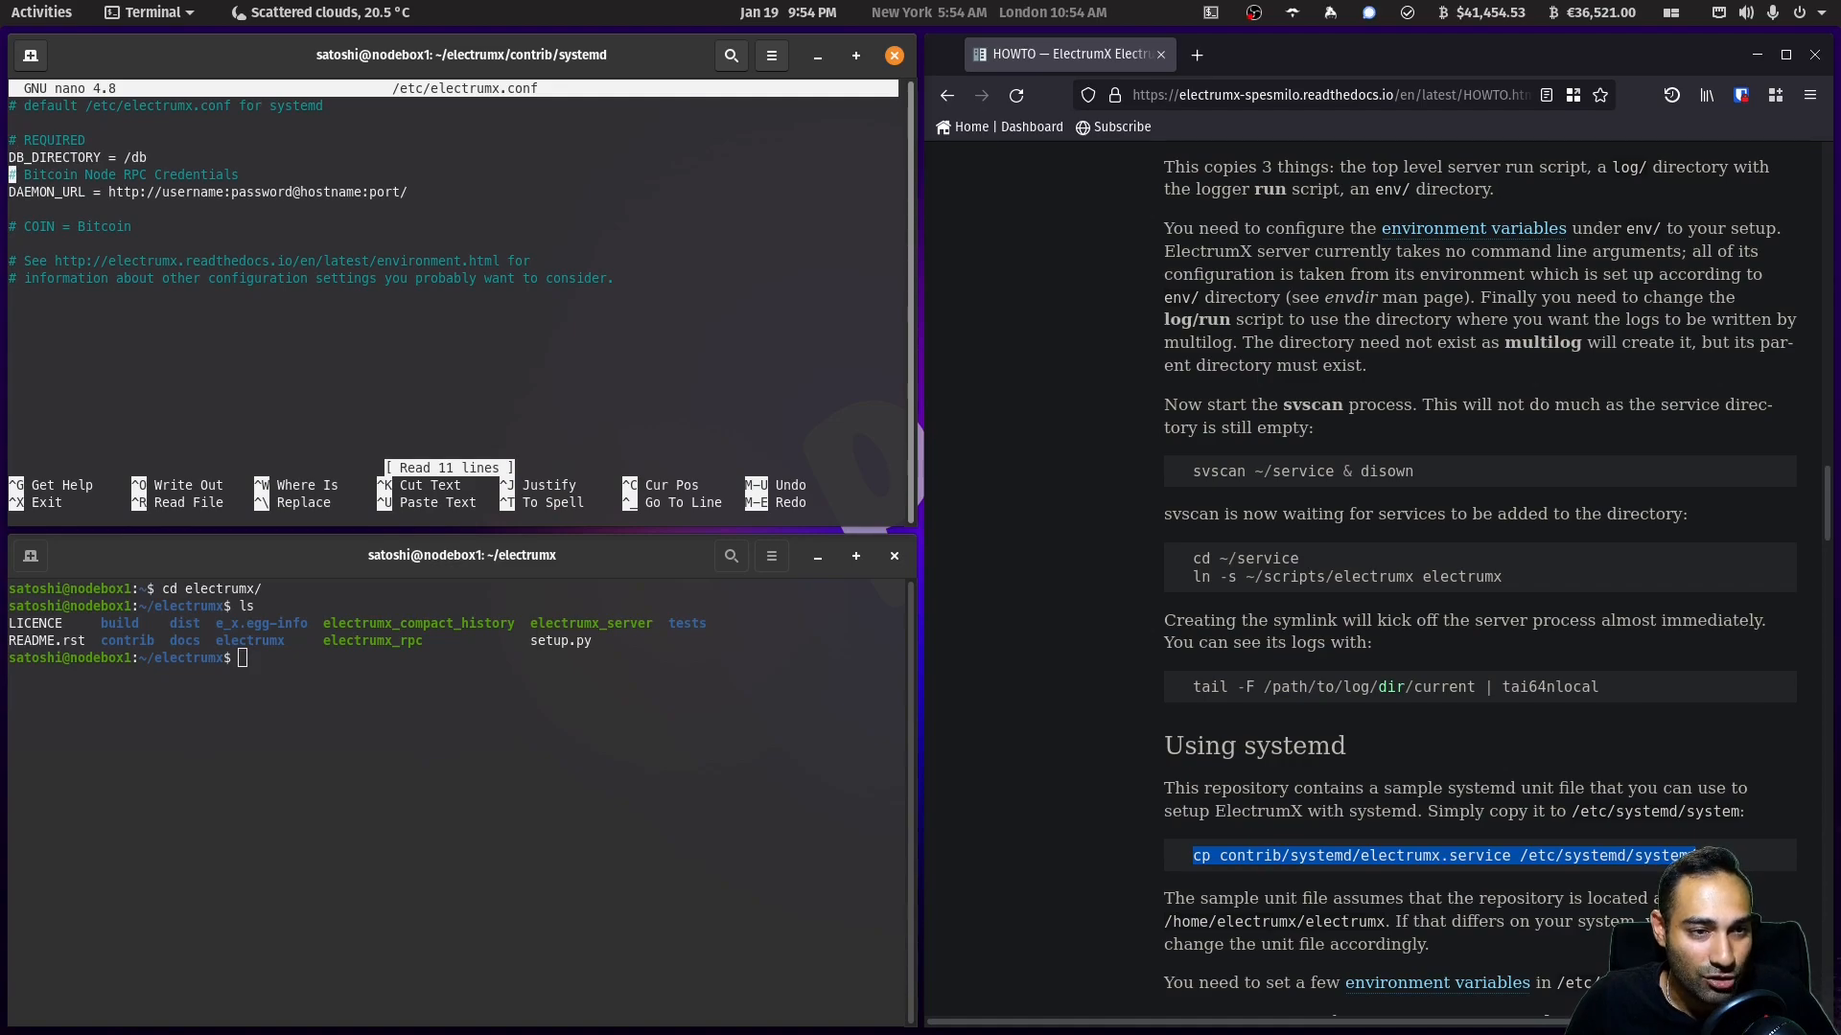
Step: Set DB_DIRECTORY to /home/satoshi/electrumx_db and create that folder with mkdir
text(/h)
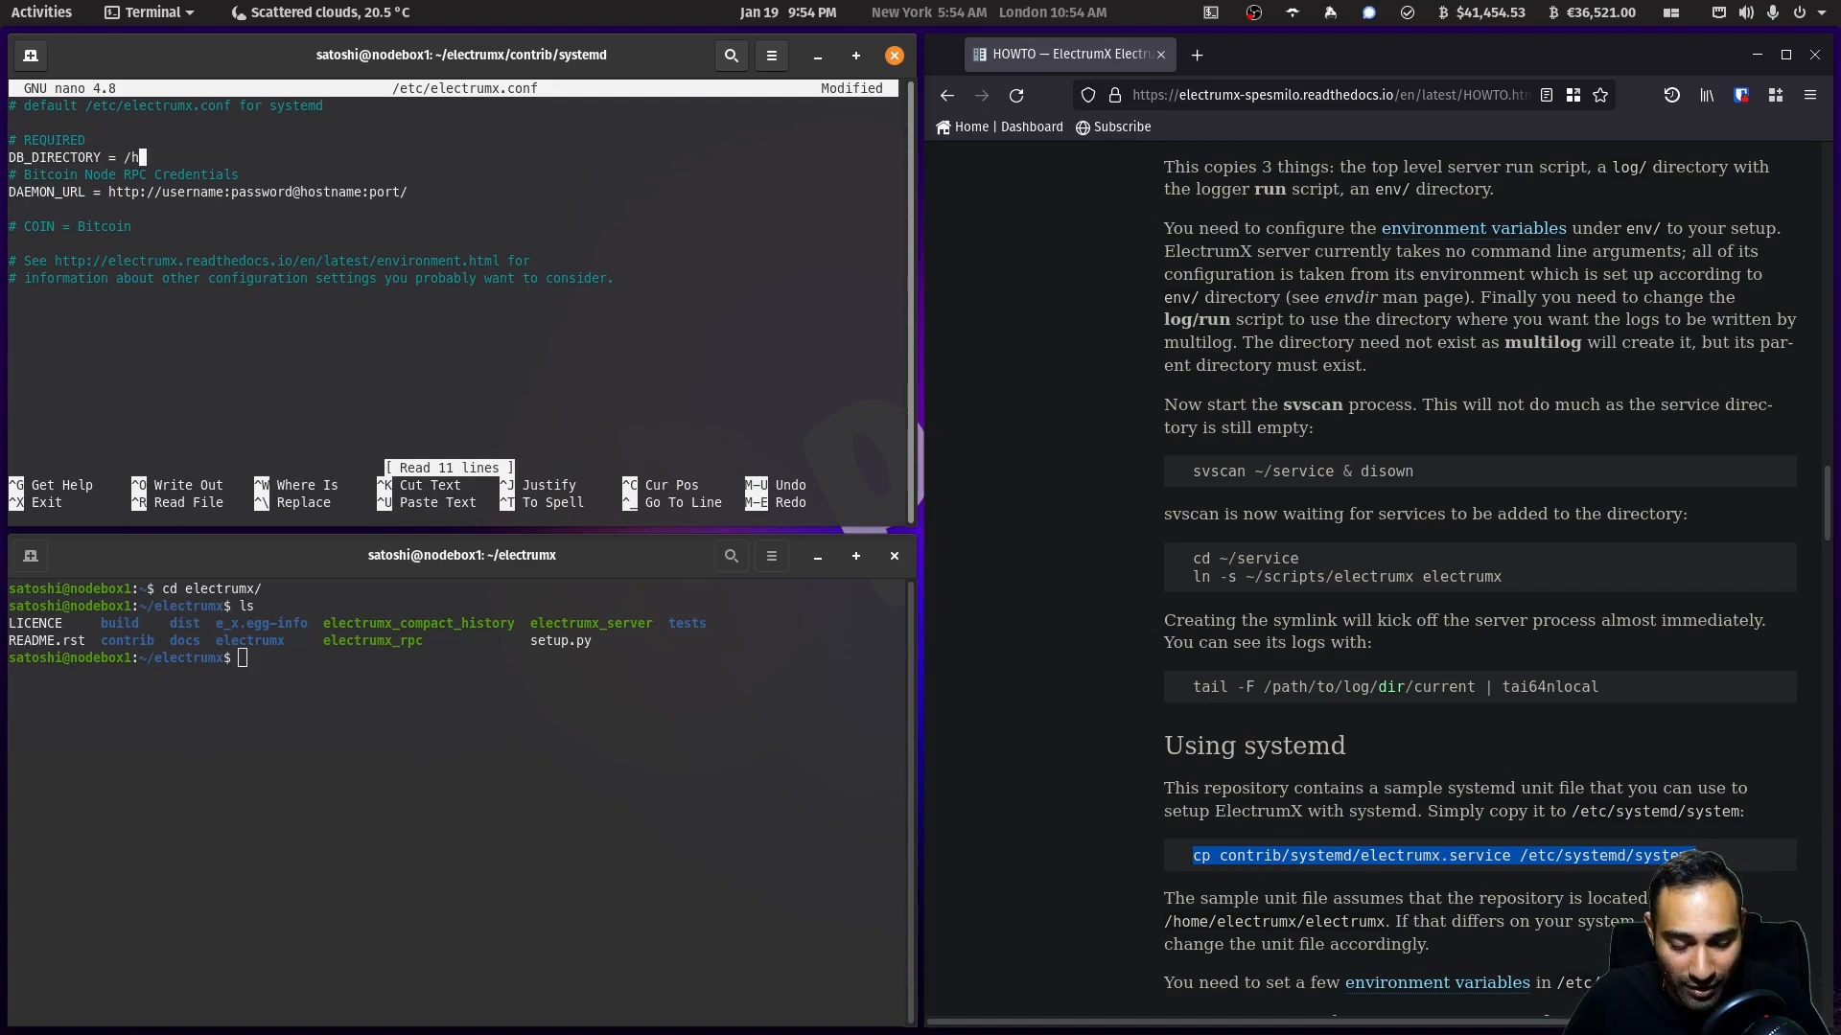
text(ome/sat)
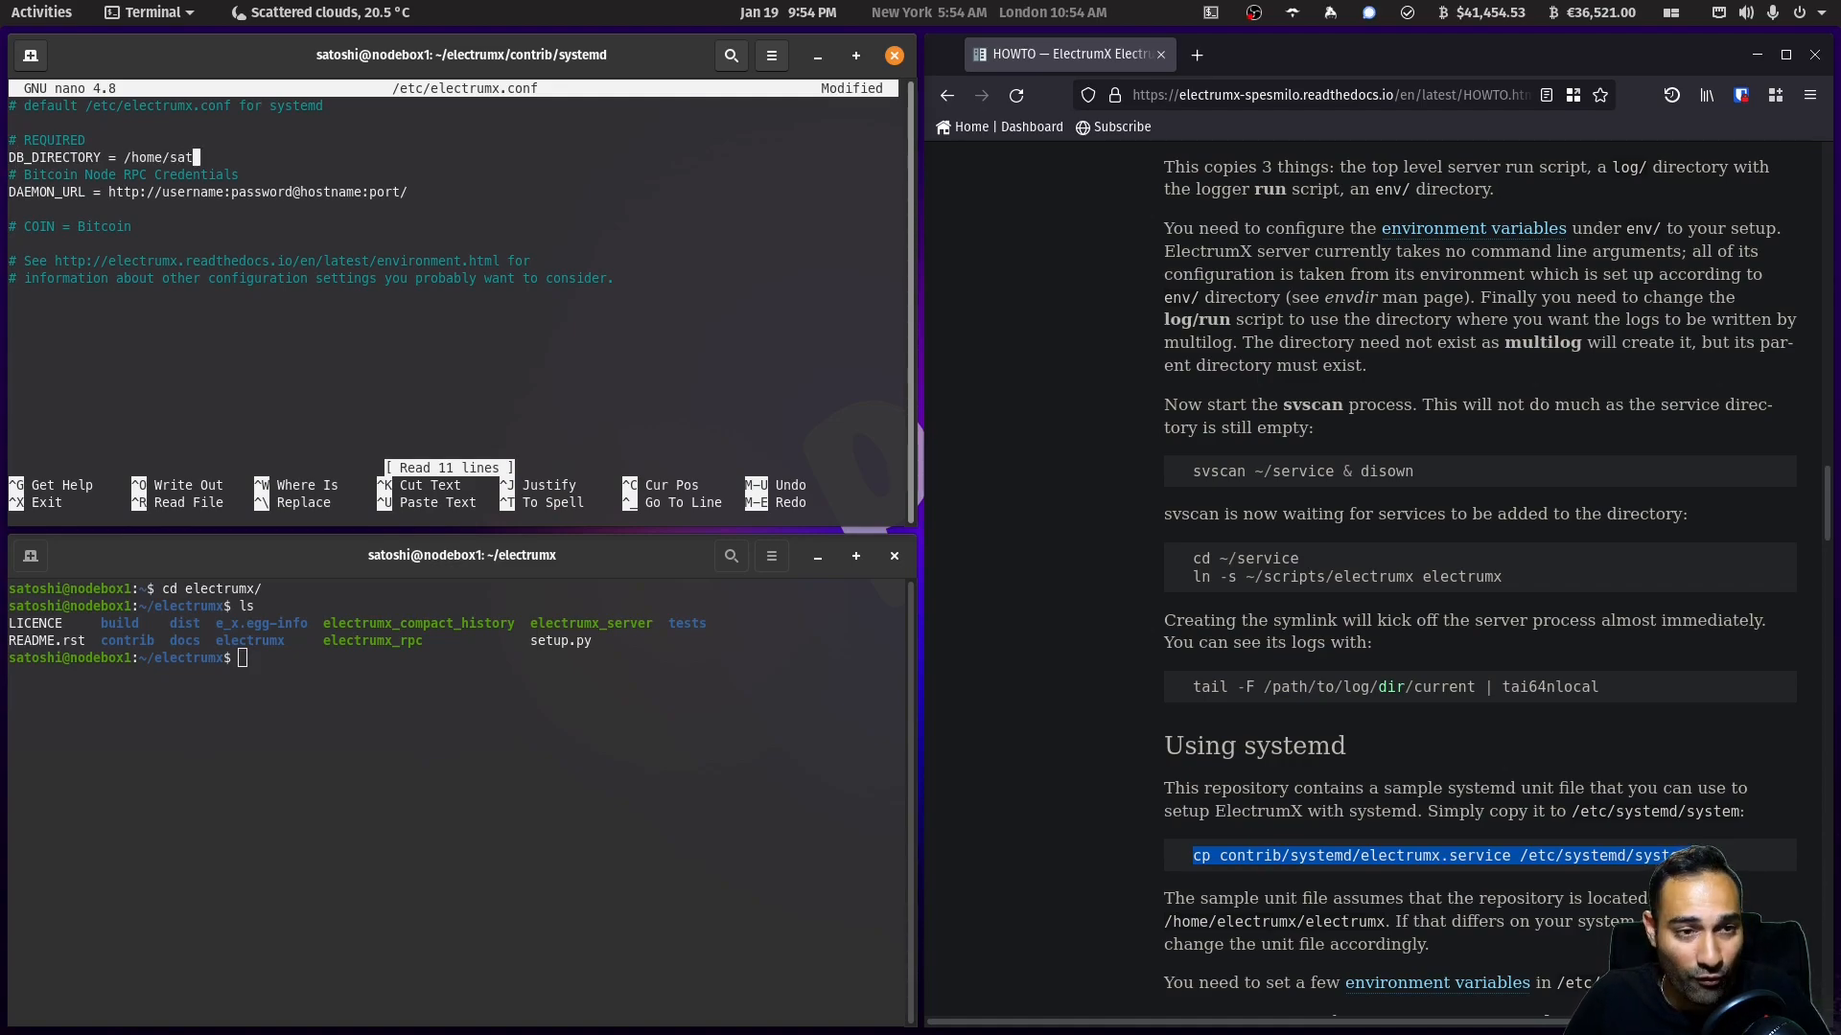
text(oshi)
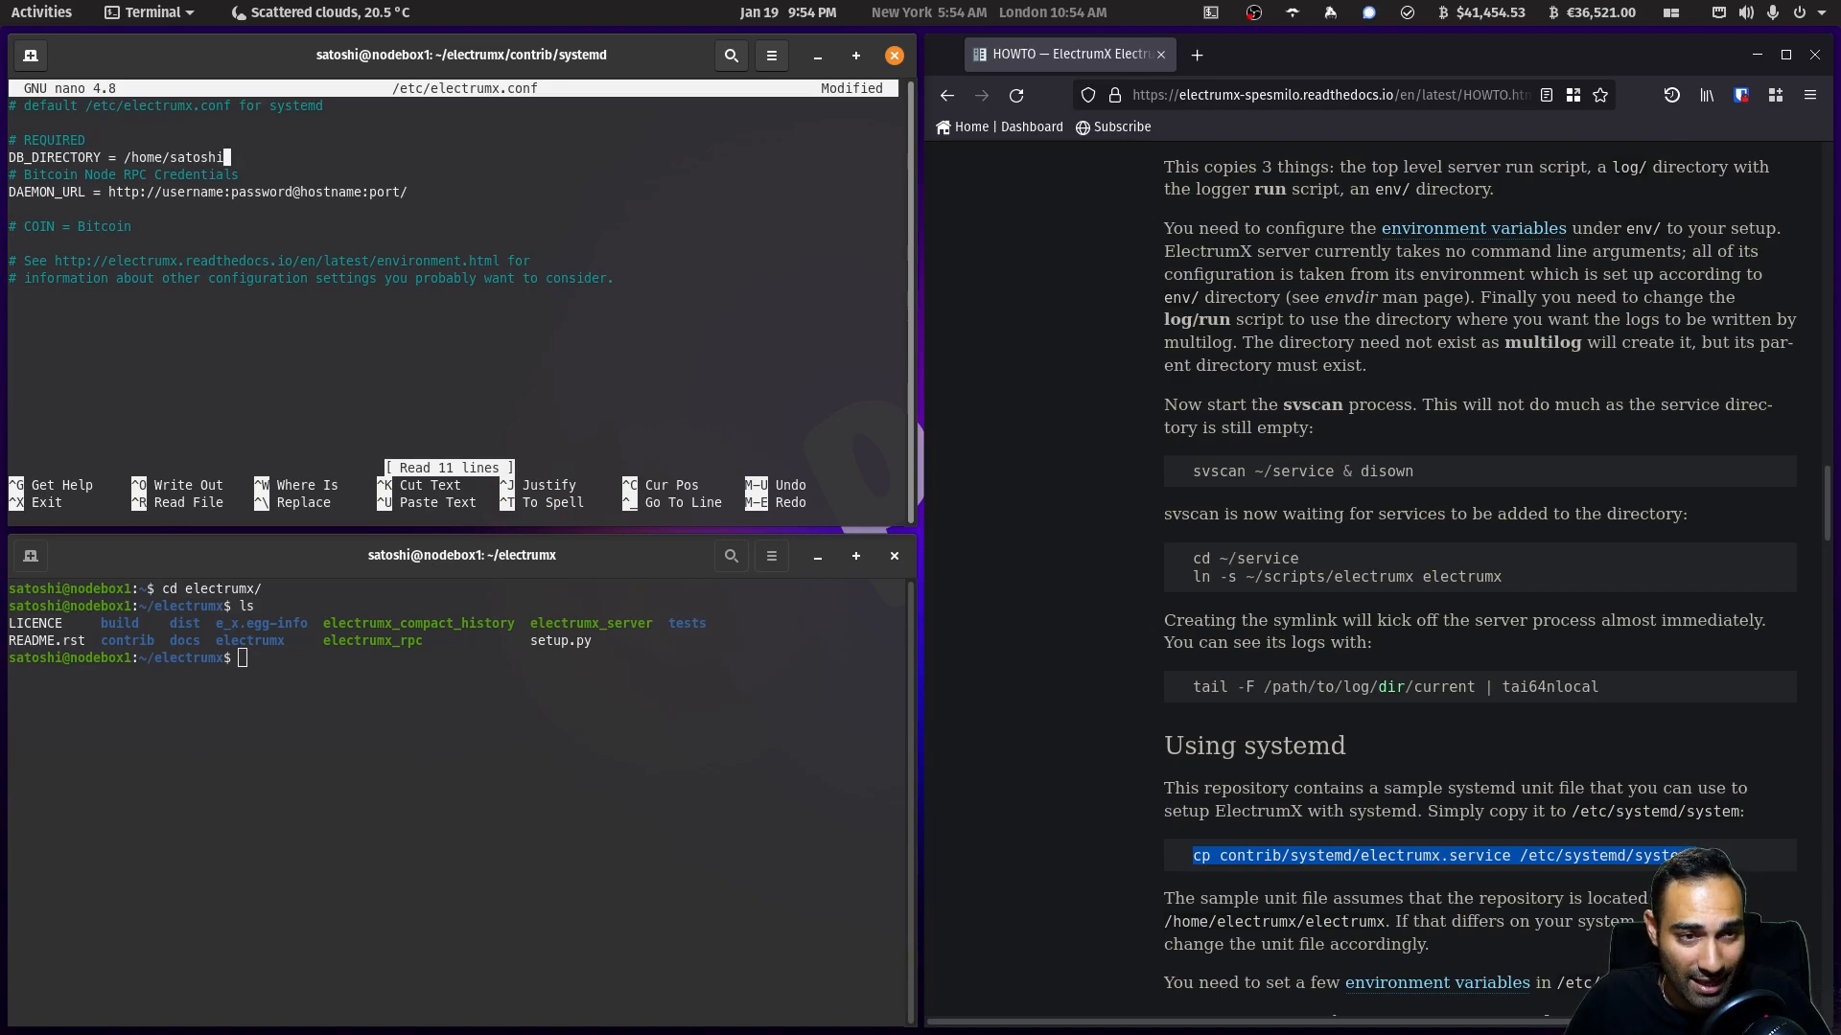
text(electru)
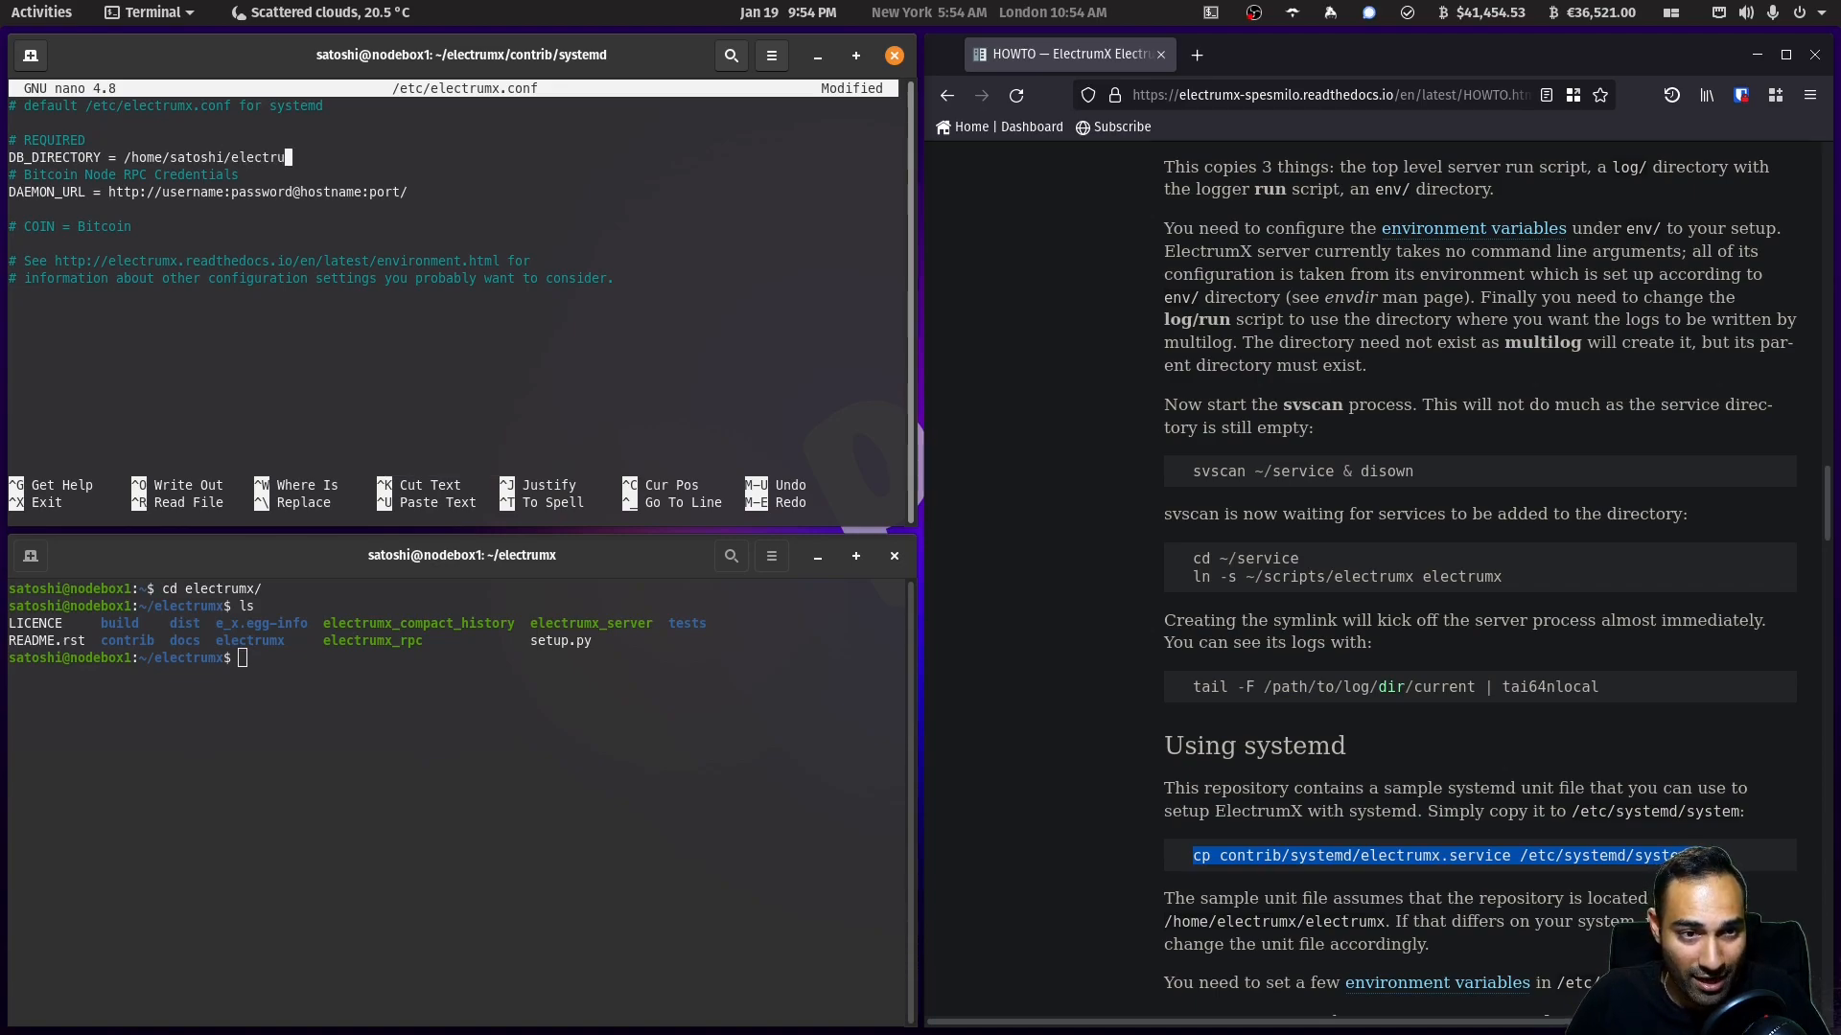
text(mx_db)
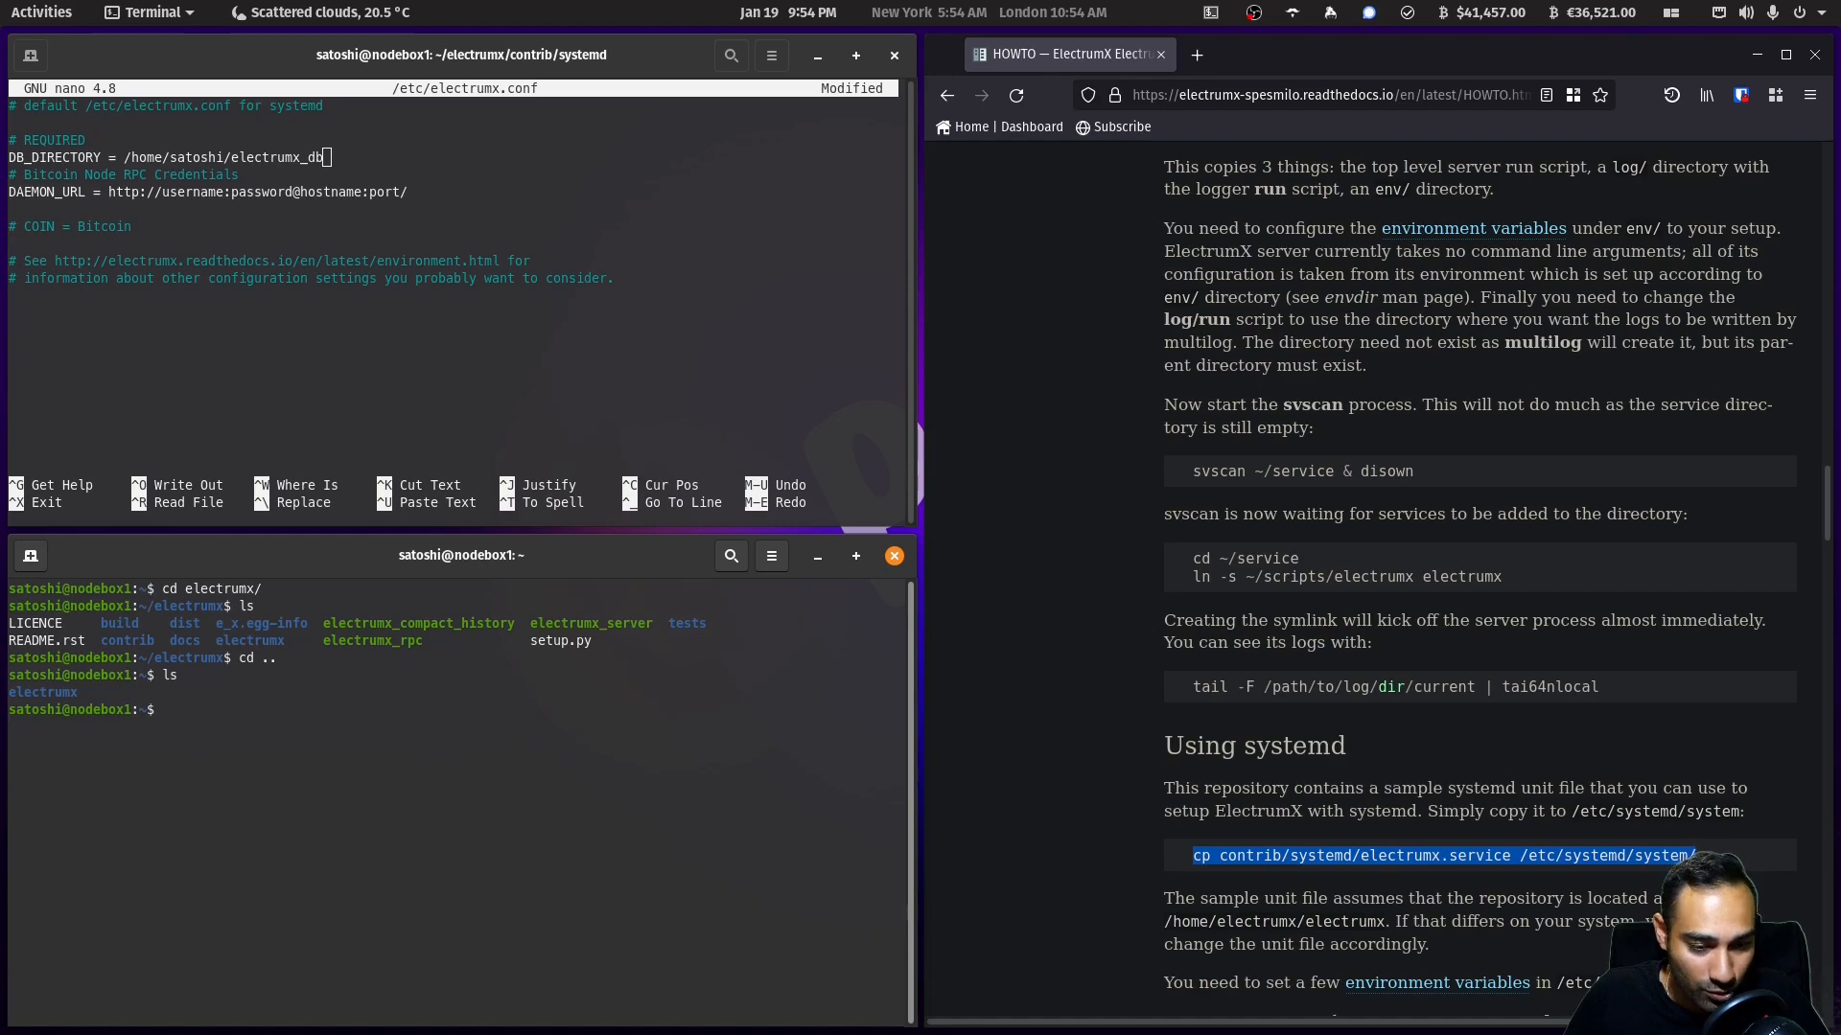
text(mkdir)
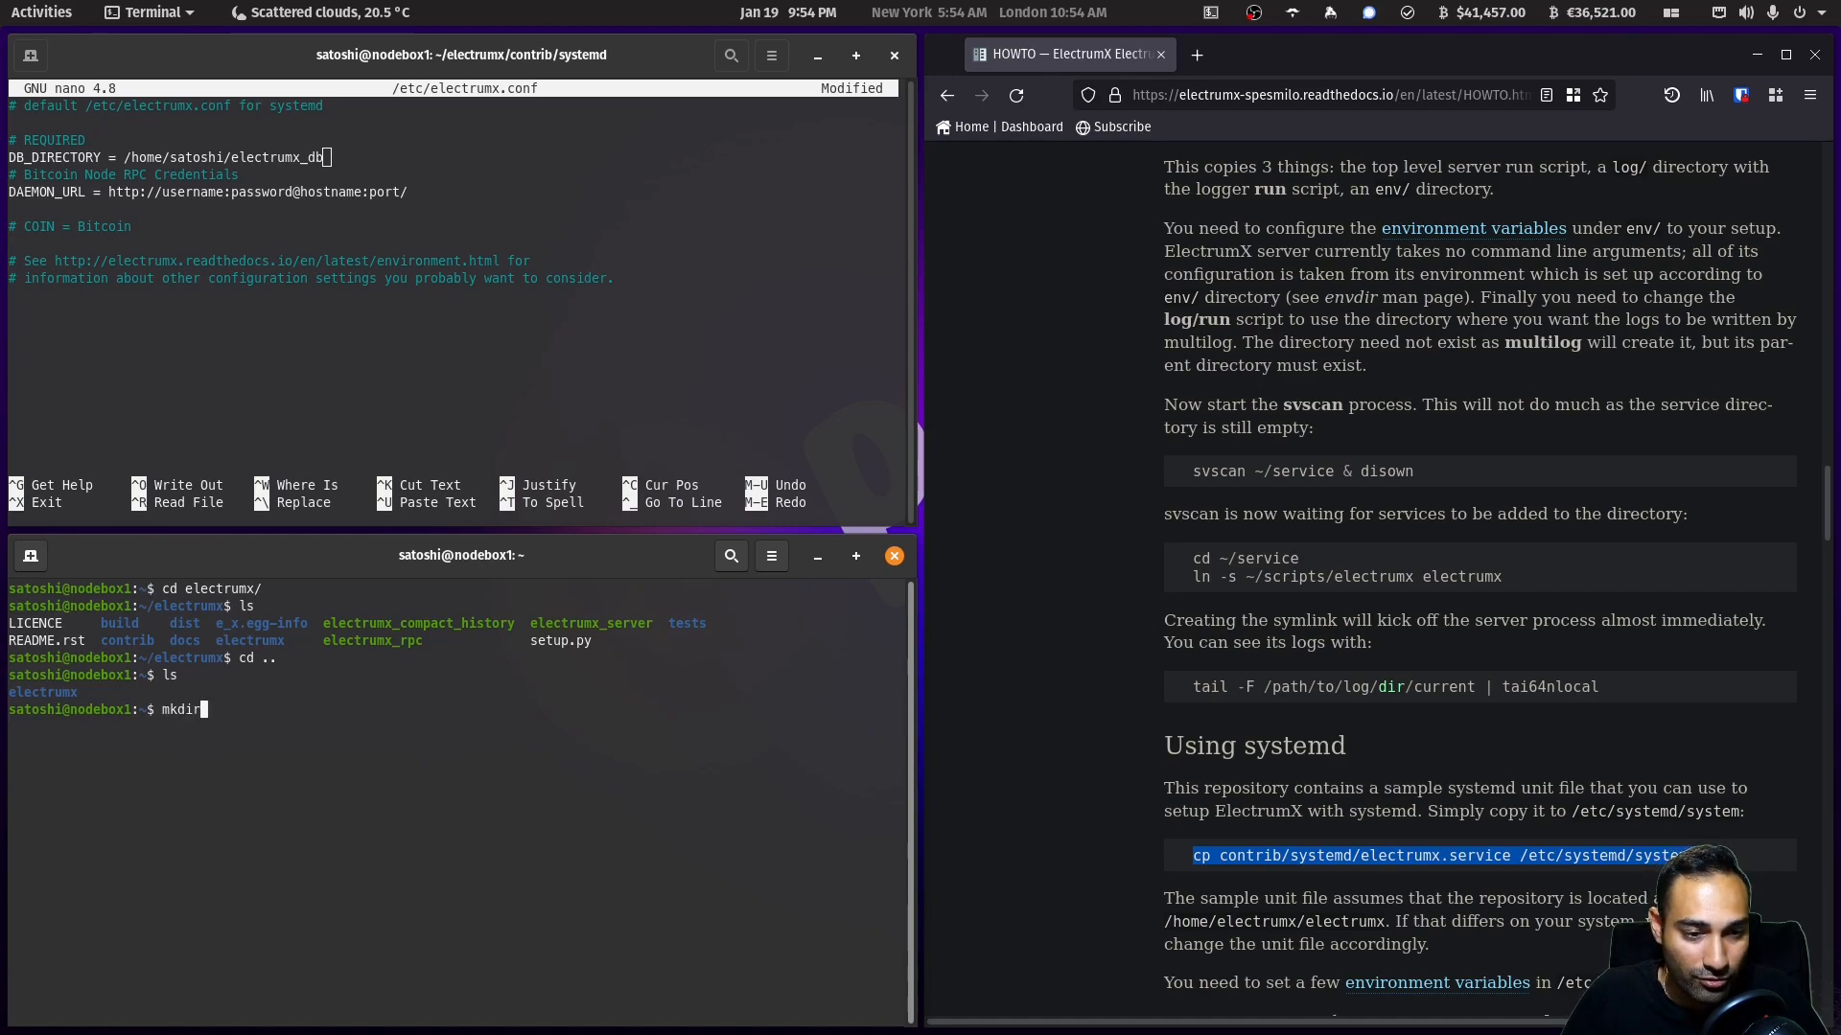
text(electrumx_d)
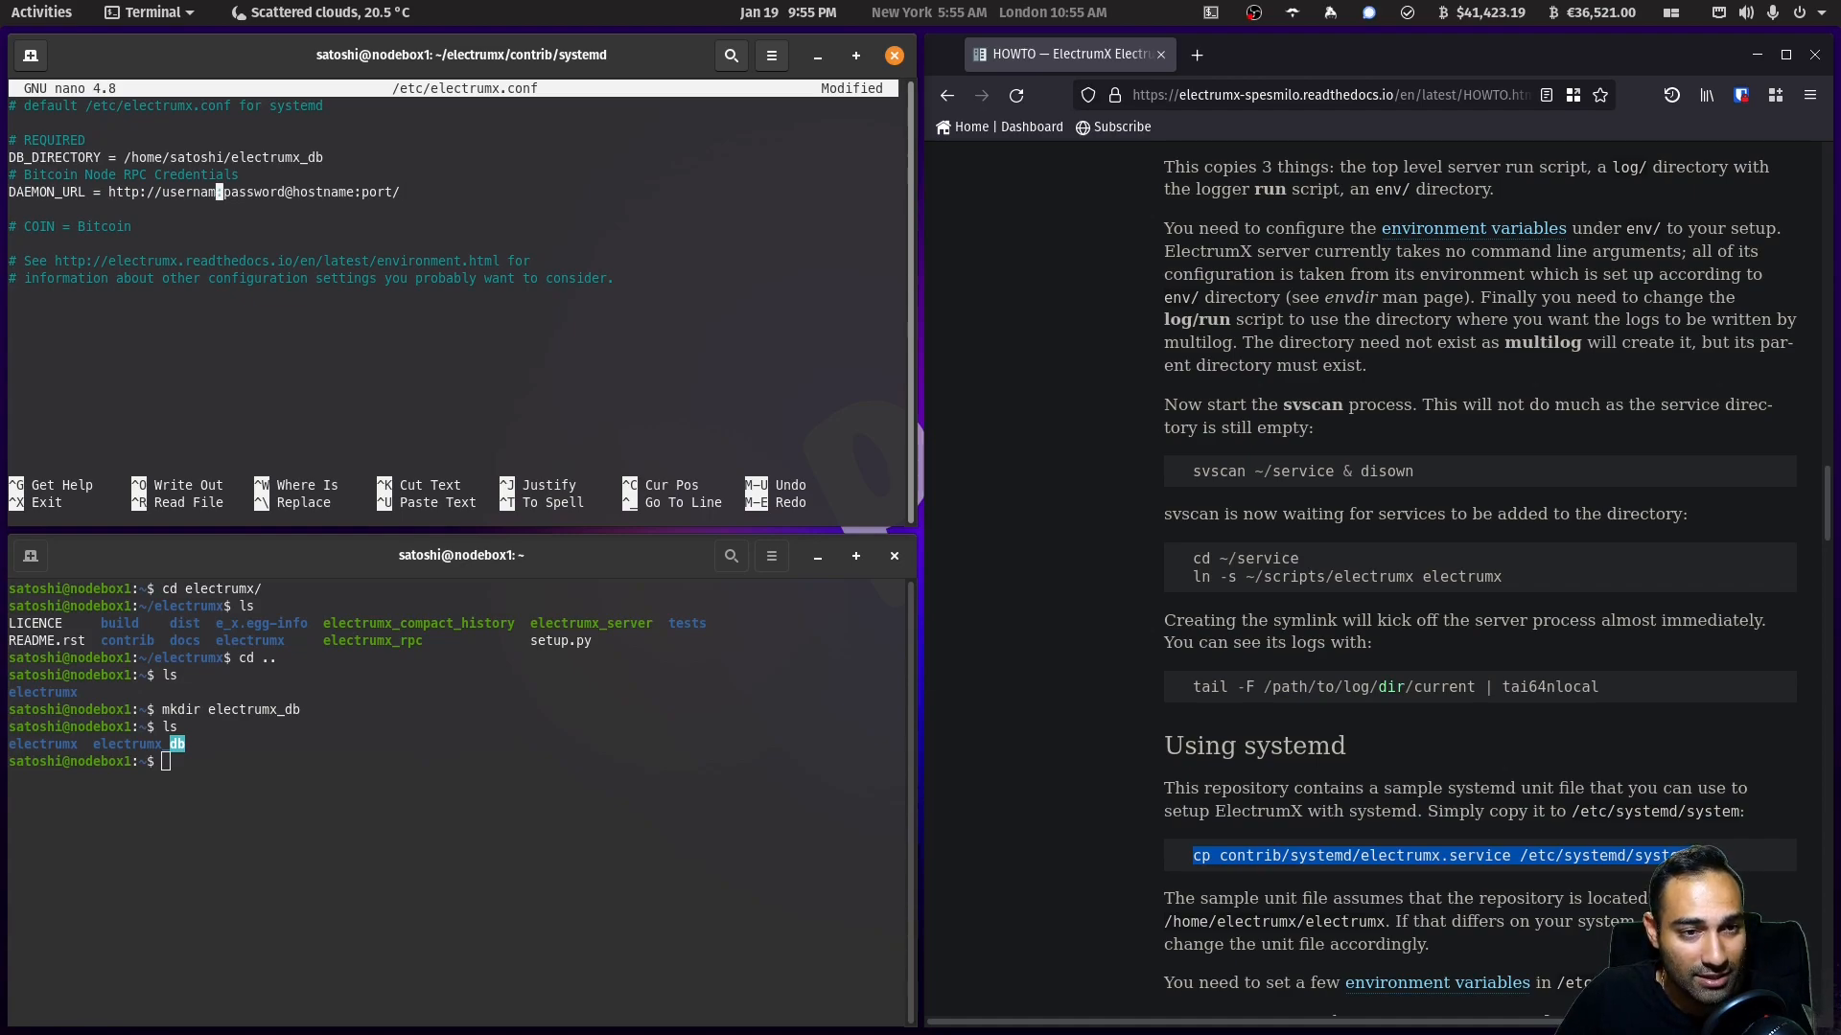
text(bitcoi)
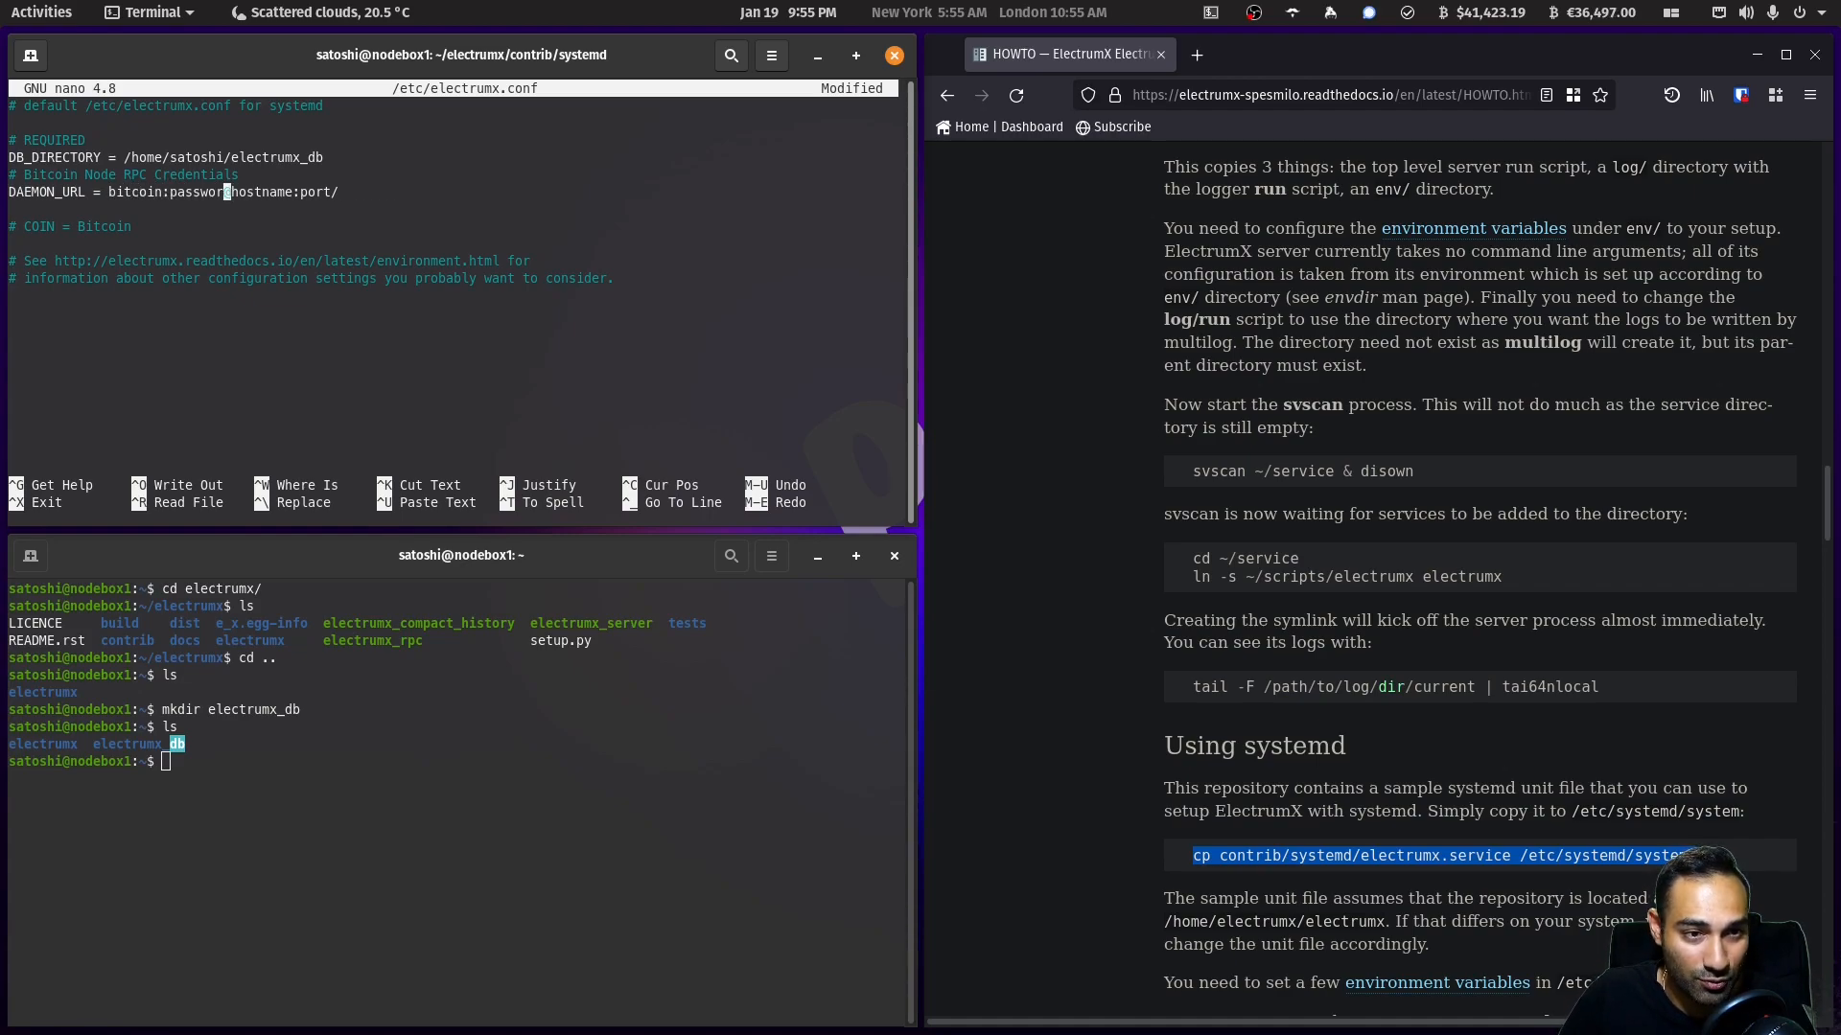
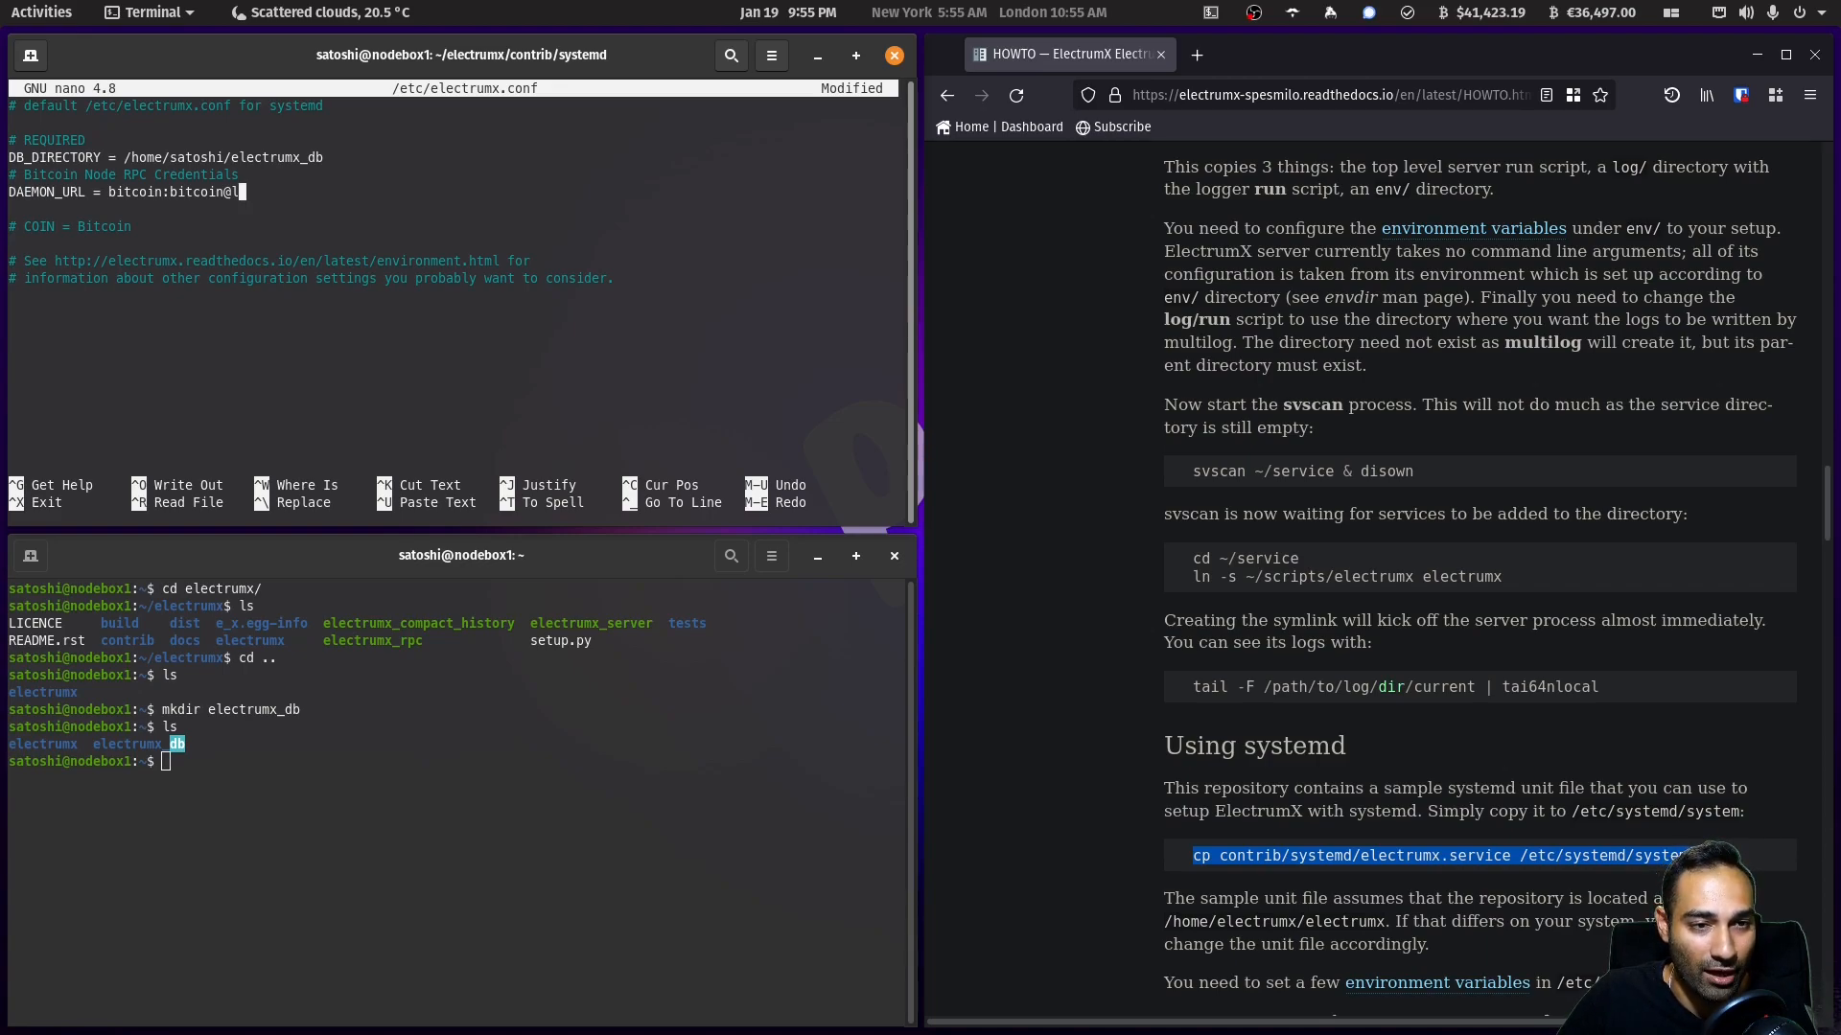
text(92.168.55.)
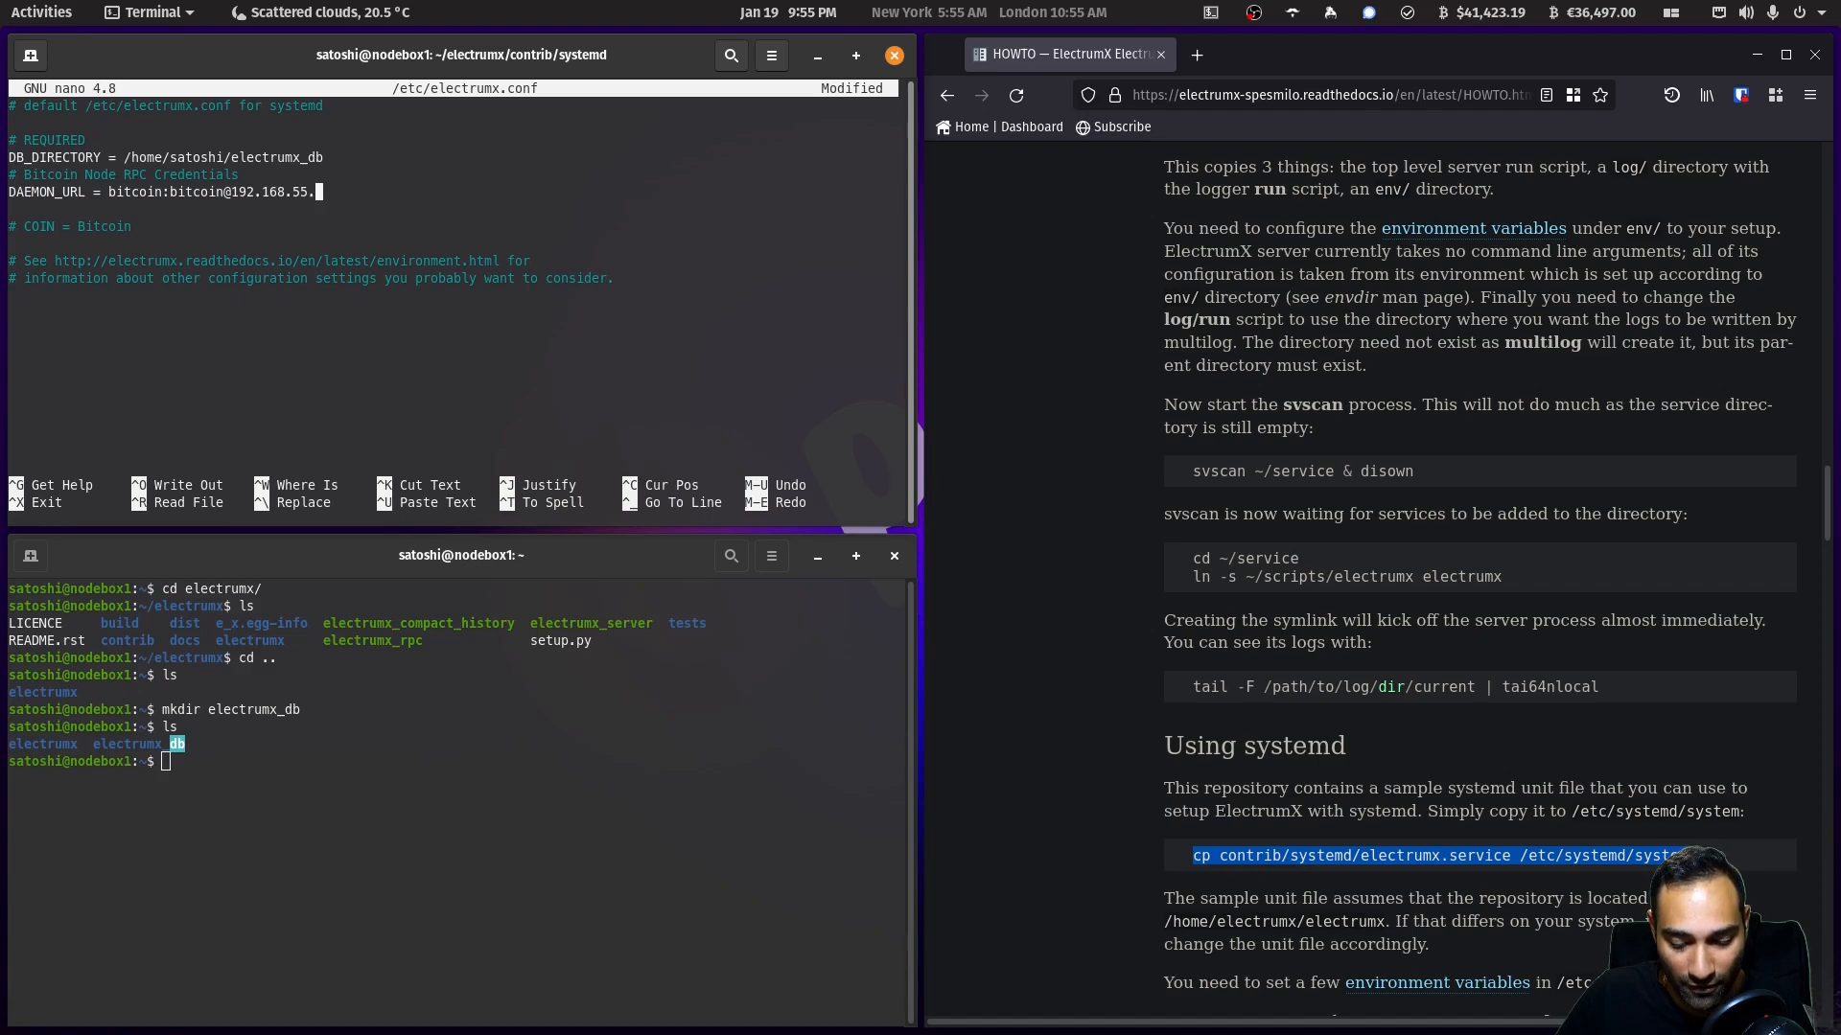
text(86)
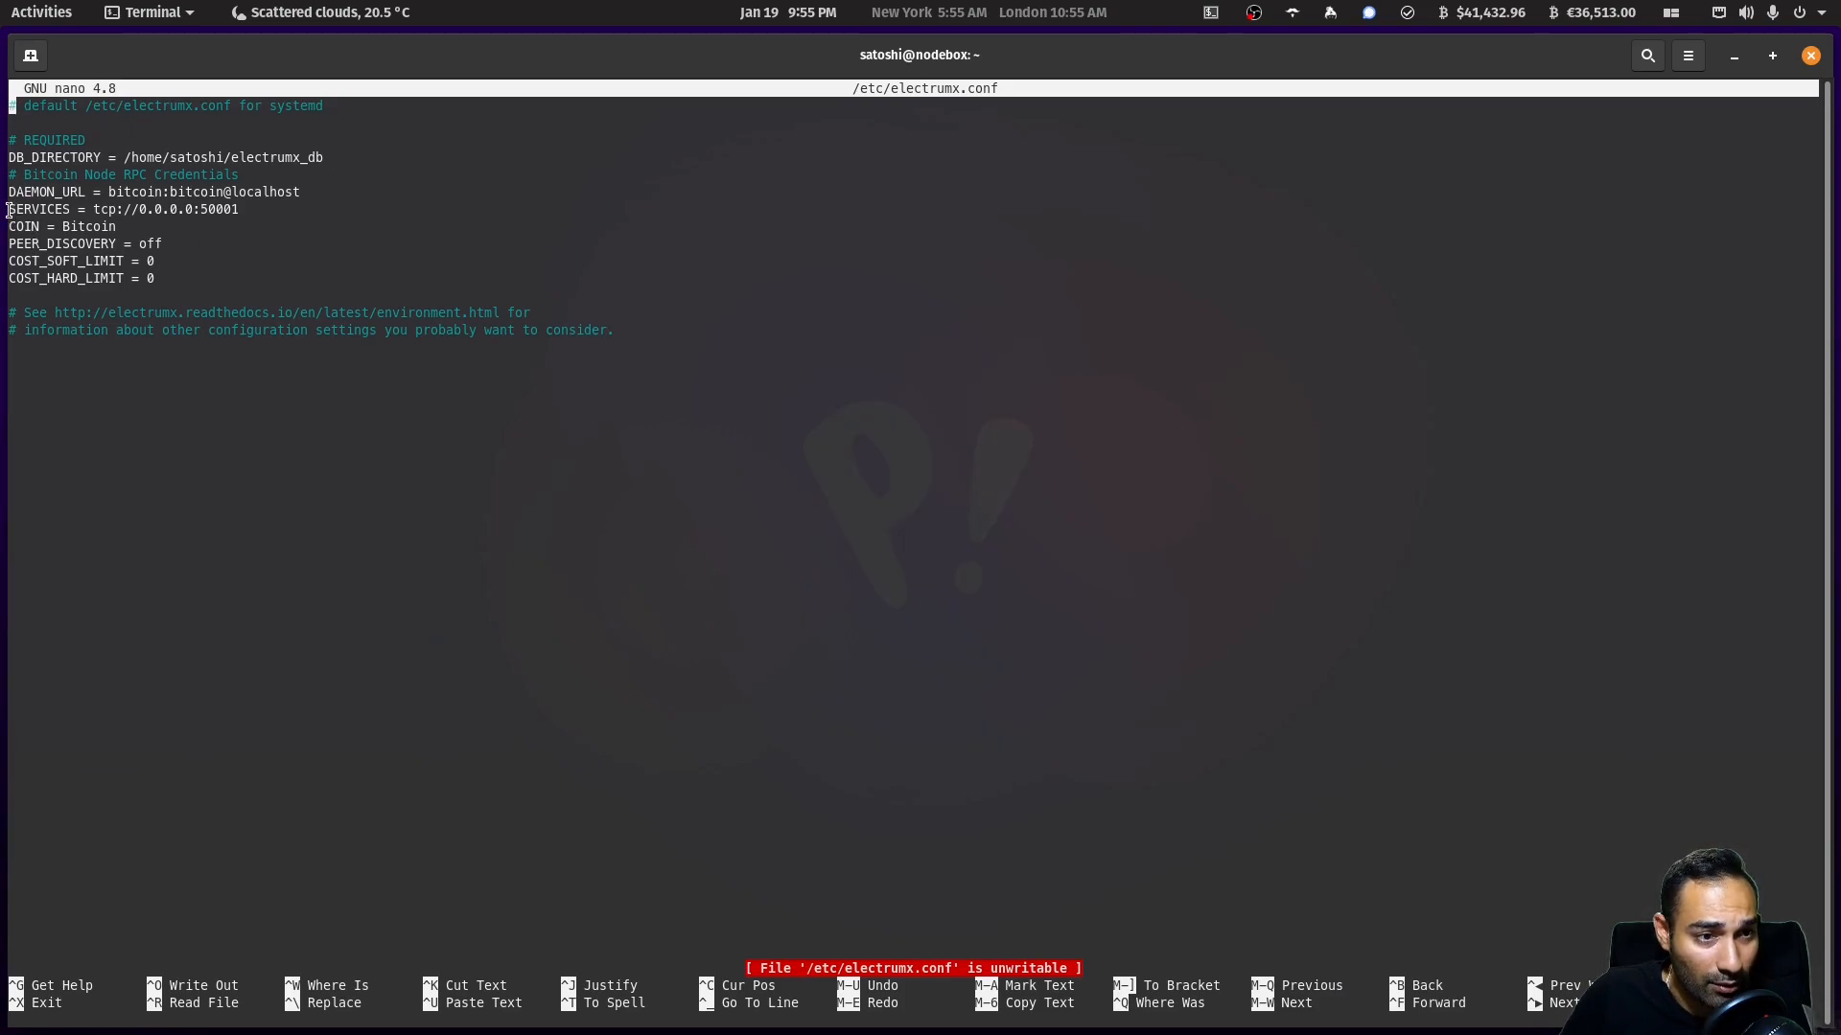
Step: Paste SERVICES tcp://0.0.0.0:50001, COIN, PEER_DISCOVERY and cost-limit lines into electrumx.conf
drag(9, 209, 161, 278)
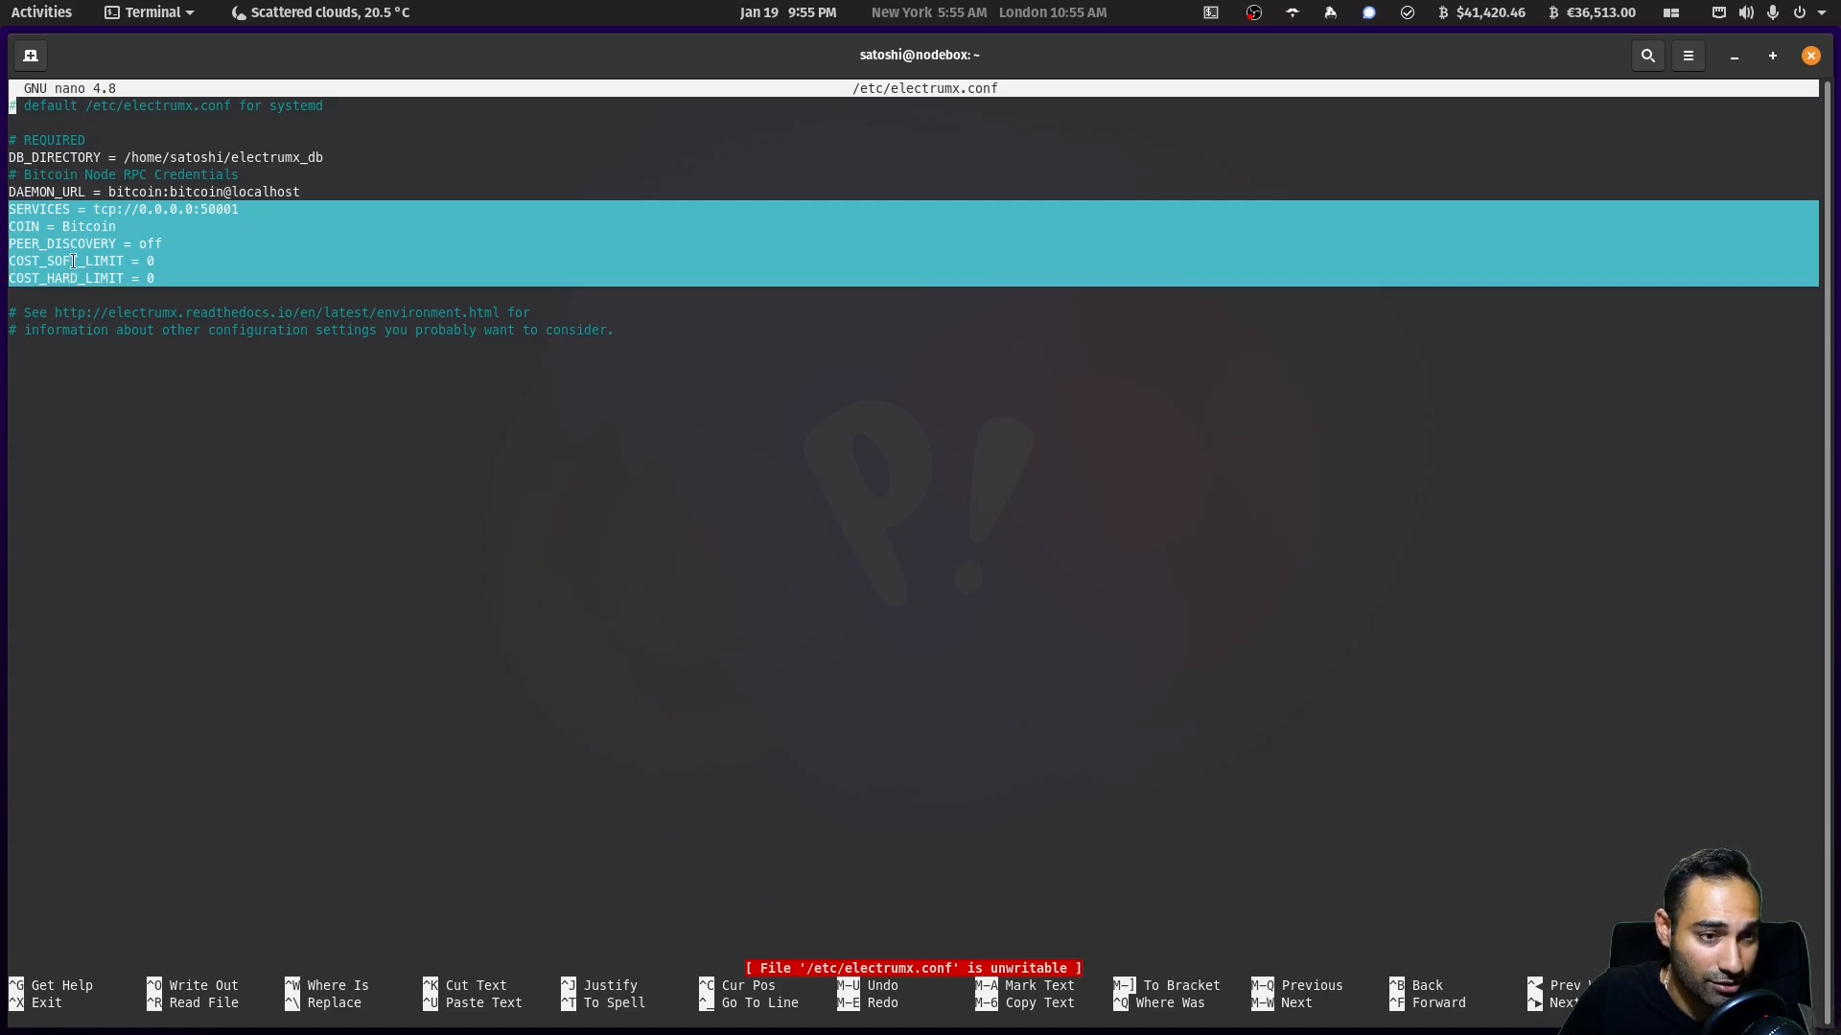
right_click(152, 261)
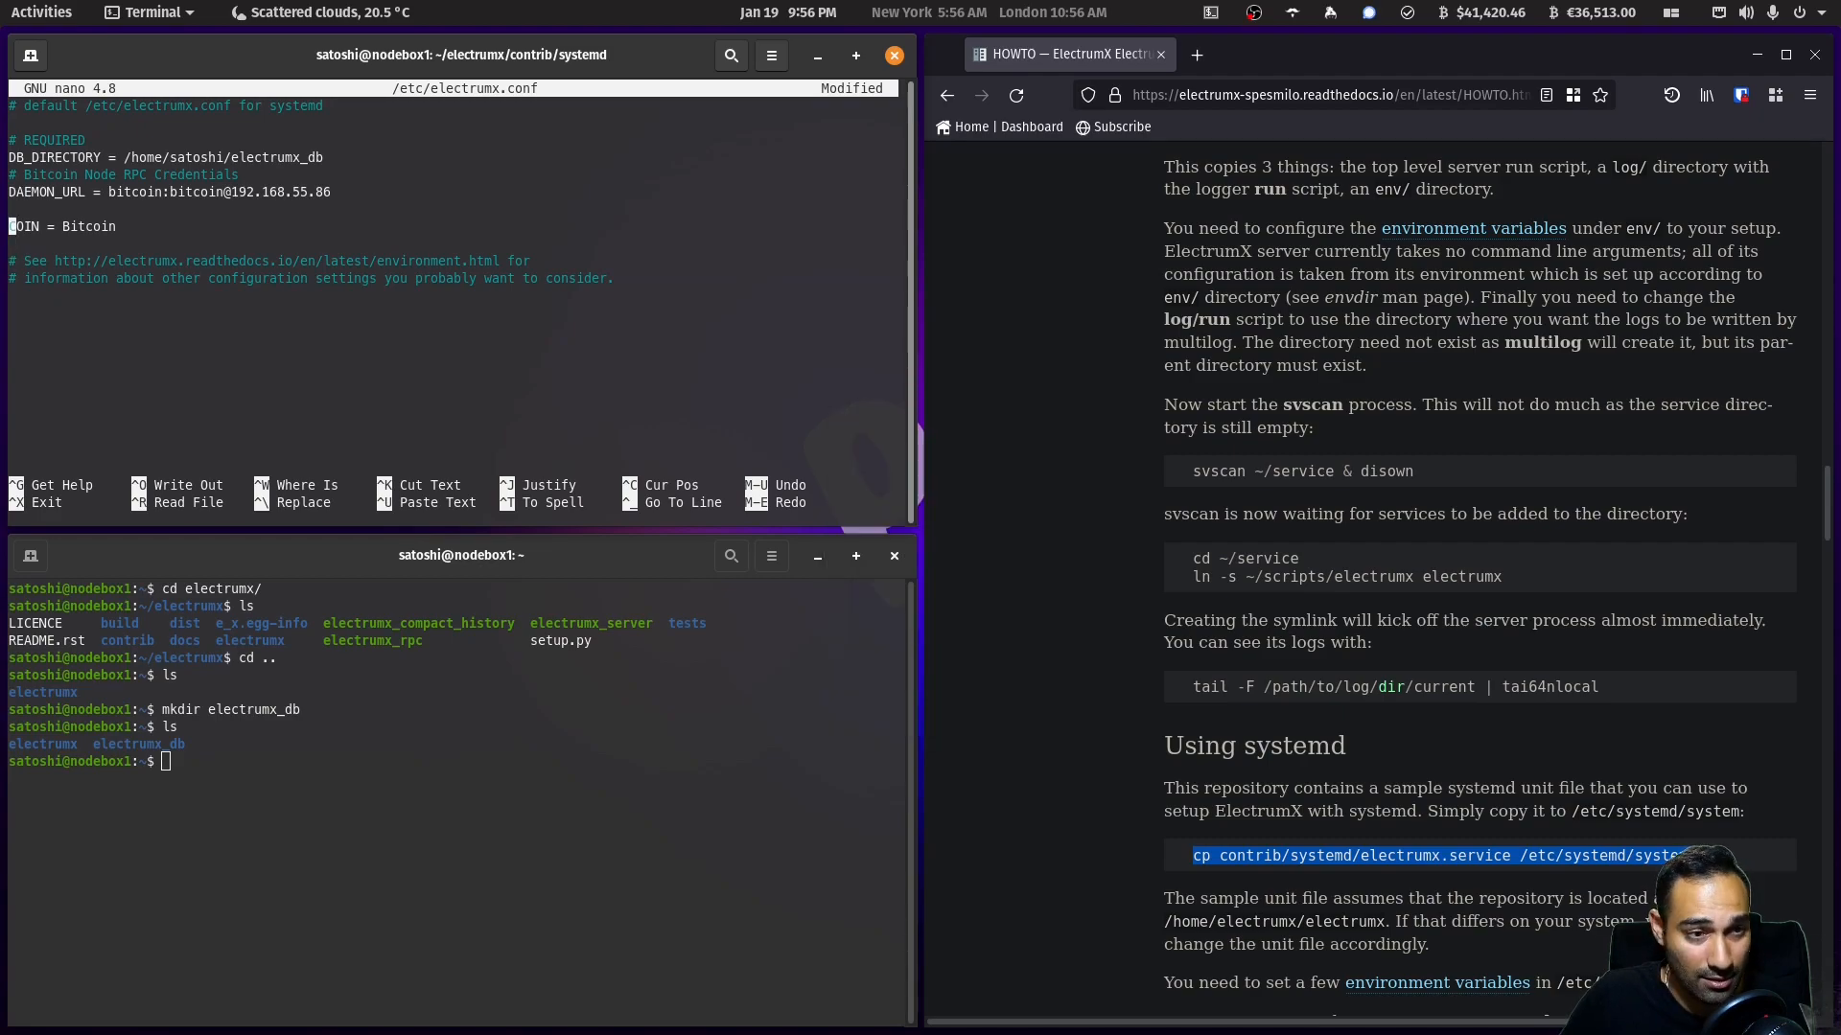
text(SERVICES = tcp://0.0.0.0:50001)
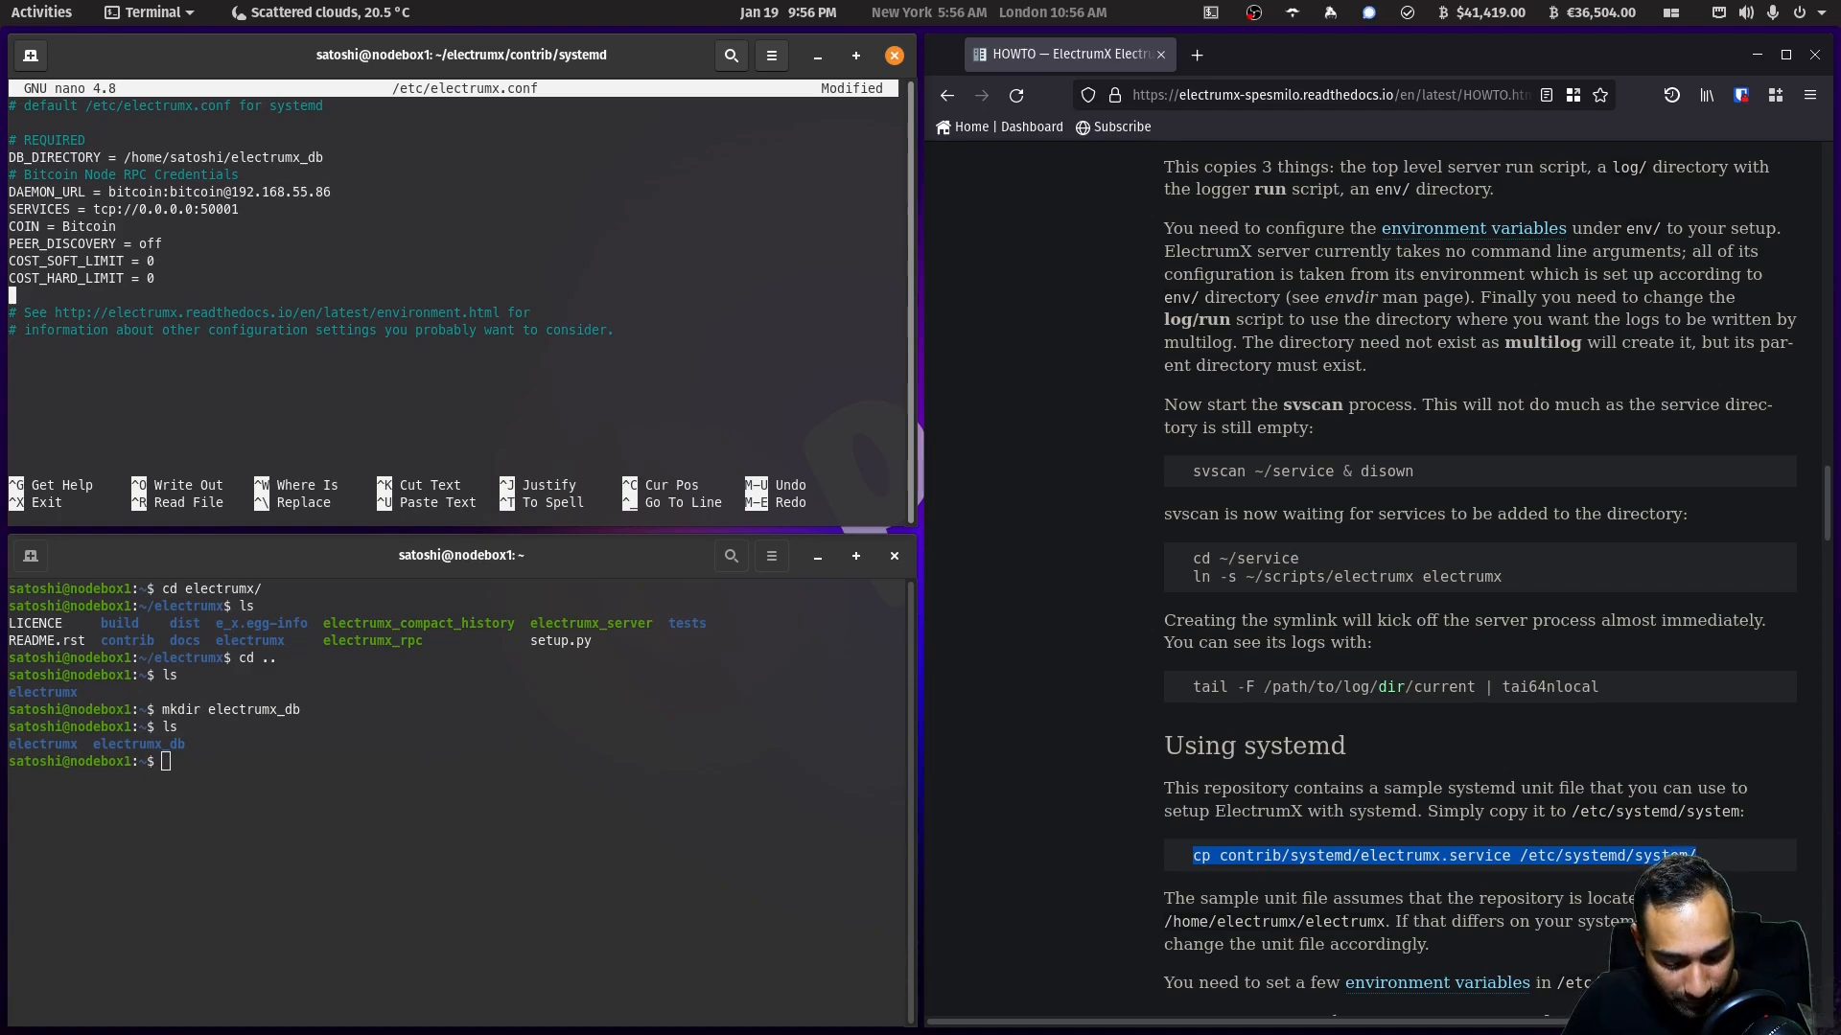
Step: Save the ElectrumX config, return to the parent directory, and enable electrumx.service with systemctl
key(ctrl+o)
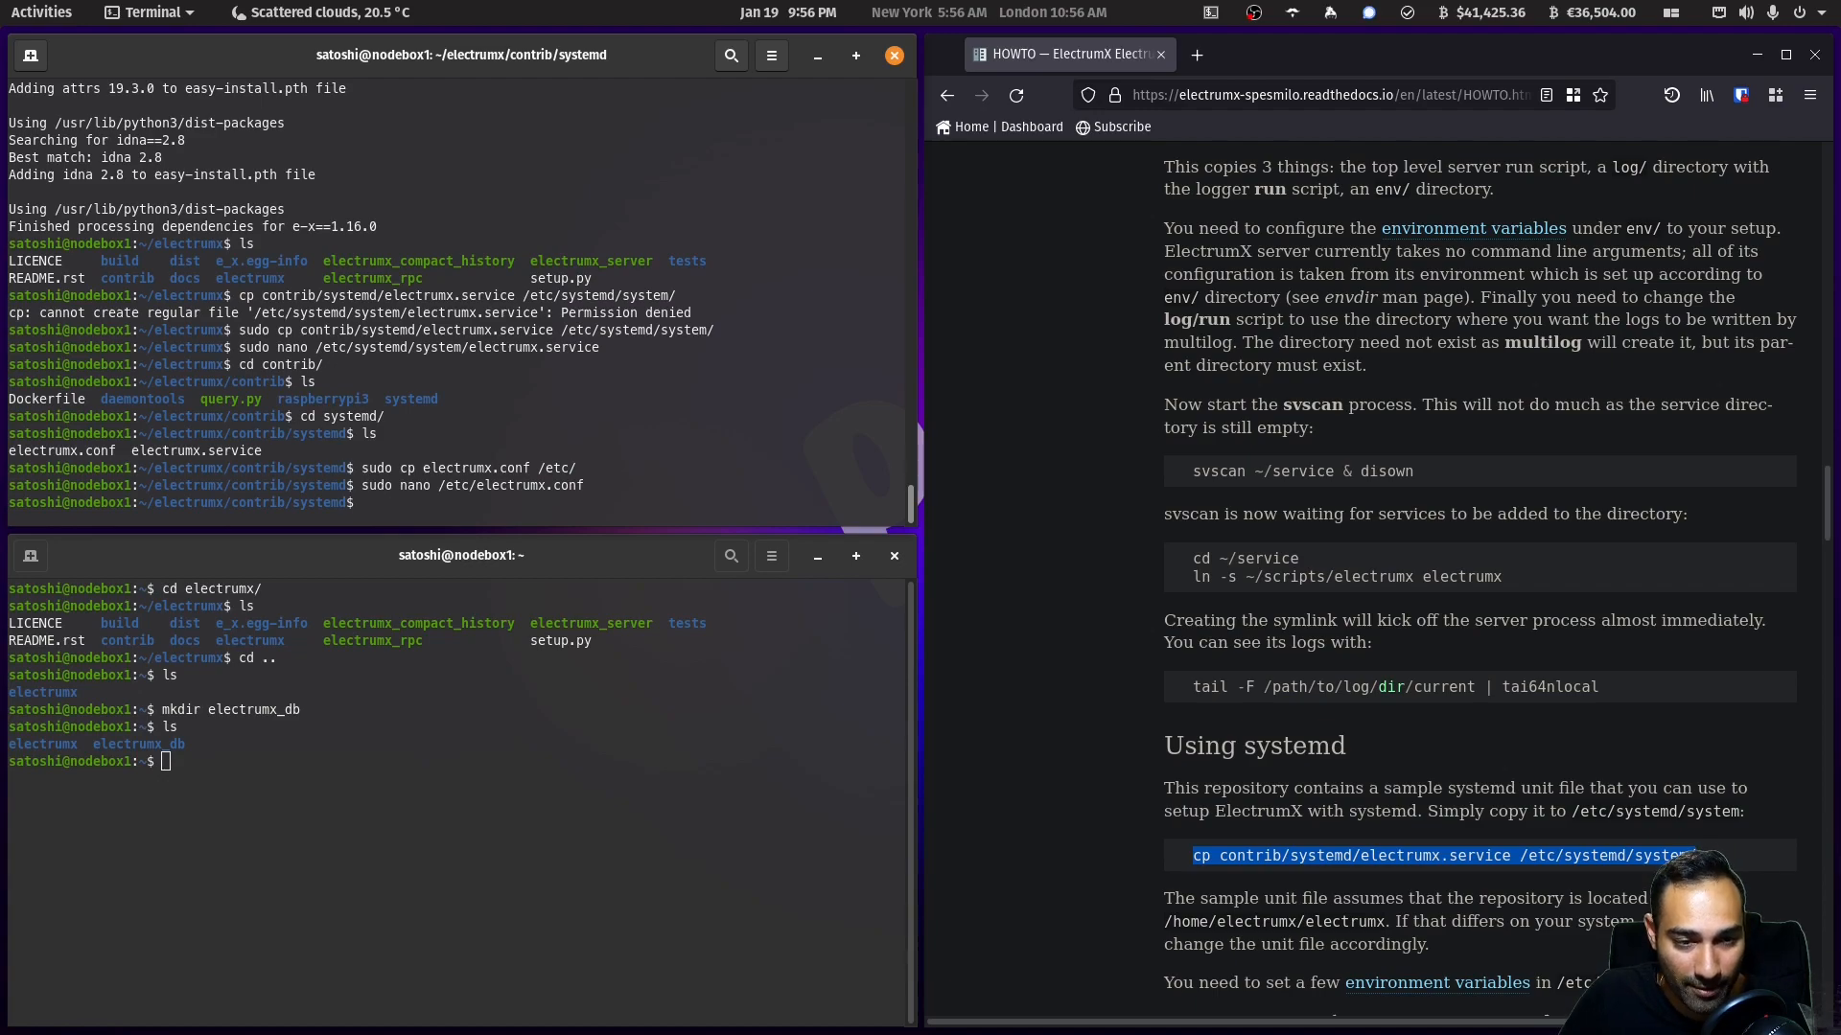
text(cd ..)
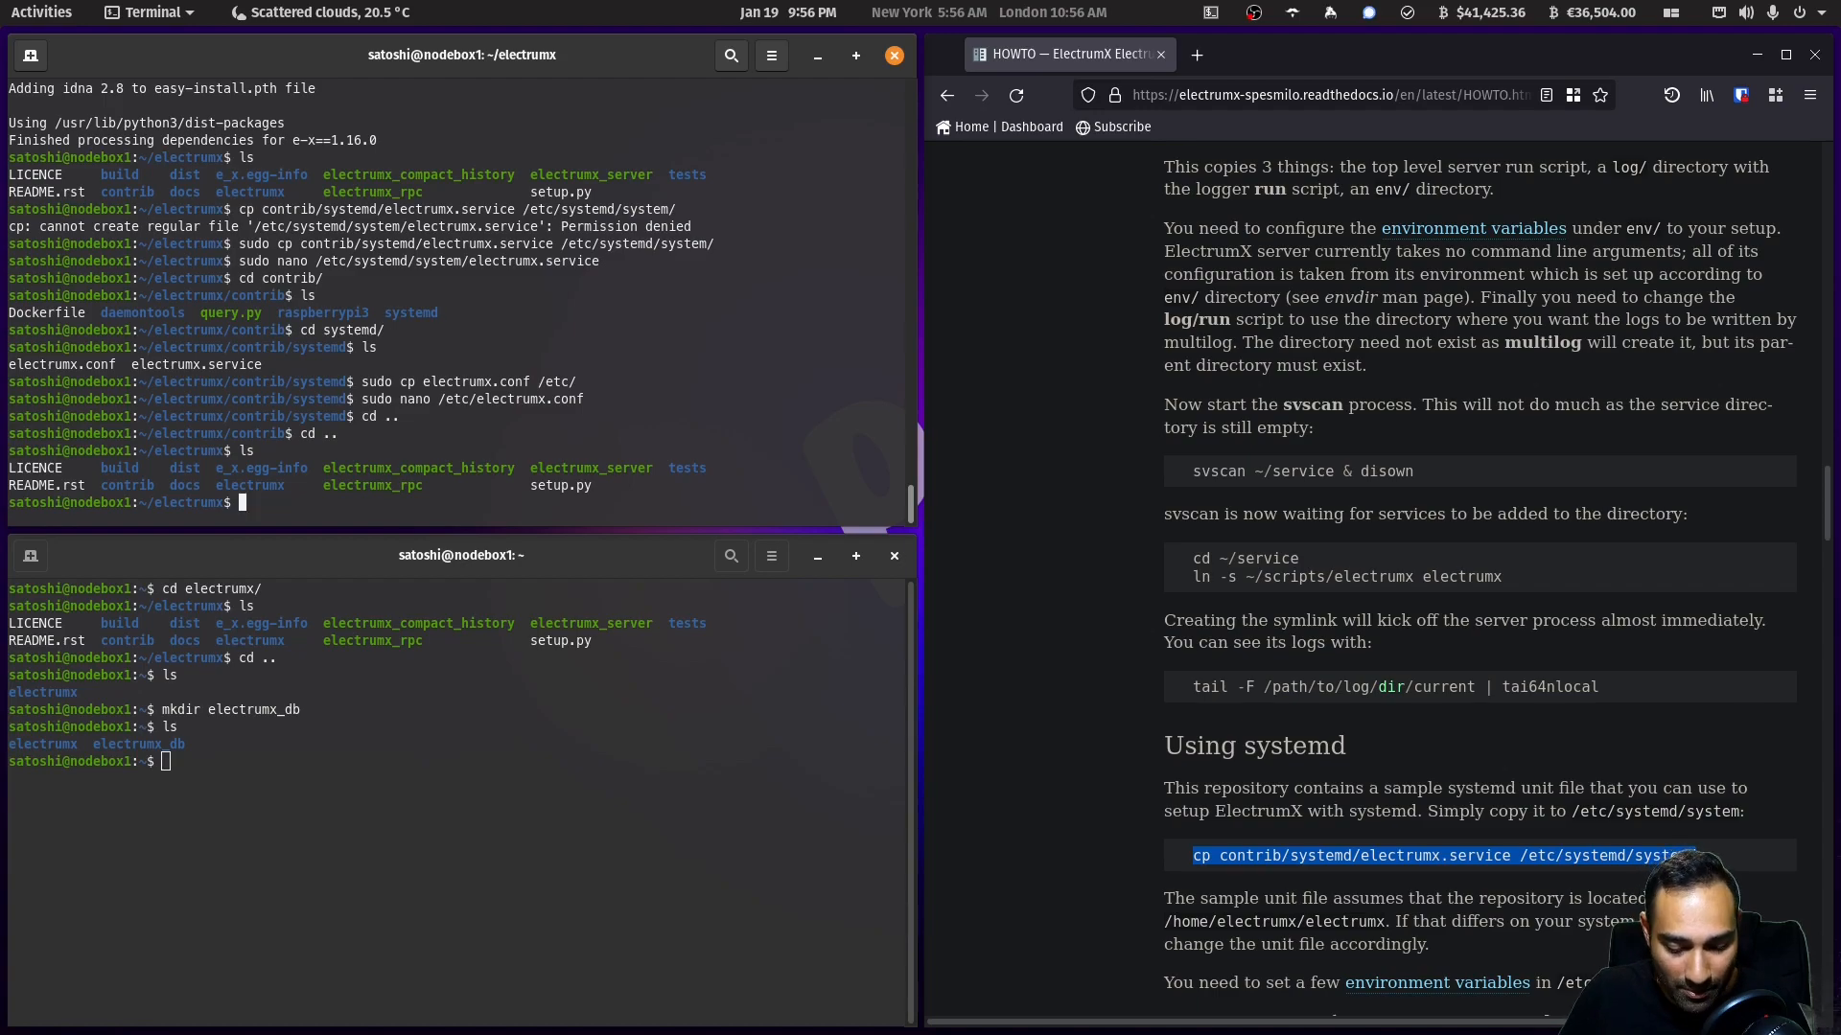
text(sudo systemctl enable electrumx.service)
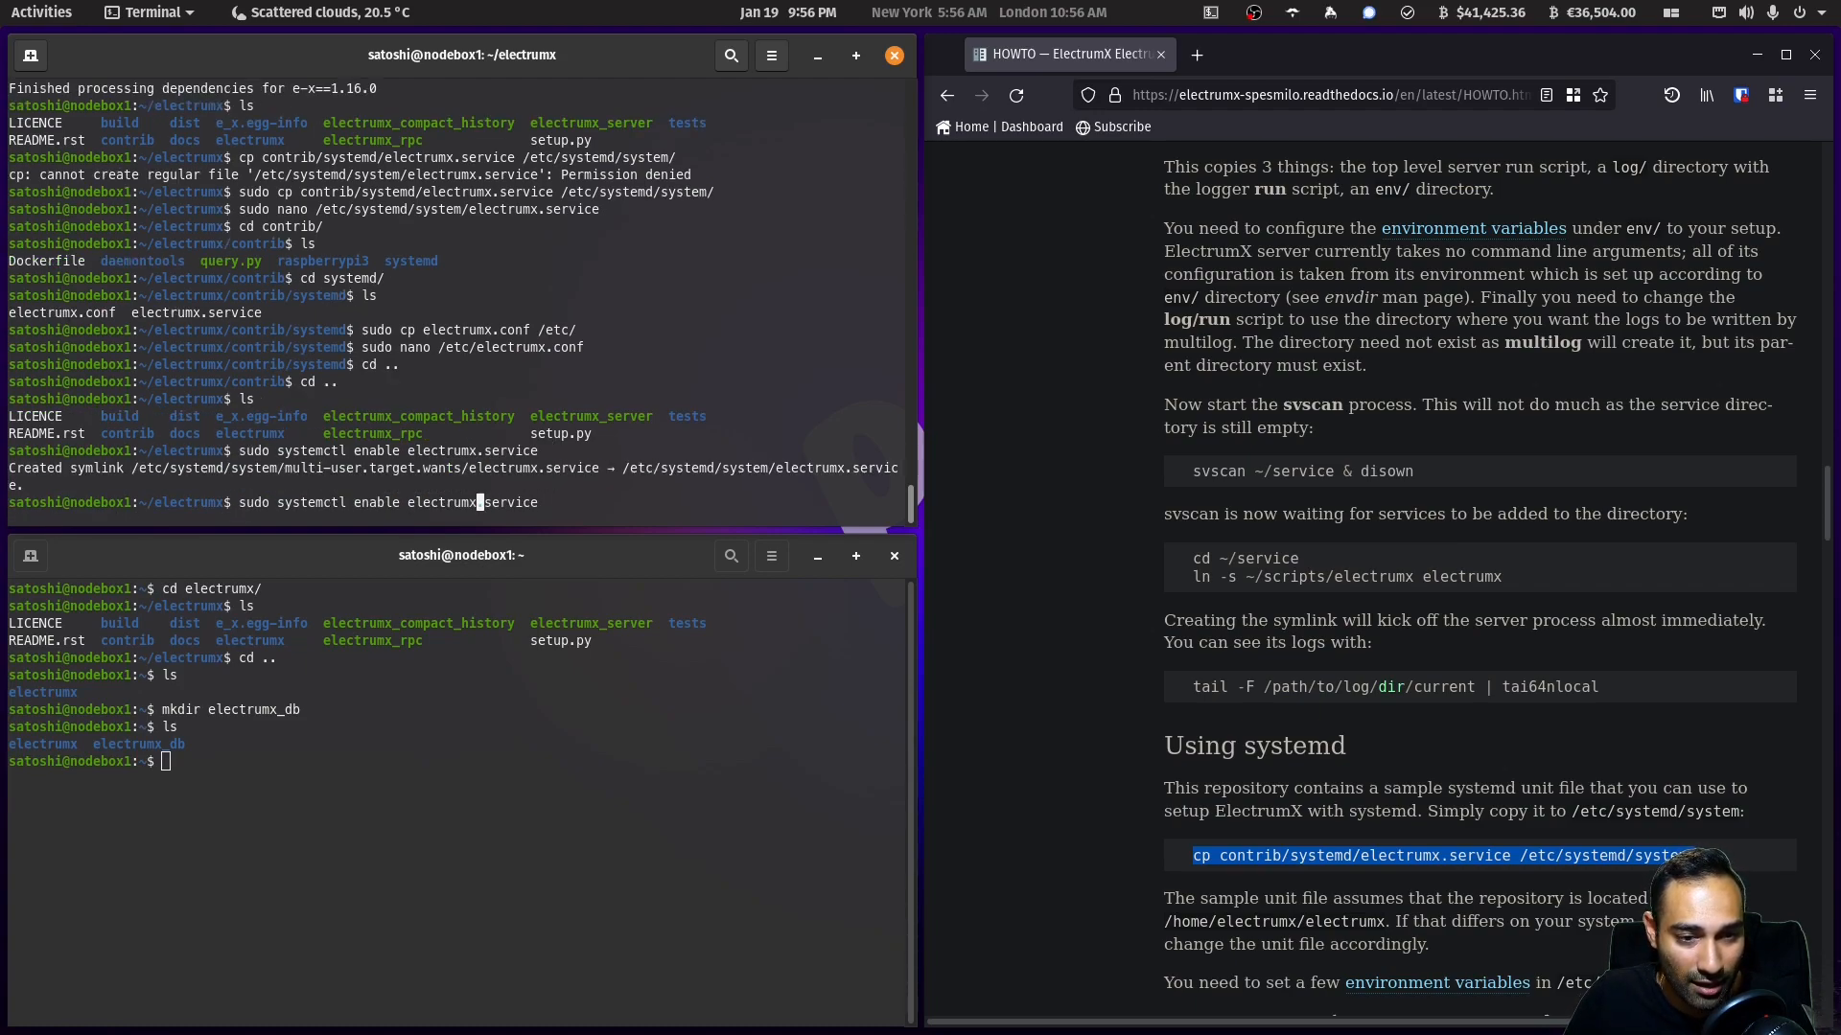
text(start)
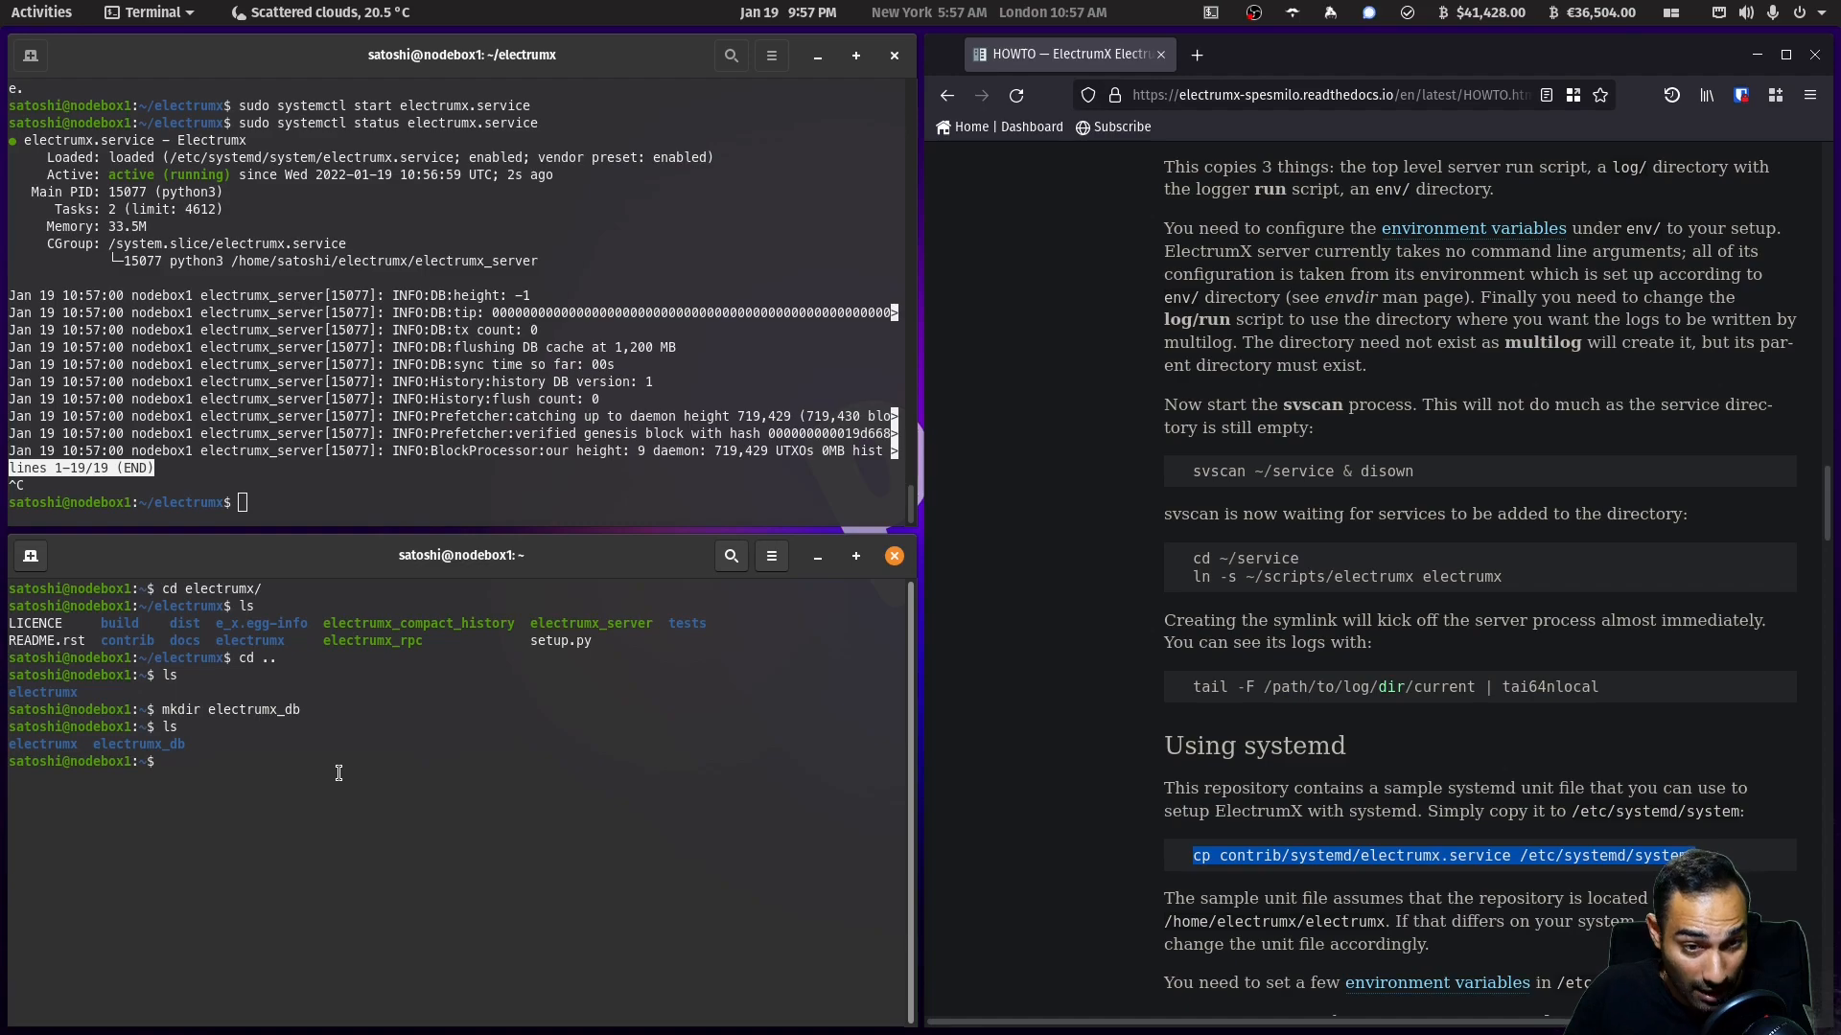
Step: Follow the electrumx.service log with journalctl -fu while blocks are indexed
text(journ)
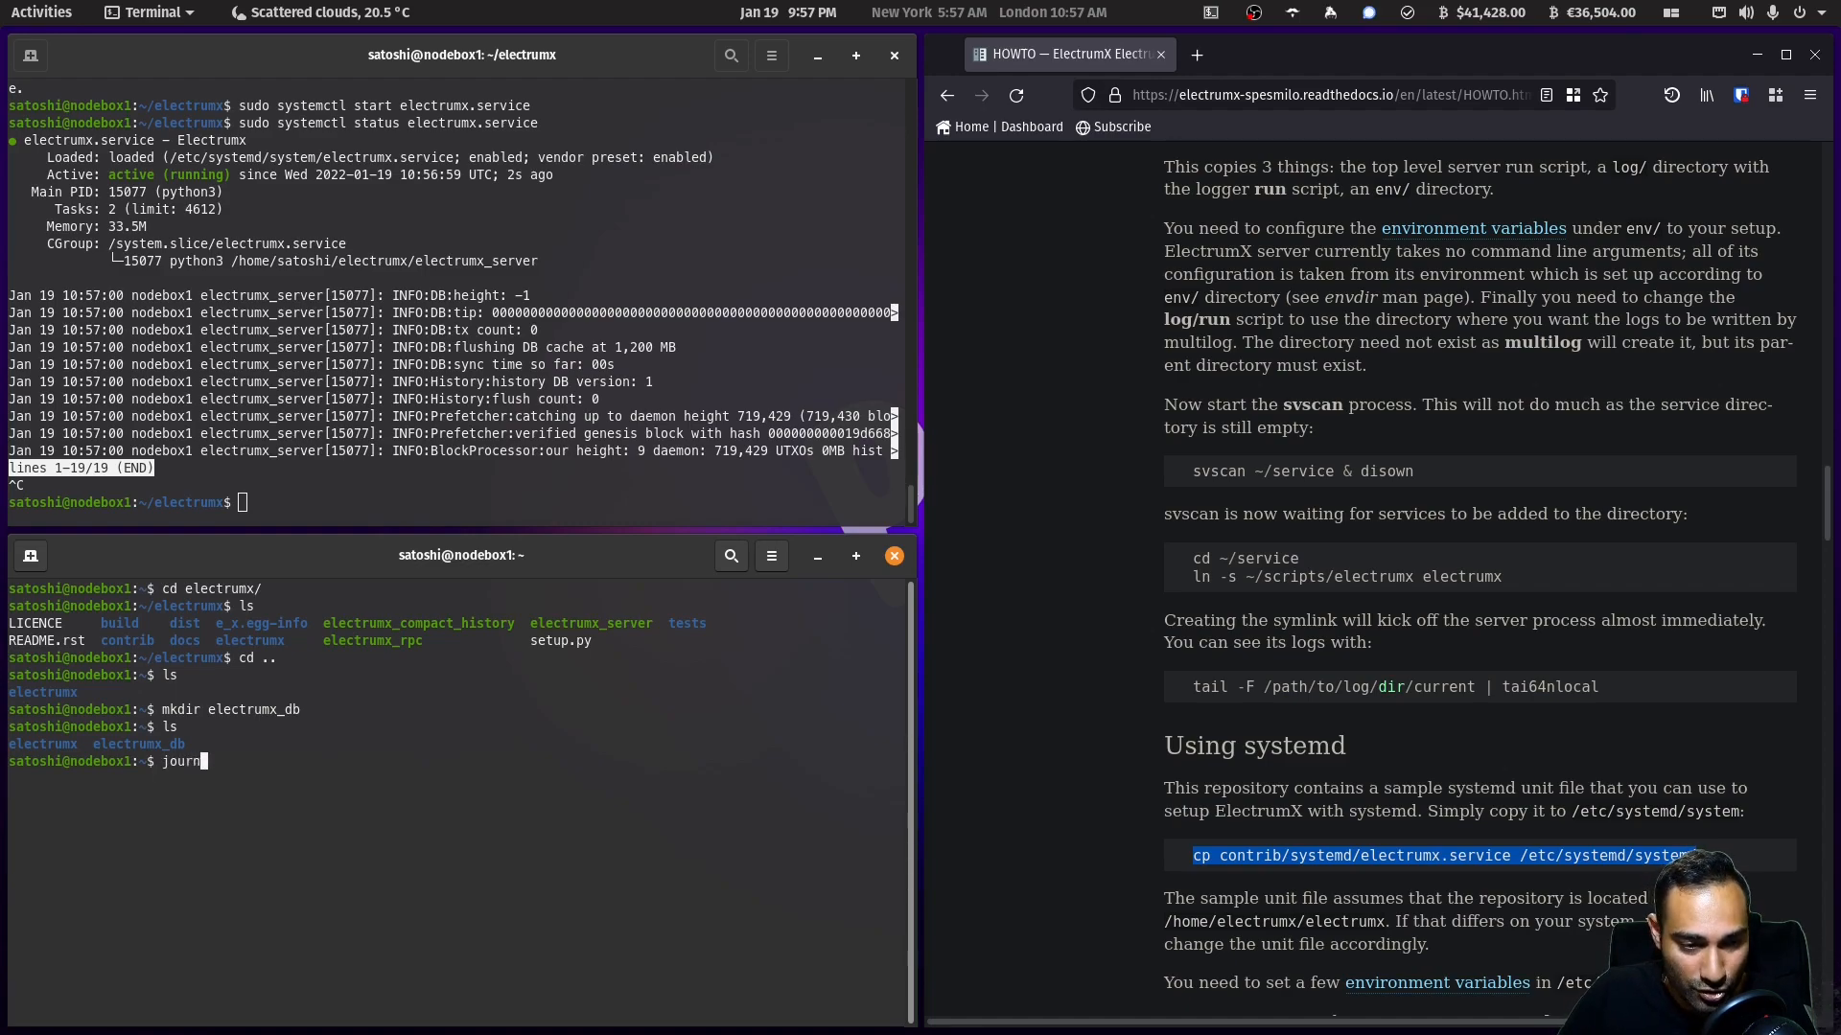
text(alctl)
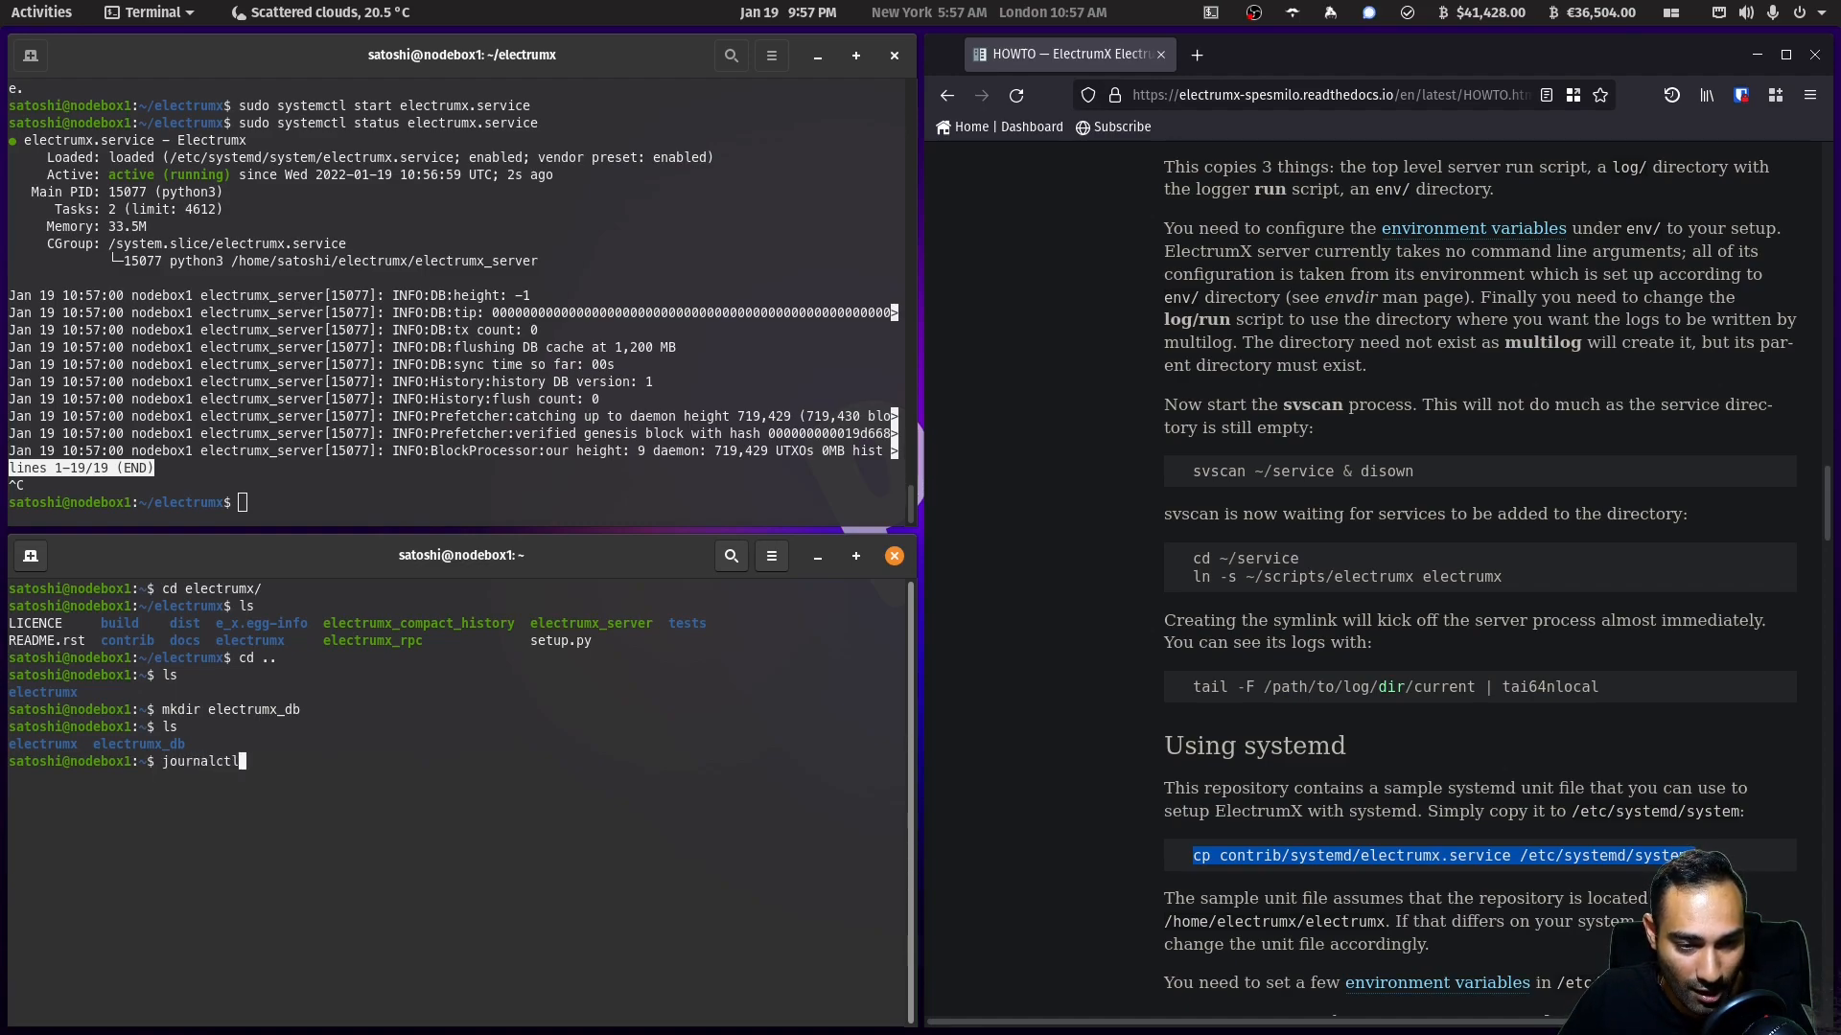
text(-fu electrumx.service)
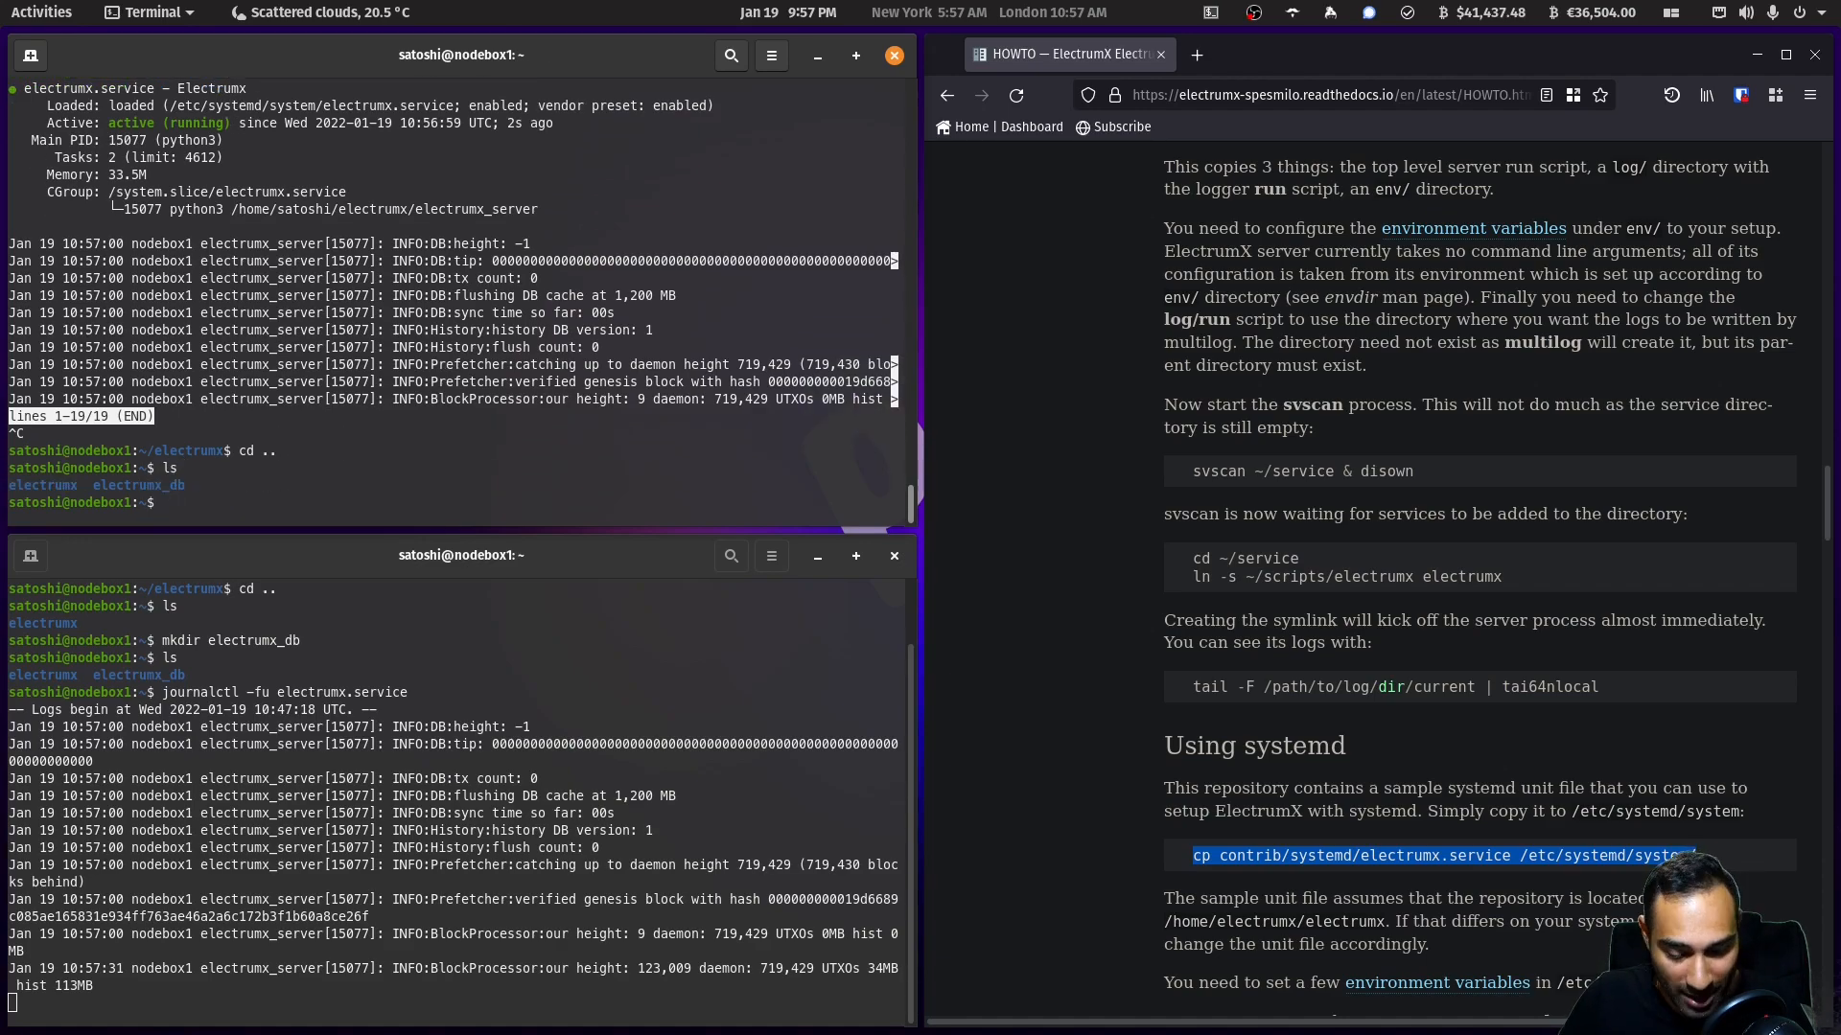
Step: Enter the electrumx_db folder and highlight the indexing progress and daemon block height
text(cd electrumx)
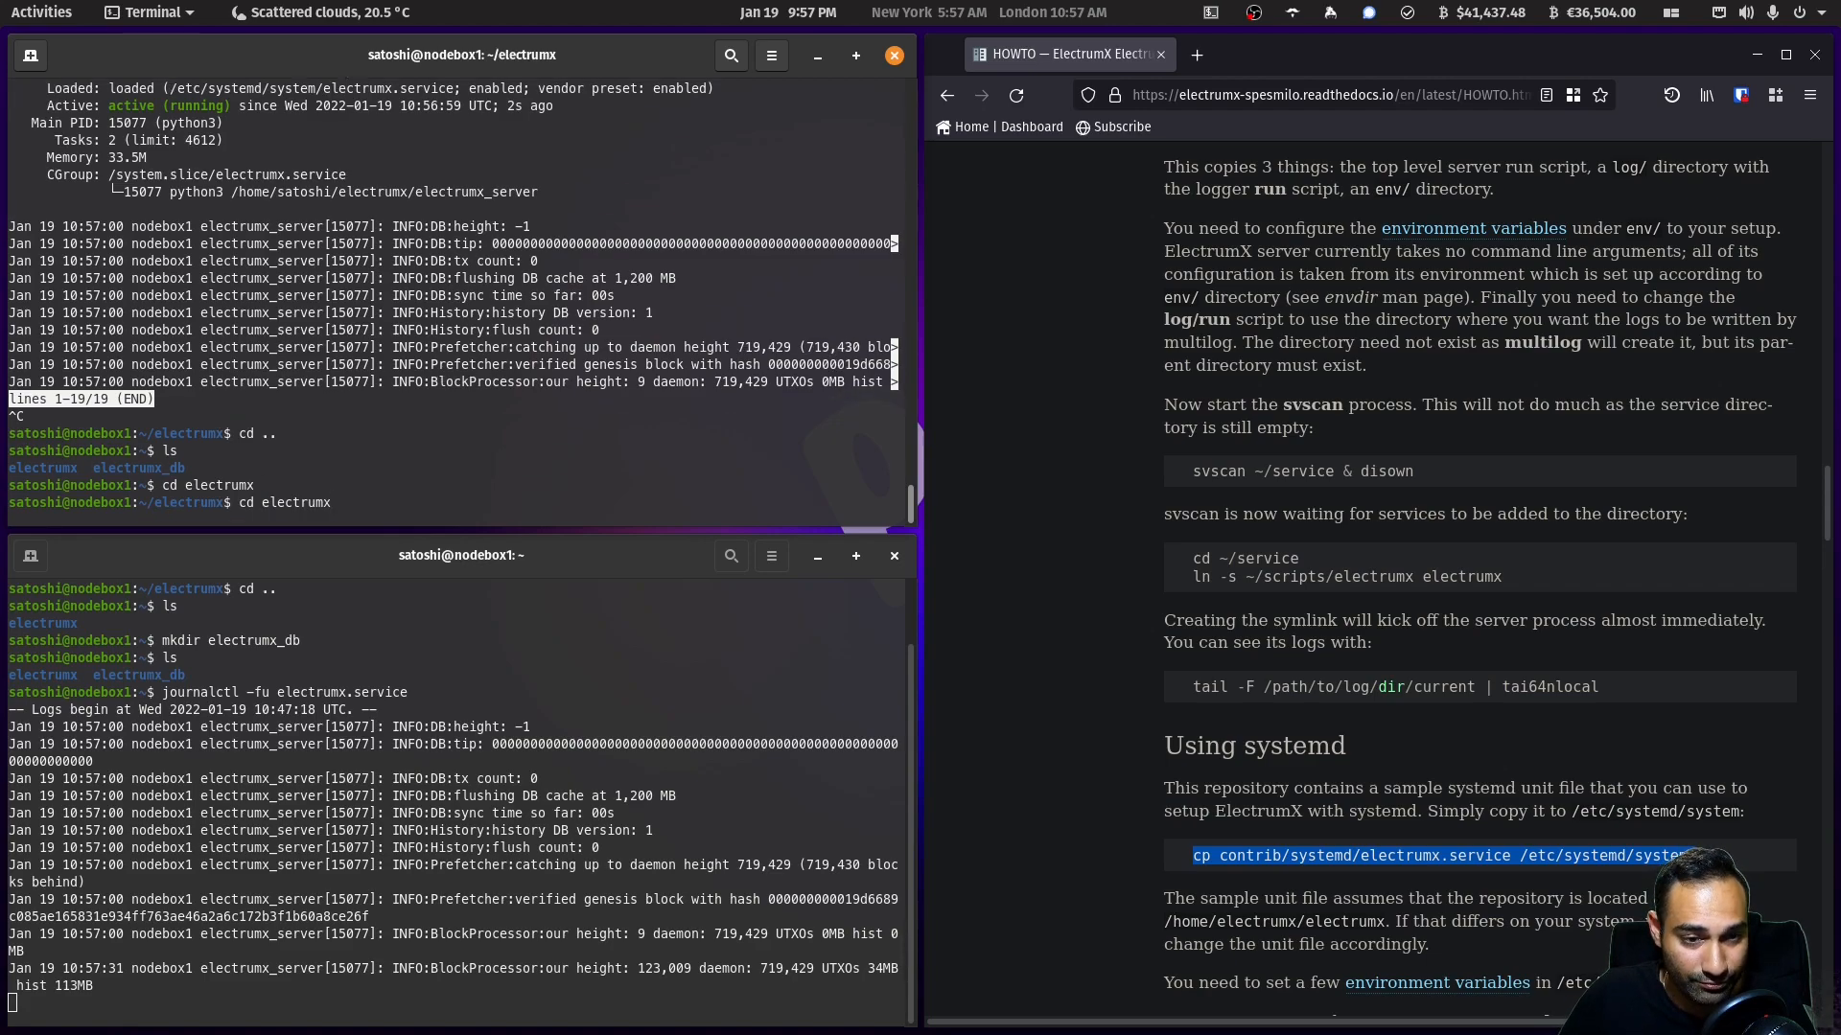
text(cd ..)
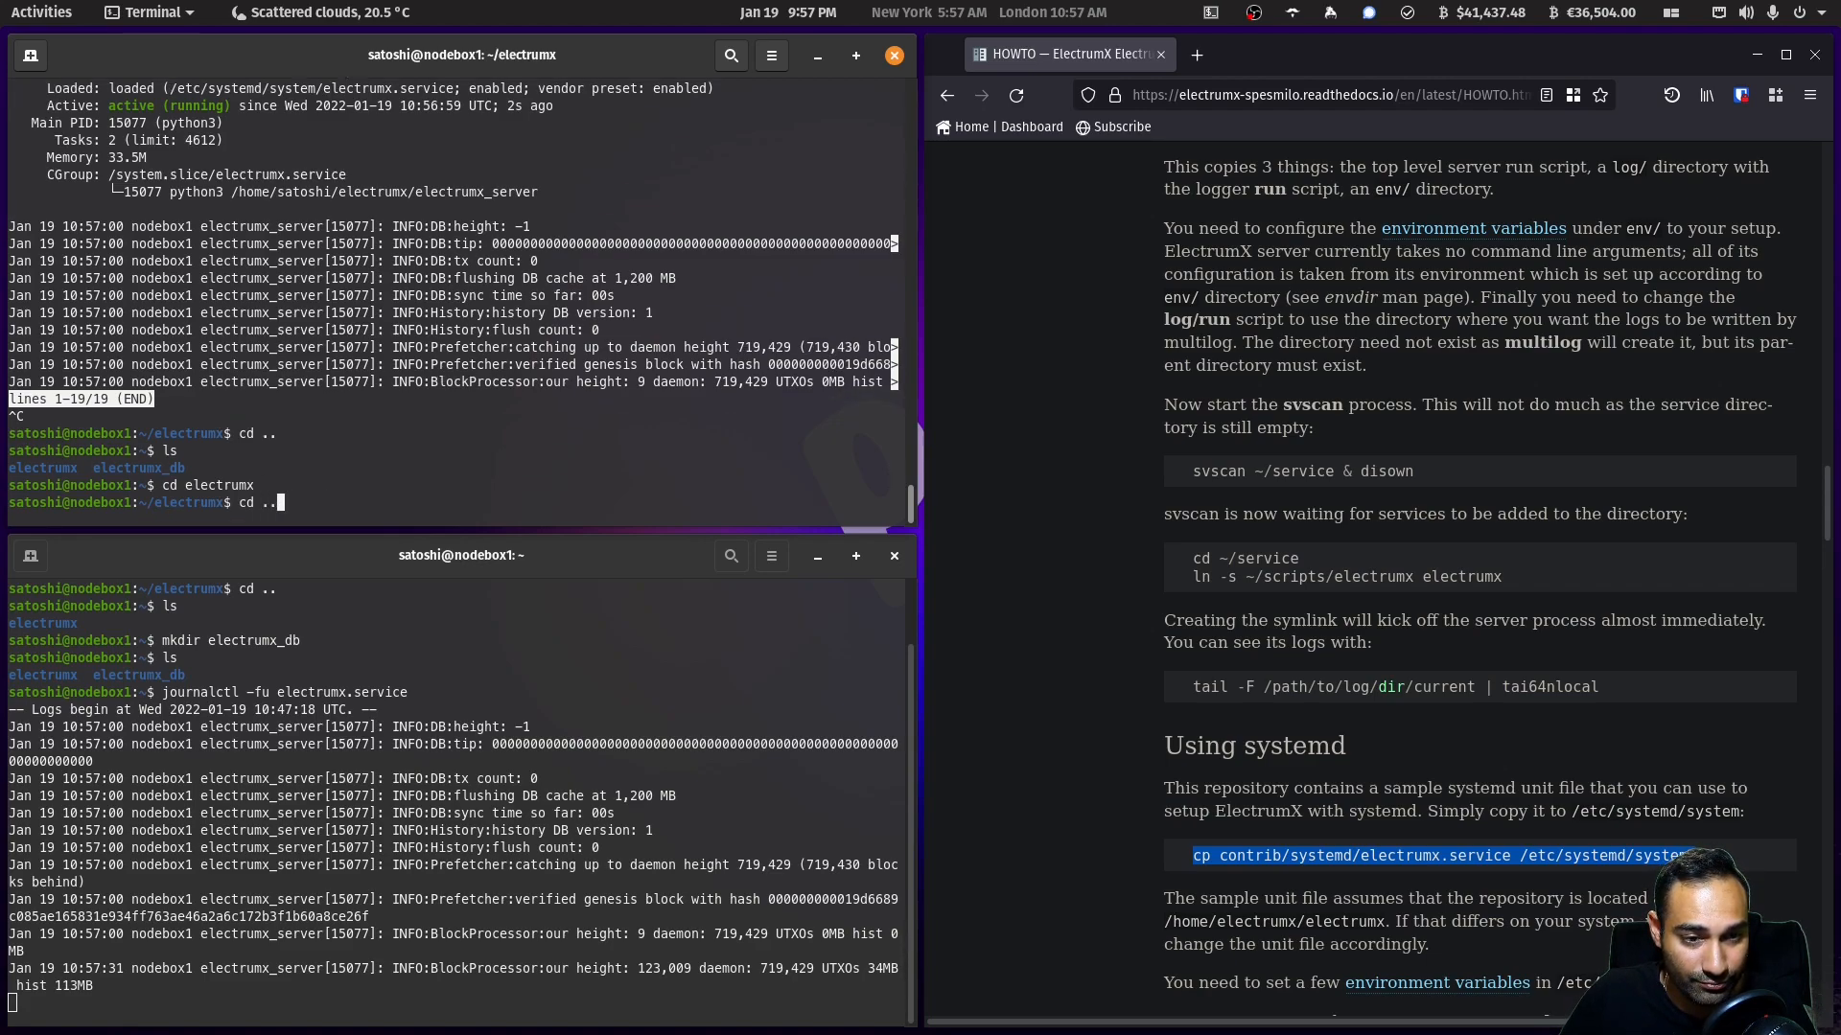
text(cd electrumx)
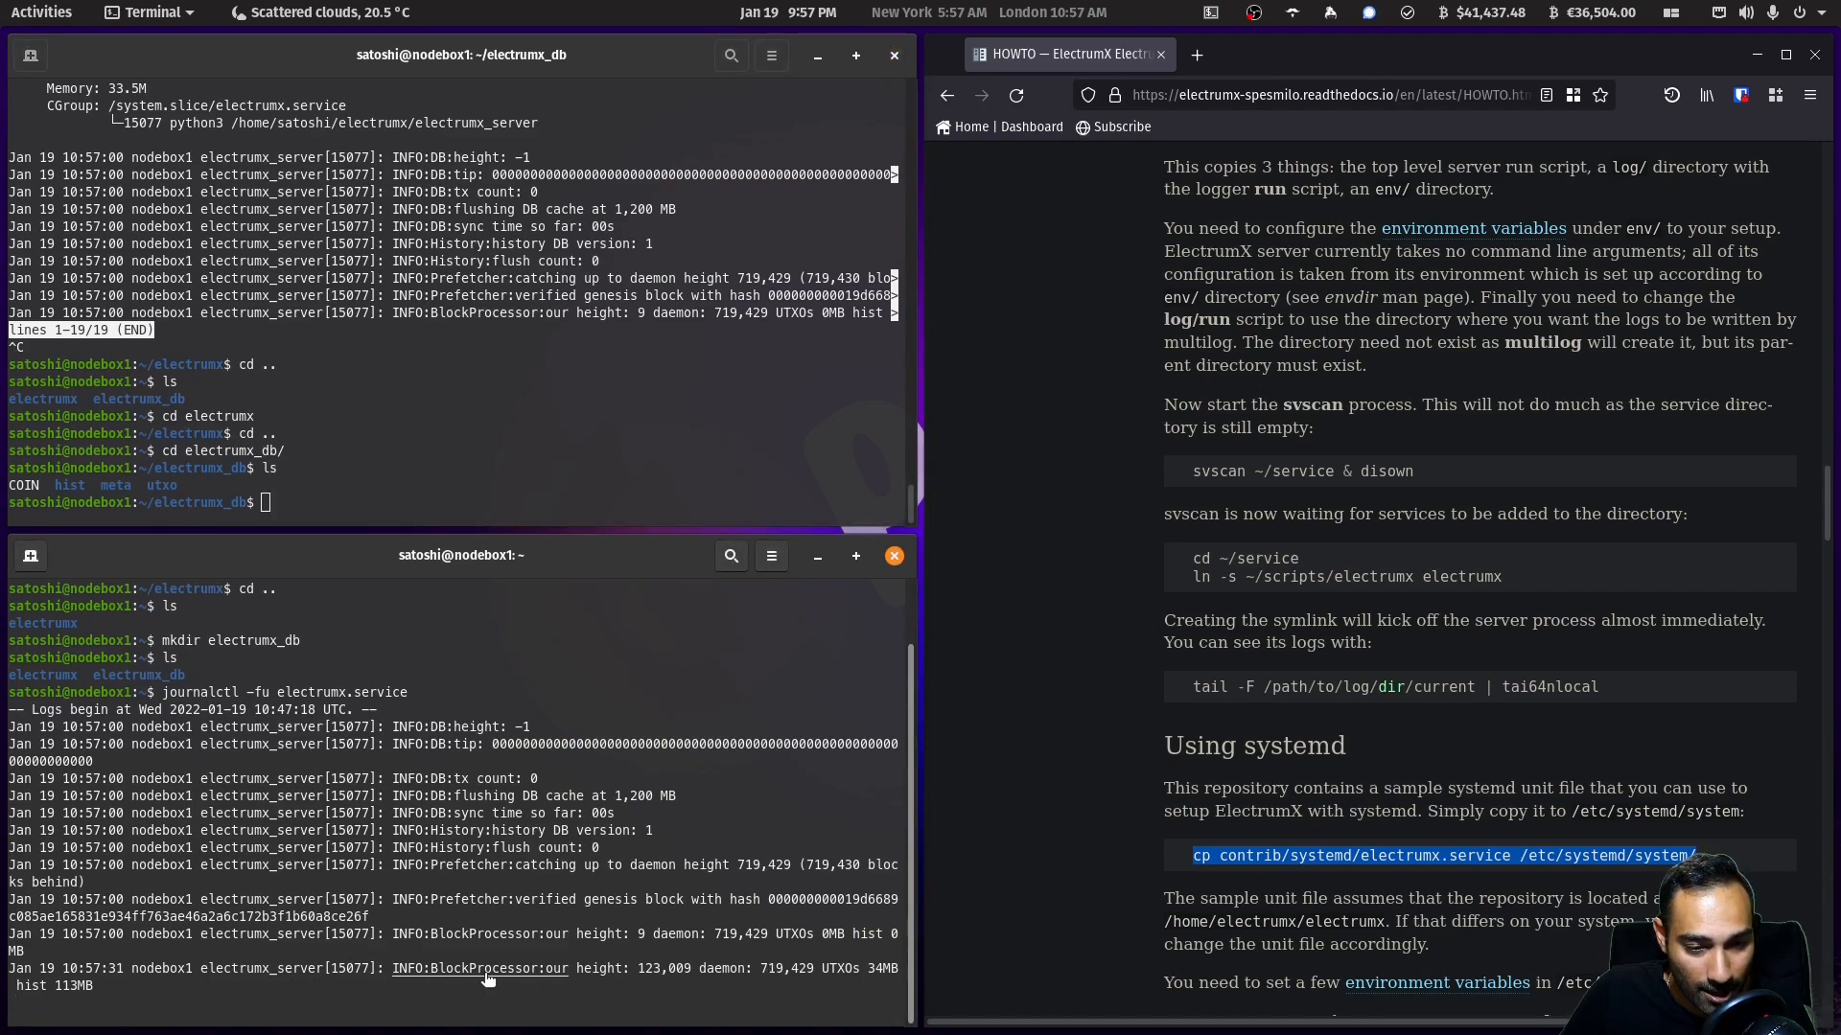
double_click(647, 967)
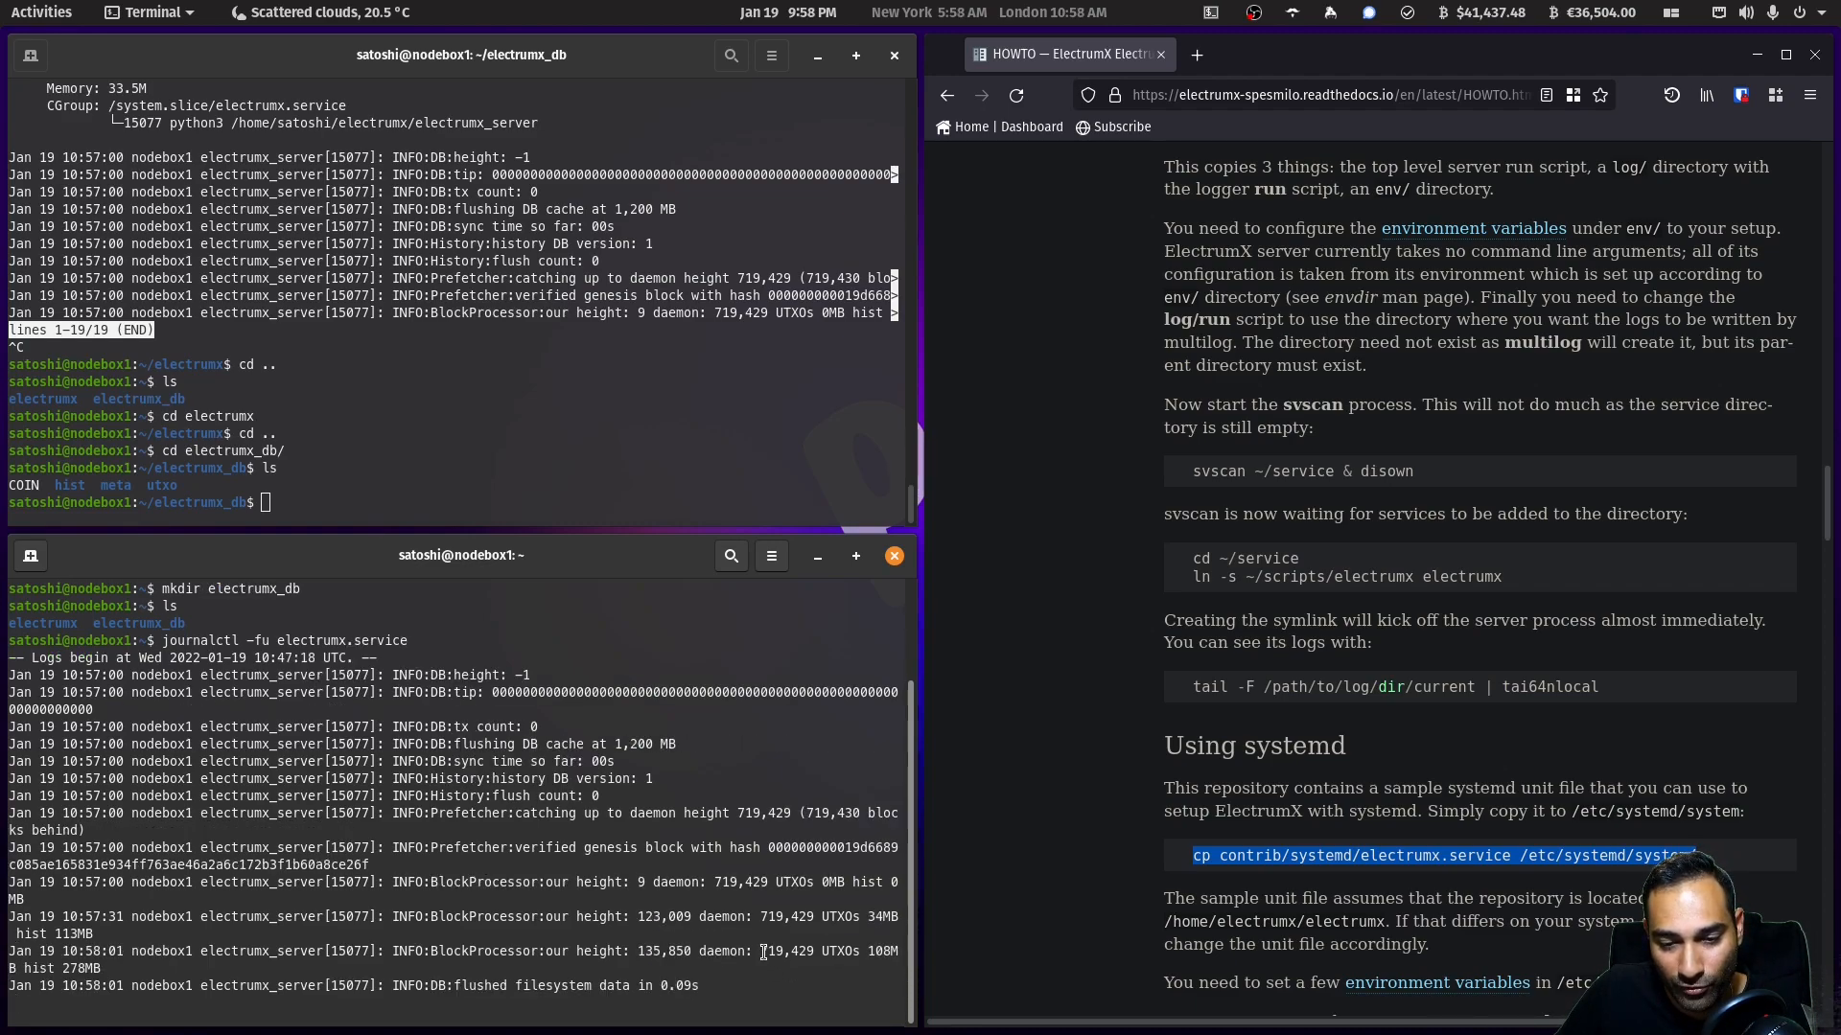
double_click(780, 951)
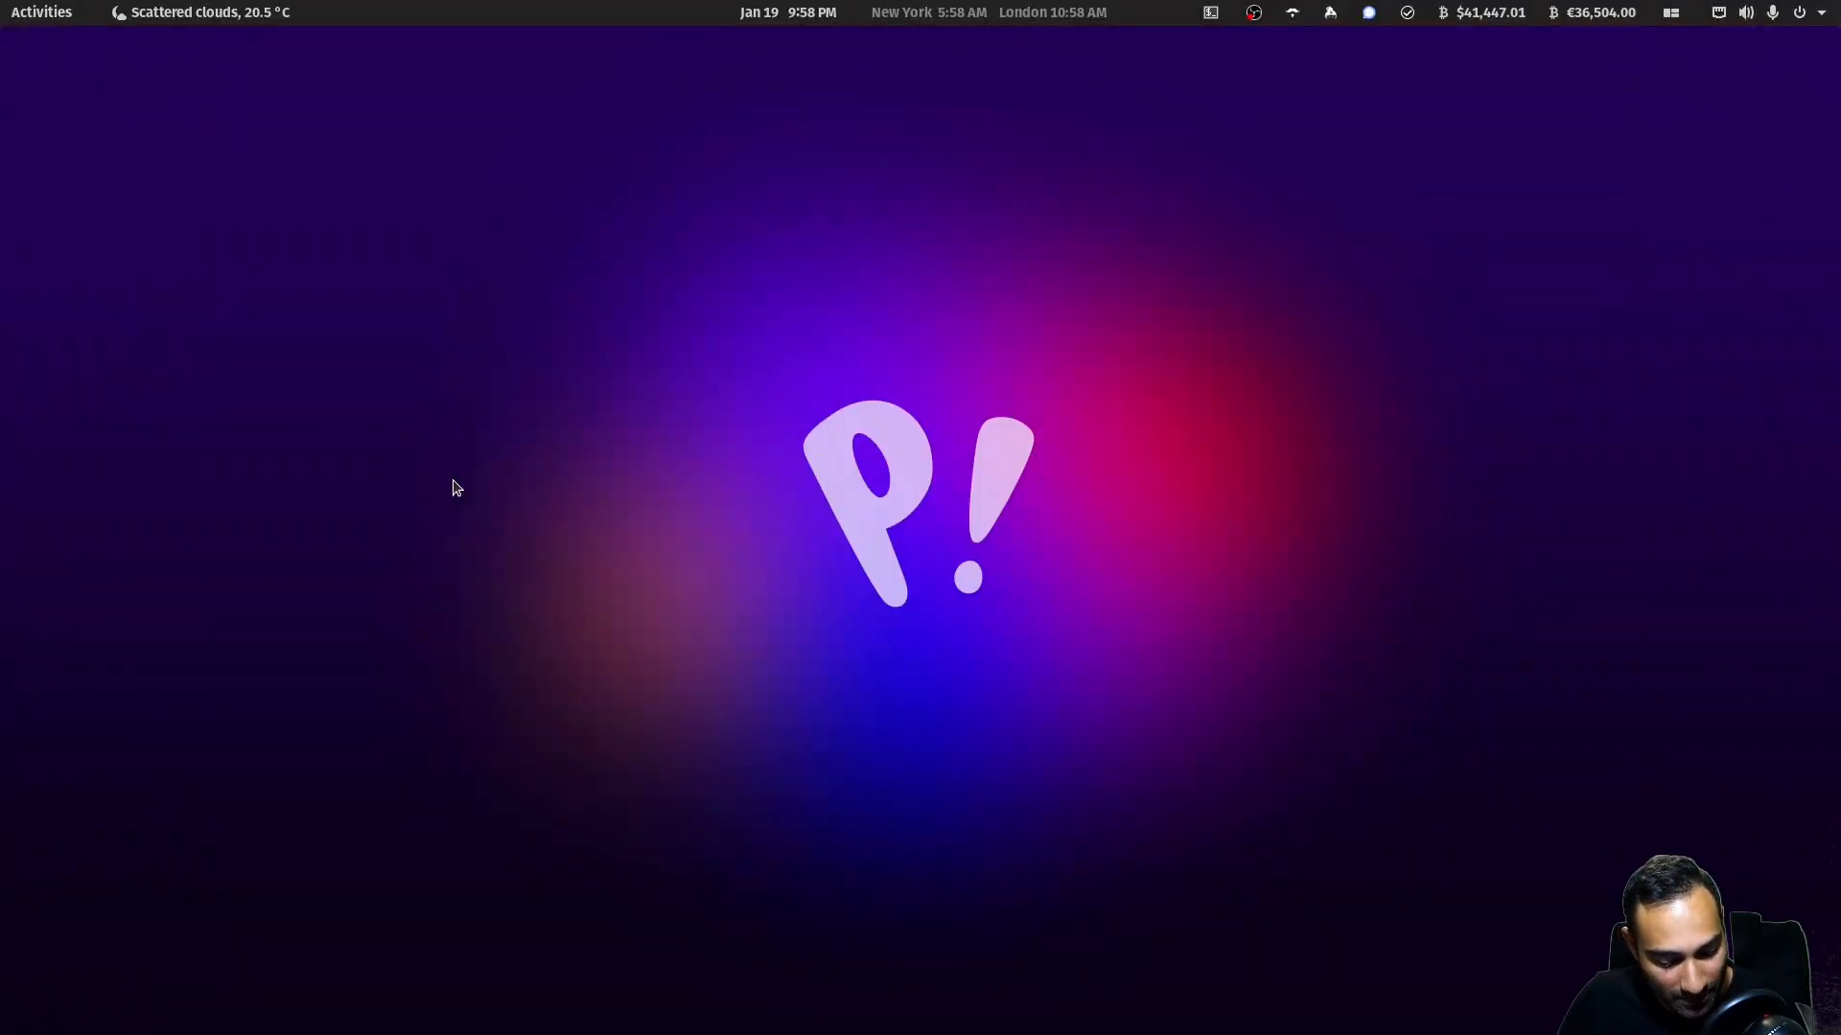
Step: Launch Sparrow and test the private server 192.168.55.86:50001, confirming ElectrumX 1.16.0
text(spar)
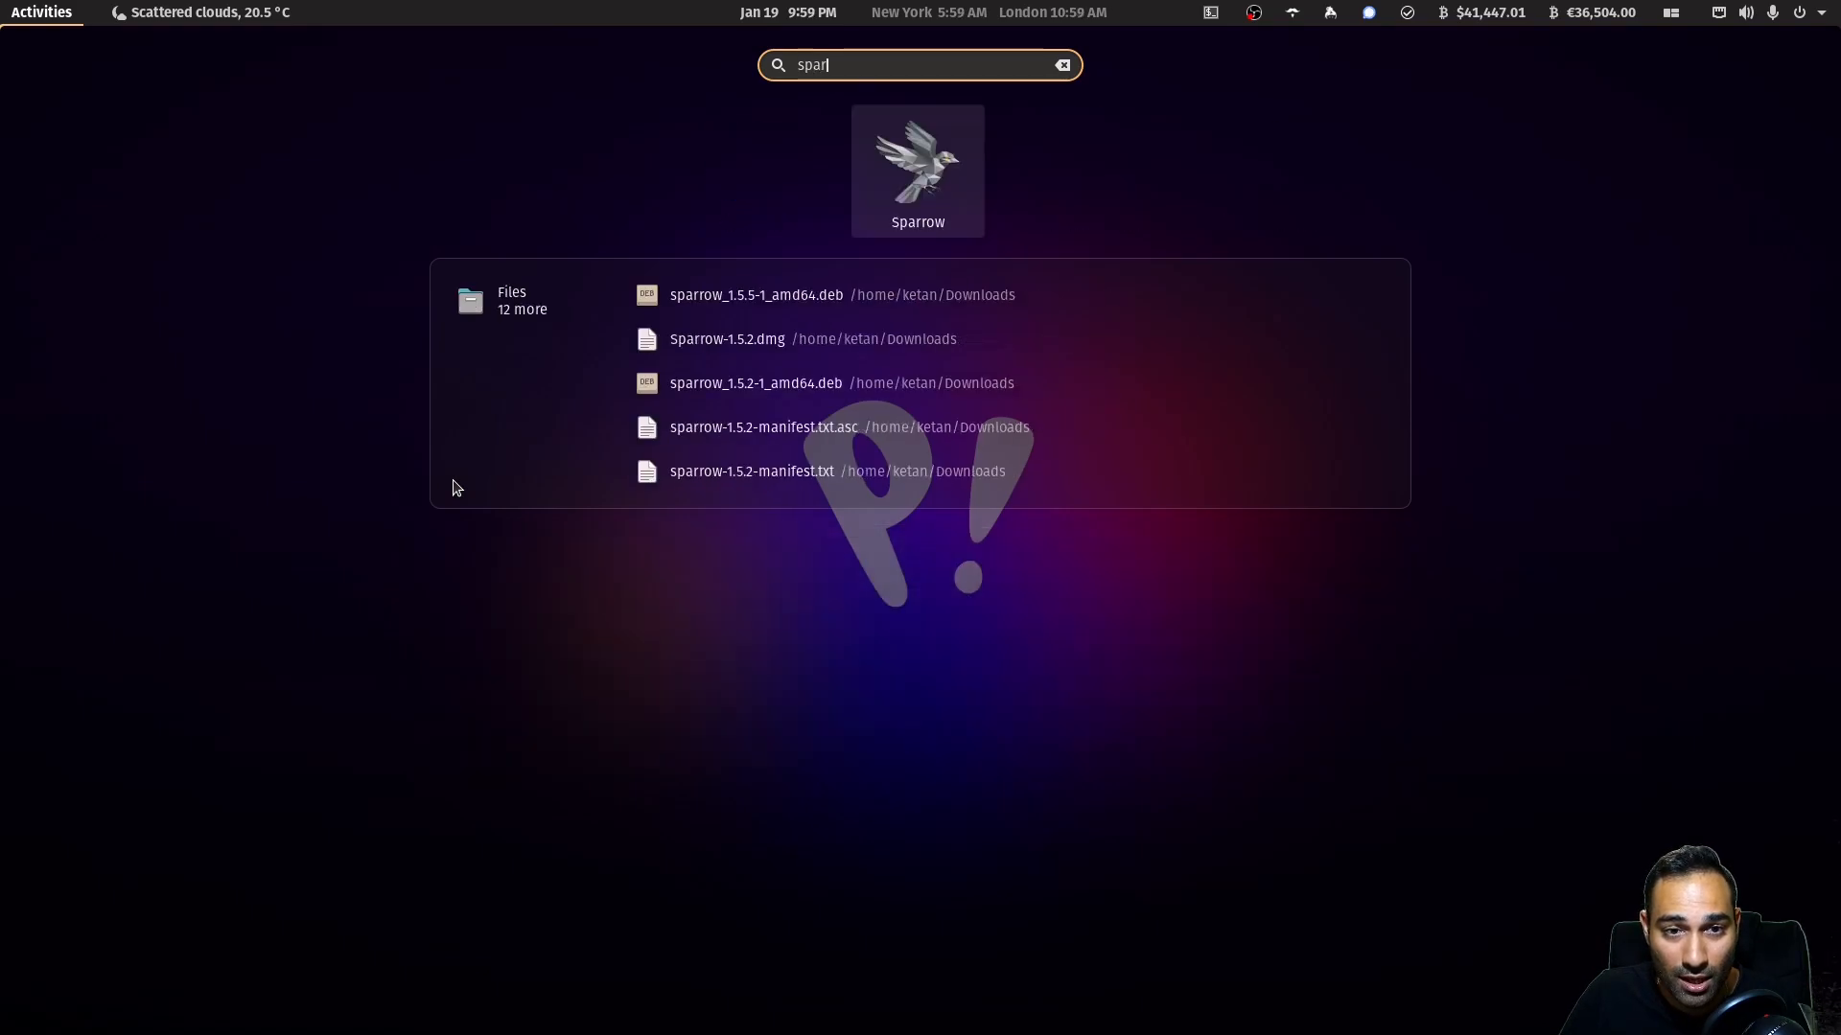
key(Escape)
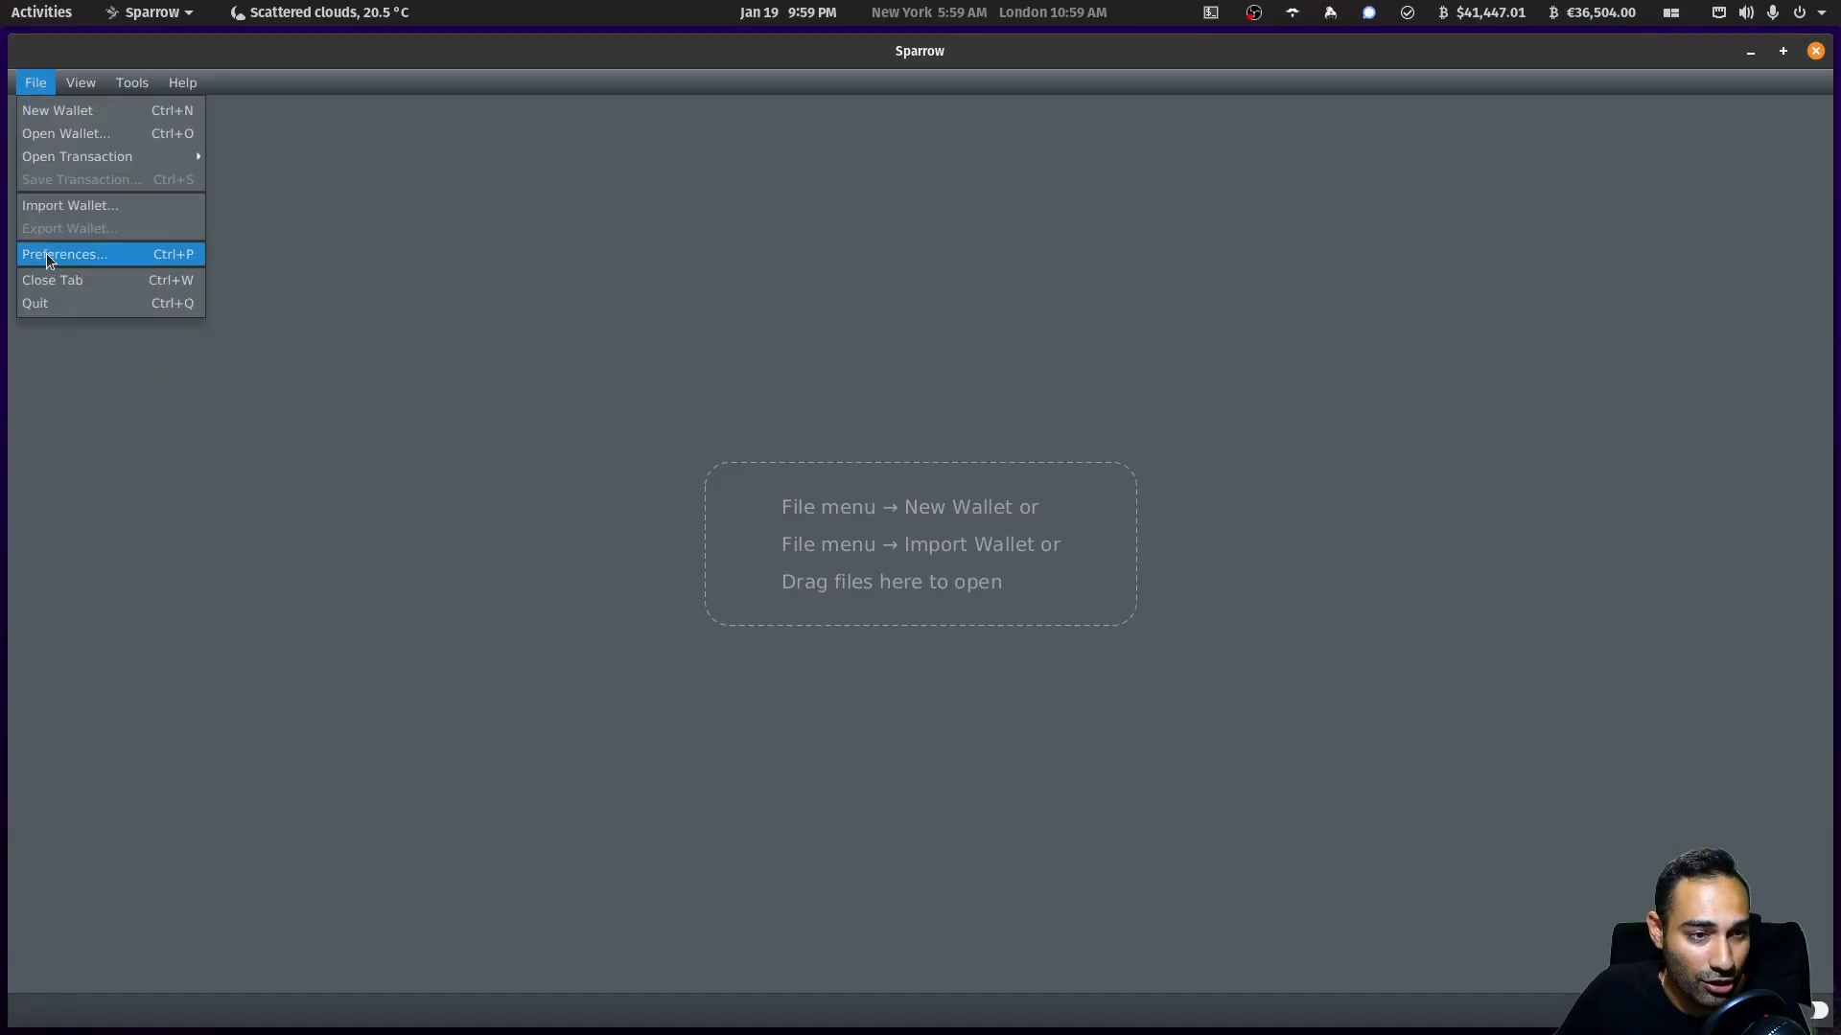
click(64, 253)
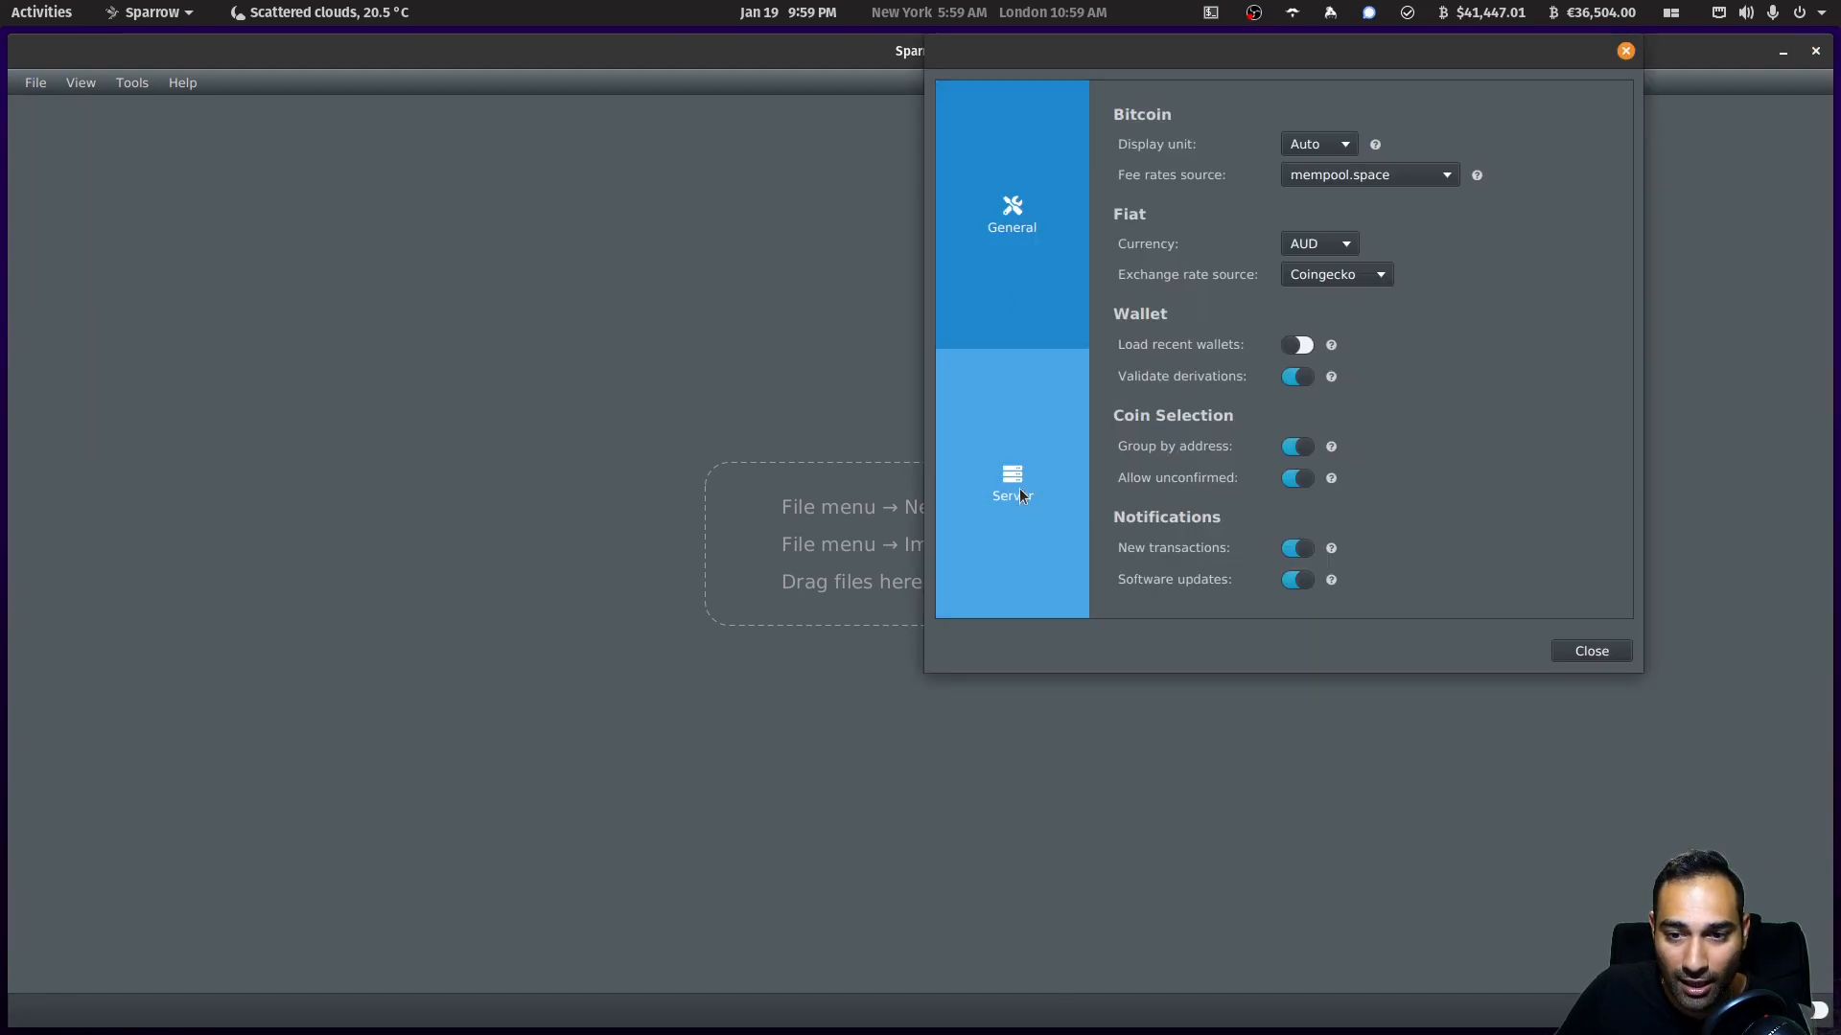
click(1012, 483)
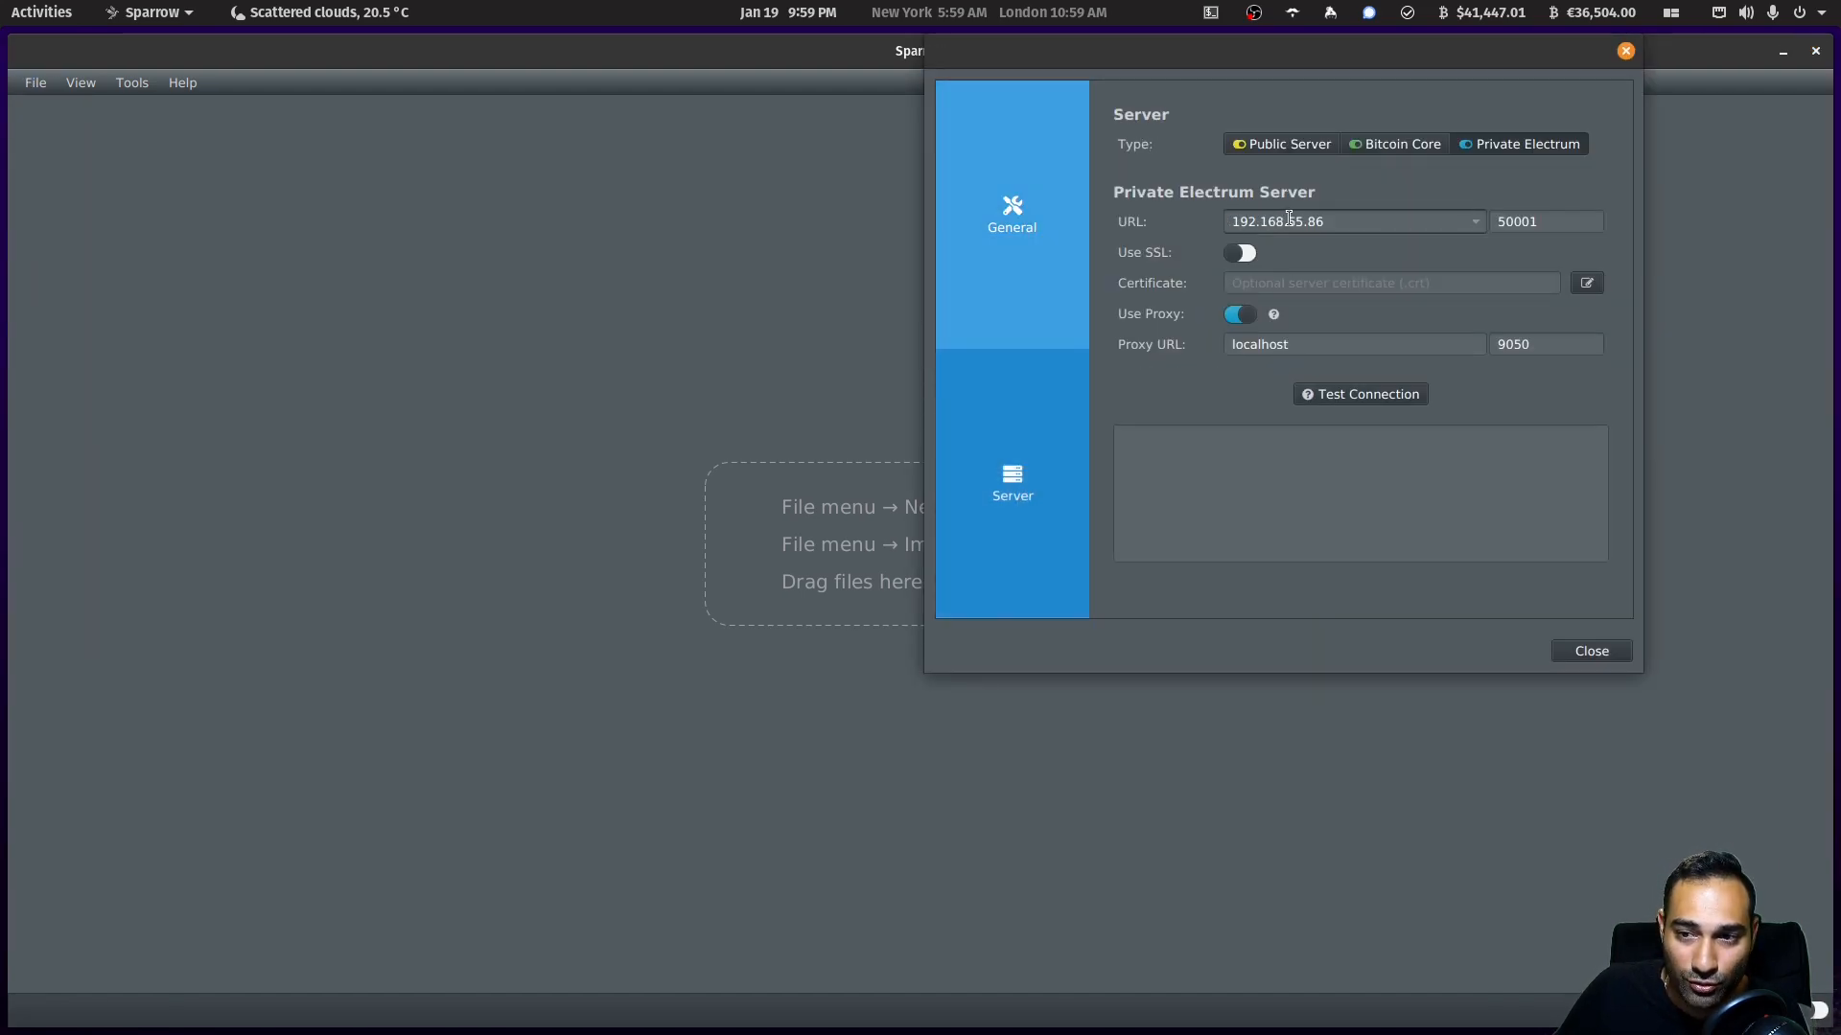
click(1544, 220)
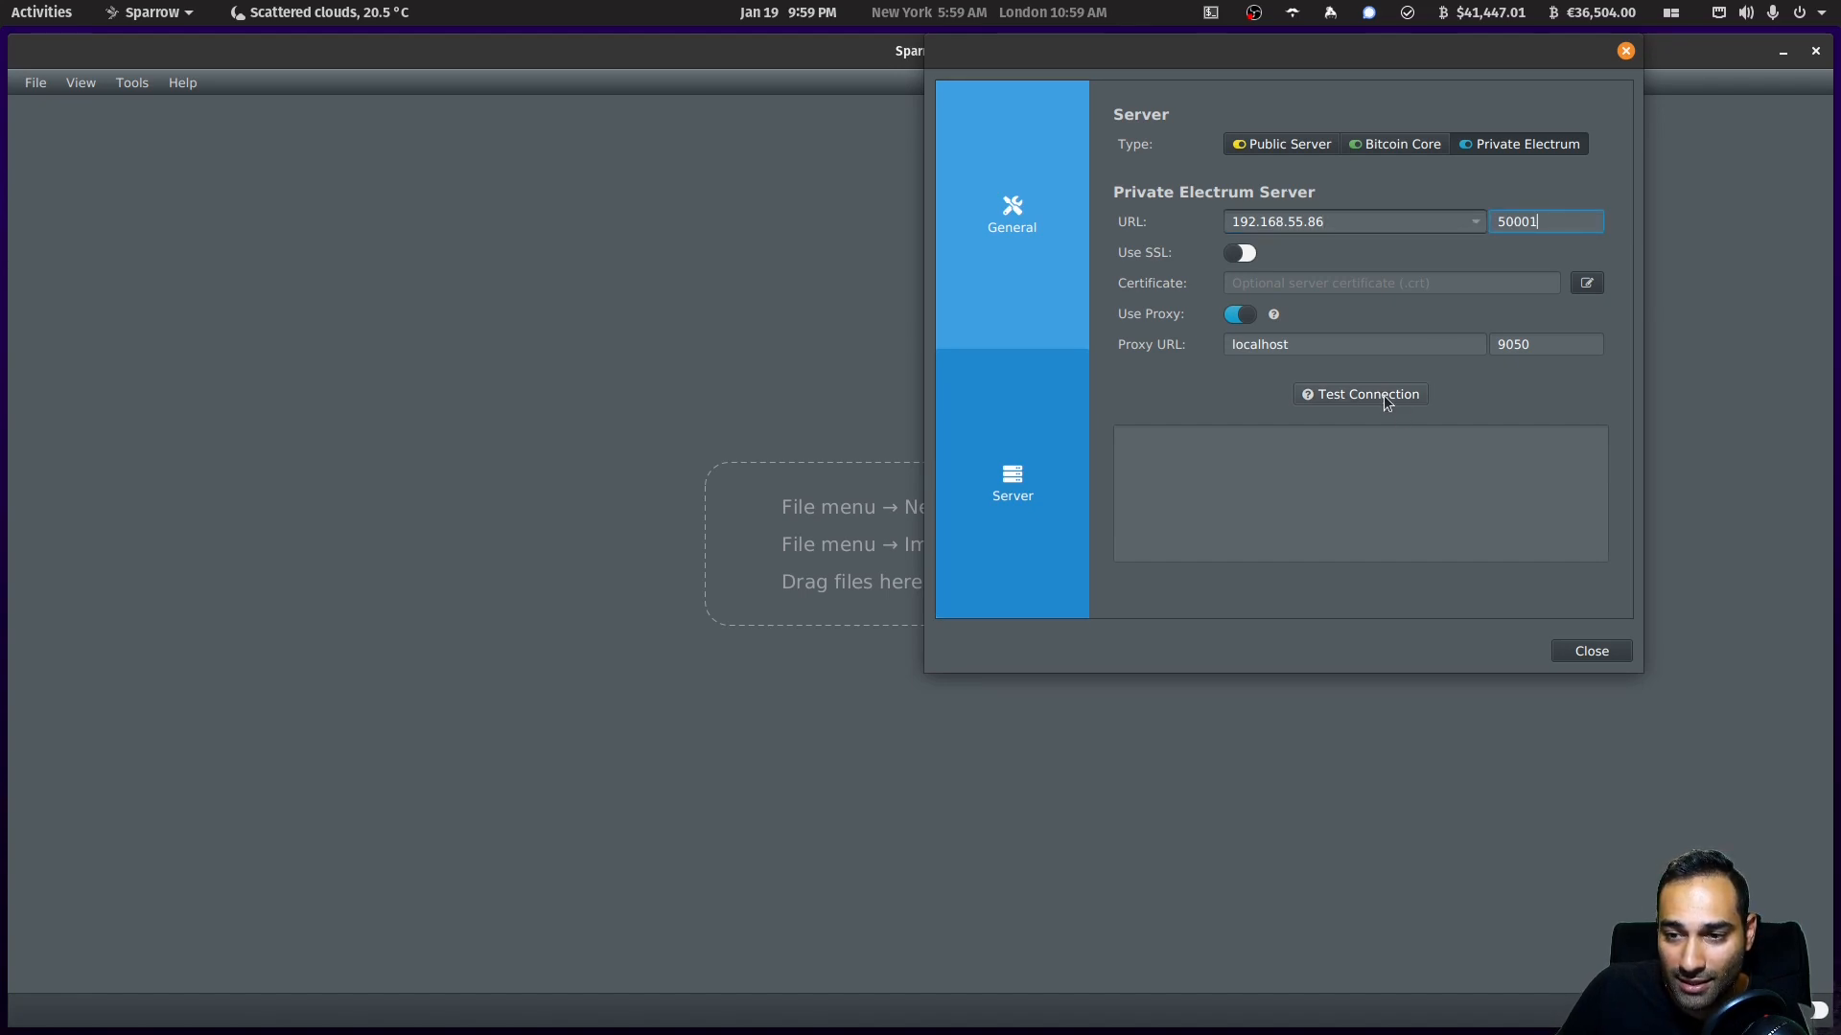
click(1239, 314)
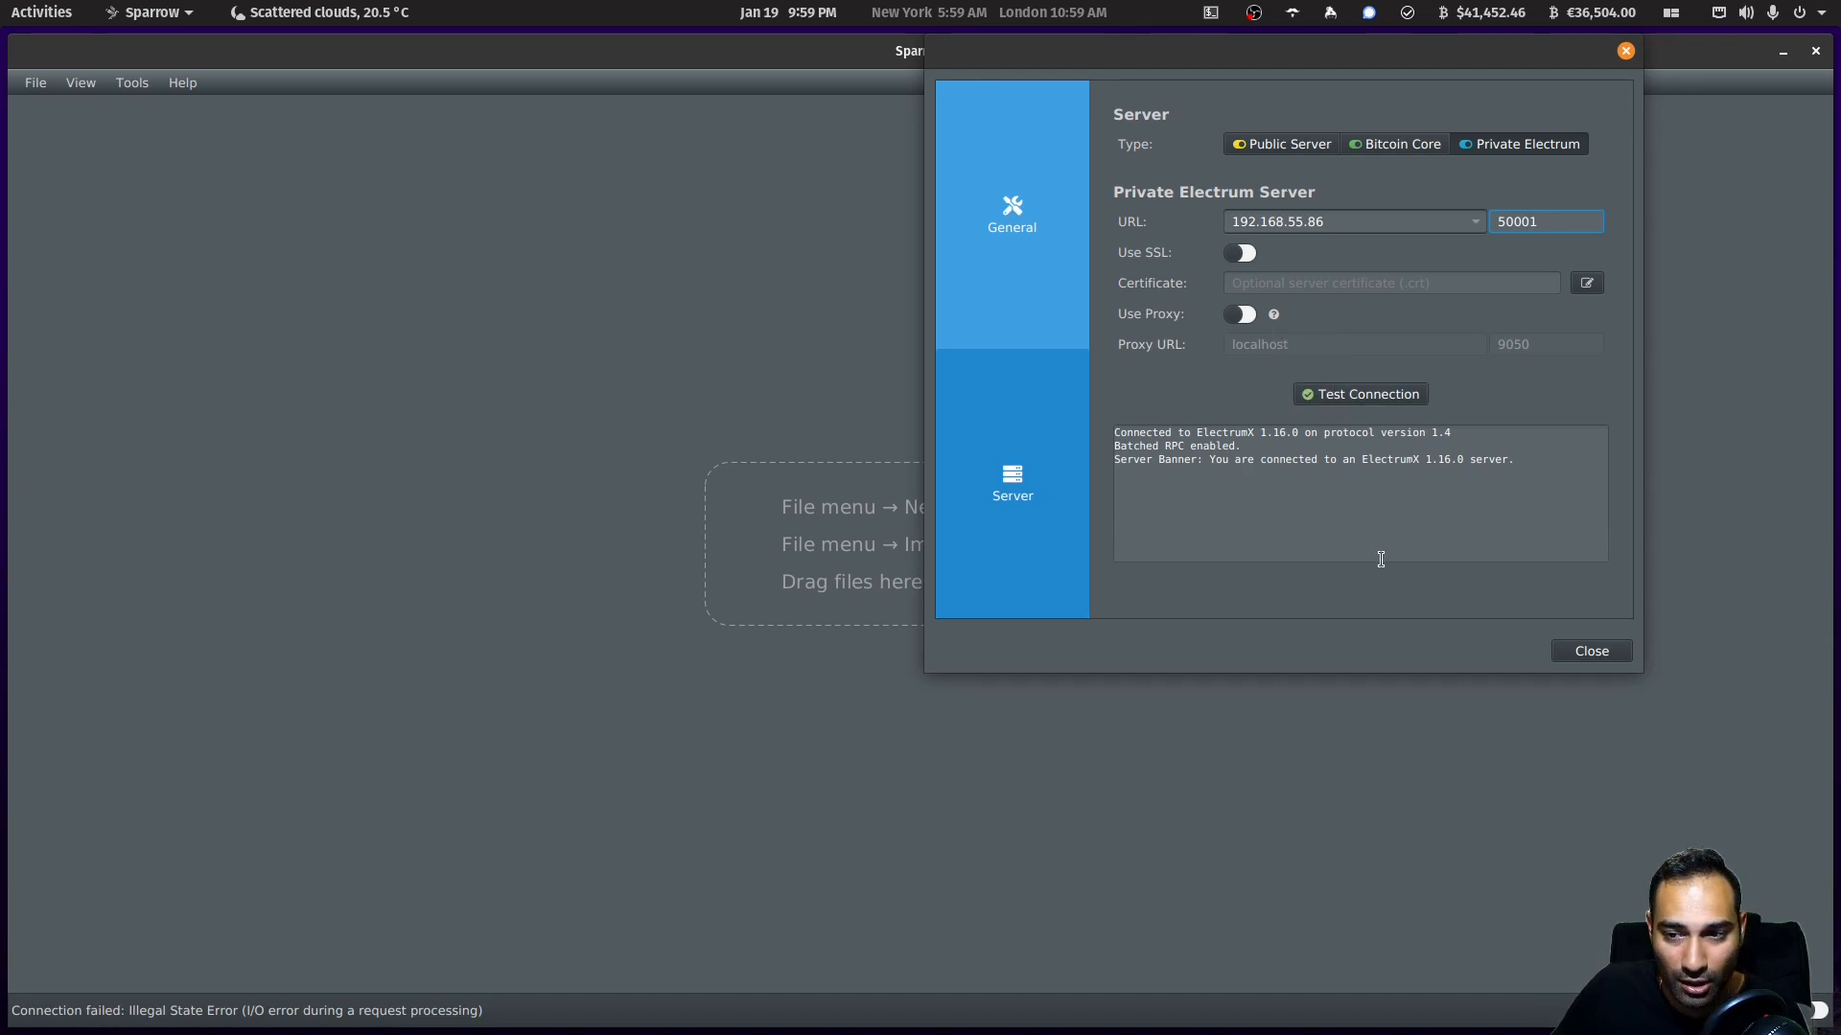
click(1238, 313)
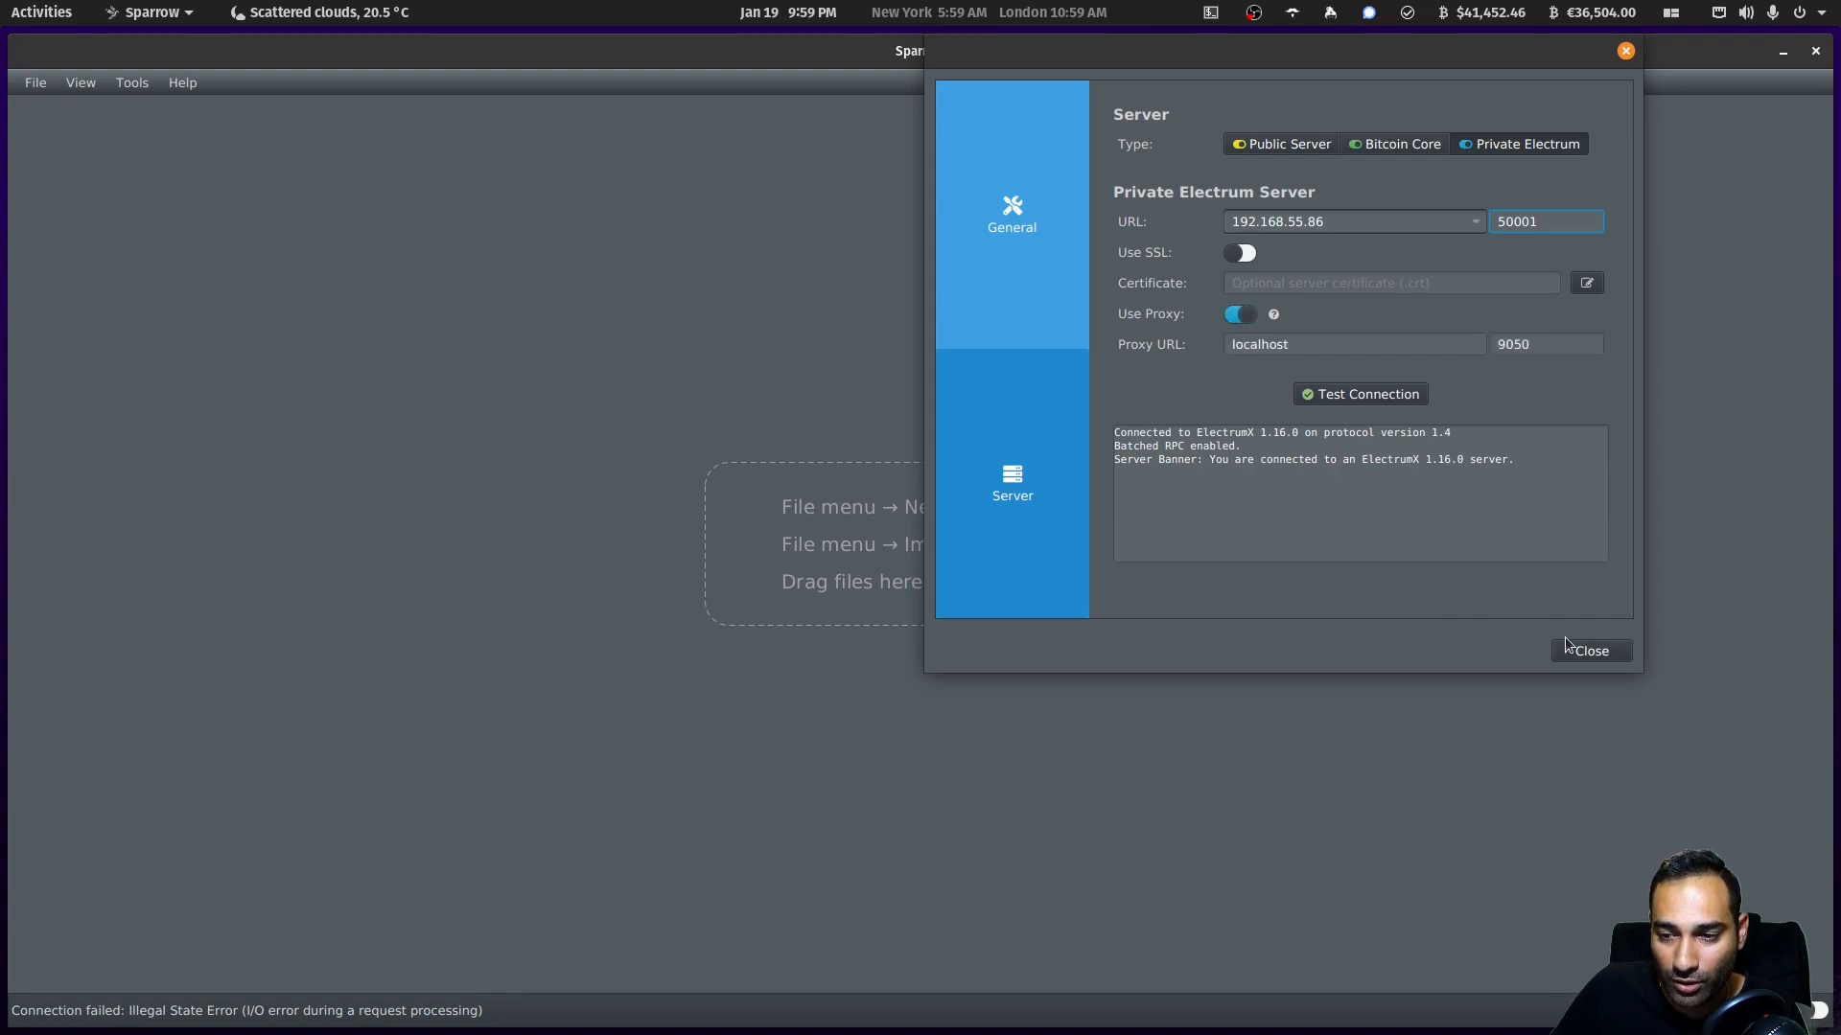
mouse_move(1590, 652)
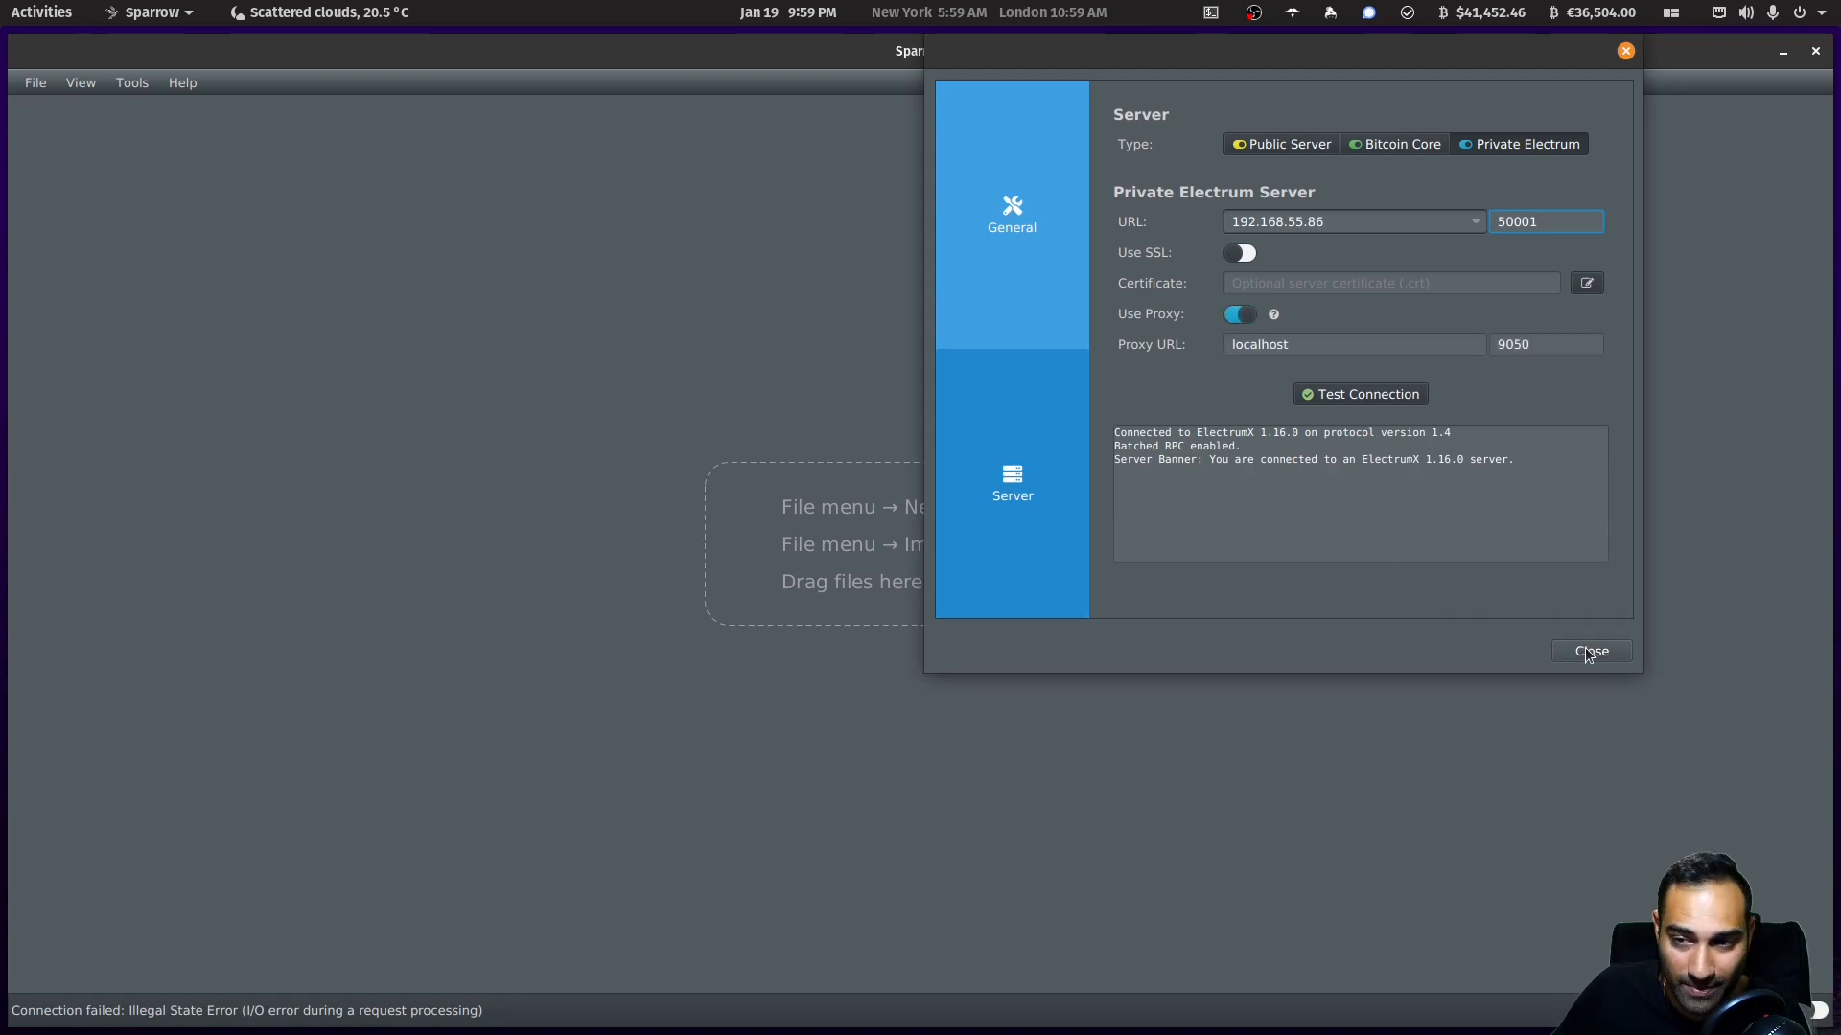
click(1589, 651)
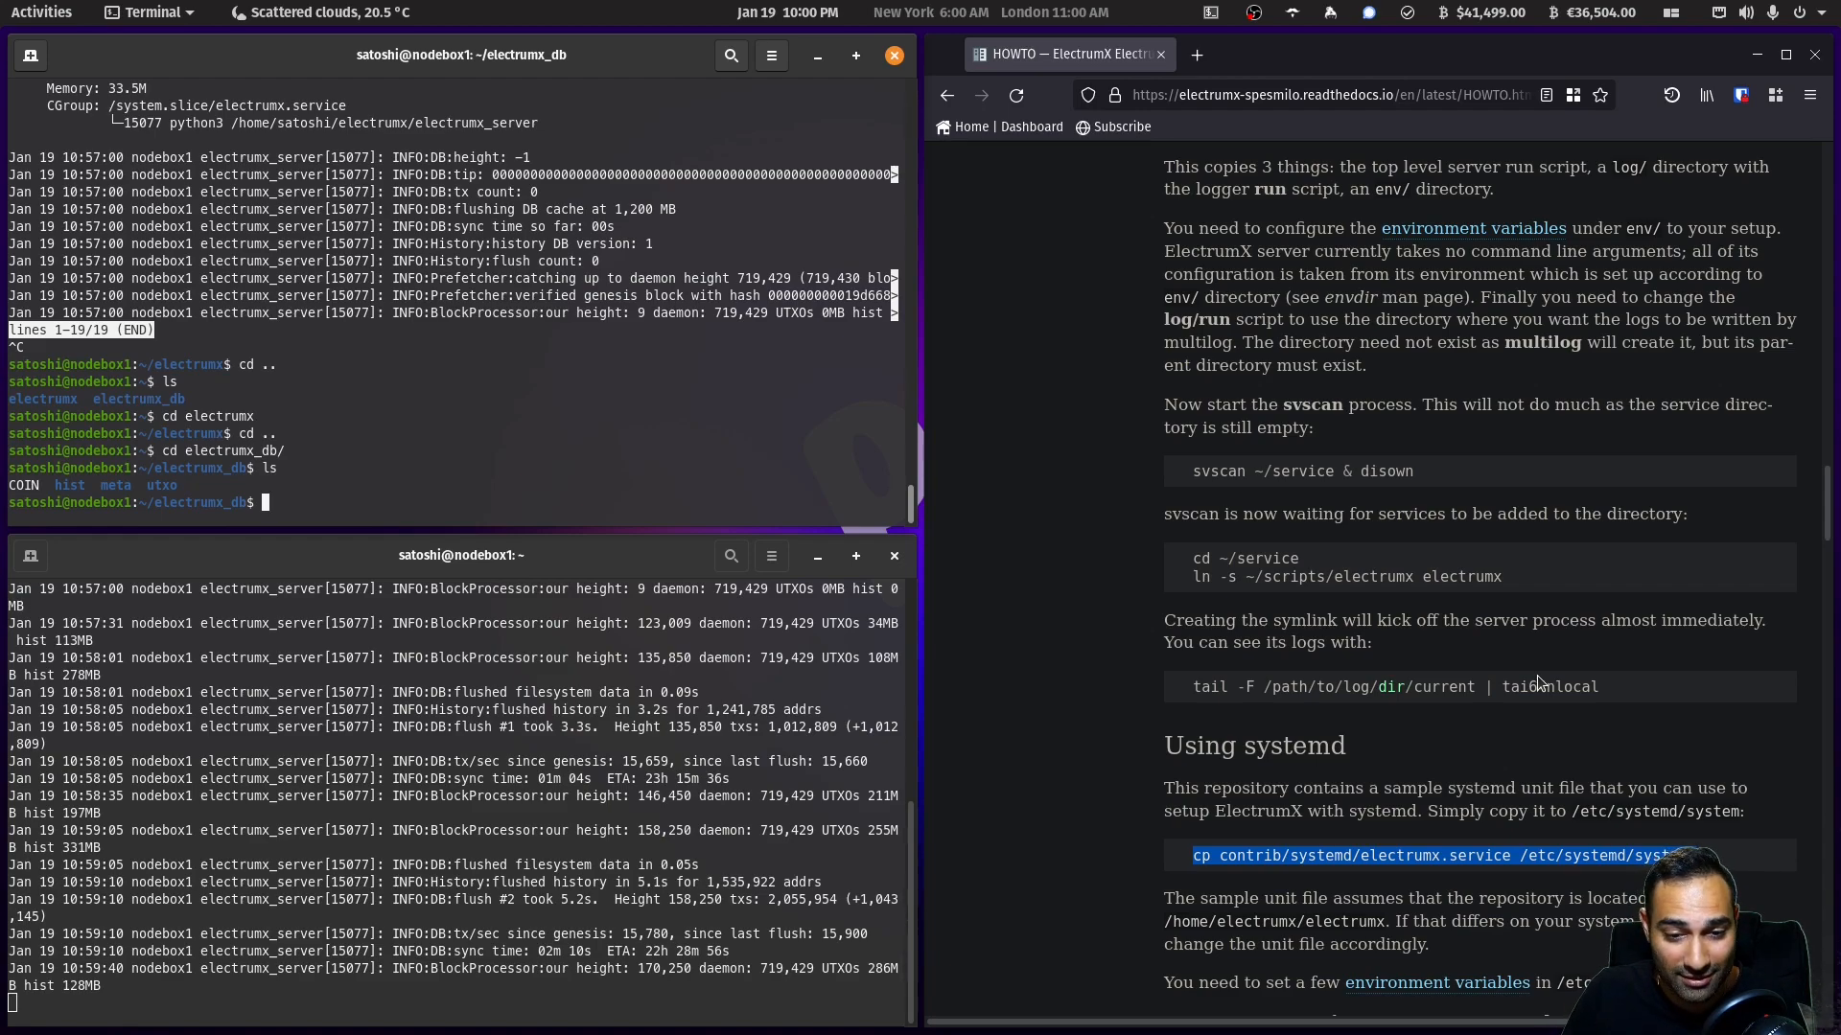
mouse_move(429, 490)
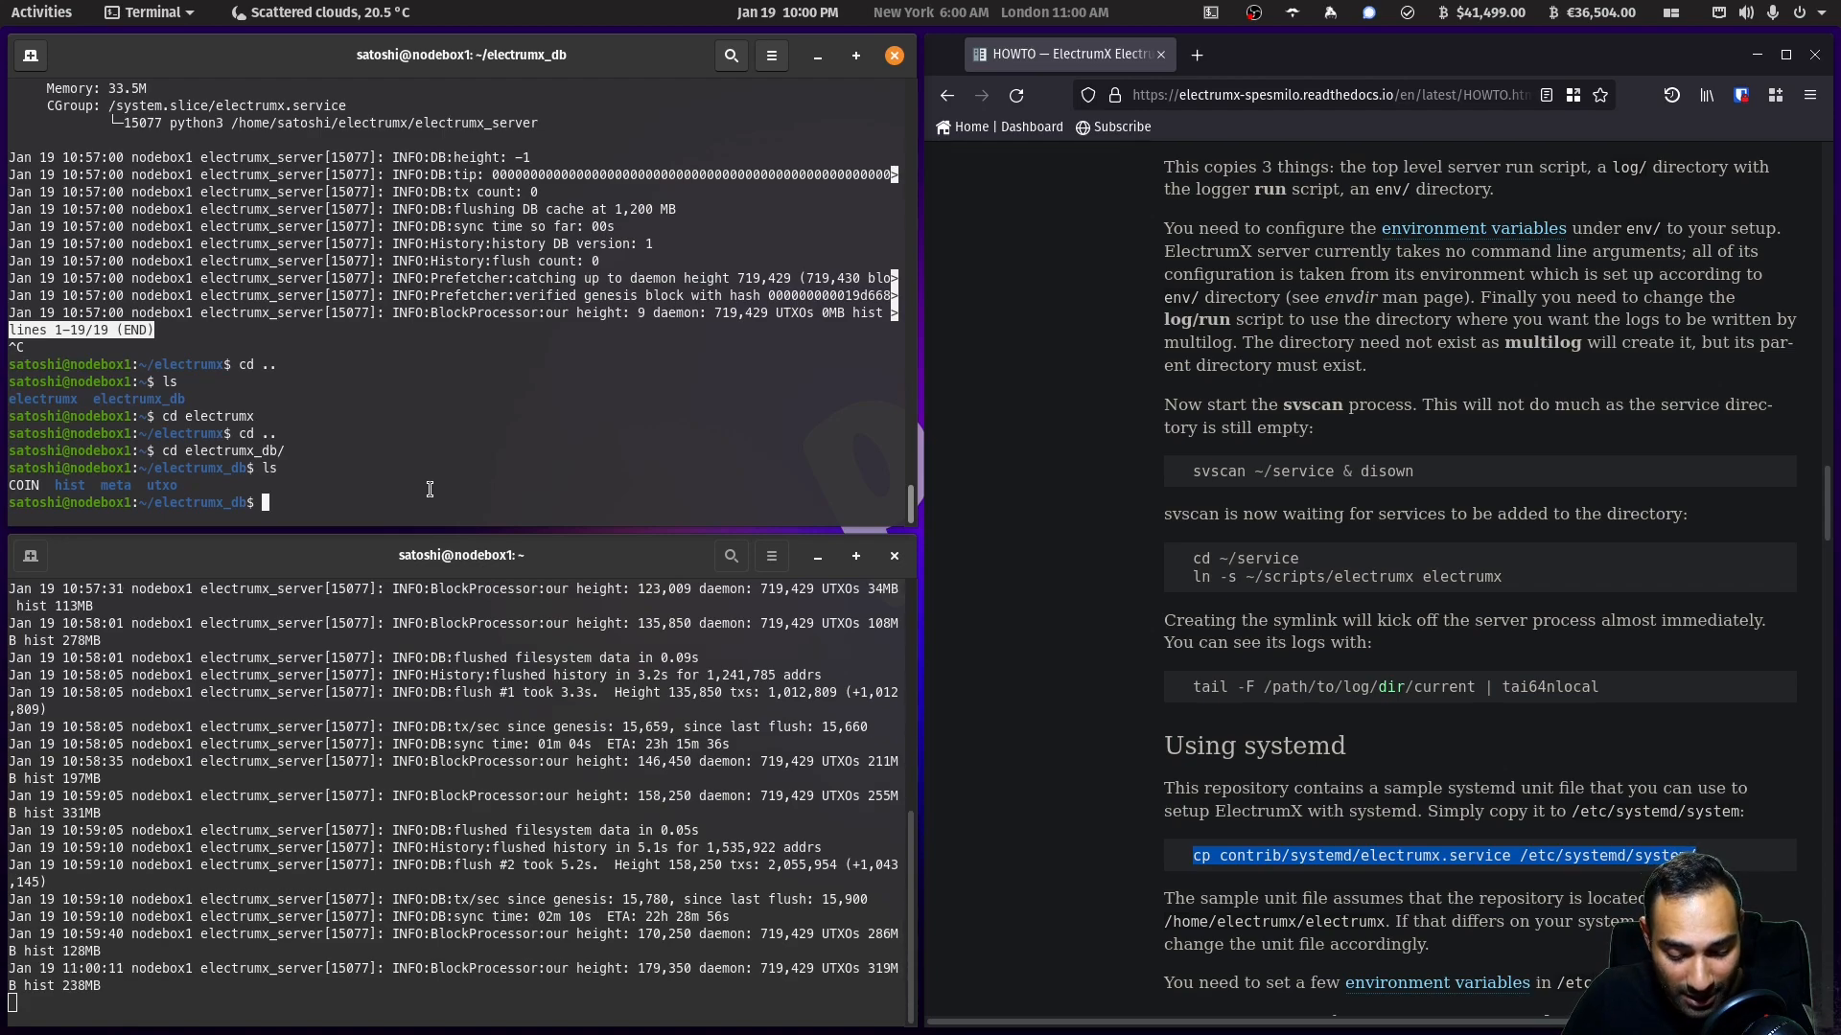
Step: Run du -h in electrumx_db and highlight the 157M total size
text(du -h)
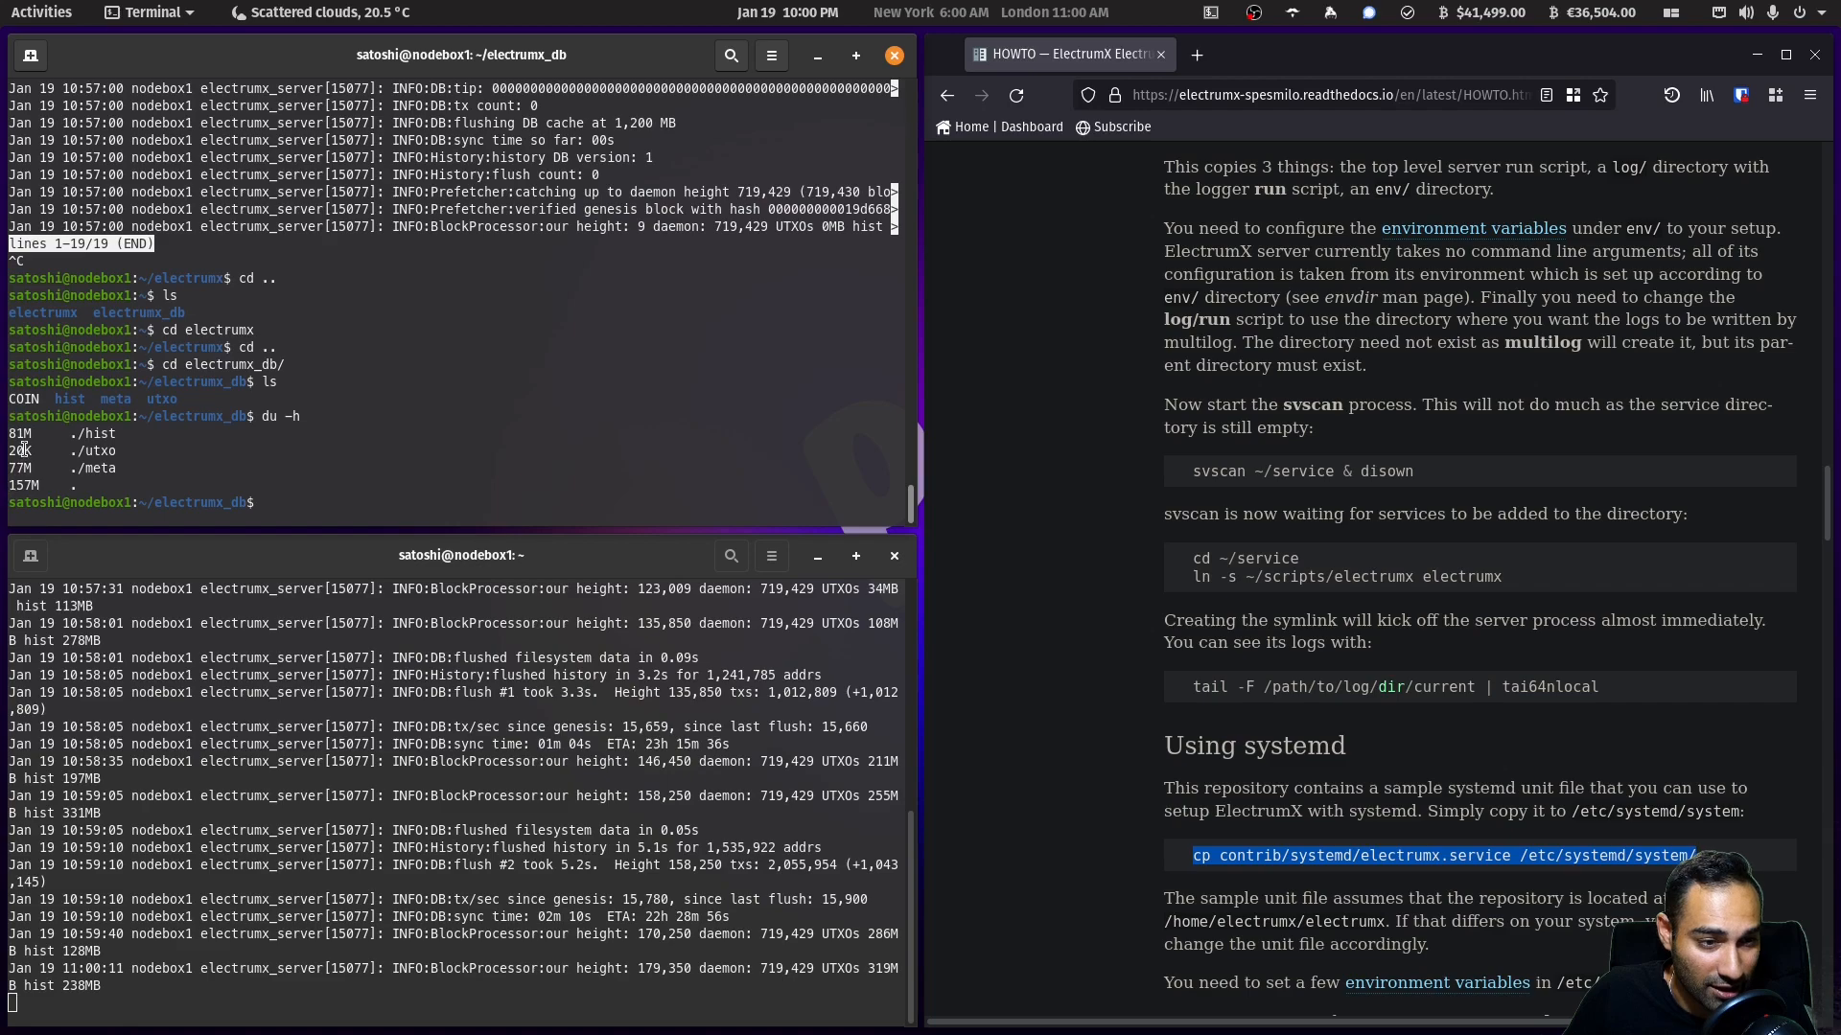
drag(11, 432, 82, 485)
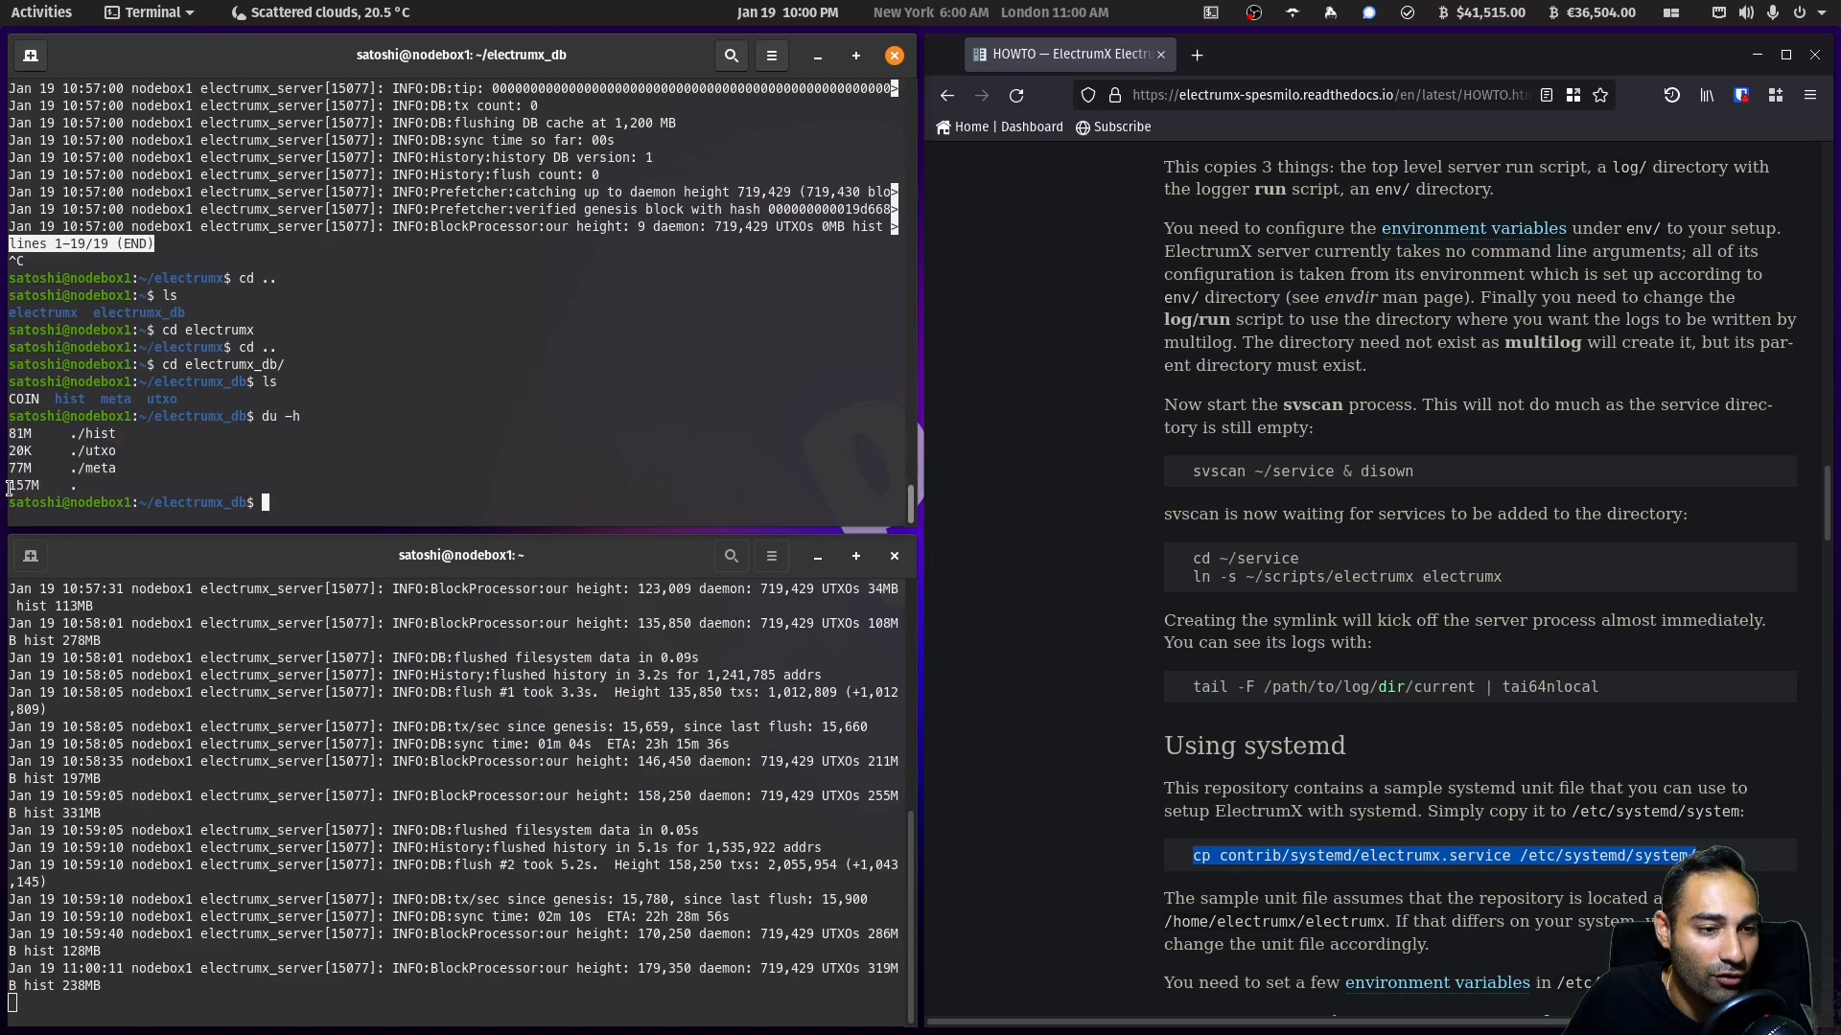
double_click(21, 485)
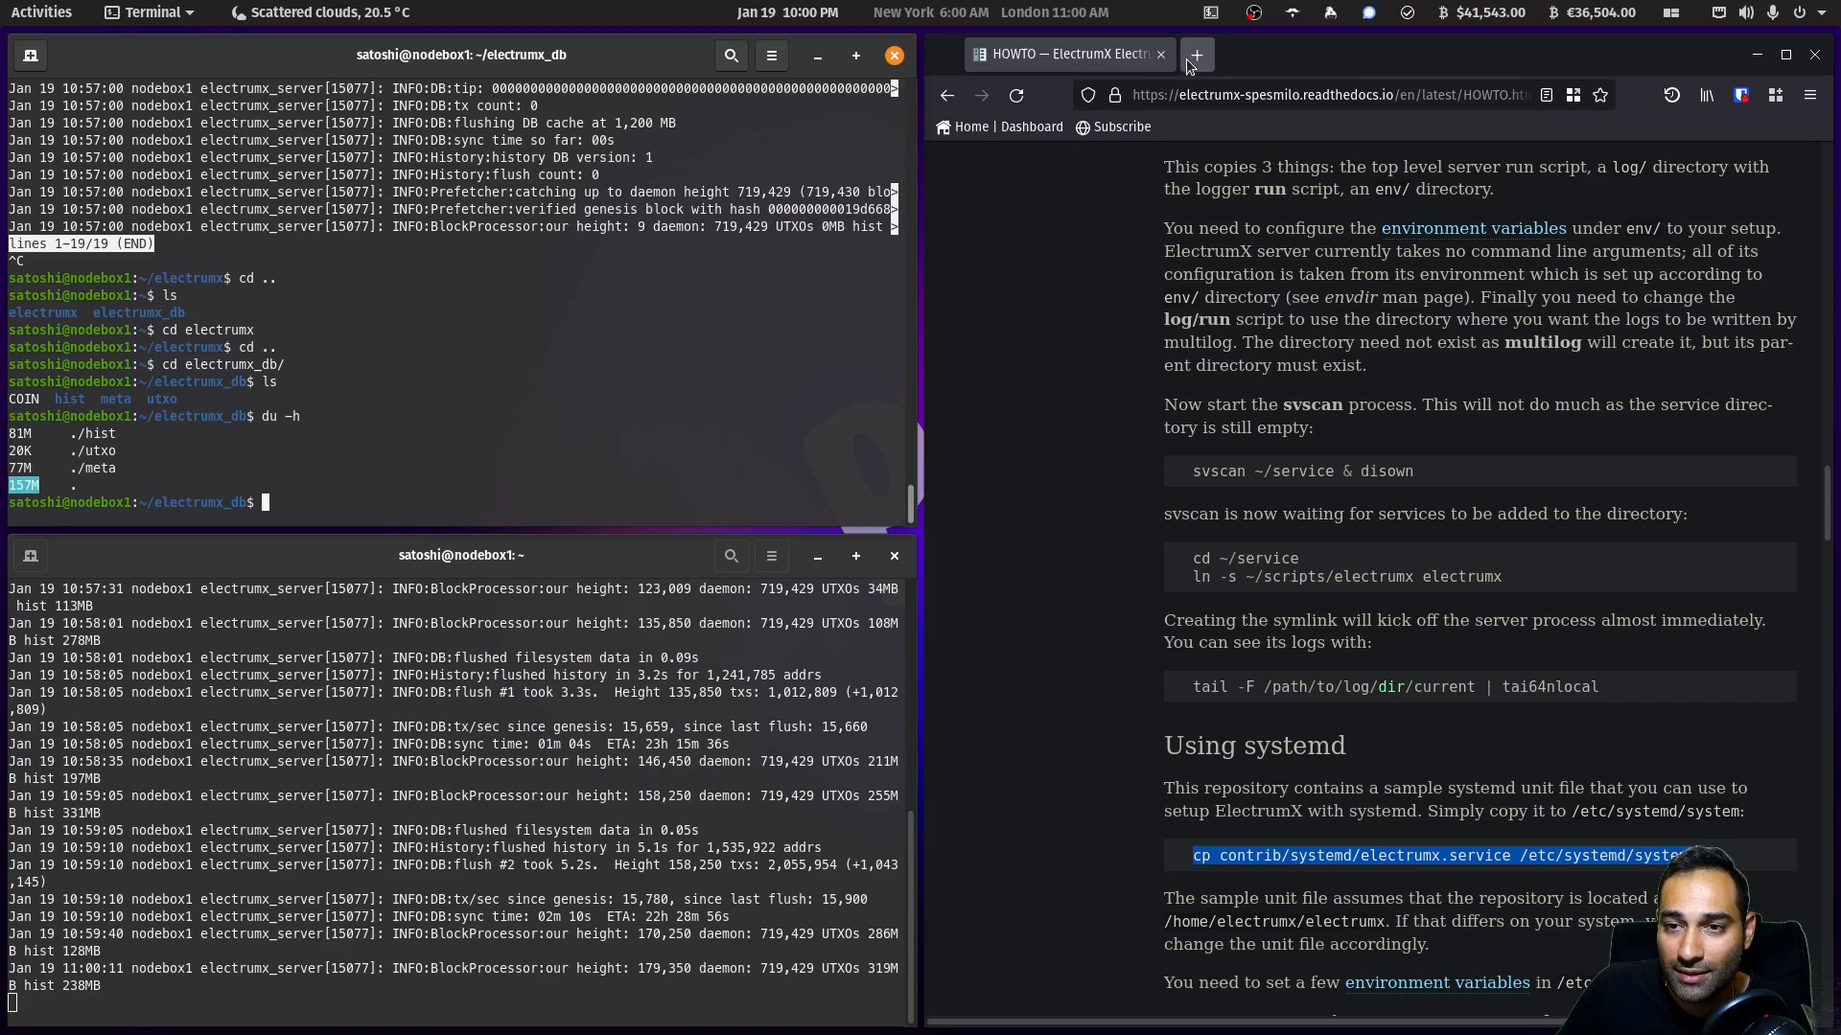
Step: Visit sparrowwallet.com in a new tab and open the Docs' Server Performance page
click(1195, 54)
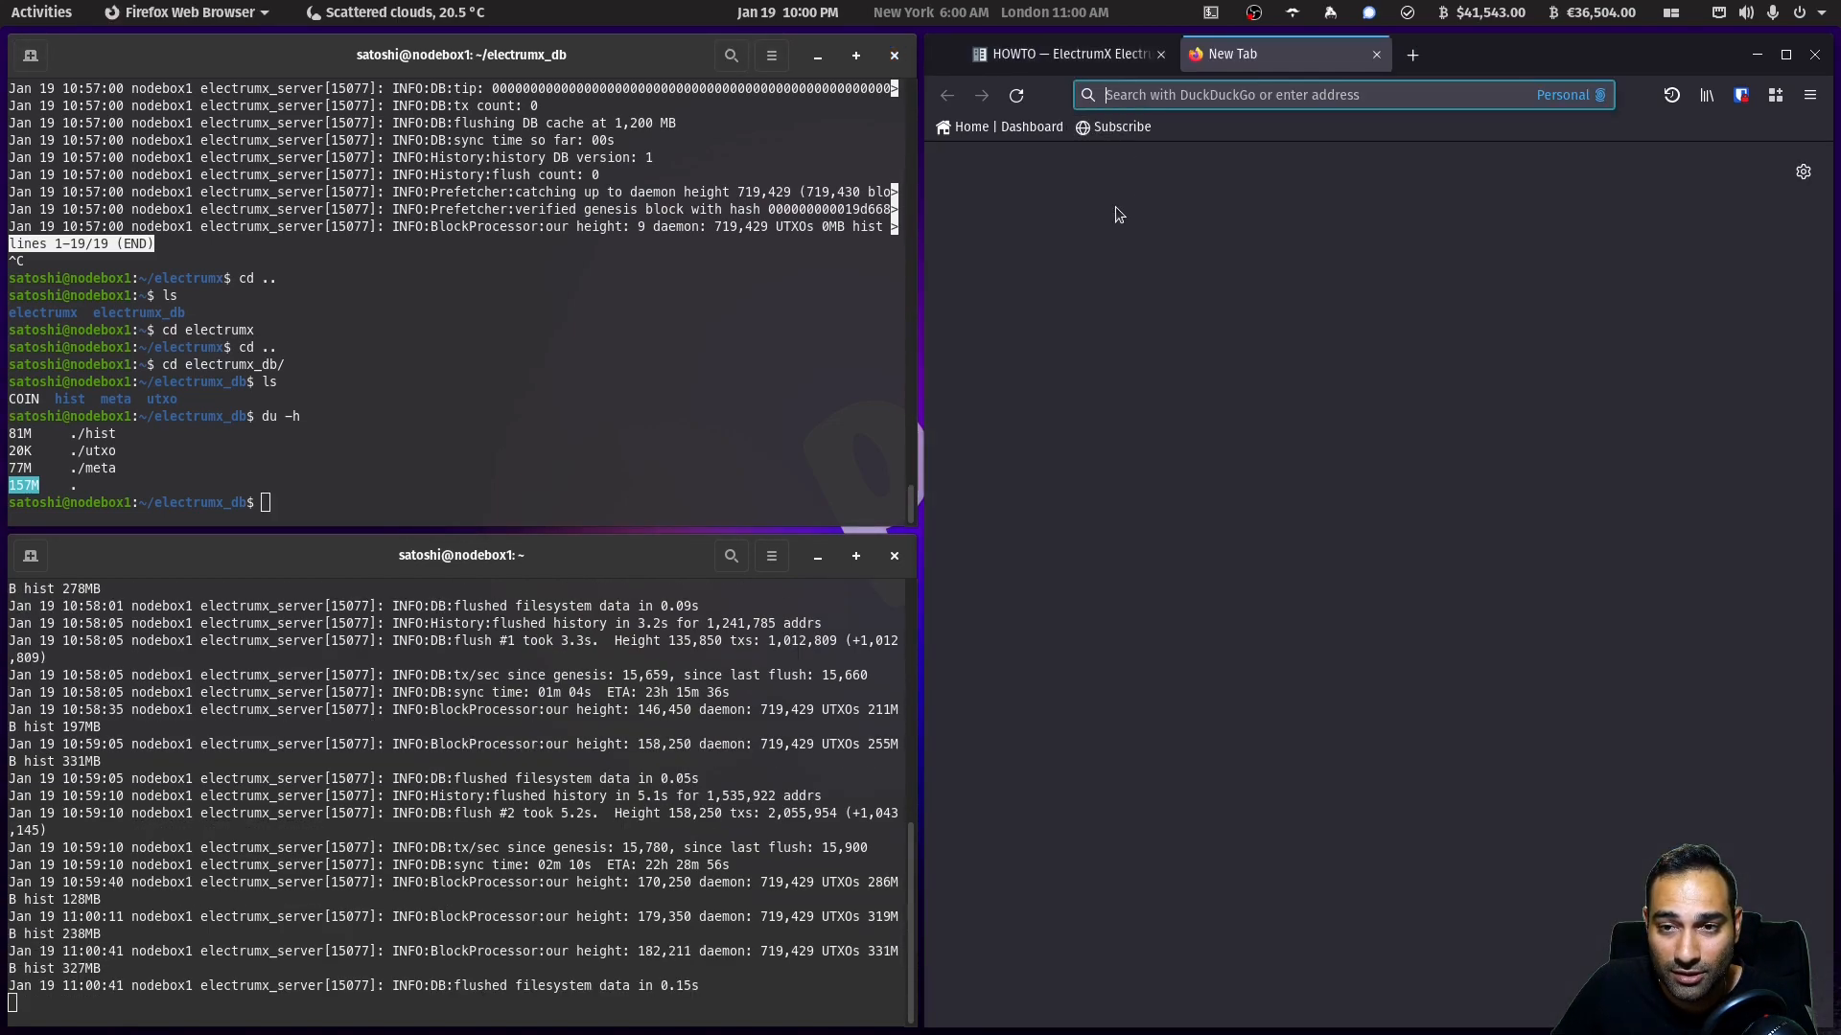
click(1291, 95)
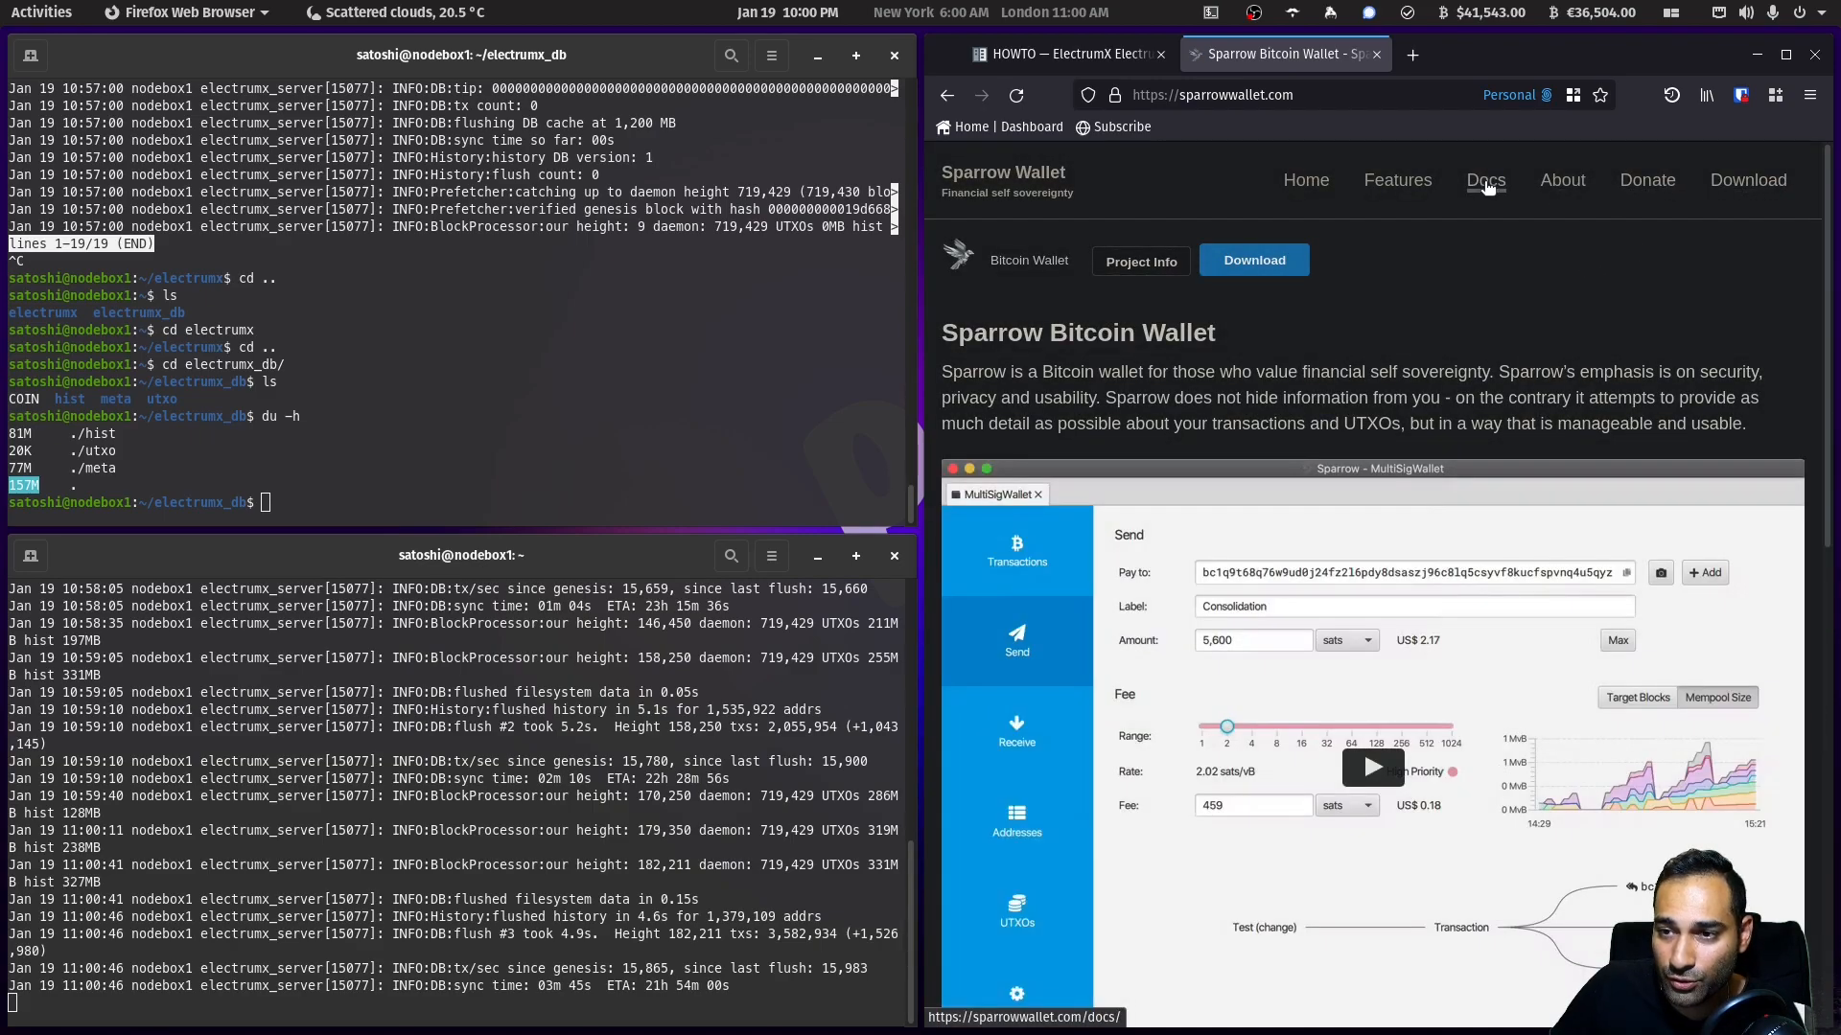
click(1485, 179)
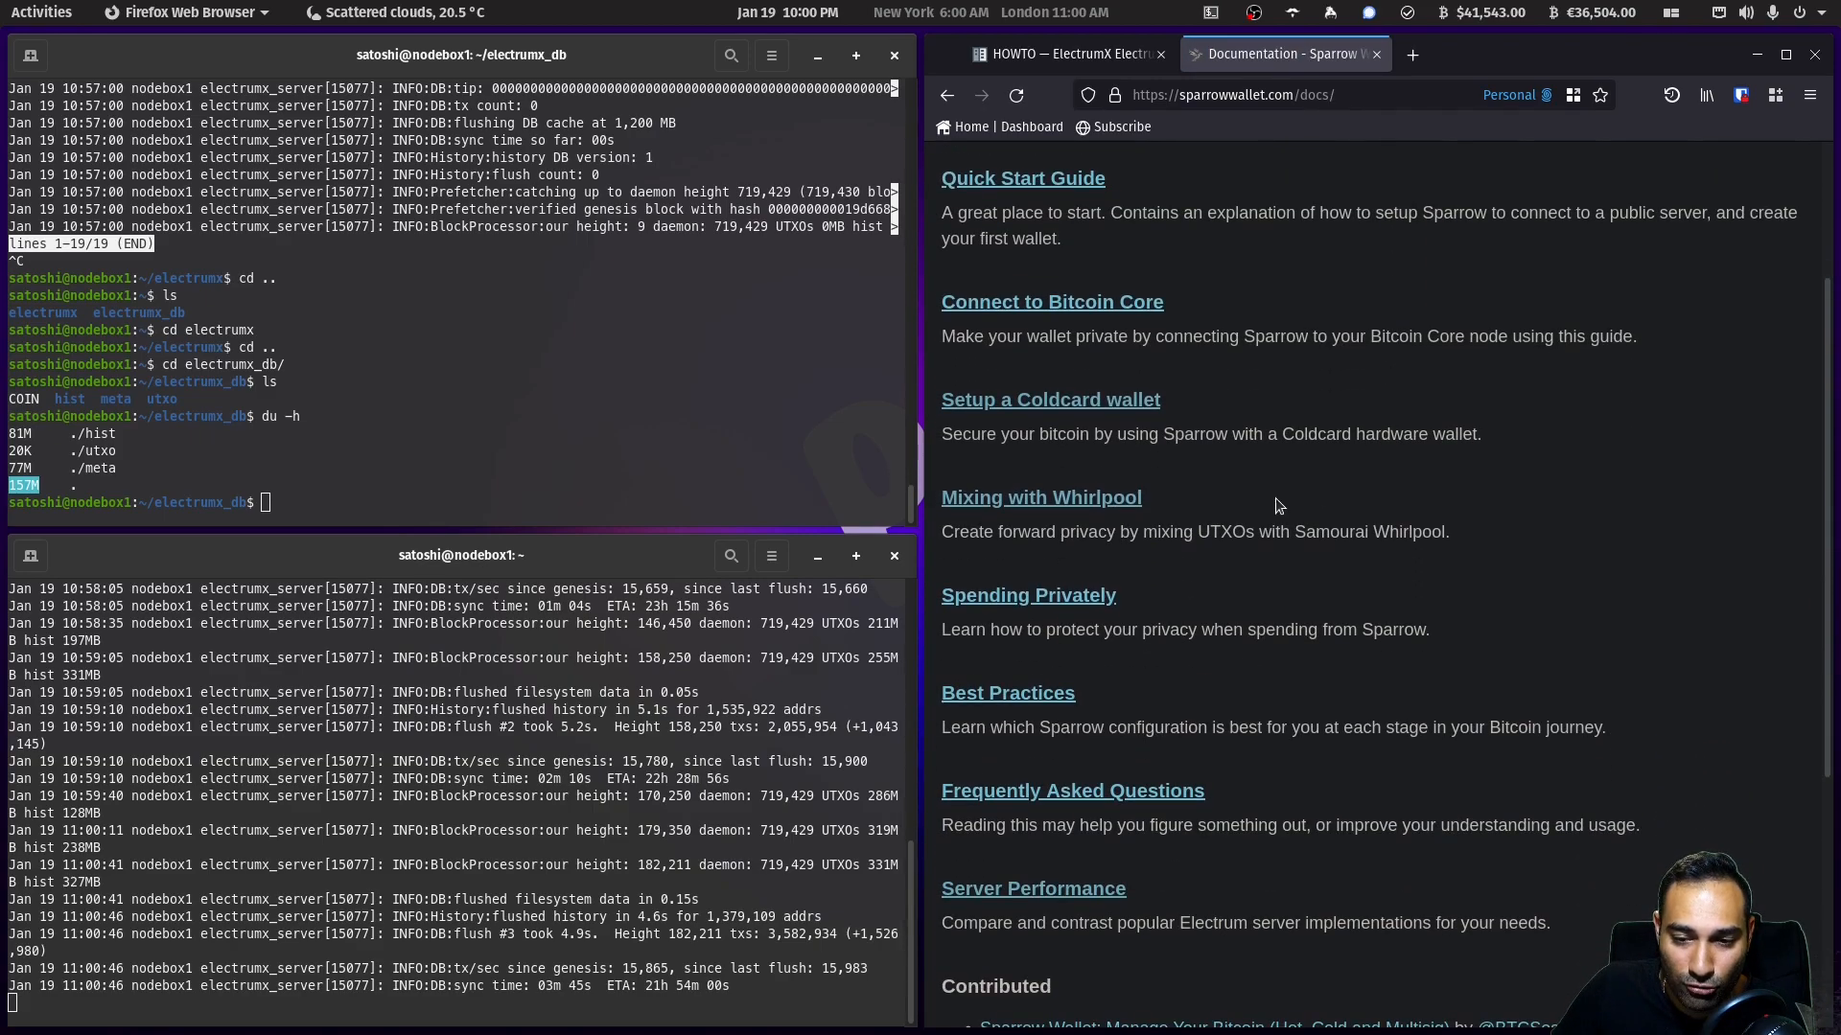
scroll(down, 3)
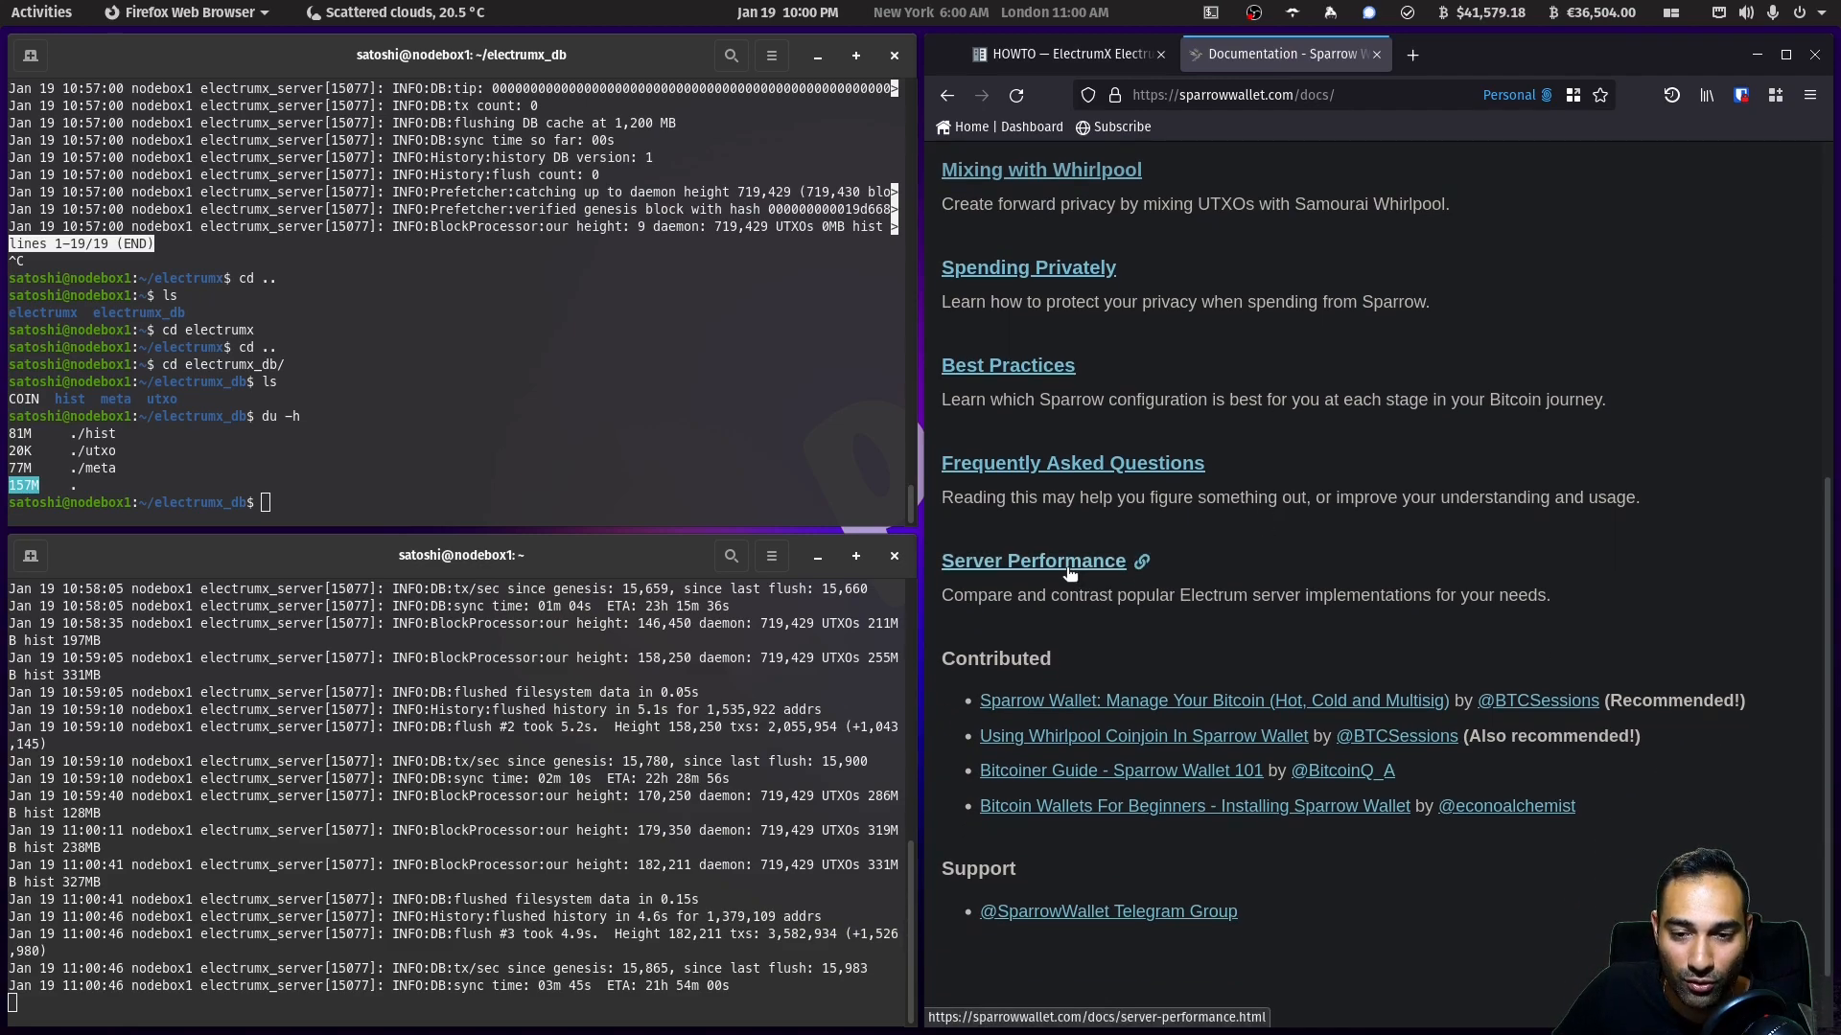
click(1032, 560)
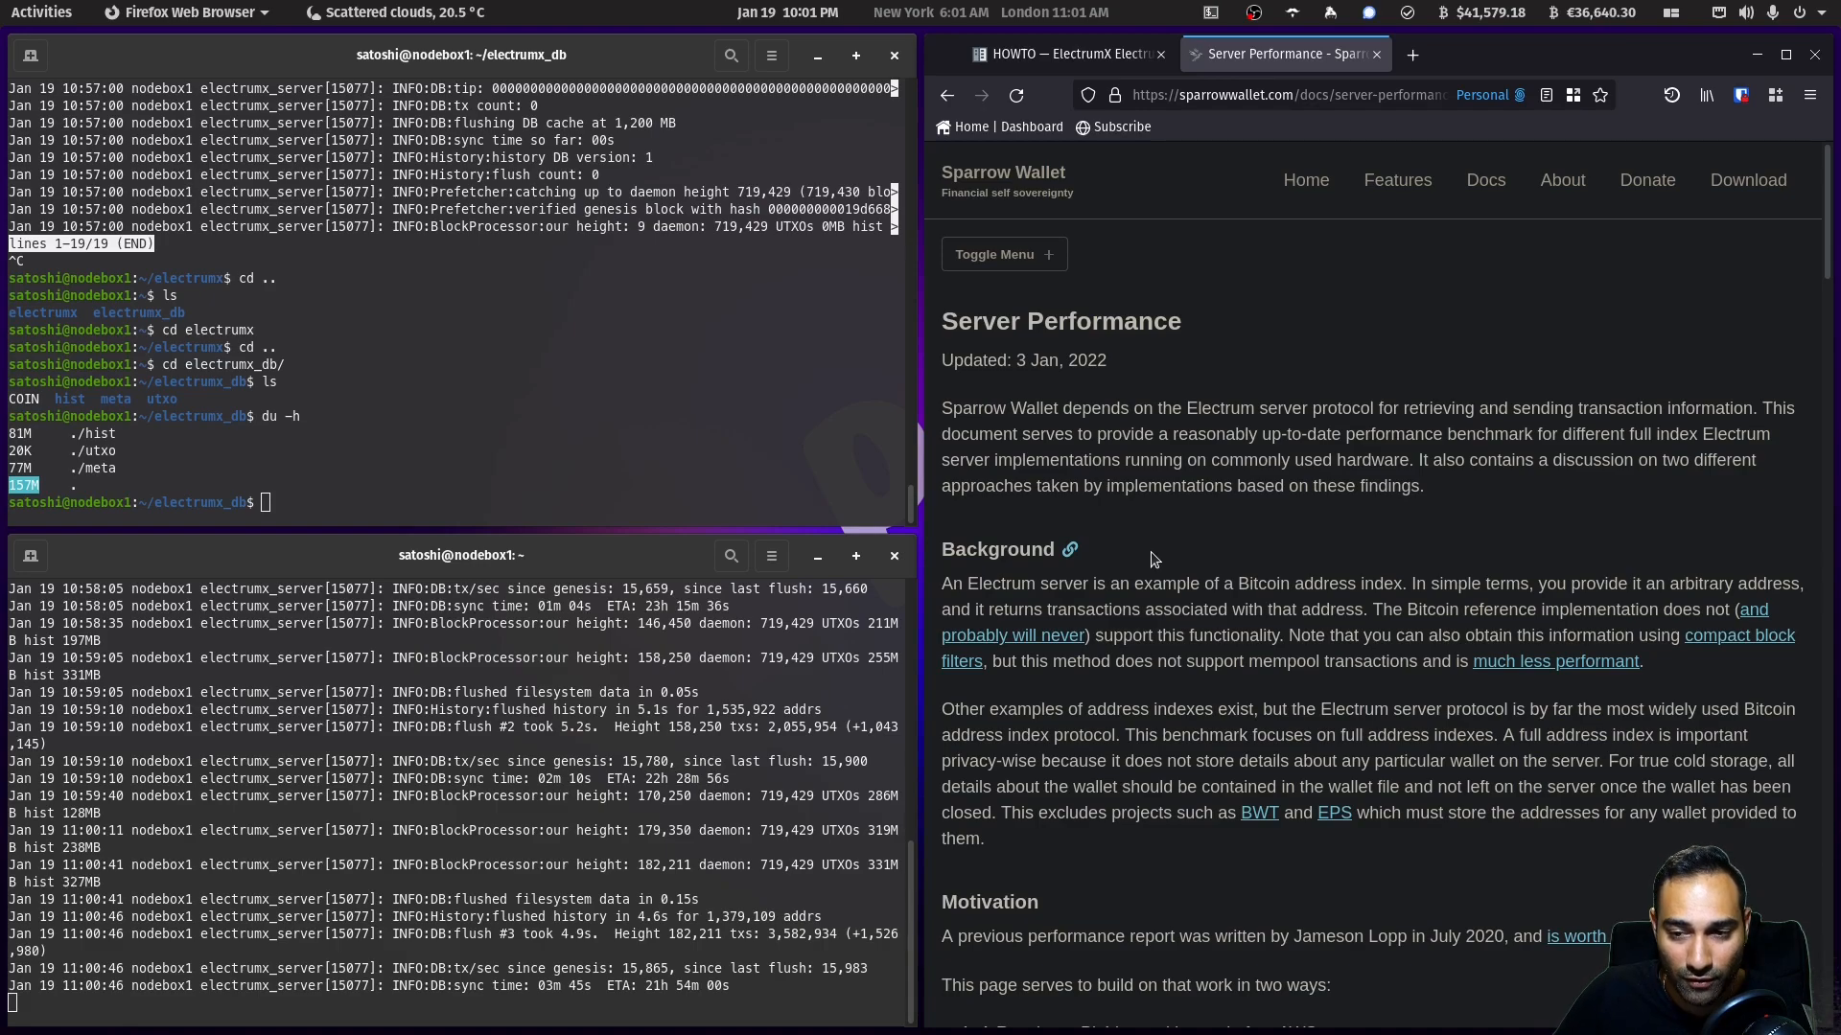
Step: Read through the Projects, Results tables and Discussion sections down to the Conclusion
scroll(down, 3)
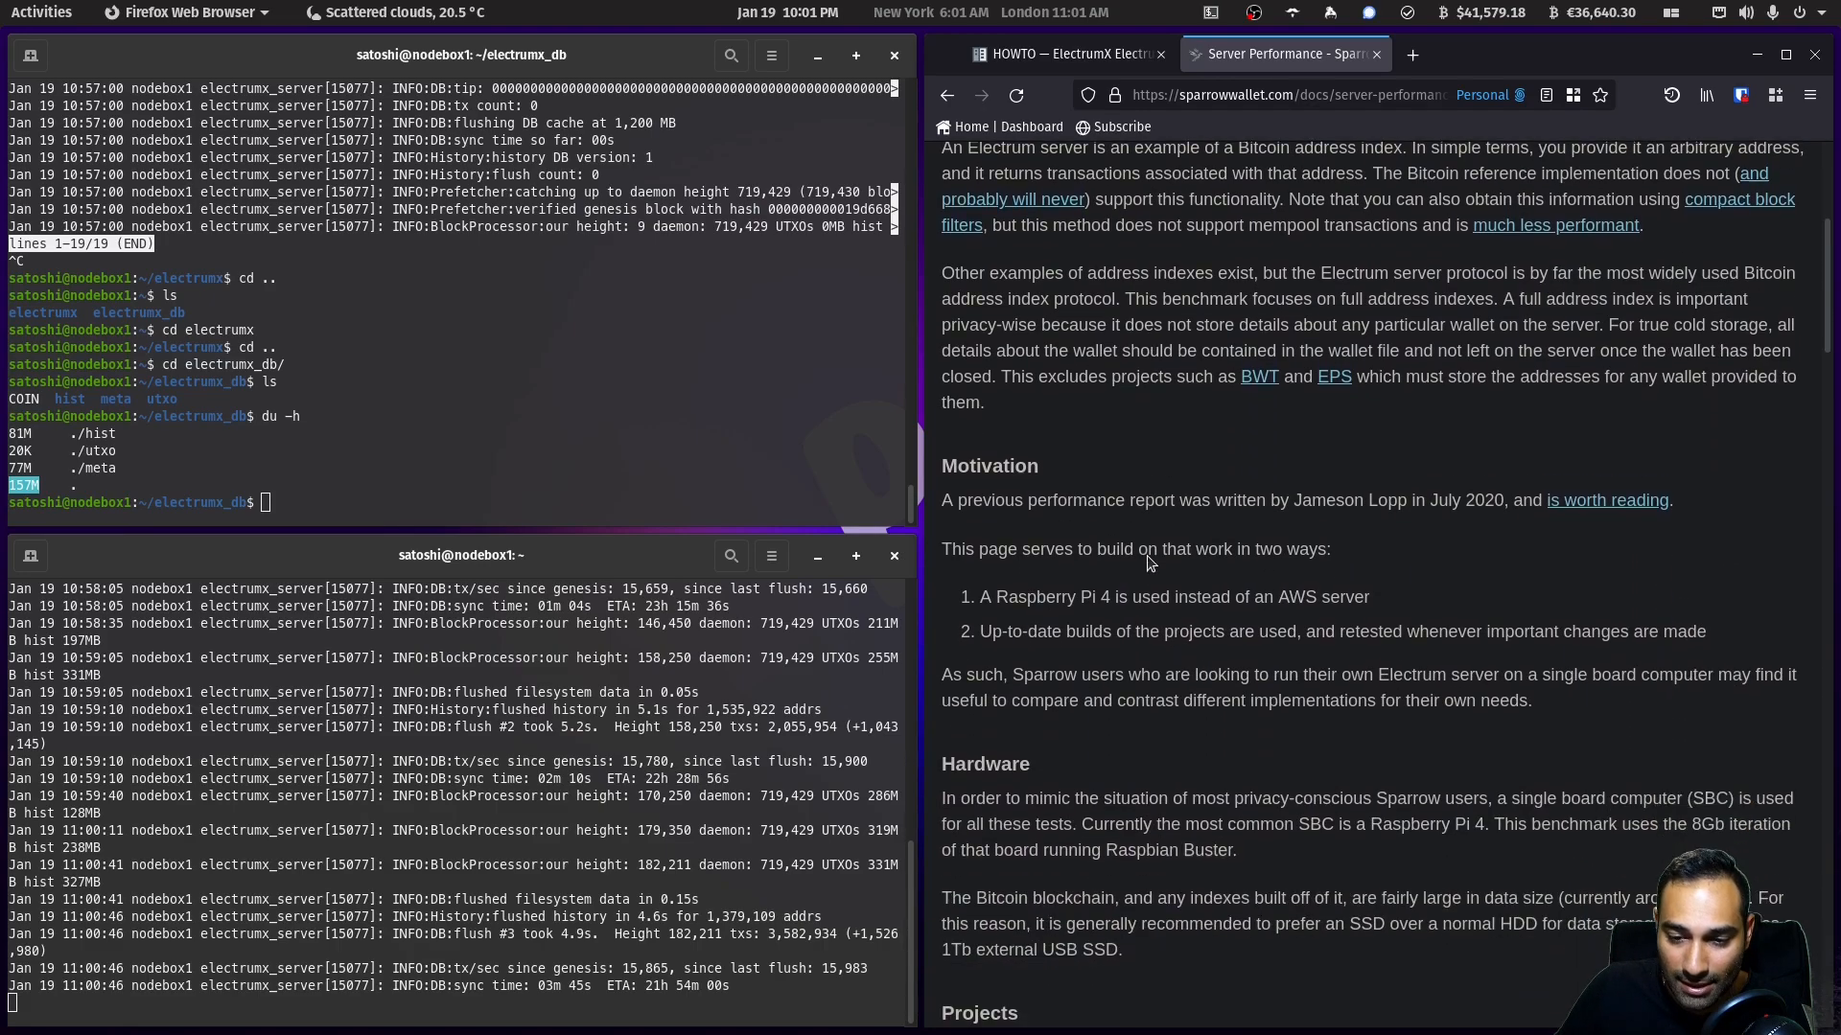
scroll(down, 3)
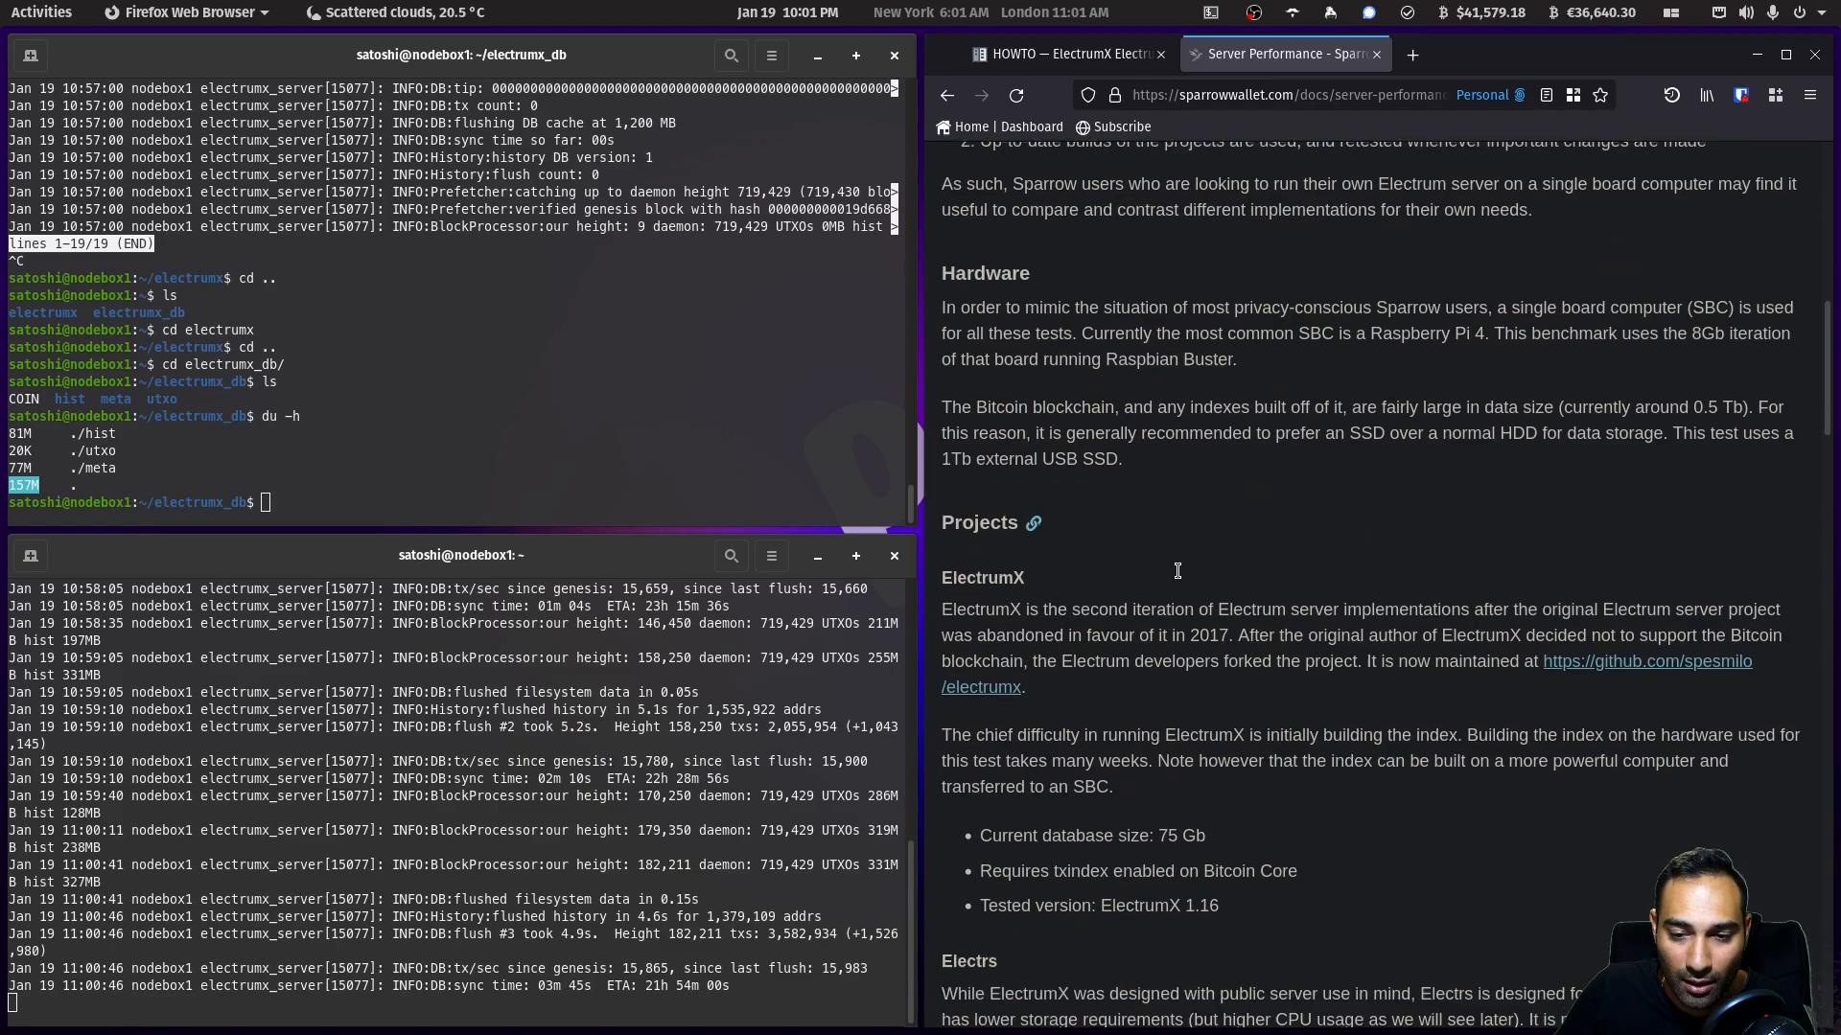
scroll(down, 3)
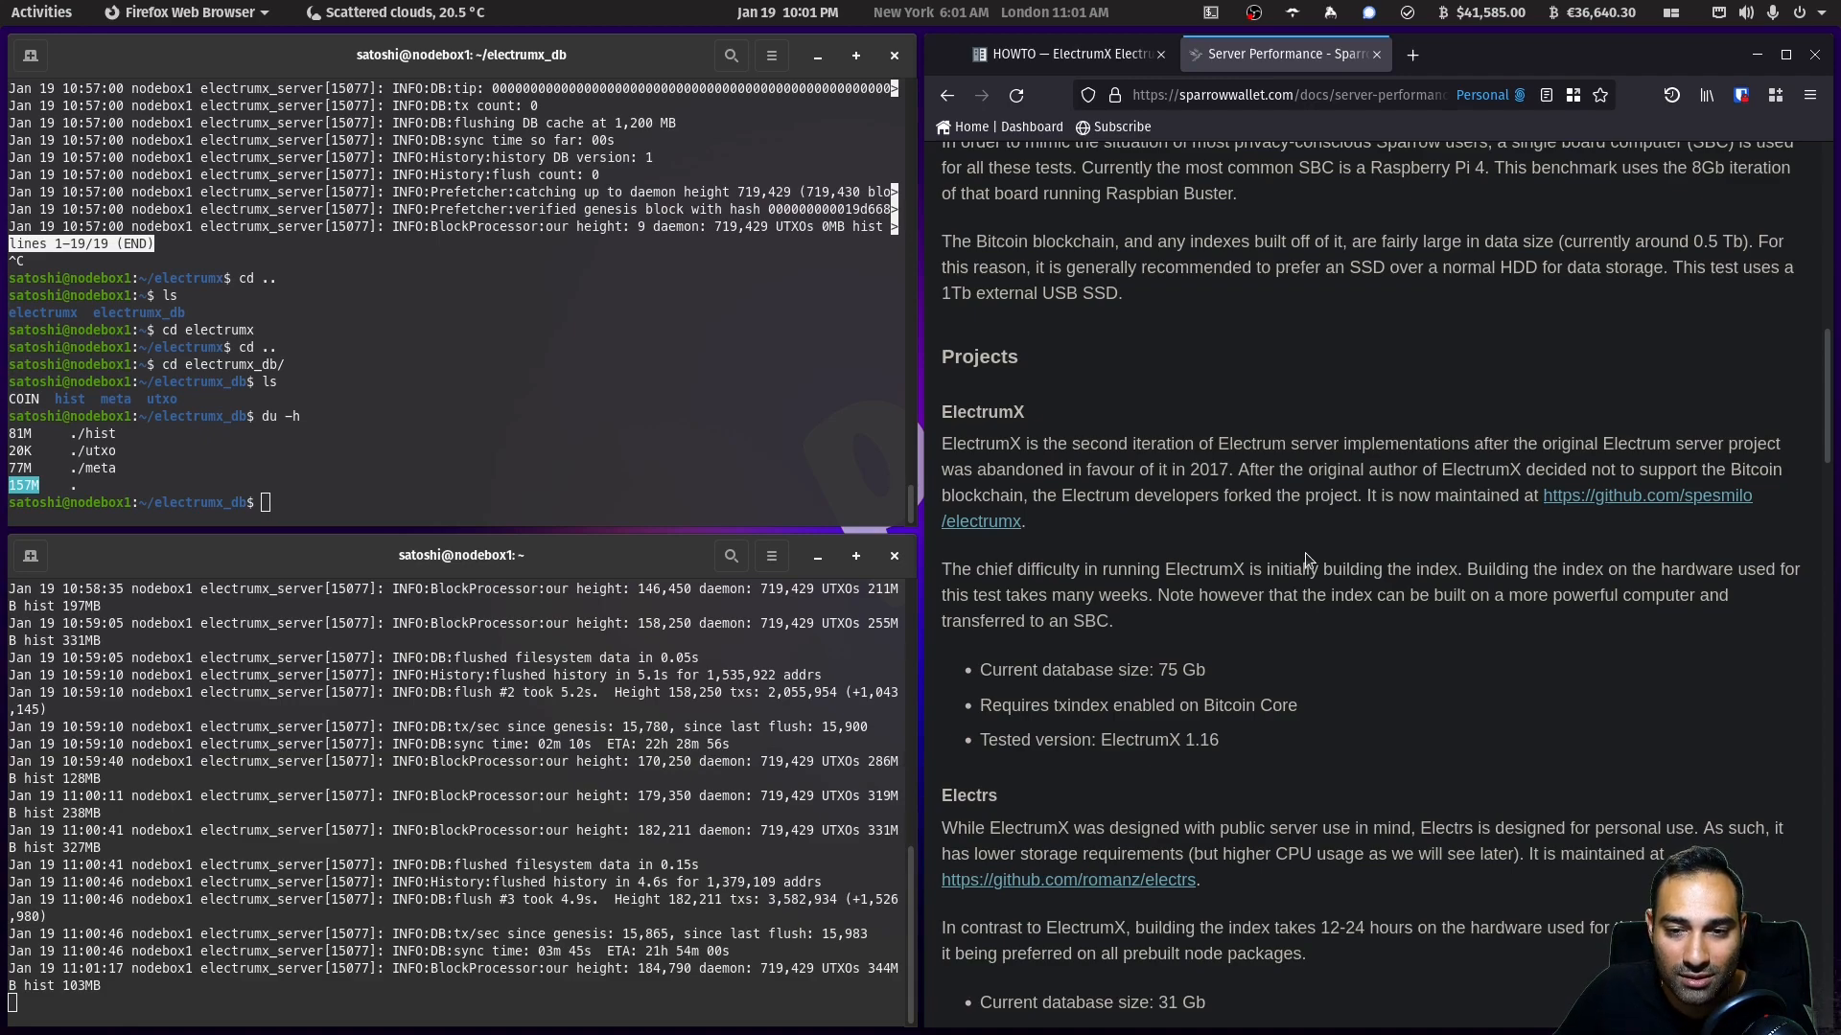
scroll(down, 3)
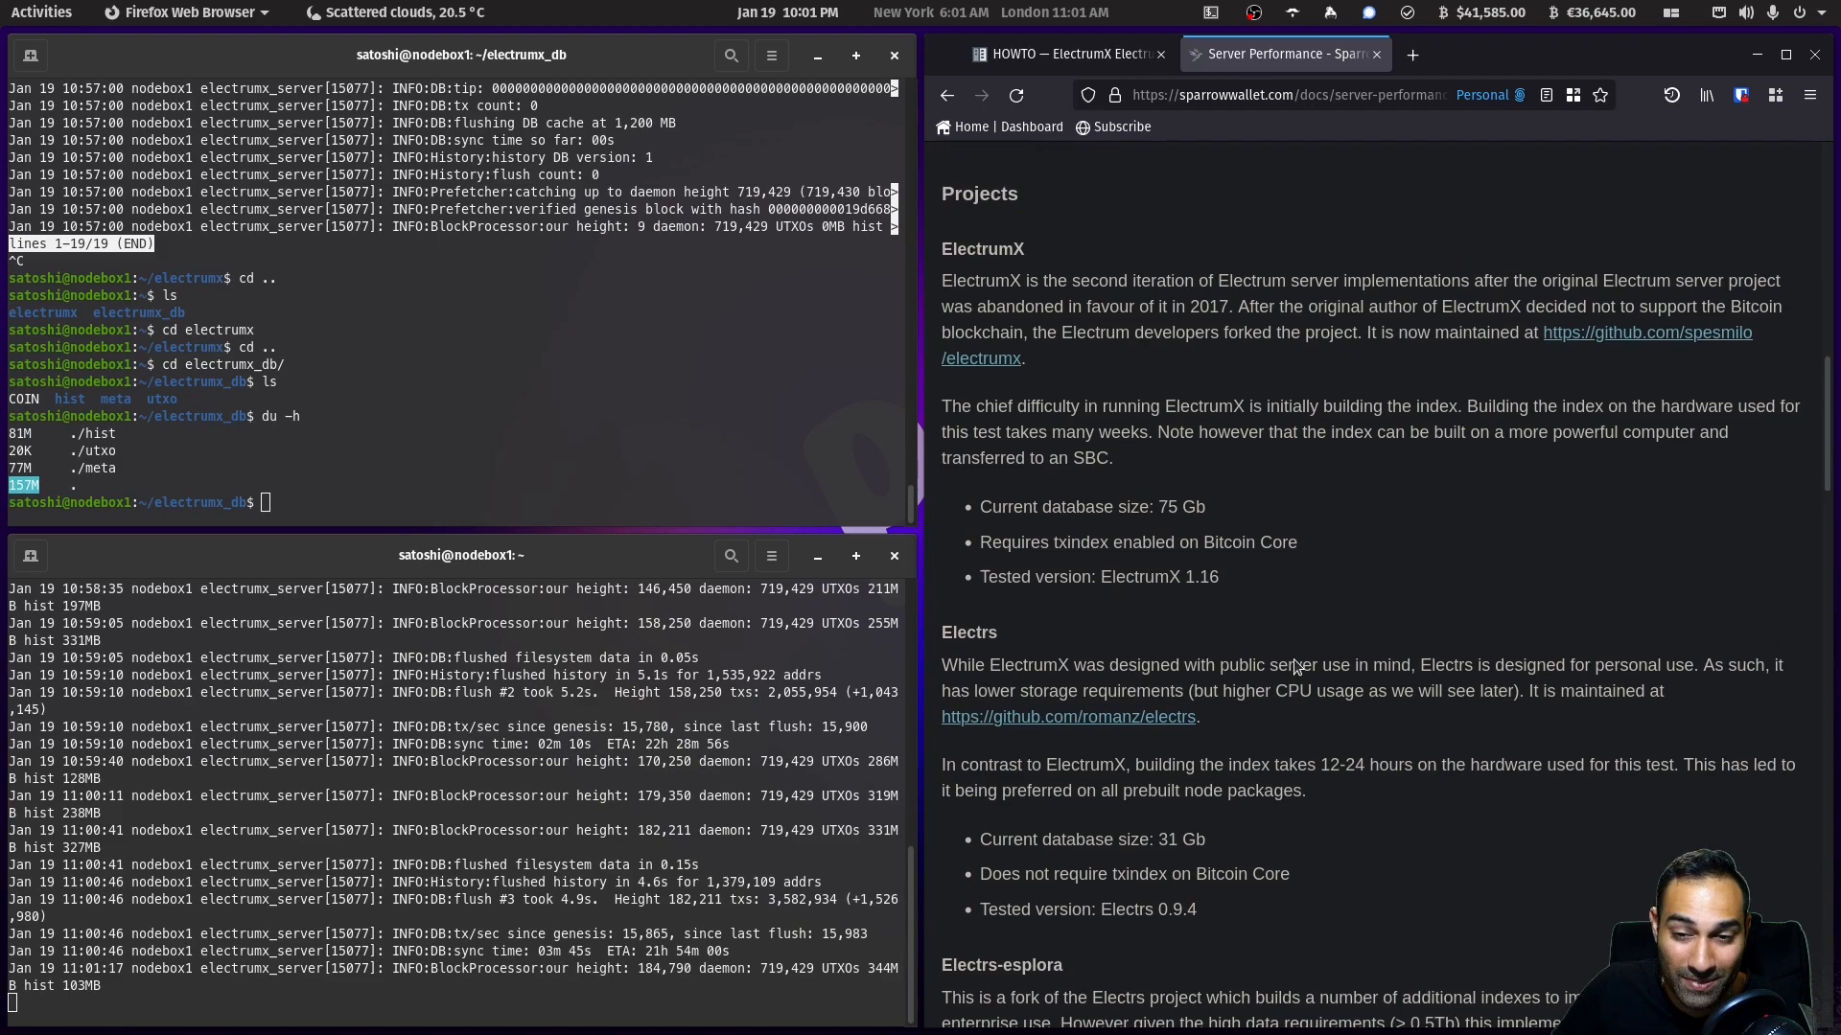
scroll(down, 3)
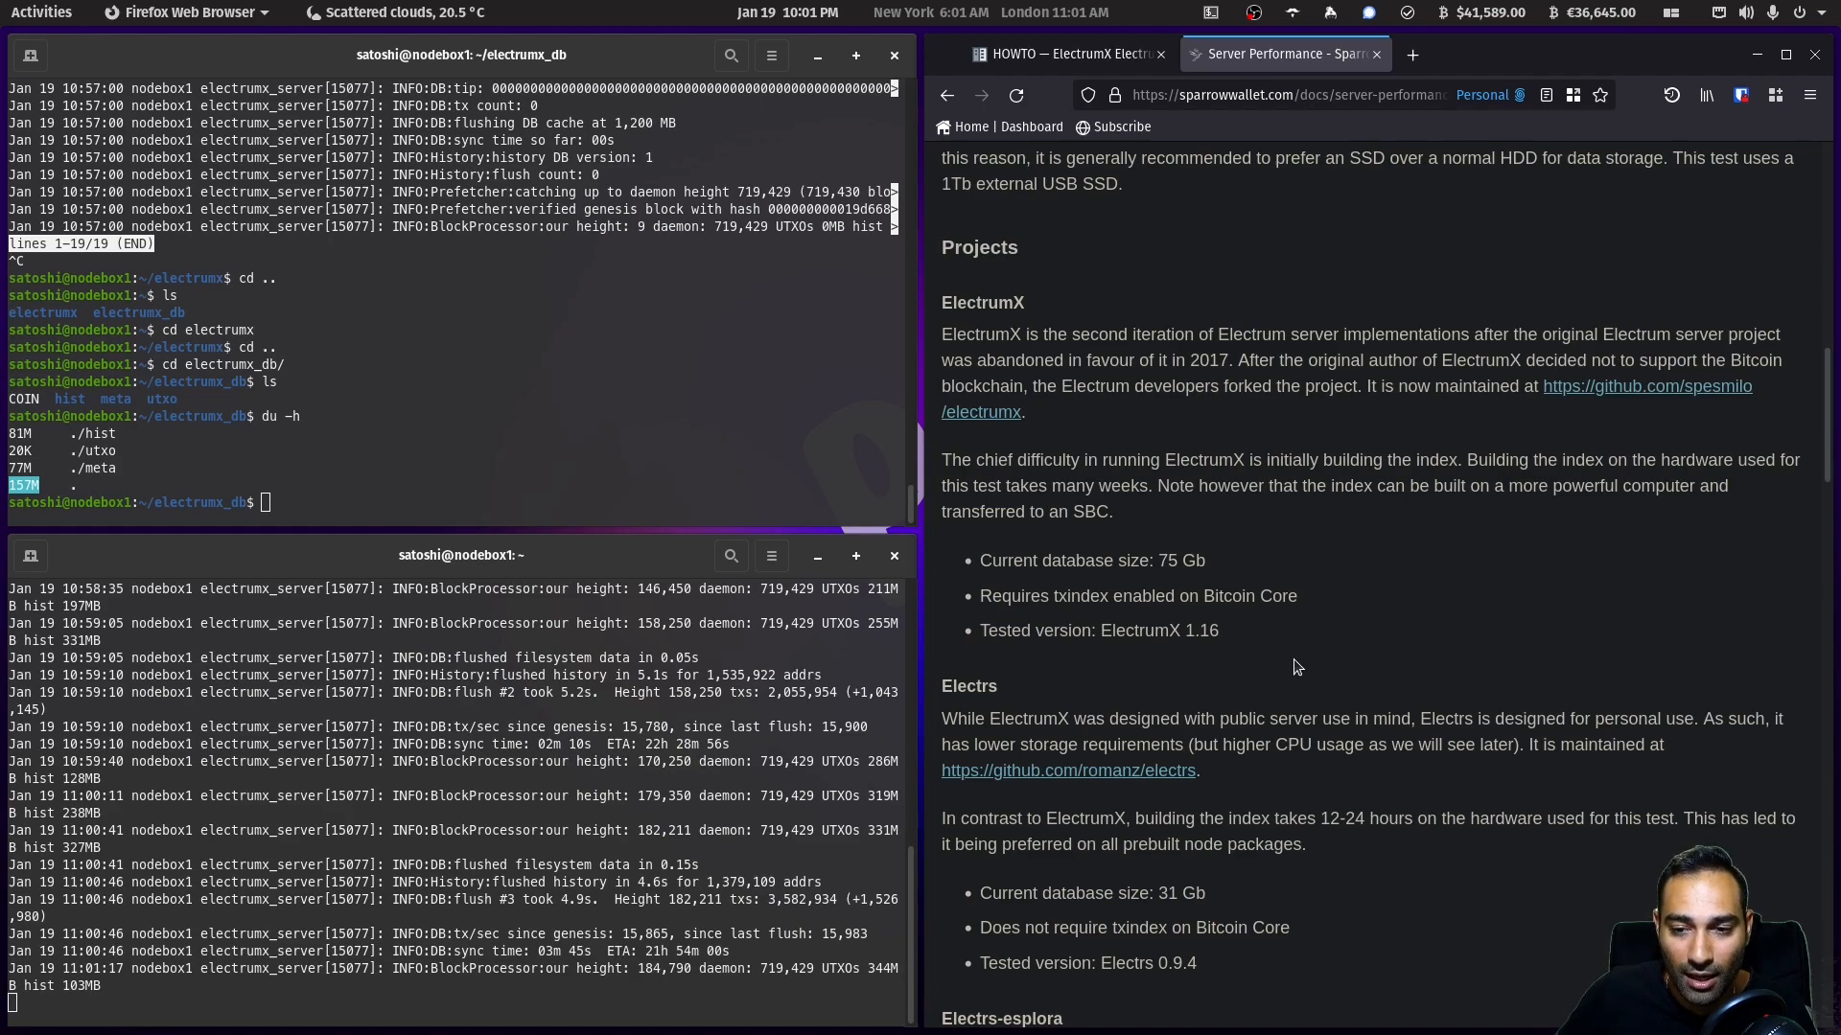
mouse_move(979, 561)
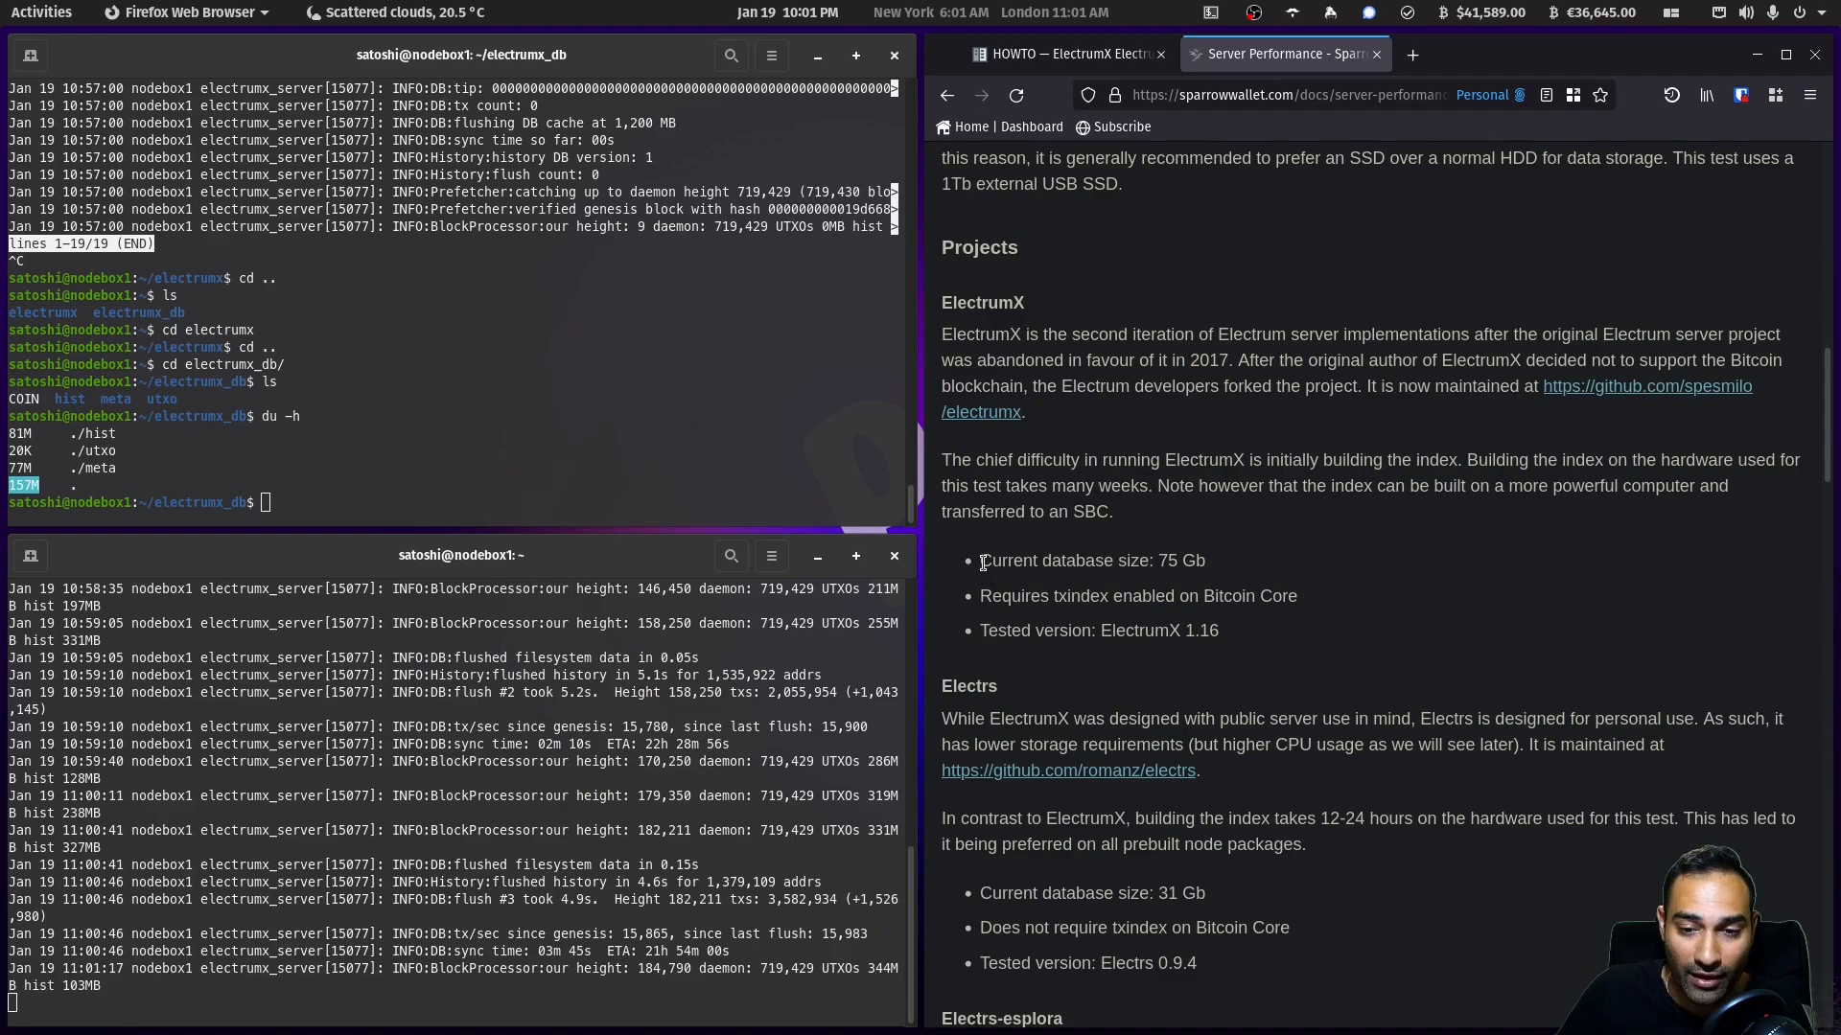
scroll(down, 3)
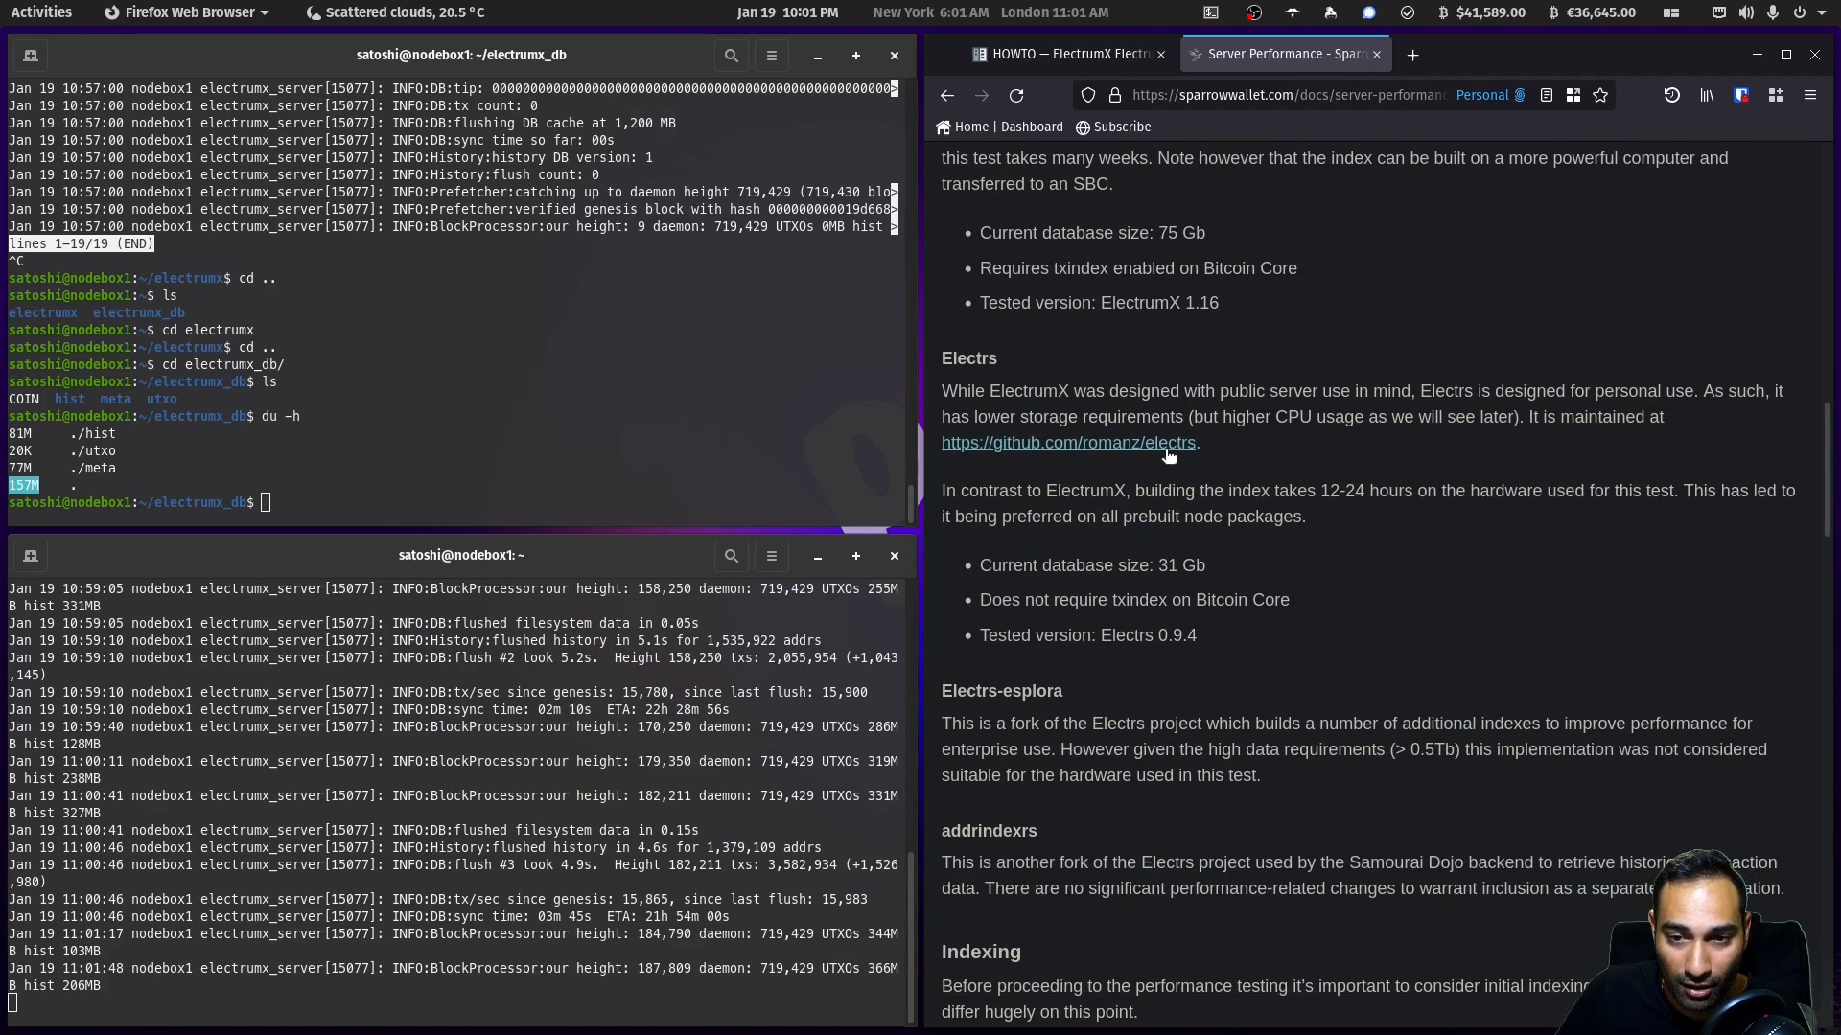
scroll(down, 3)
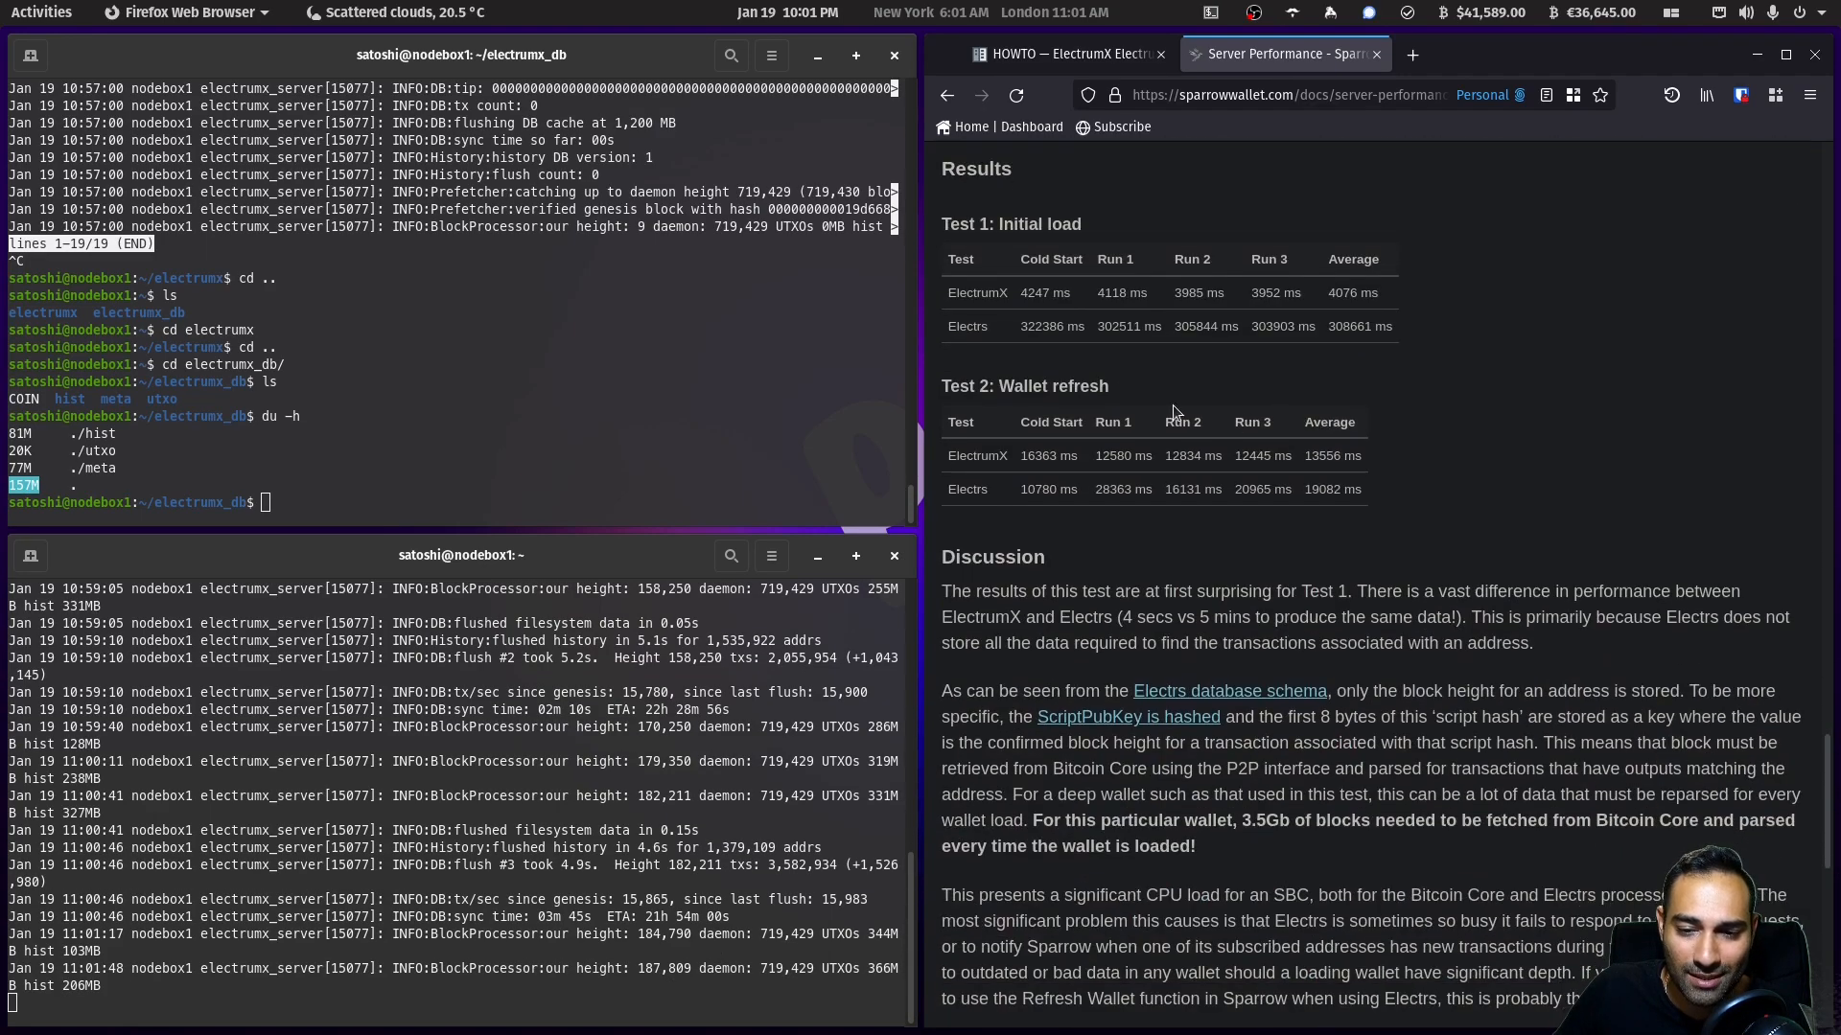
scroll(down, 3)
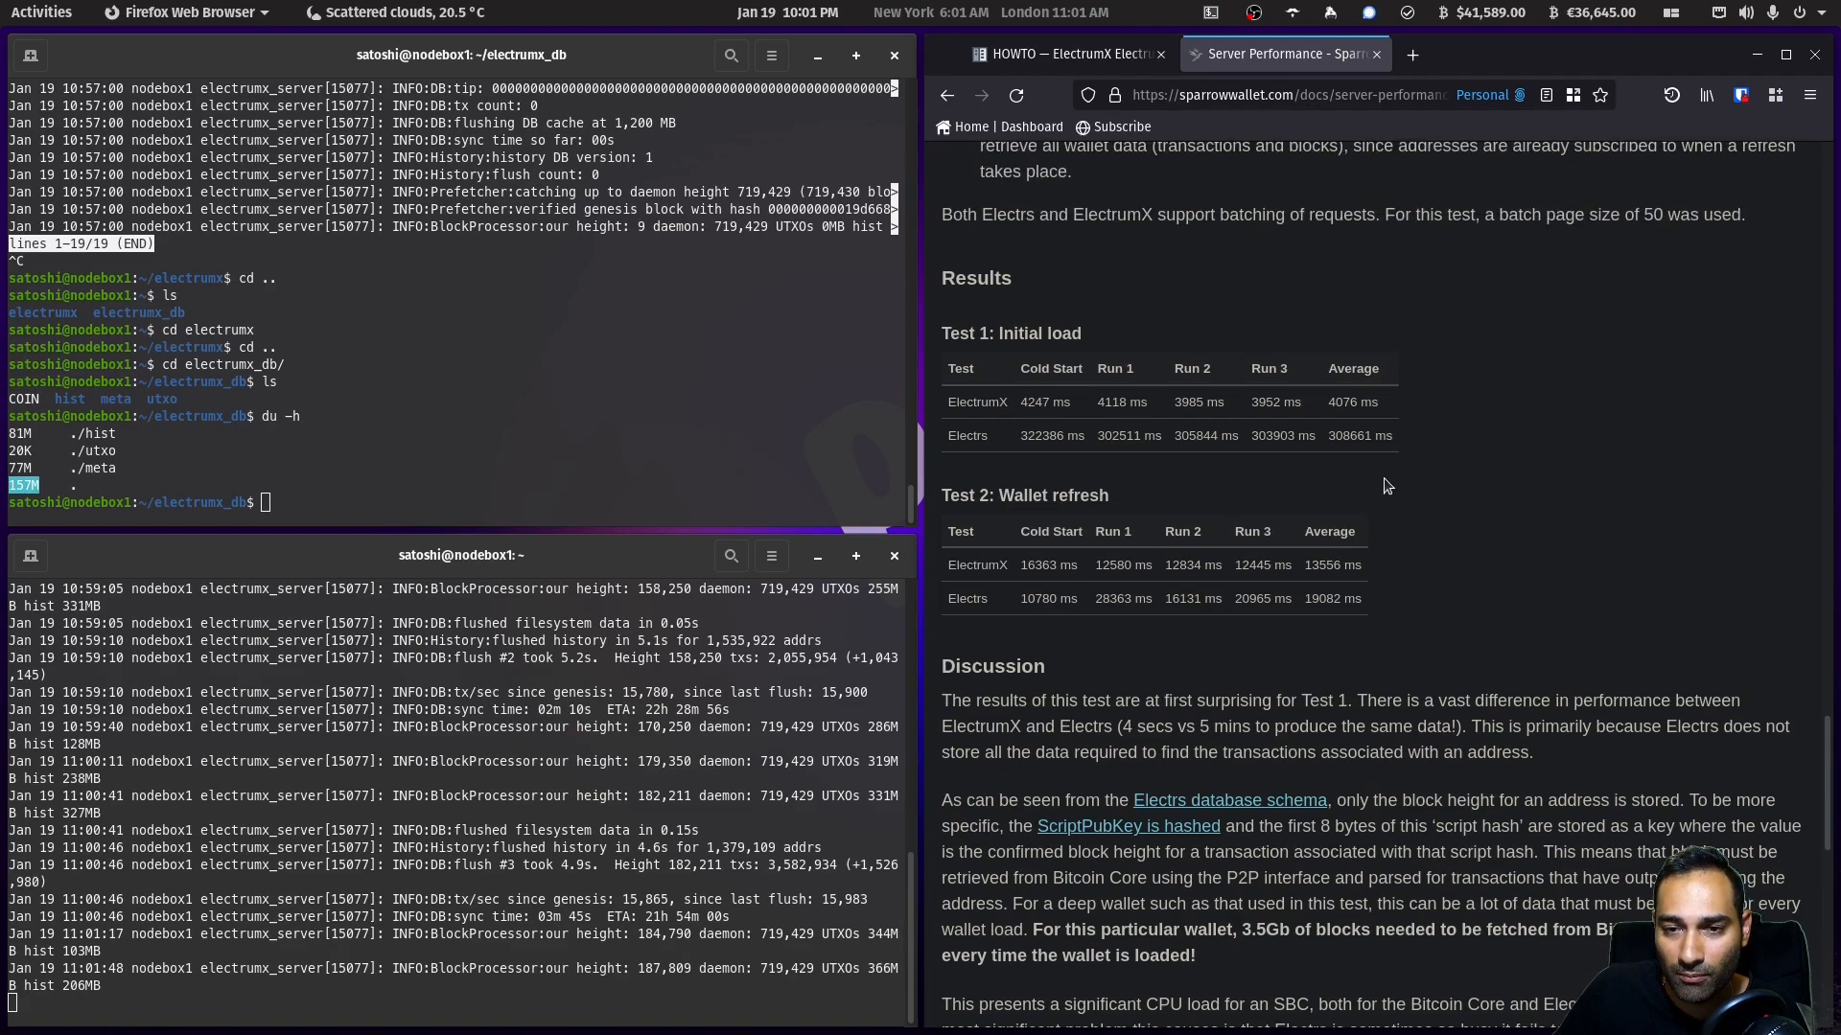
scroll(down, 3)
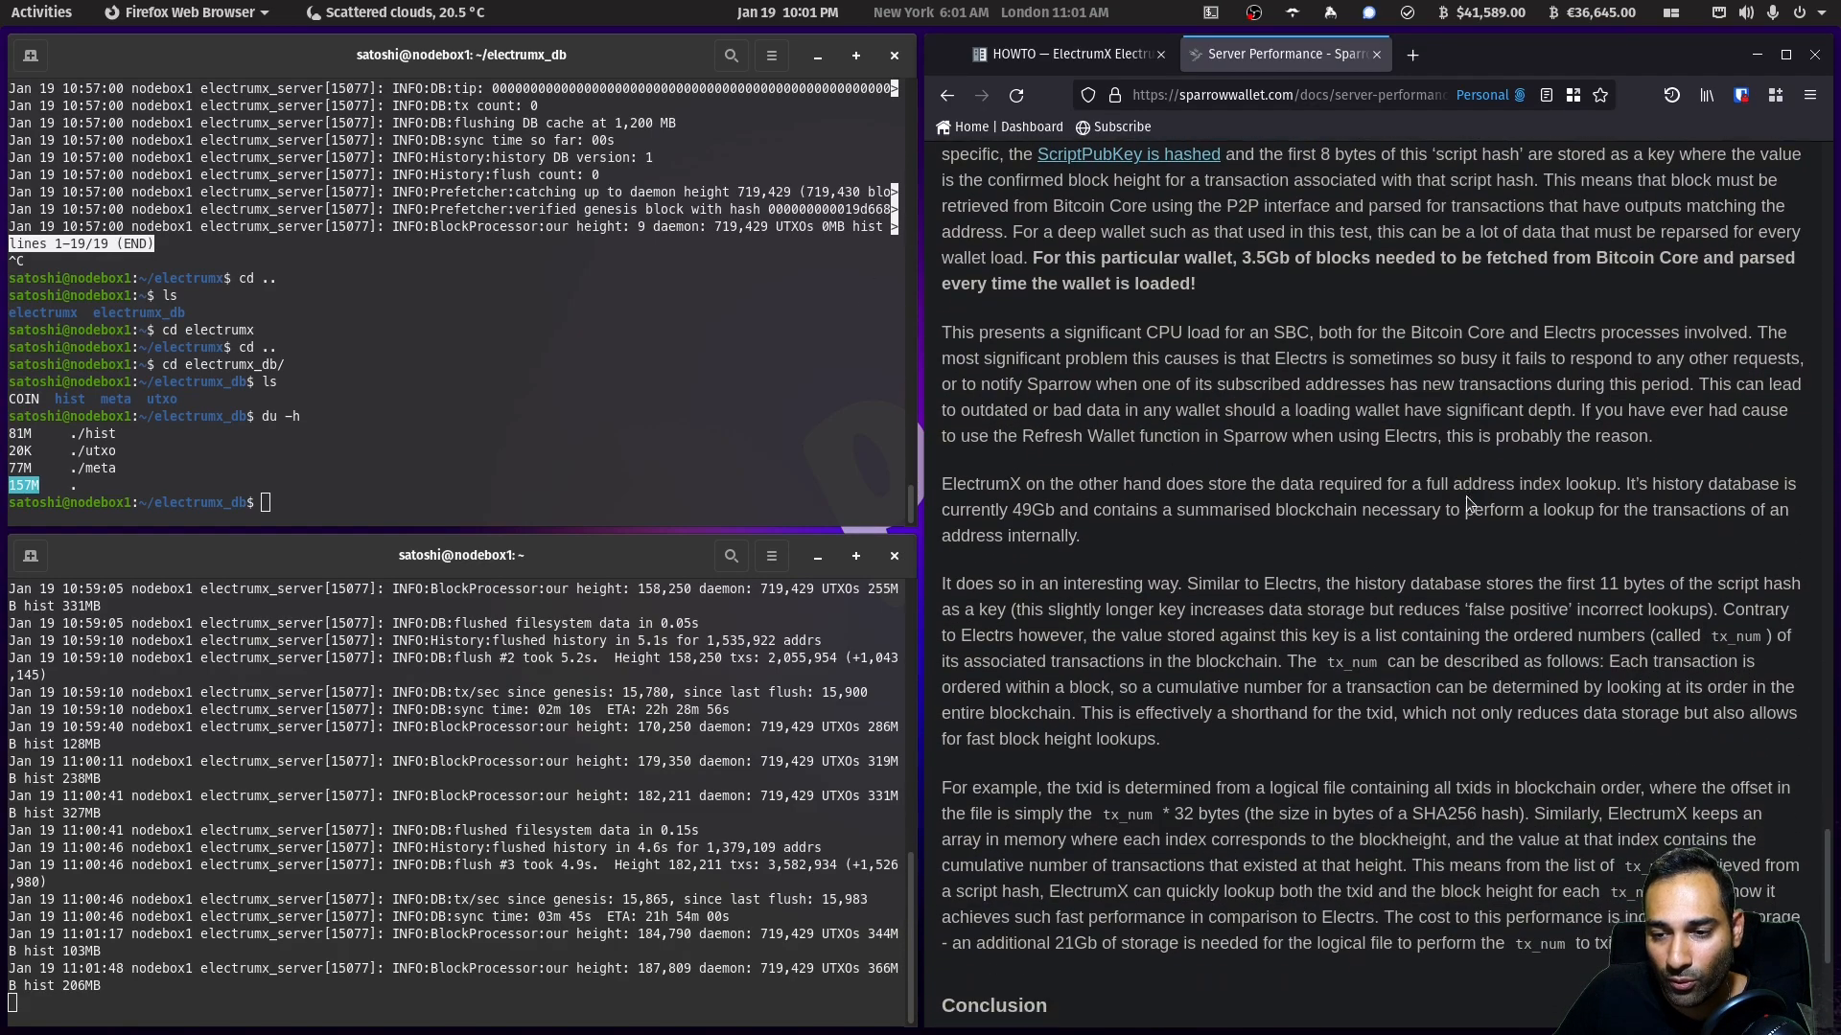
scroll(down, 3)
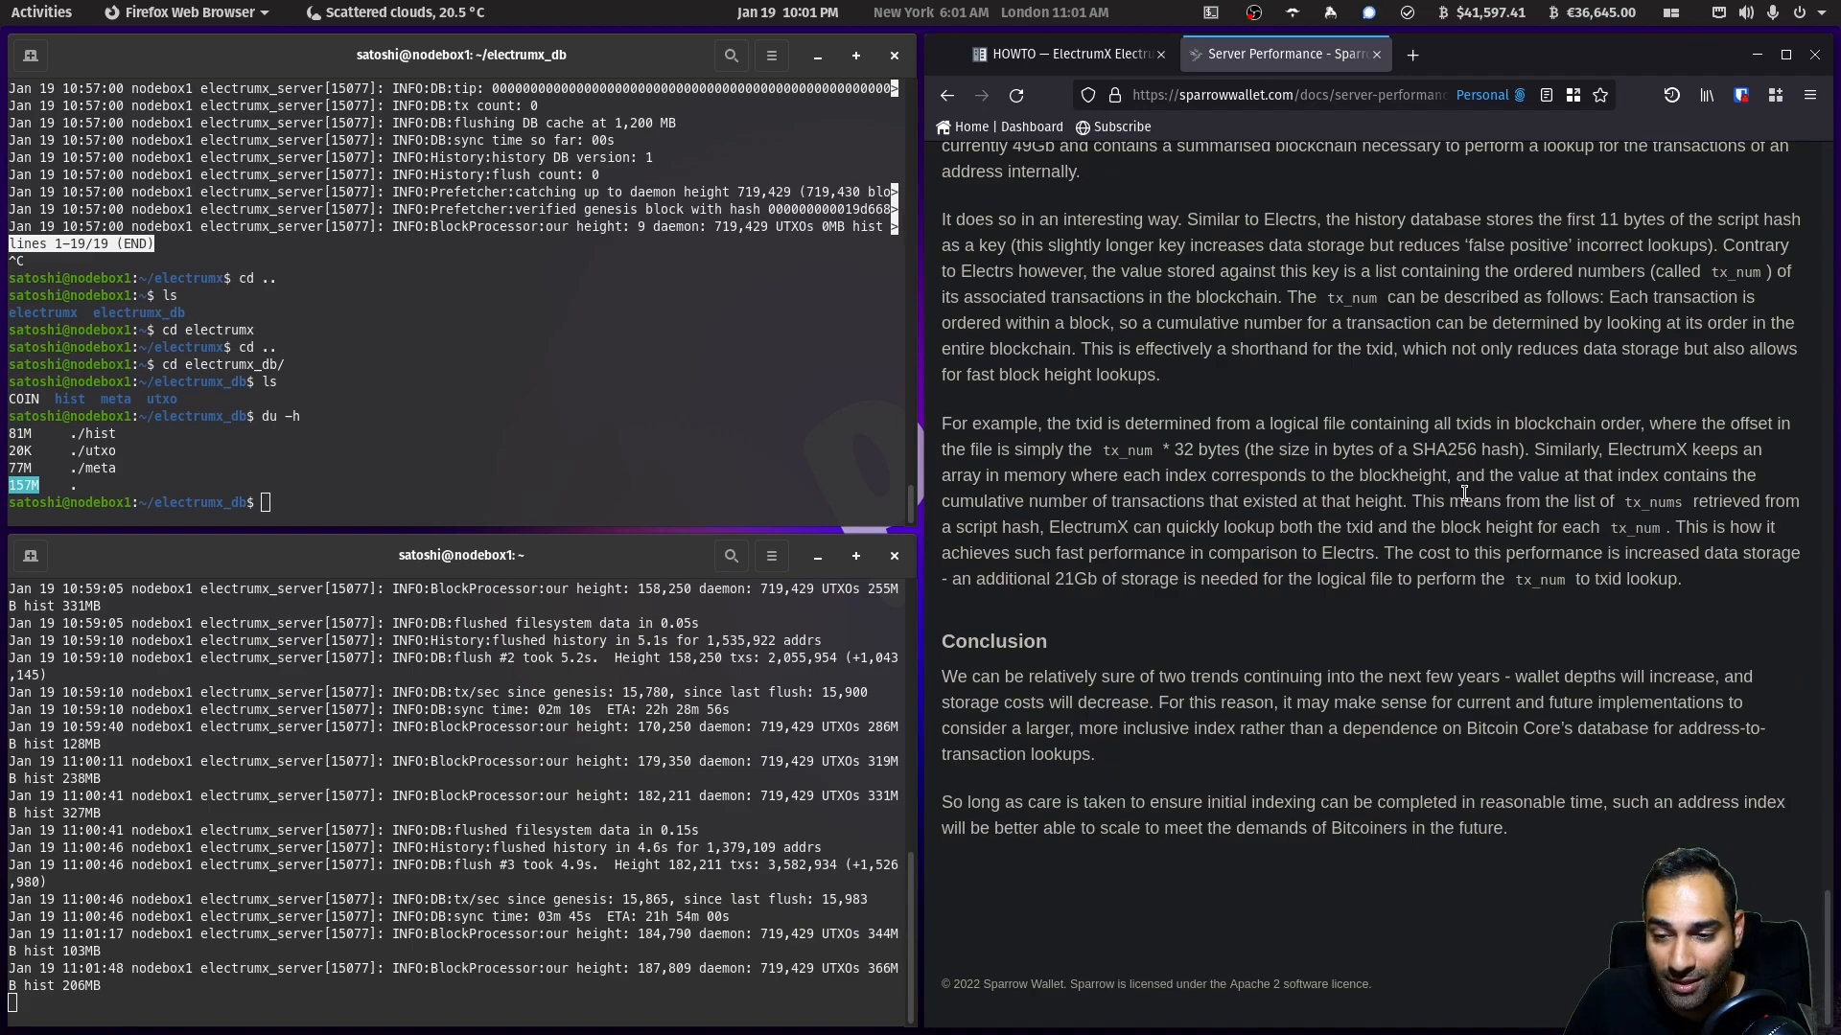